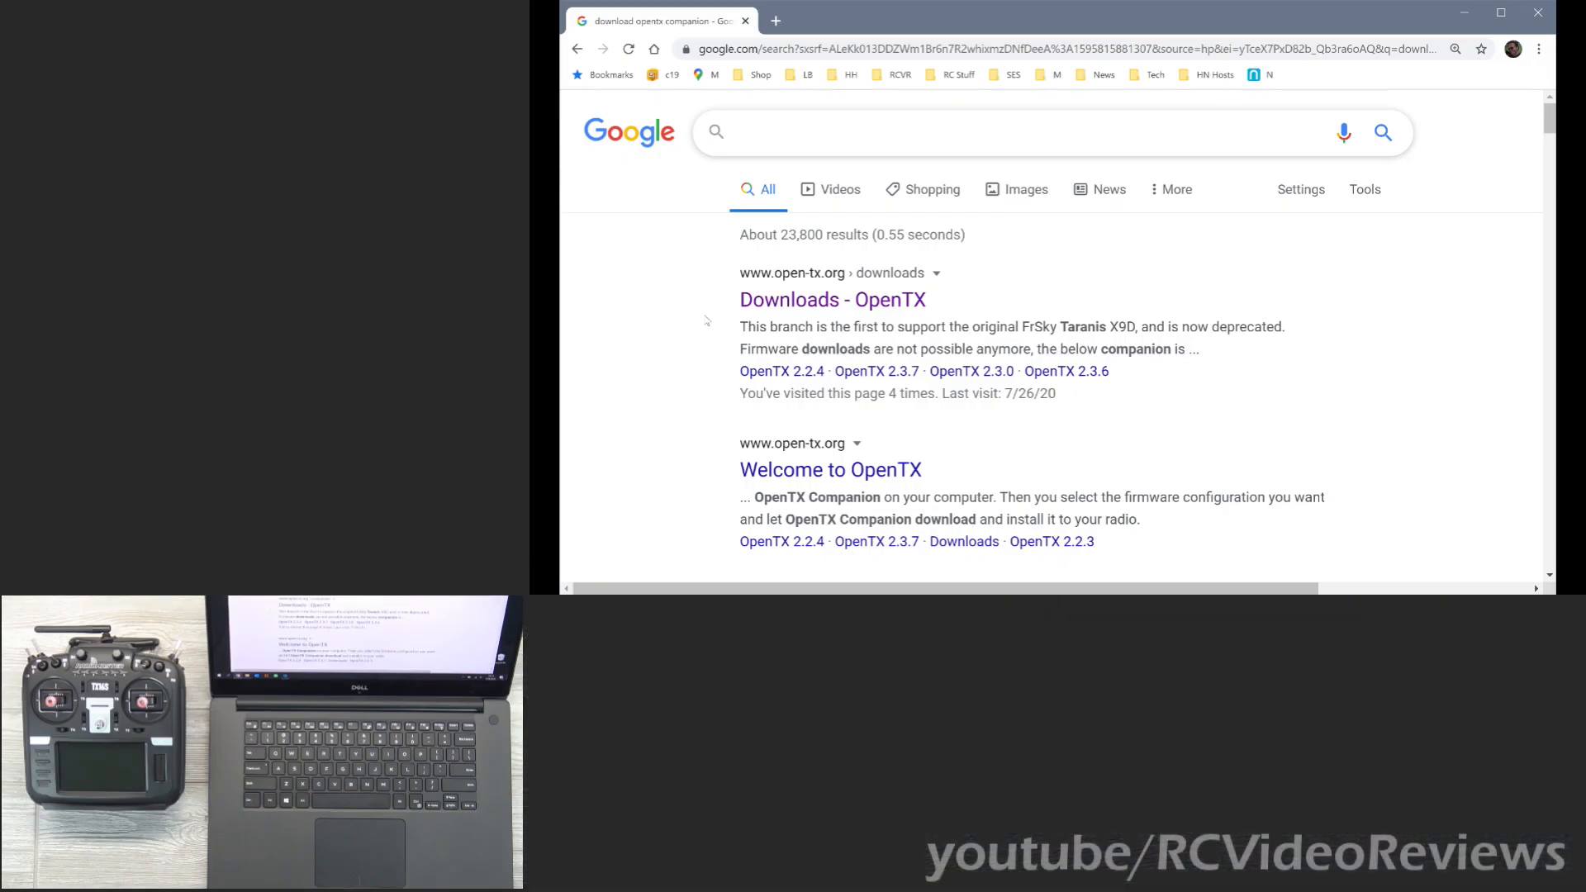
Search Google for 'download opentx companion' so the OpenTX downloads page tops the results.
{"action": "left_click", "coordinate": [1011, 132]}
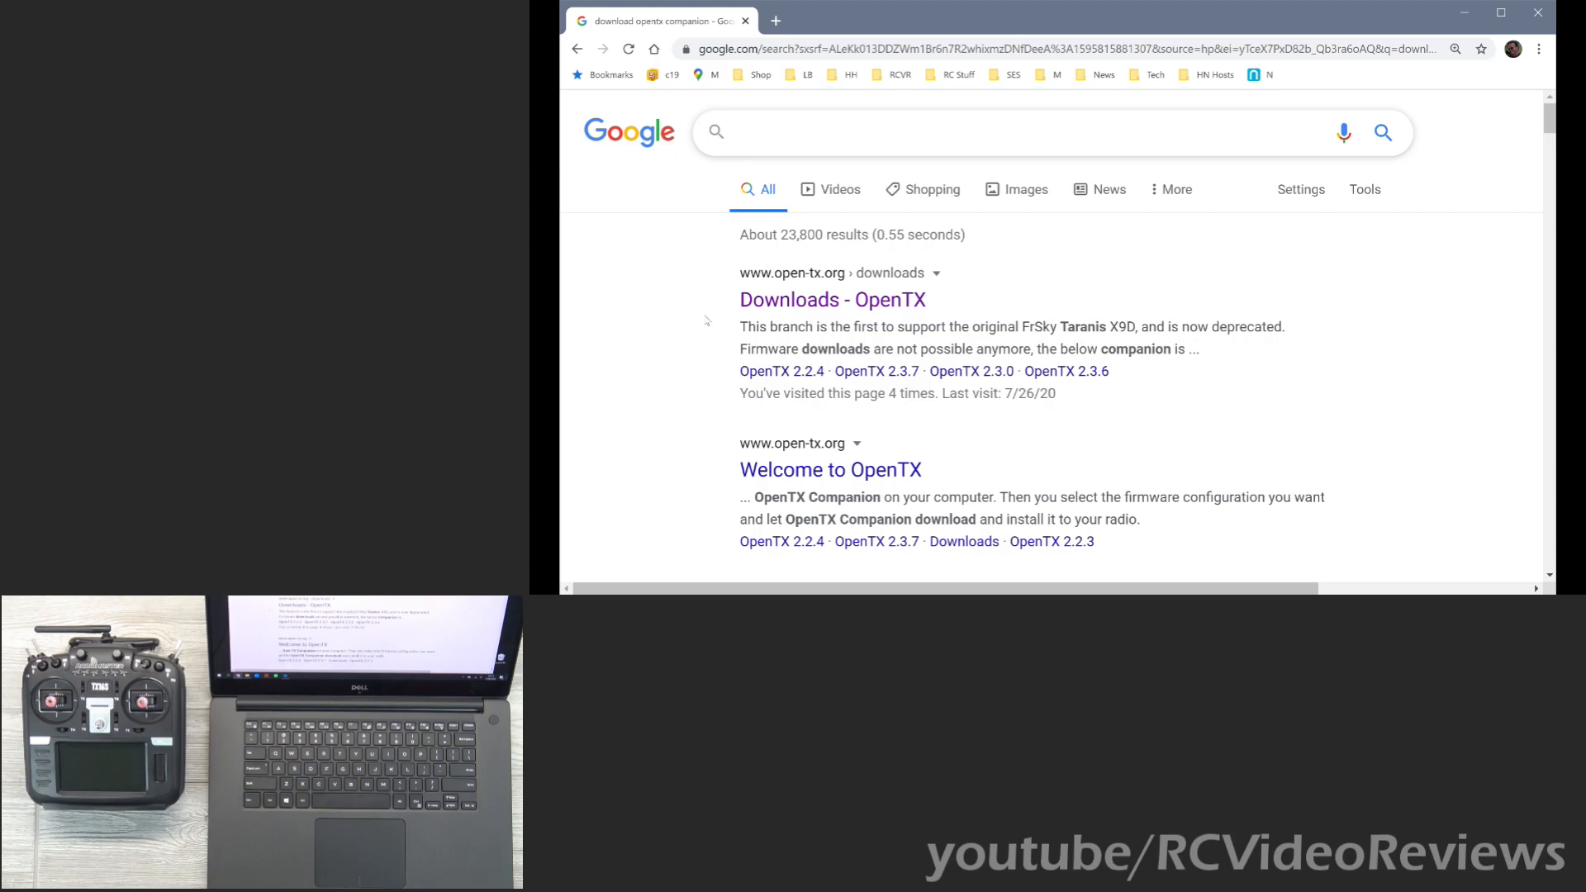
{"action": "left_click", "coordinate": [1011, 132]}
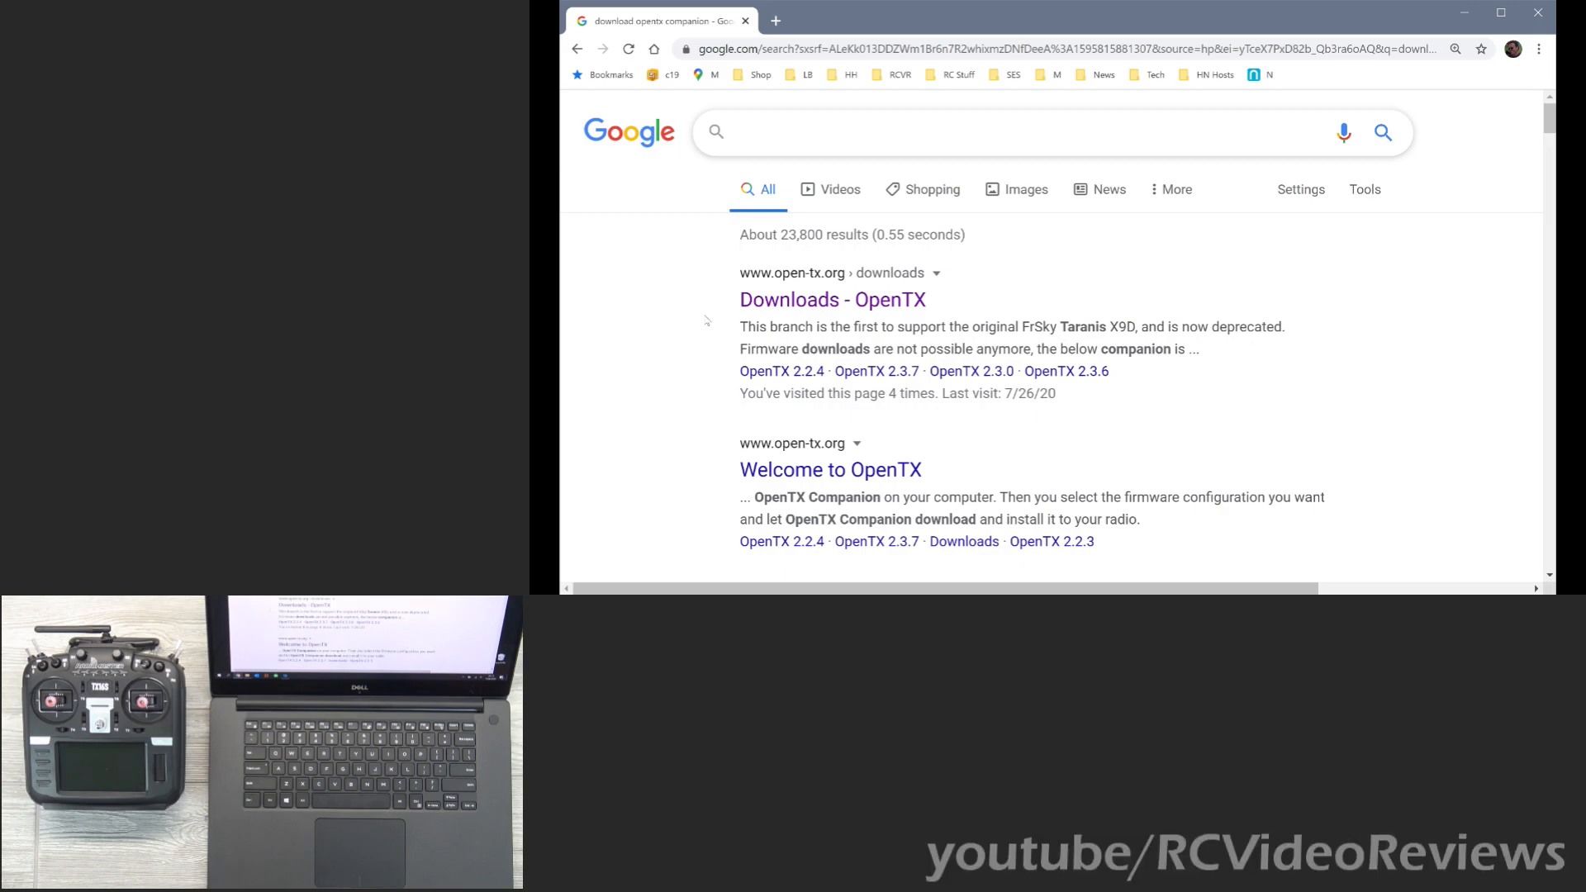
{"action": "left_click", "coordinate": [1011, 132]}
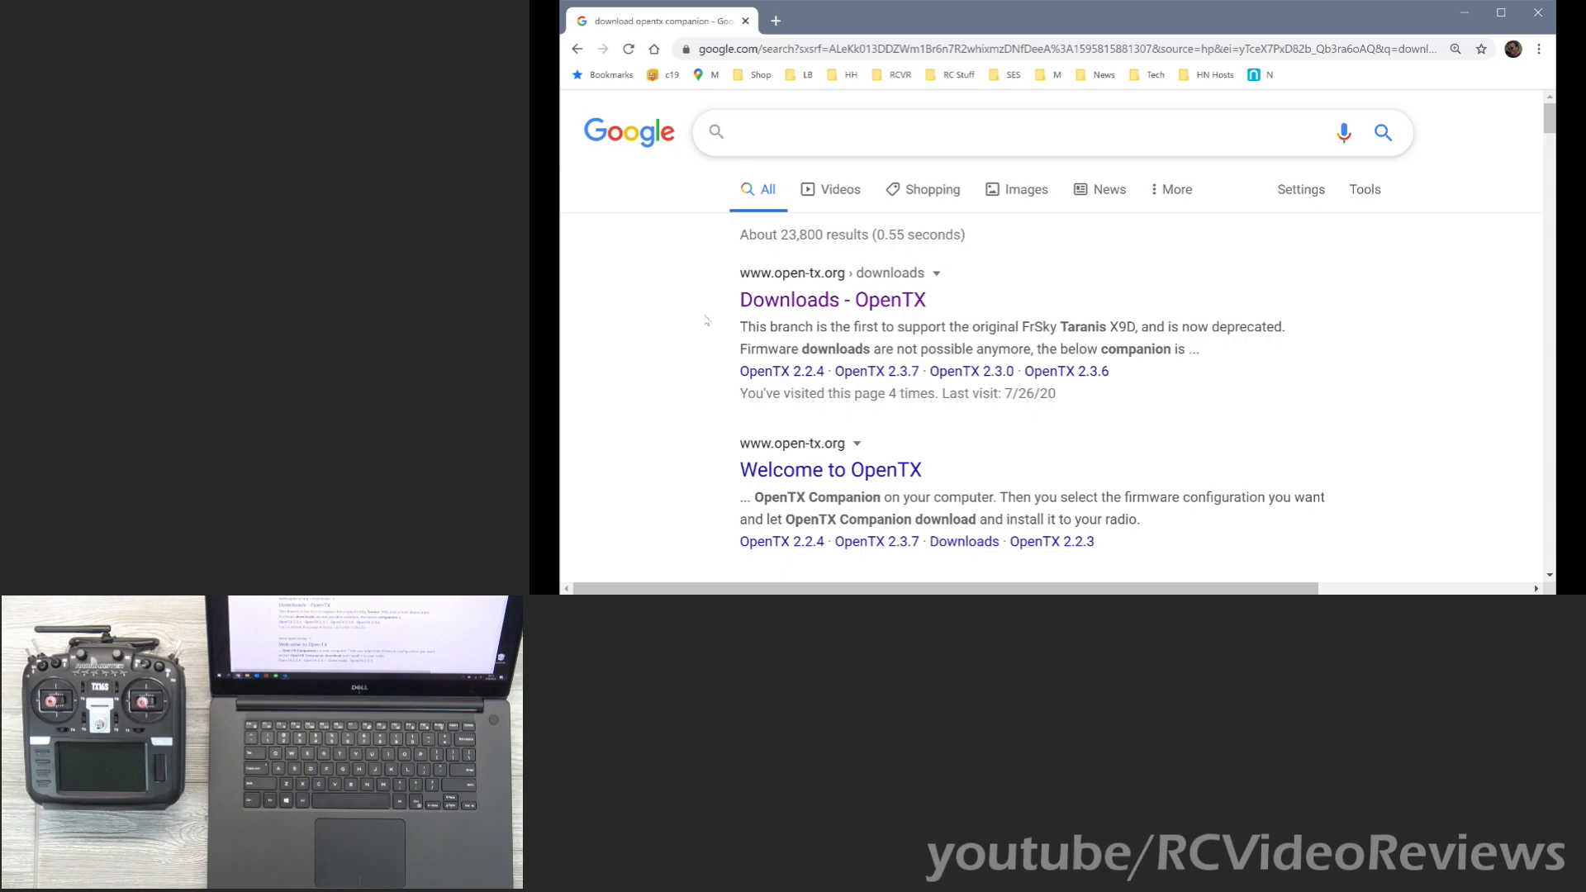
{"action": "left_click", "coordinate": [1011, 132]}
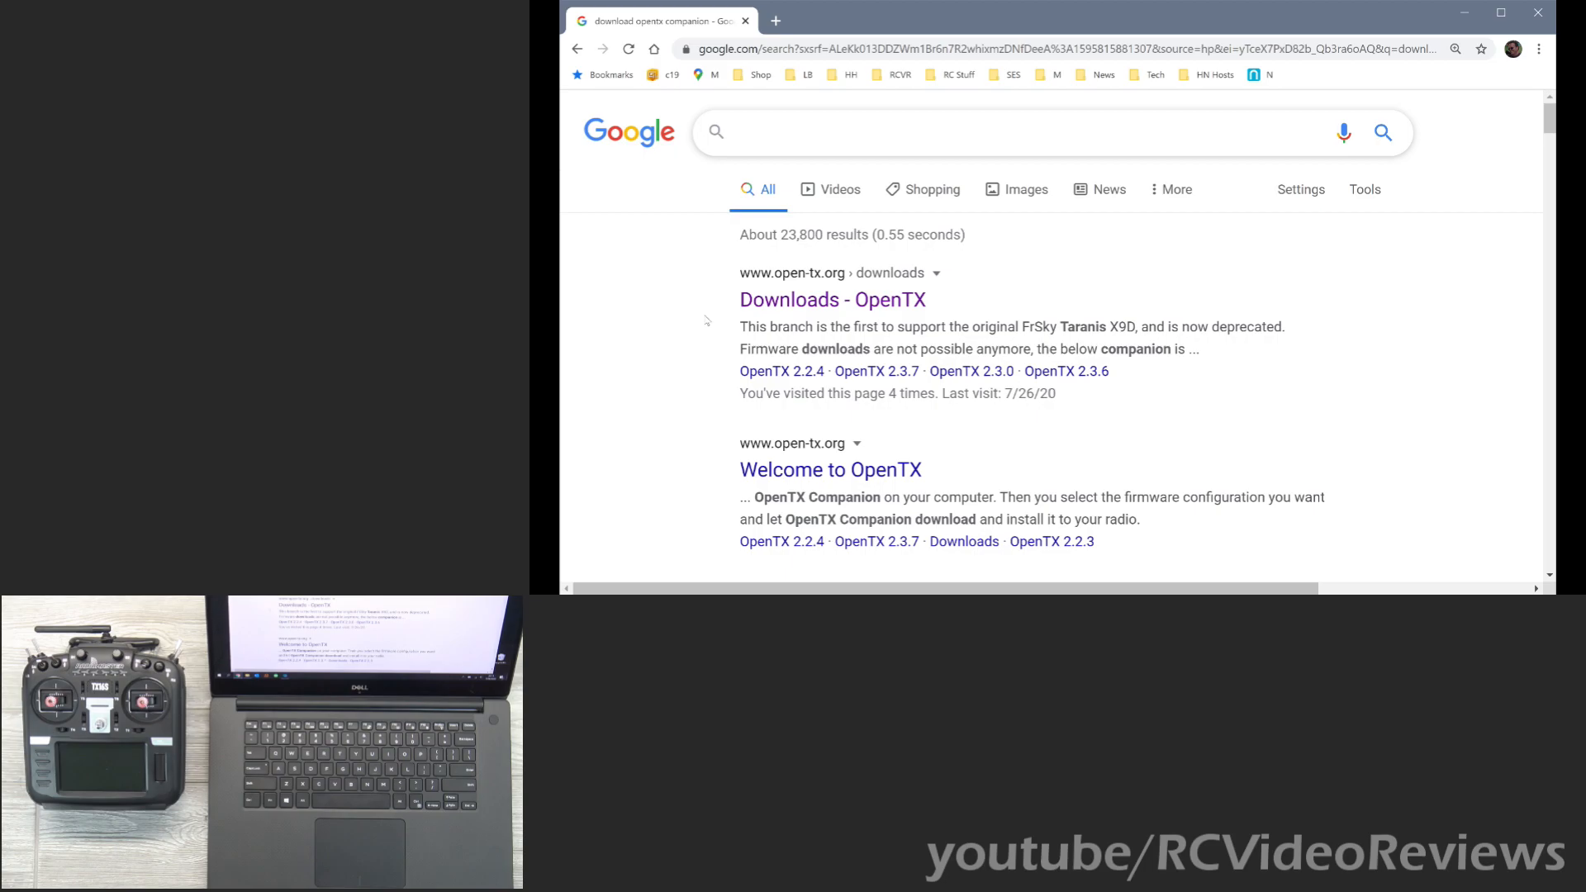
{"action": "left_click", "coordinate": [1011, 132]}
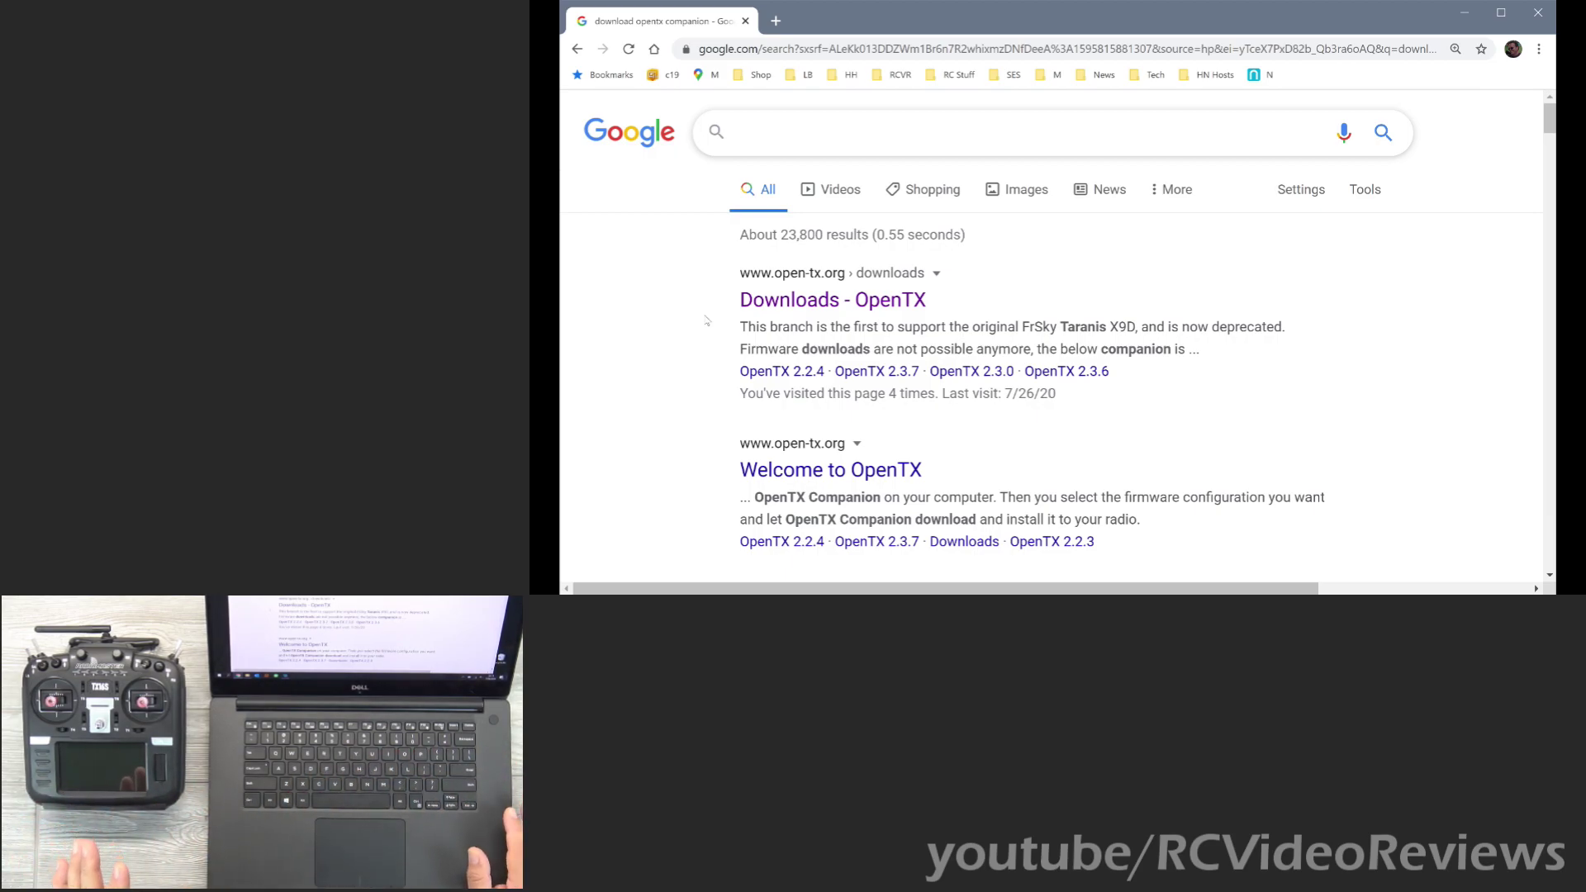
{"action": "left_click", "coordinate": [1011, 132]}
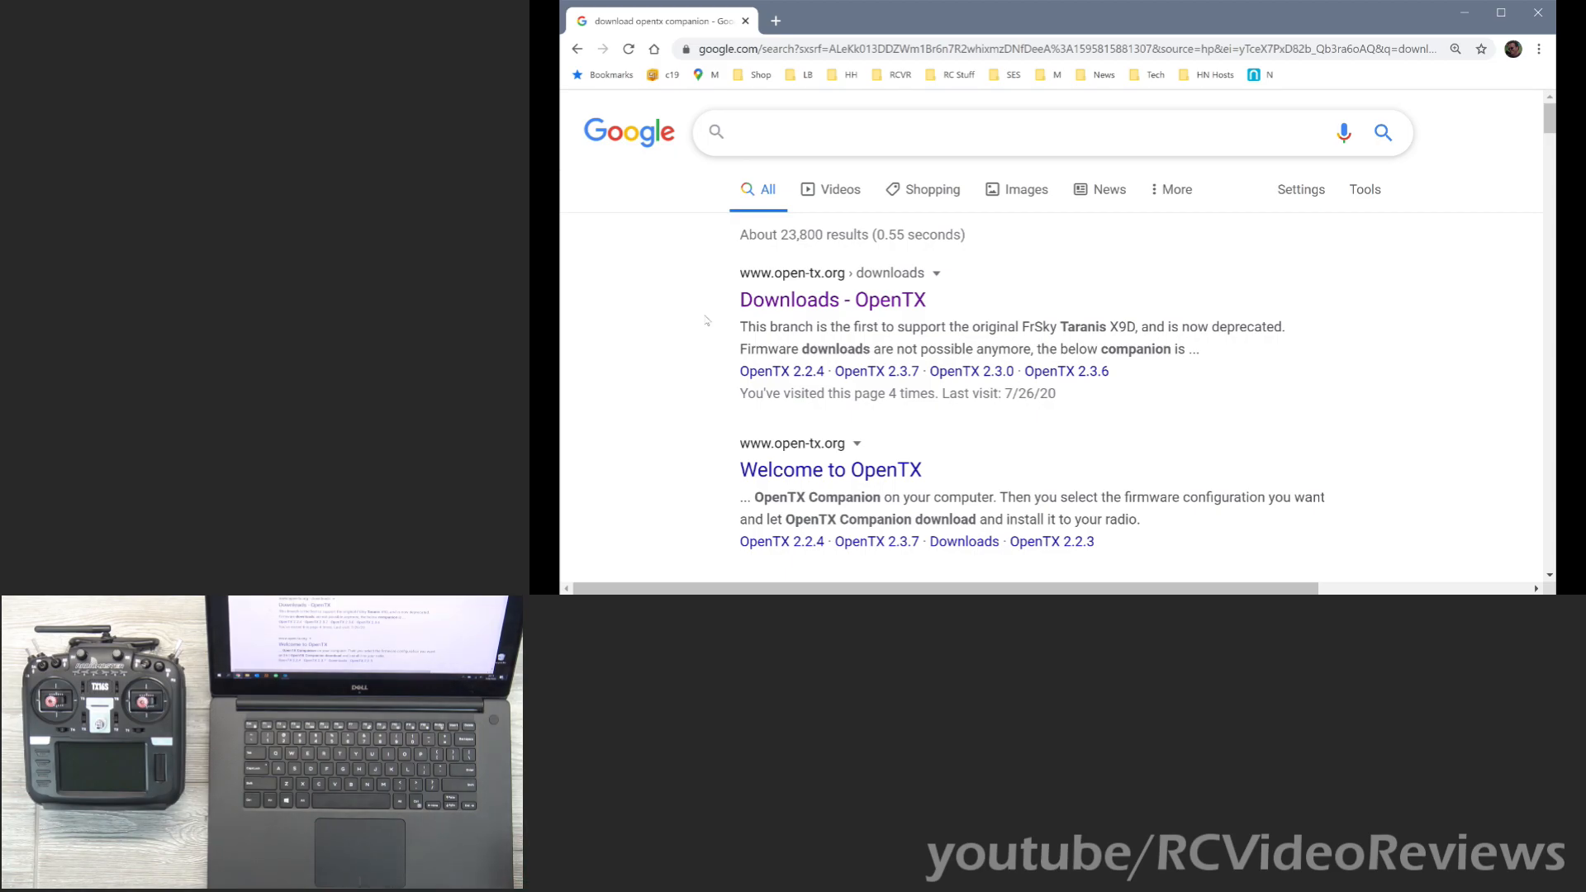
{"action": "left_click", "coordinate": [1011, 132]}
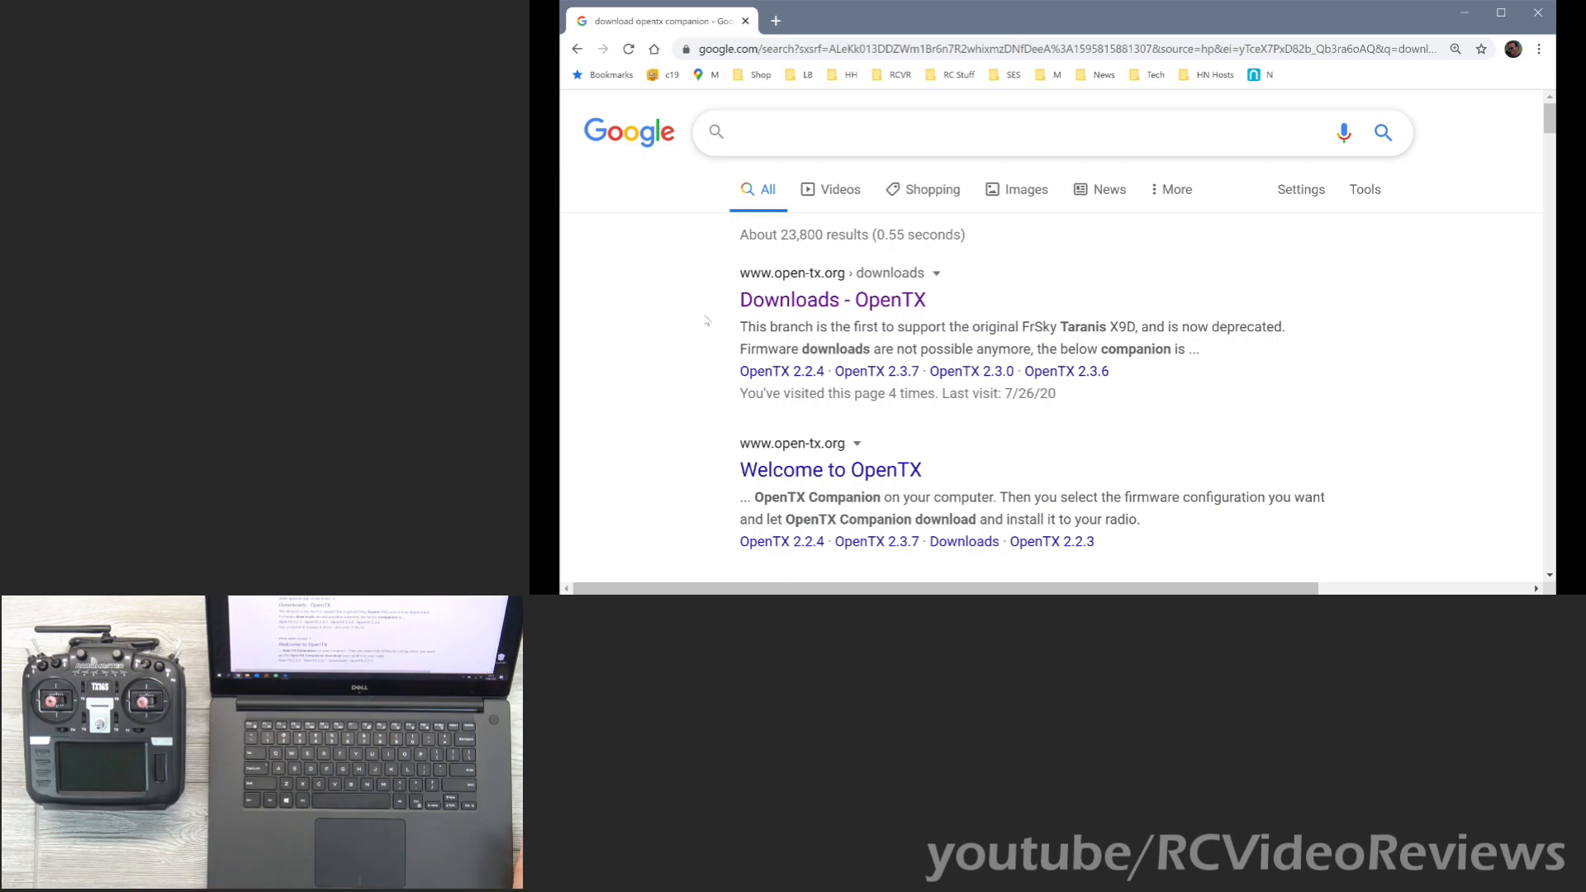
{"action": "left_click", "coordinate": [1011, 132]}
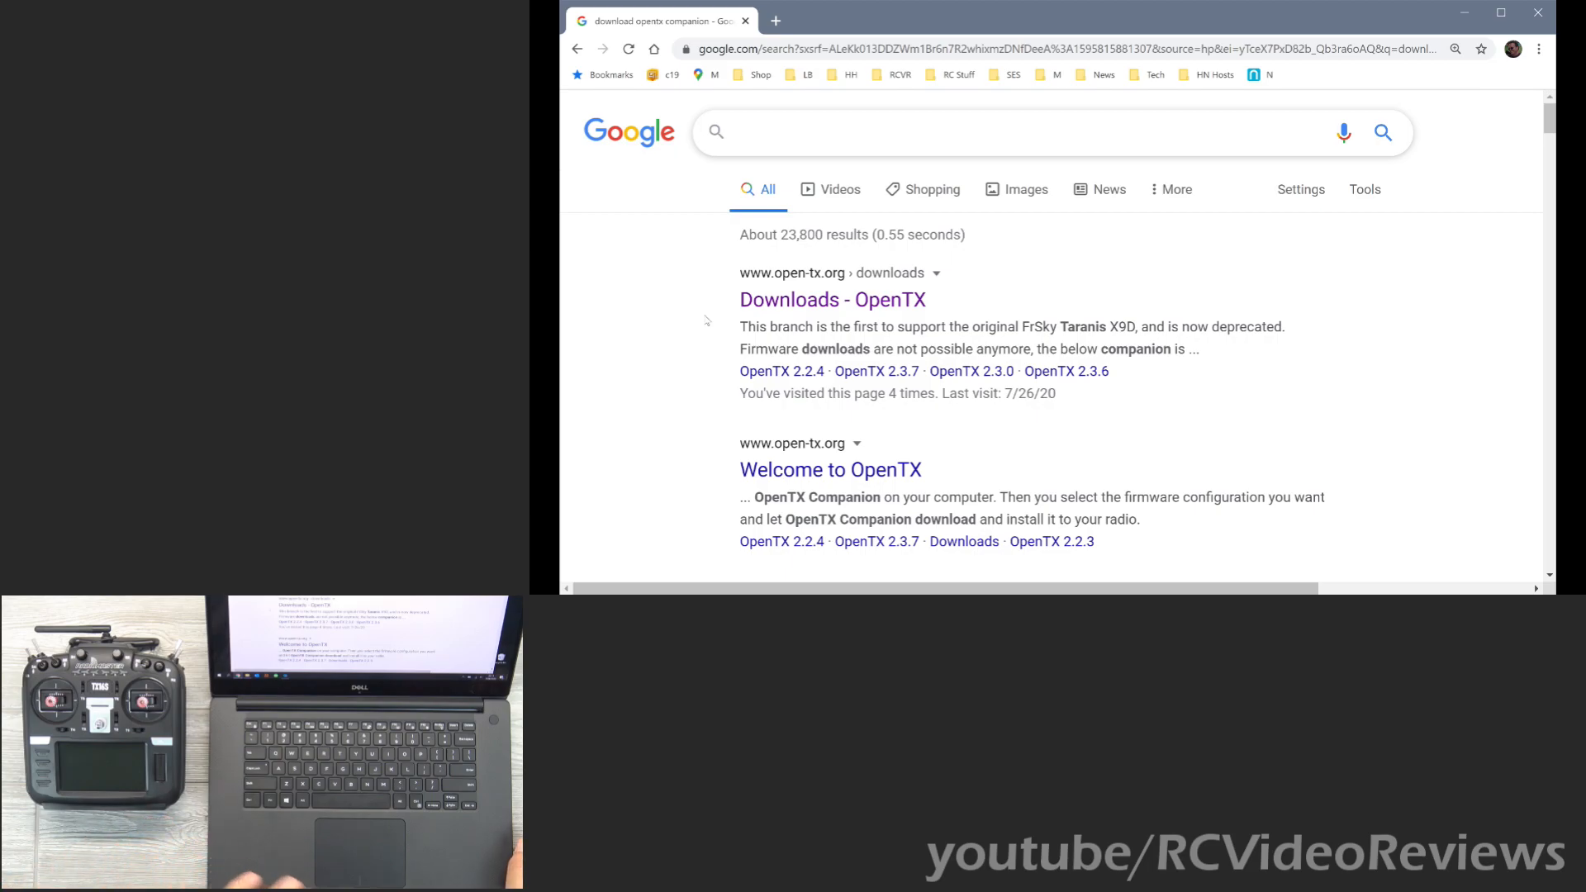
{"action": "left_click", "coordinate": [1010, 132]}
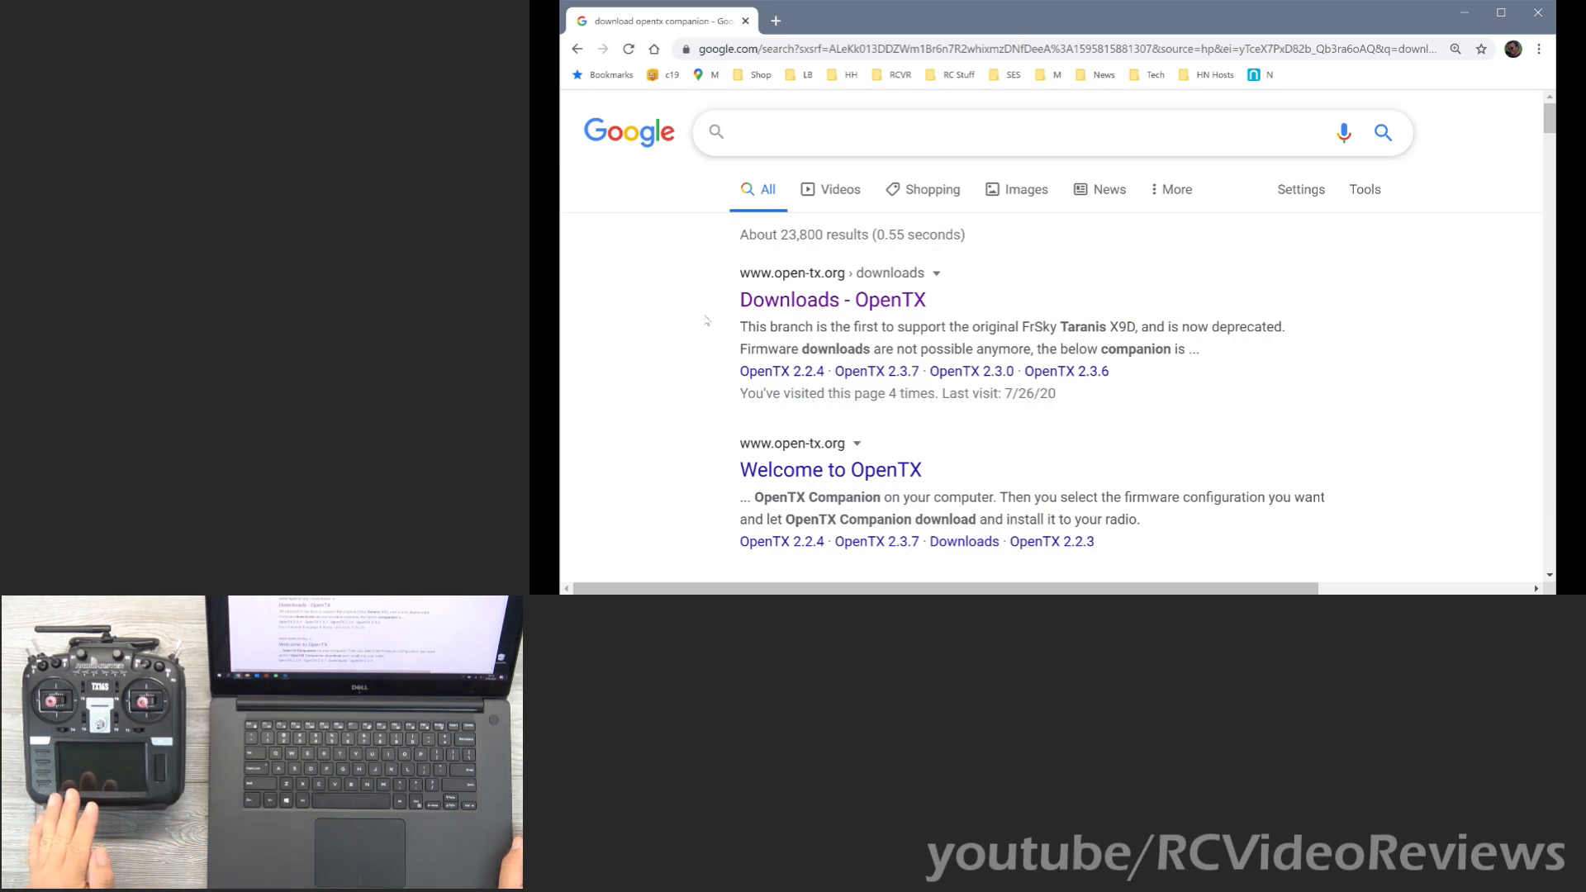
{"action": "left_click", "coordinate": [1011, 133]}
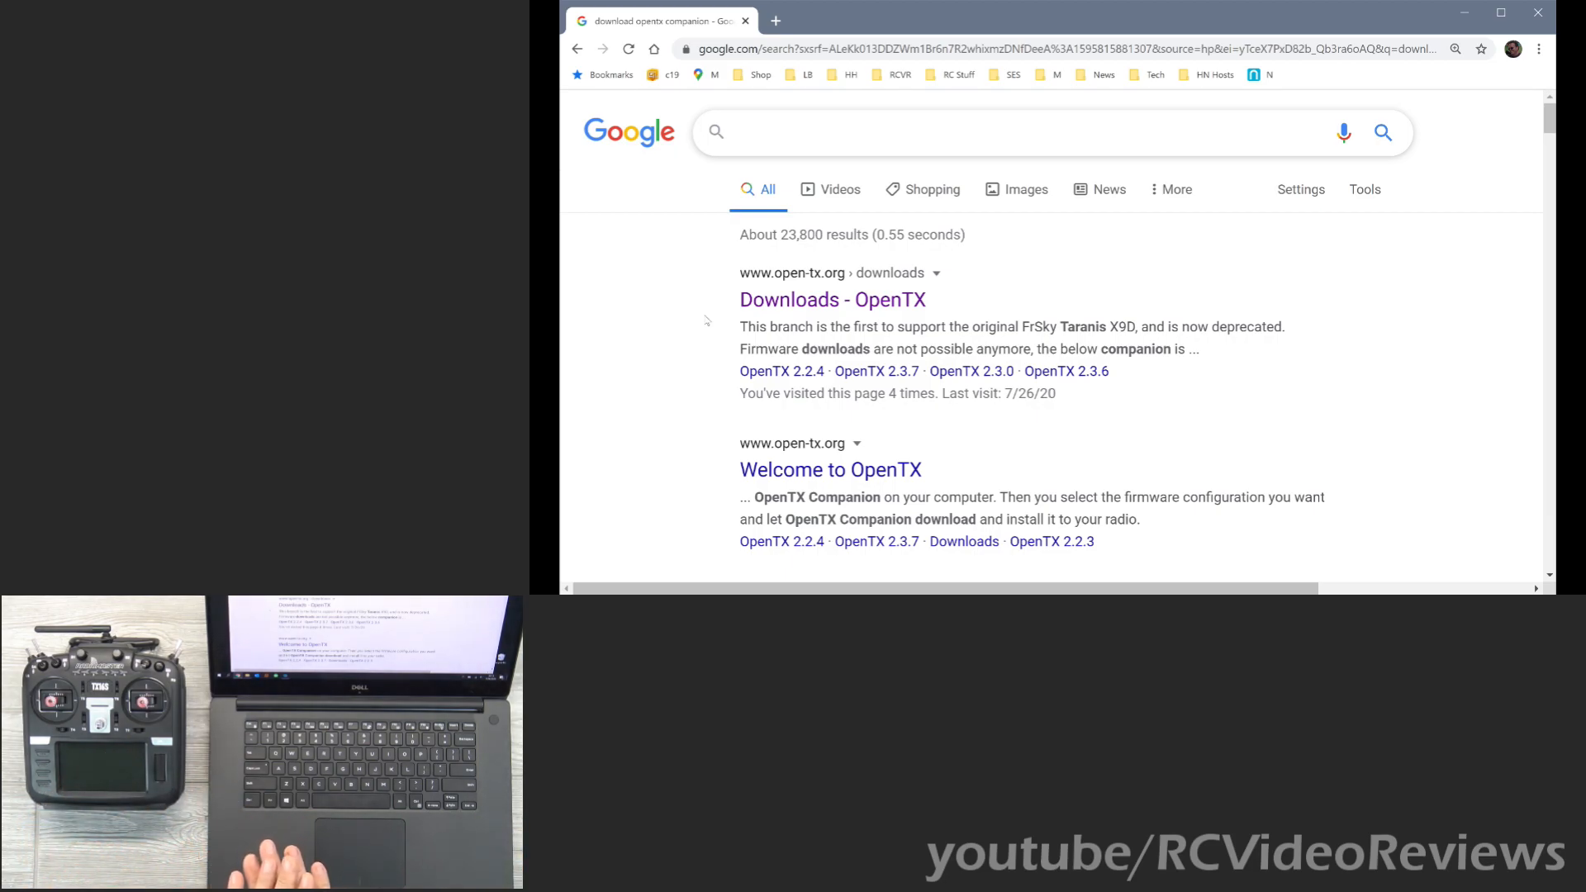
{"action": "left_click", "coordinate": [1011, 132]}
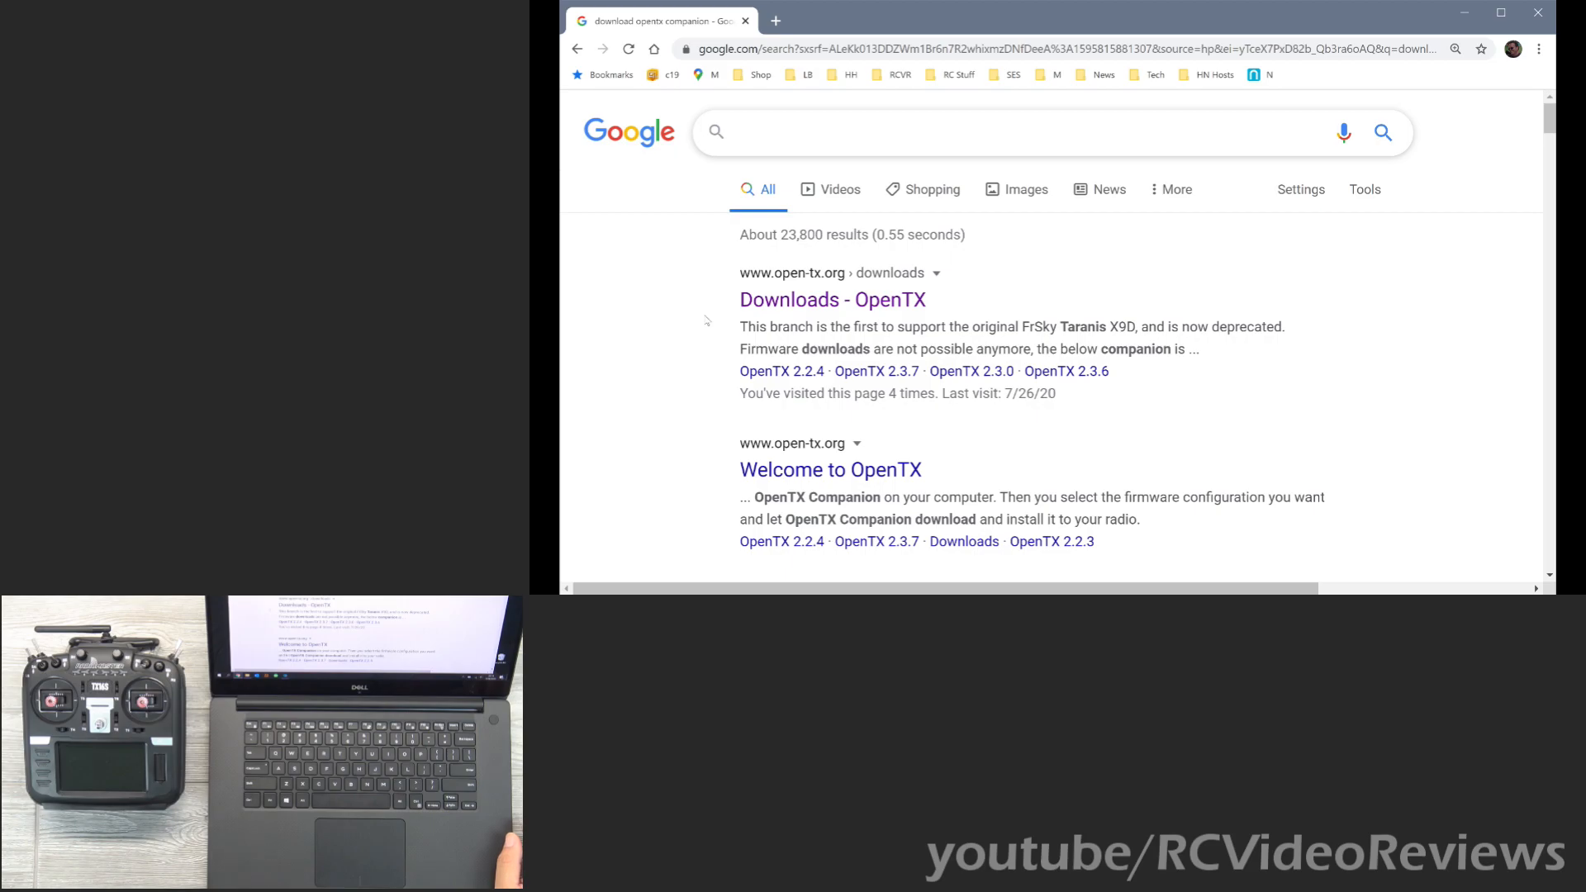
{"action": "left_click", "coordinate": [1011, 132]}
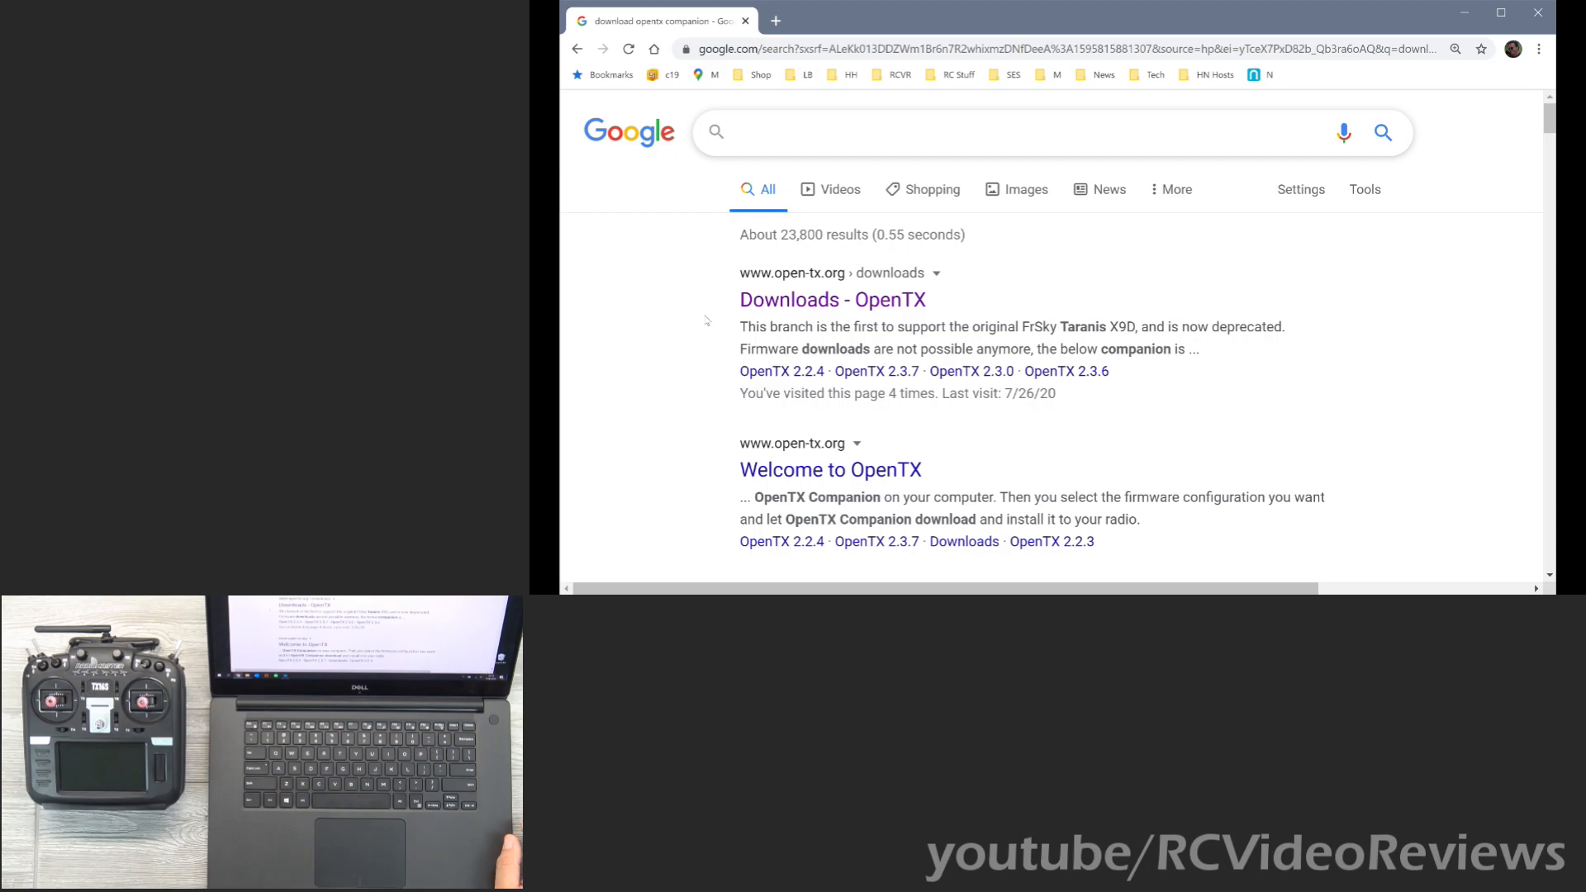
{"action": "left_click", "coordinate": [1011, 132]}
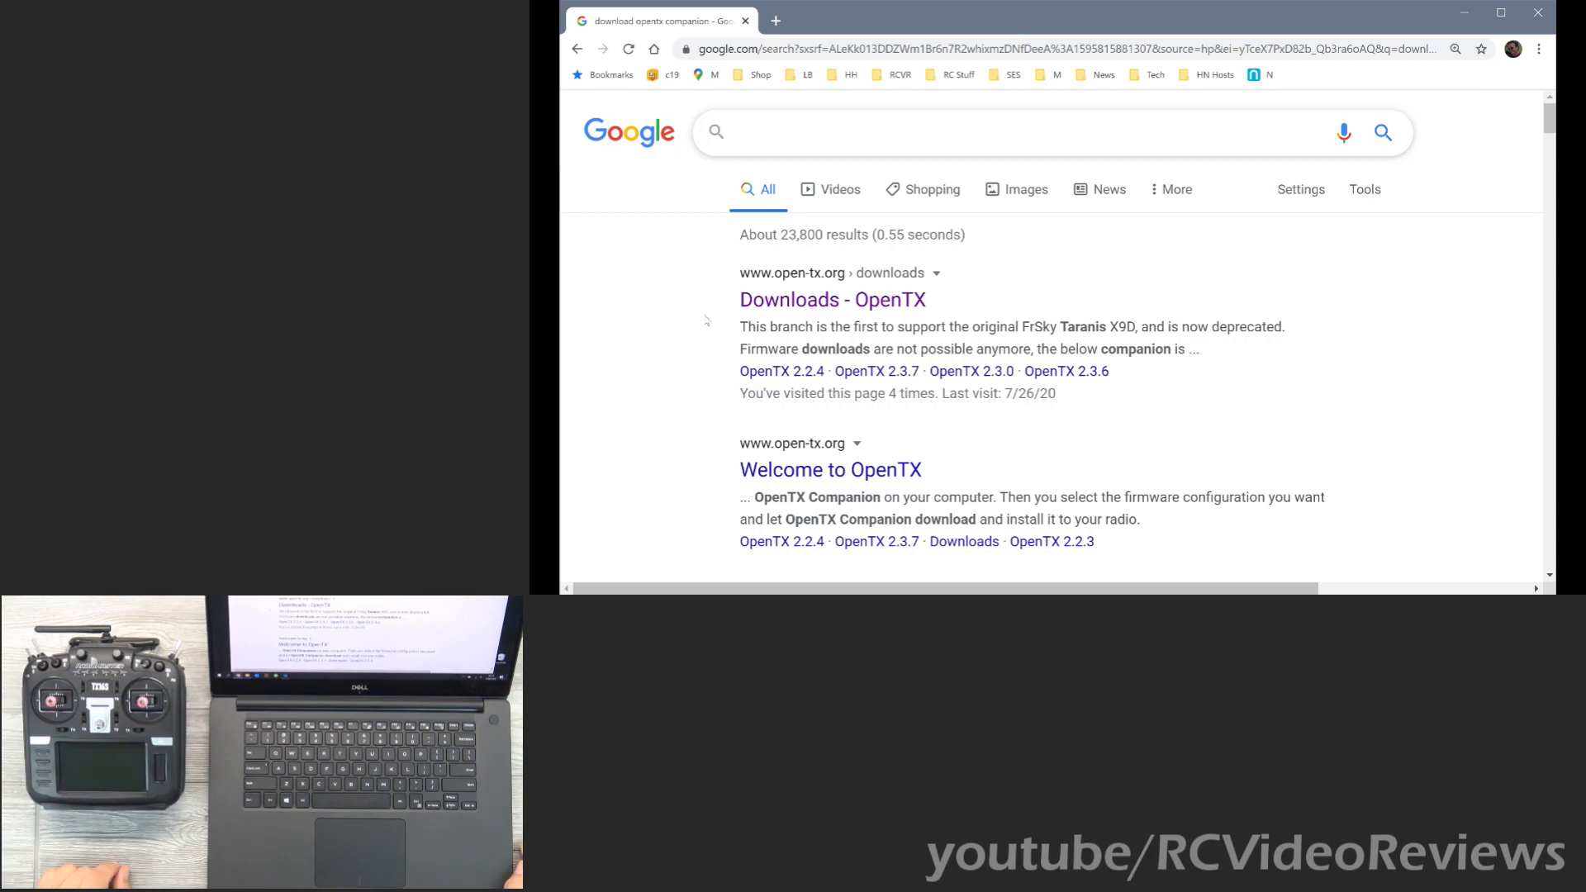
{"action": "left_click", "coordinate": [1011, 132]}
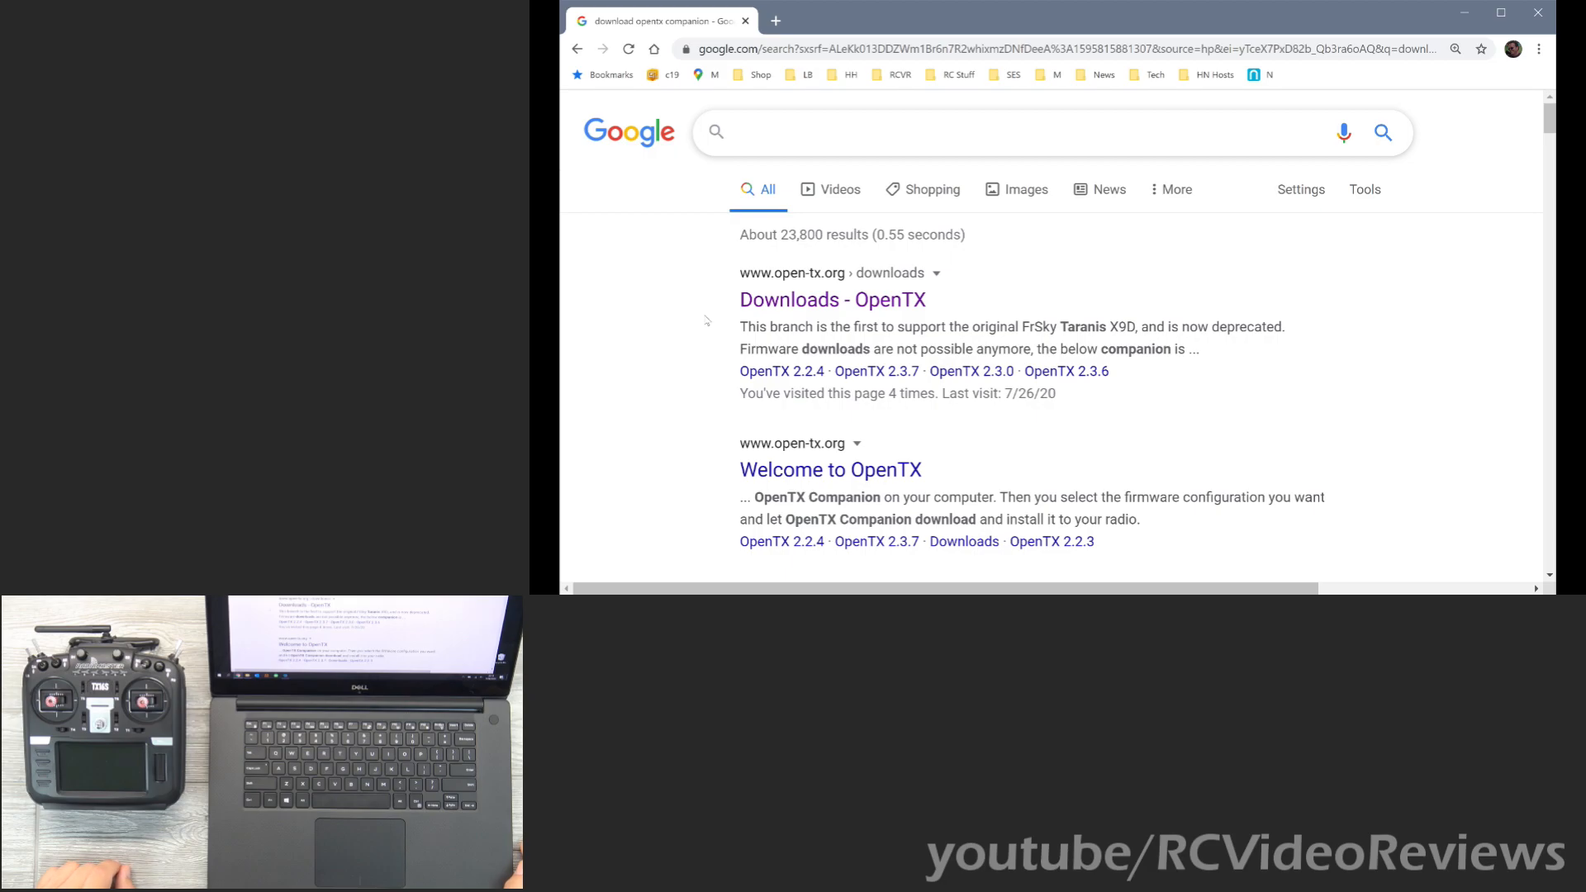
{"action": "left_click", "coordinate": [1011, 132]}
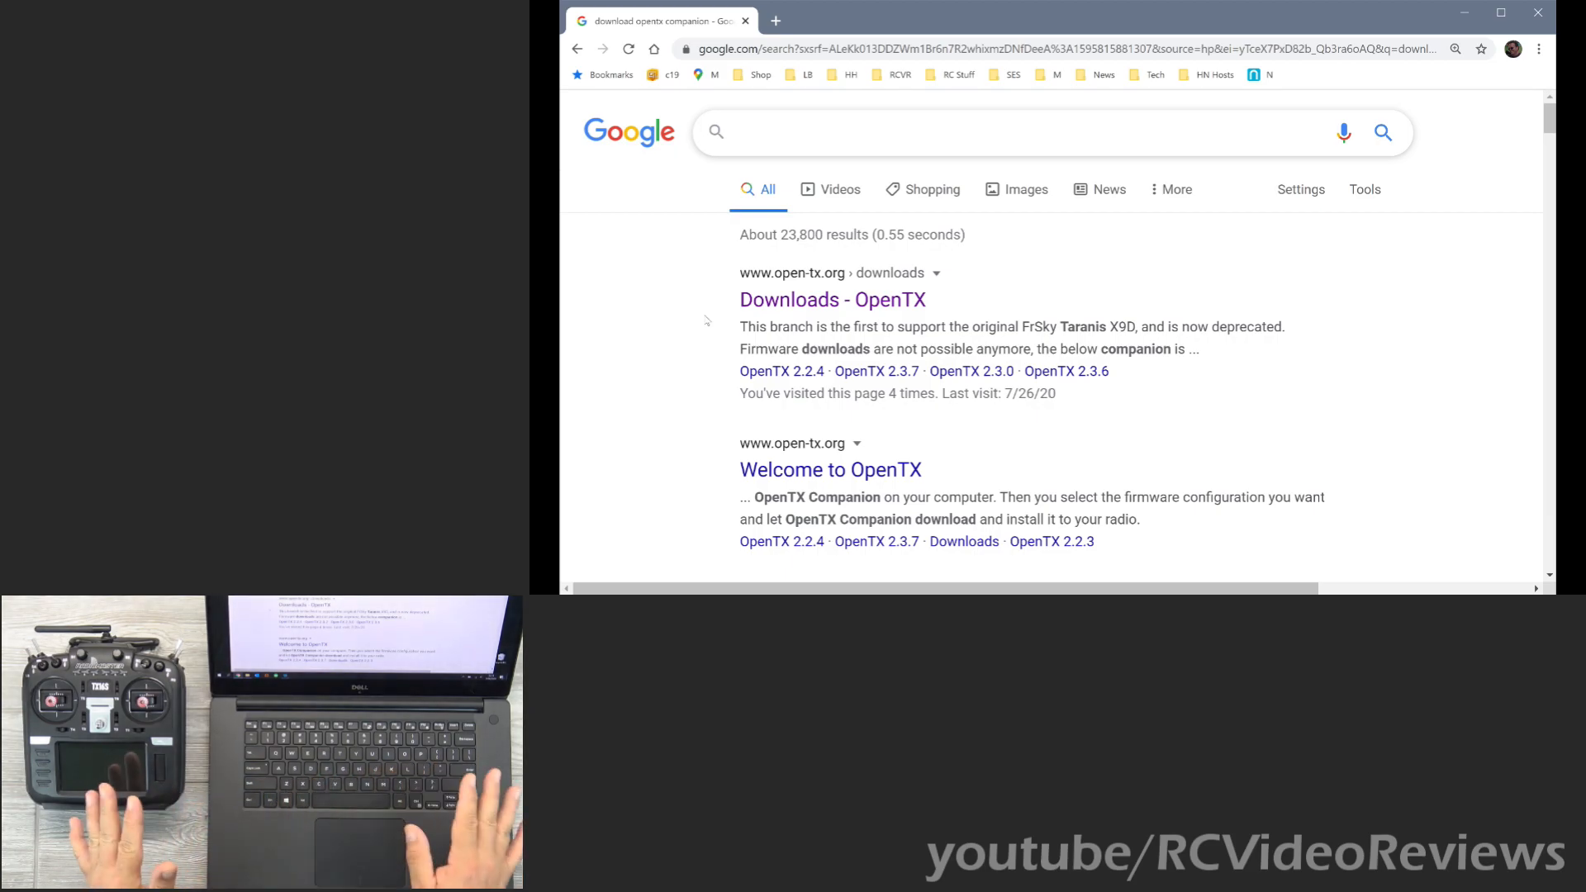
{"action": "left_click", "coordinate": [1011, 132]}
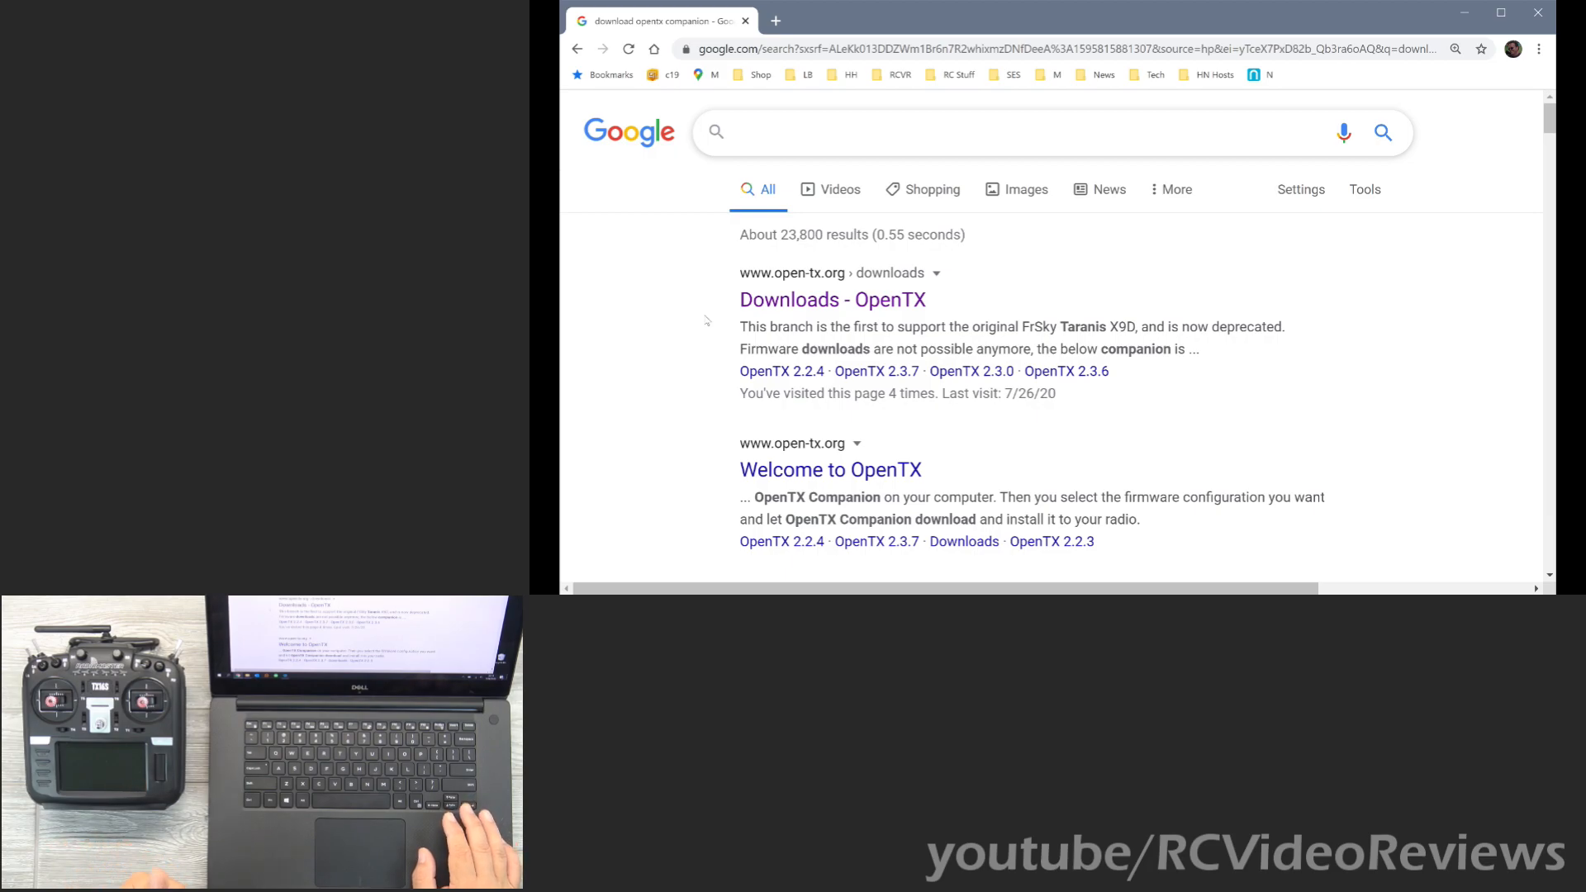
{"action": "left_click", "coordinate": [1010, 132]}
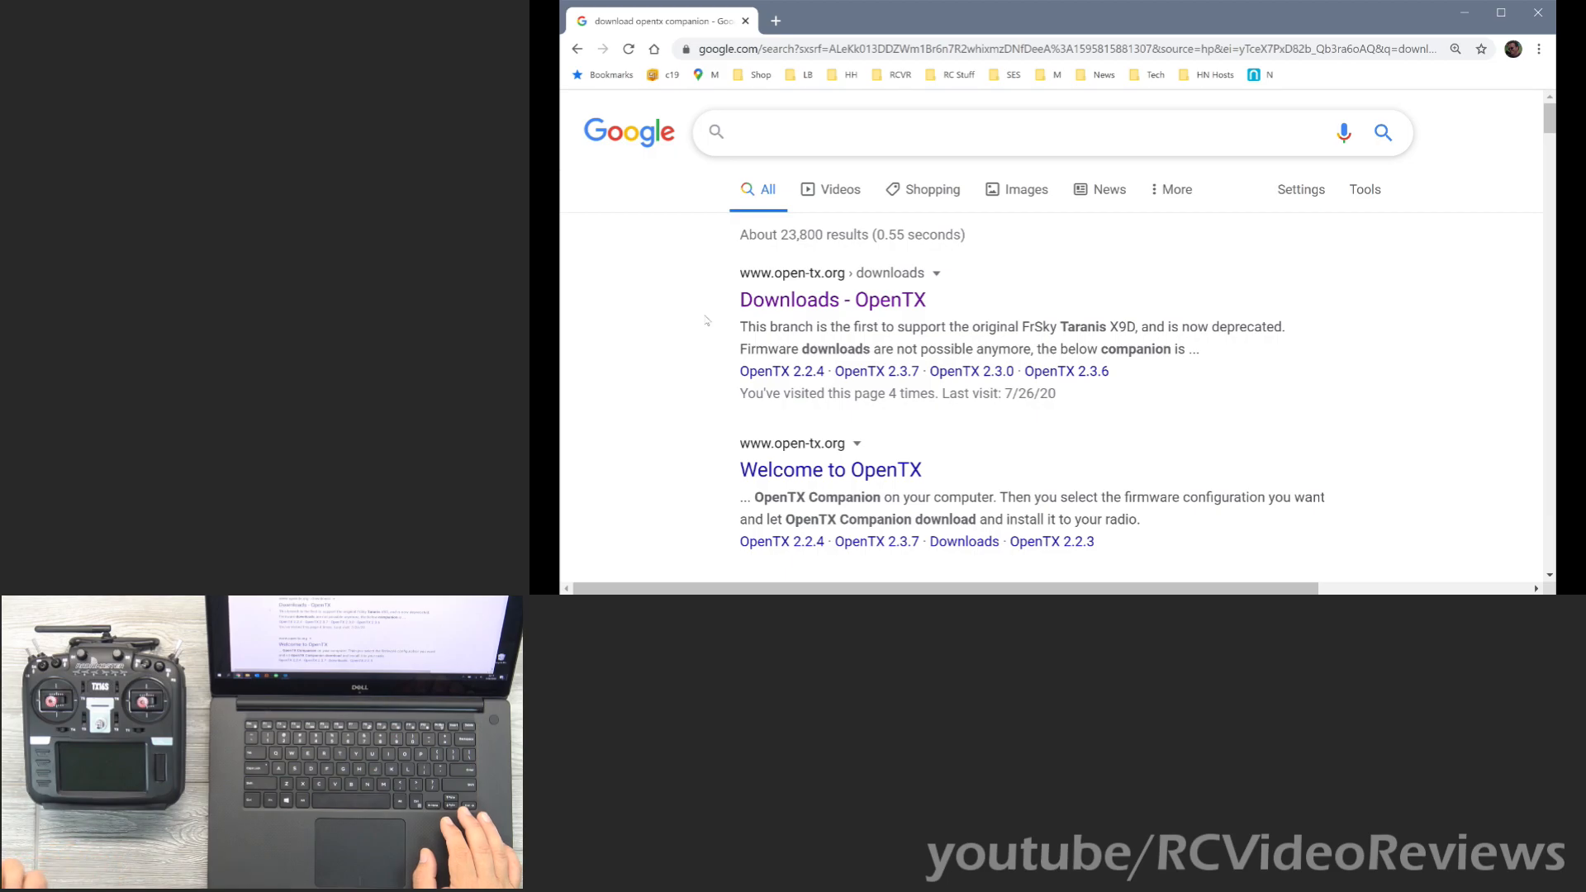
{"action": "left_click", "coordinate": [1011, 133]}
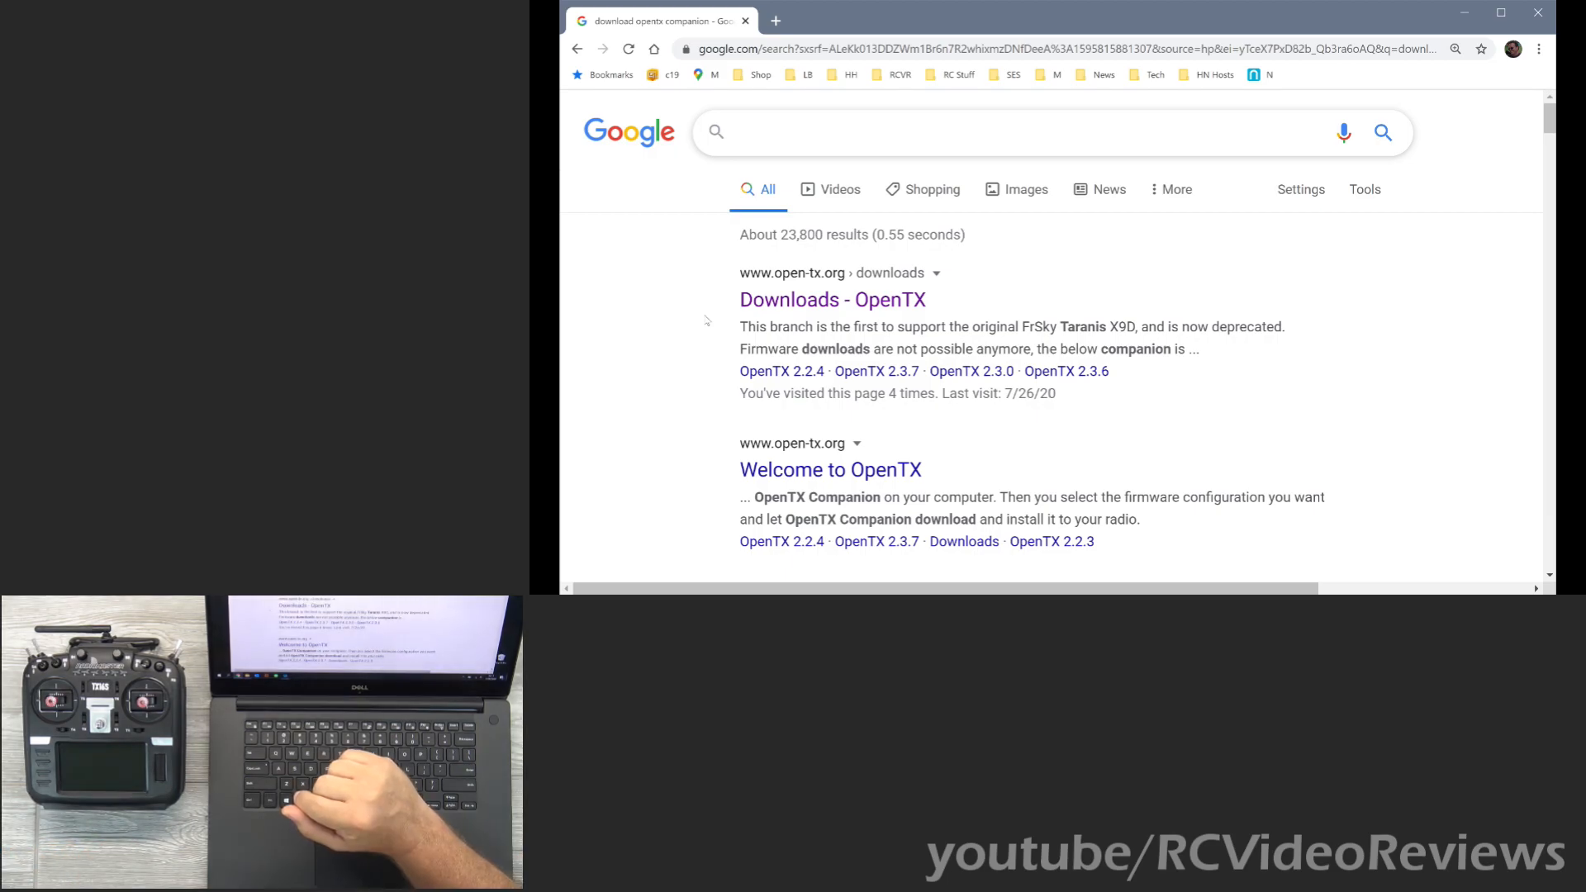
{"action": "left_click", "coordinate": [1011, 132]}
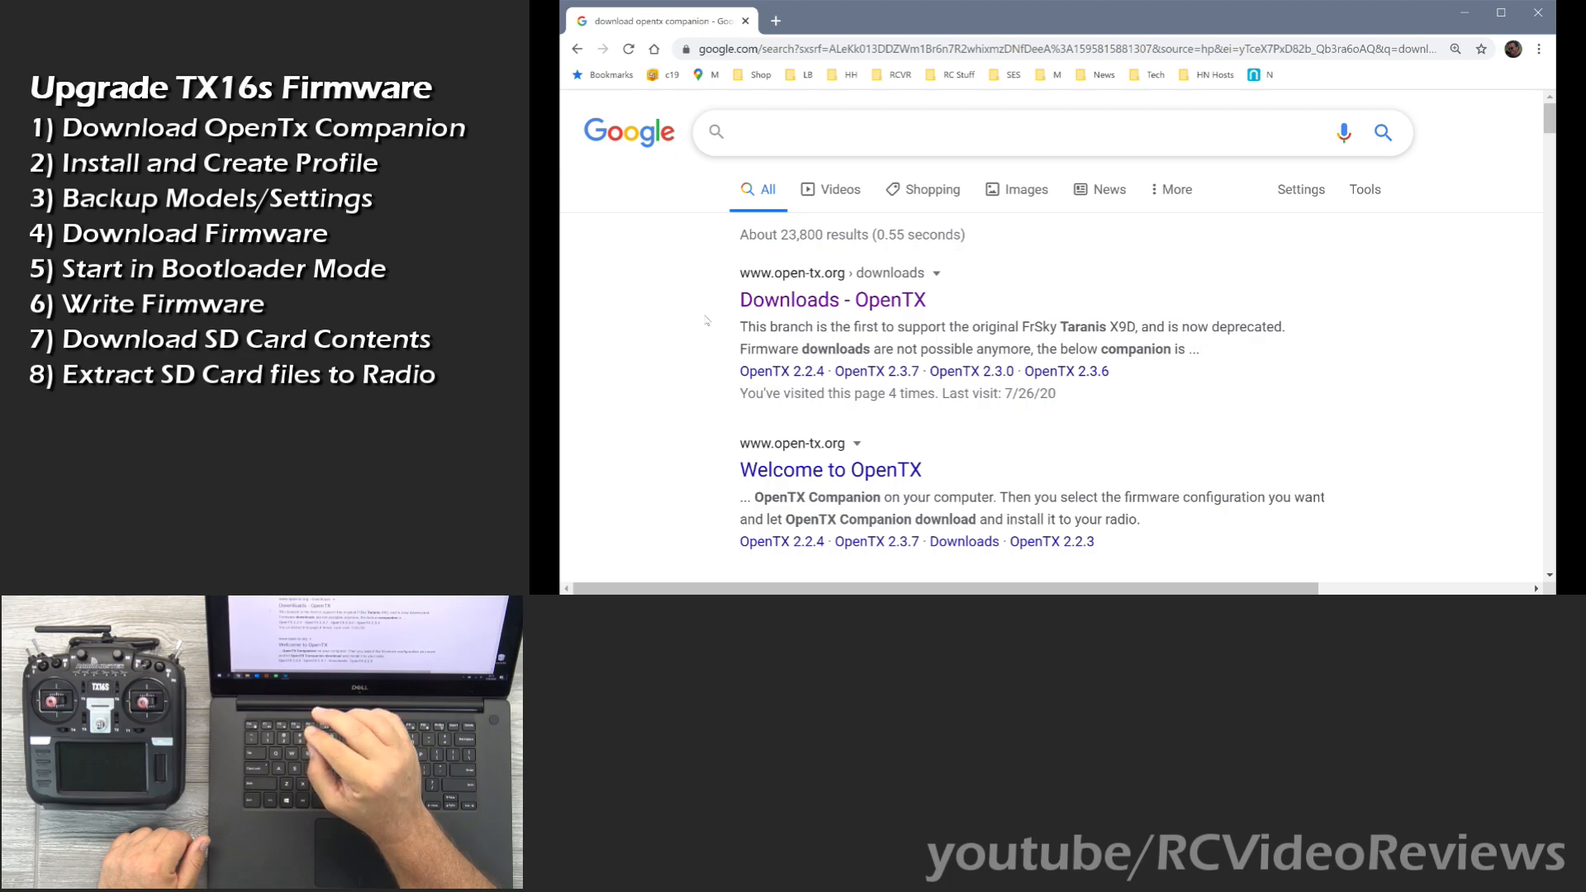
{"action": "left_click", "coordinate": [1011, 132]}
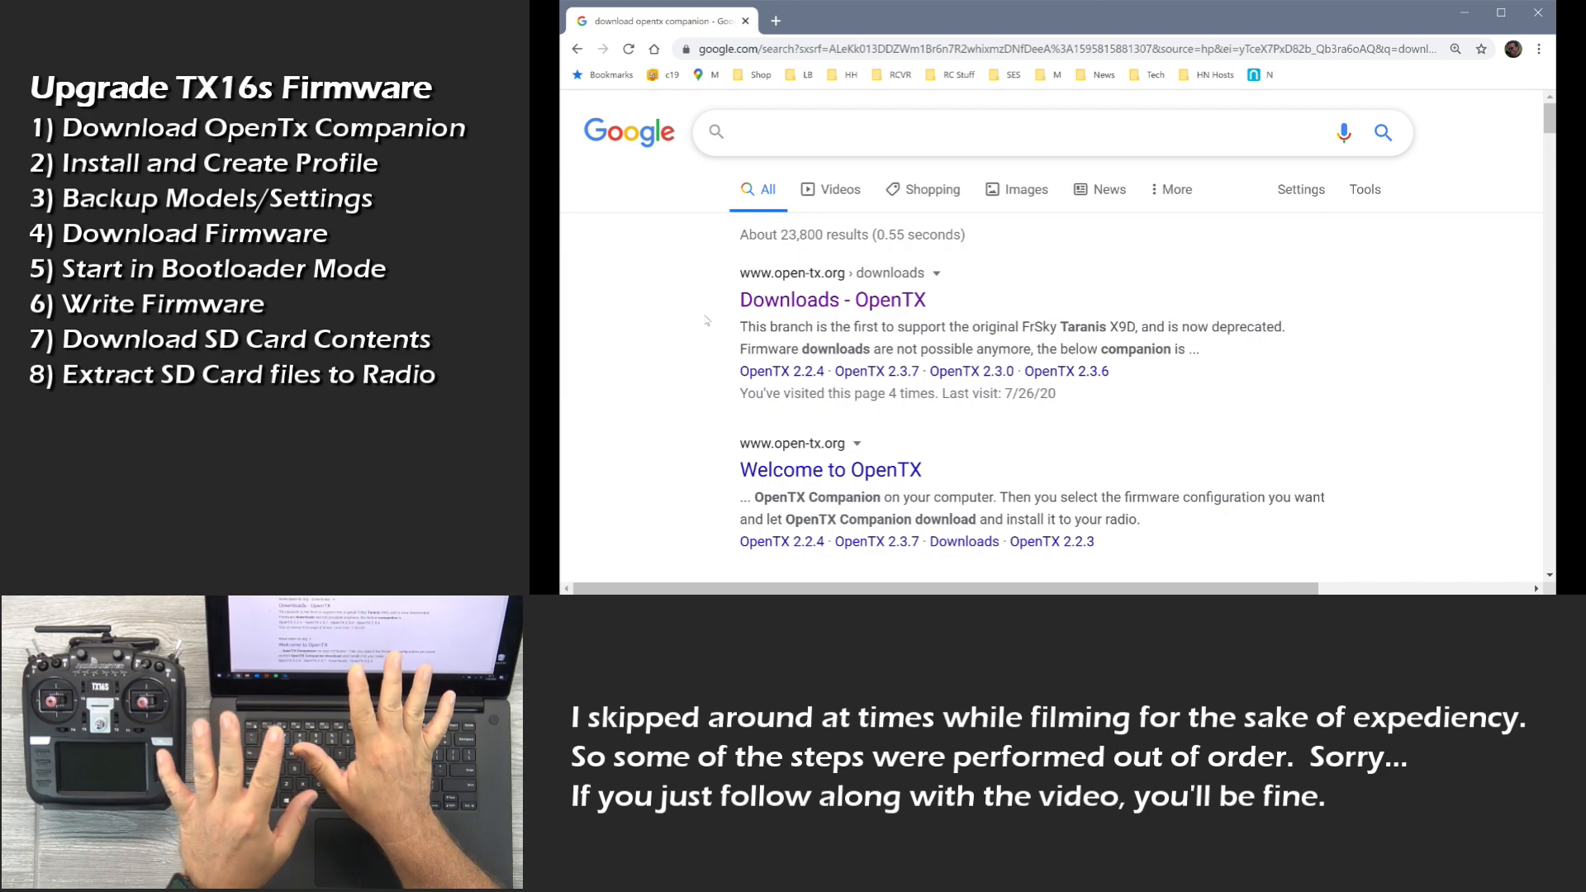
{"action": "left_click", "coordinate": [1011, 132]}
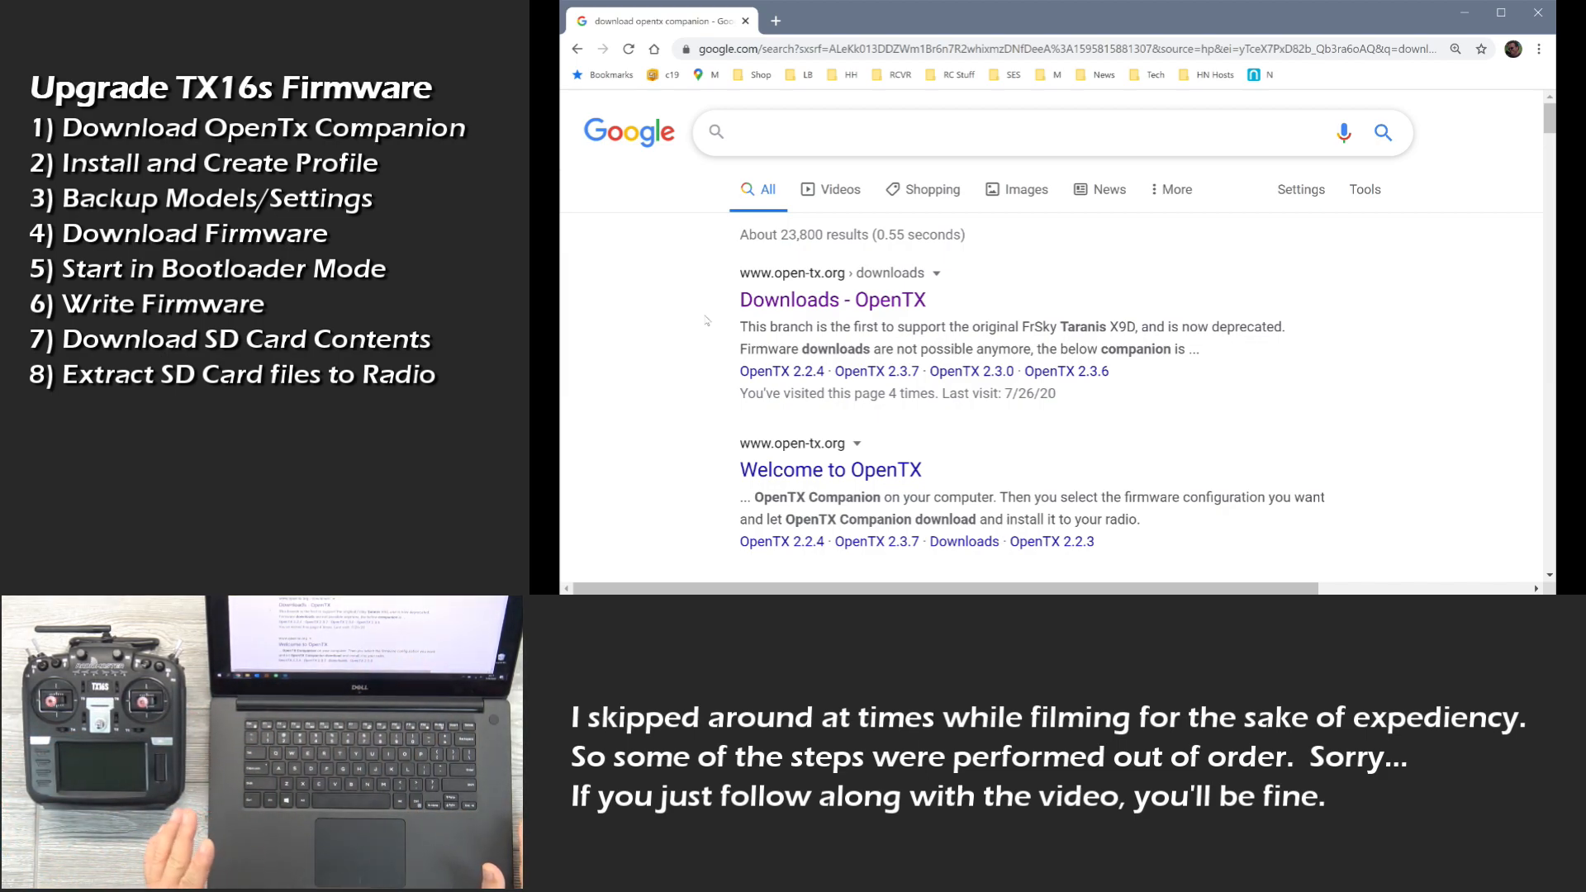
{"action": "left_click", "coordinate": [1010, 132]}
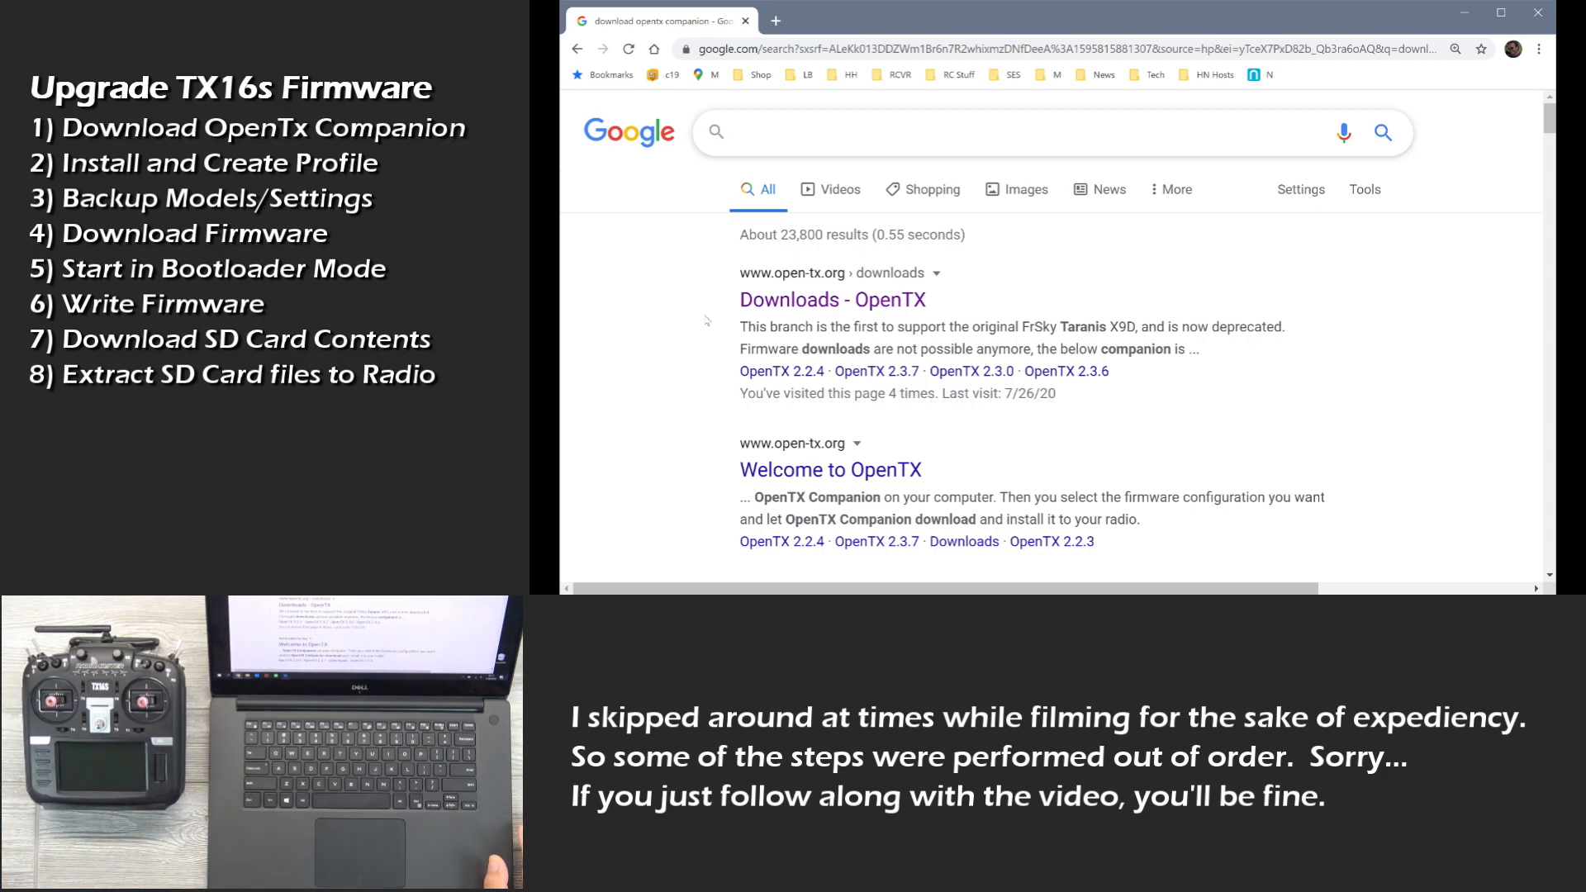
{"action": "left_click", "coordinate": [1011, 133]}
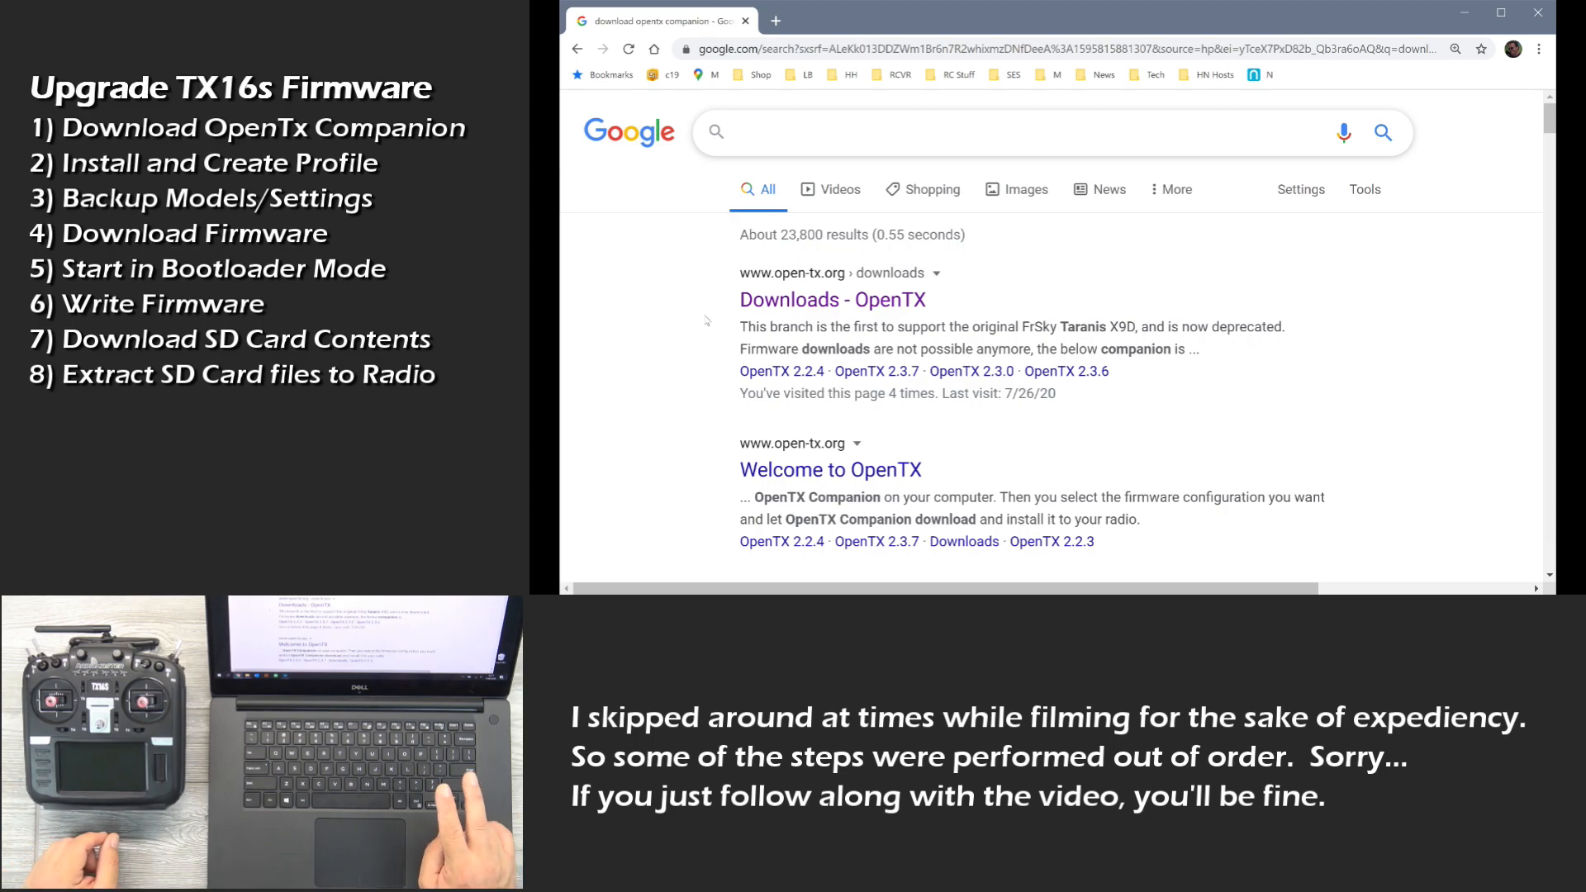
{"action": "left_click", "coordinate": [1011, 132]}
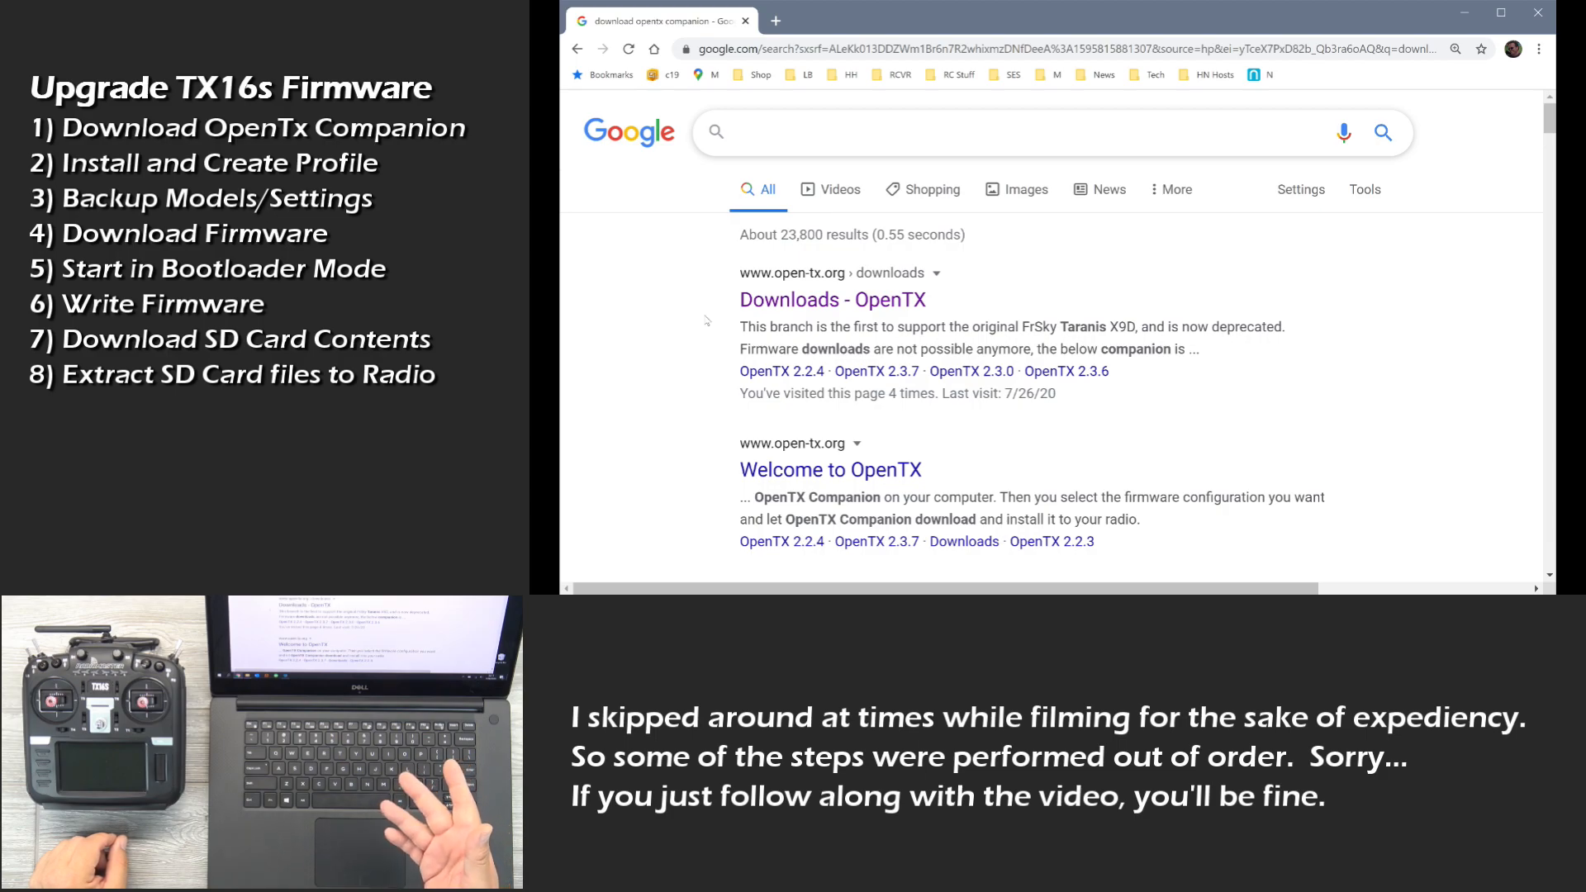
{"action": "left_click", "coordinate": [1011, 132]}
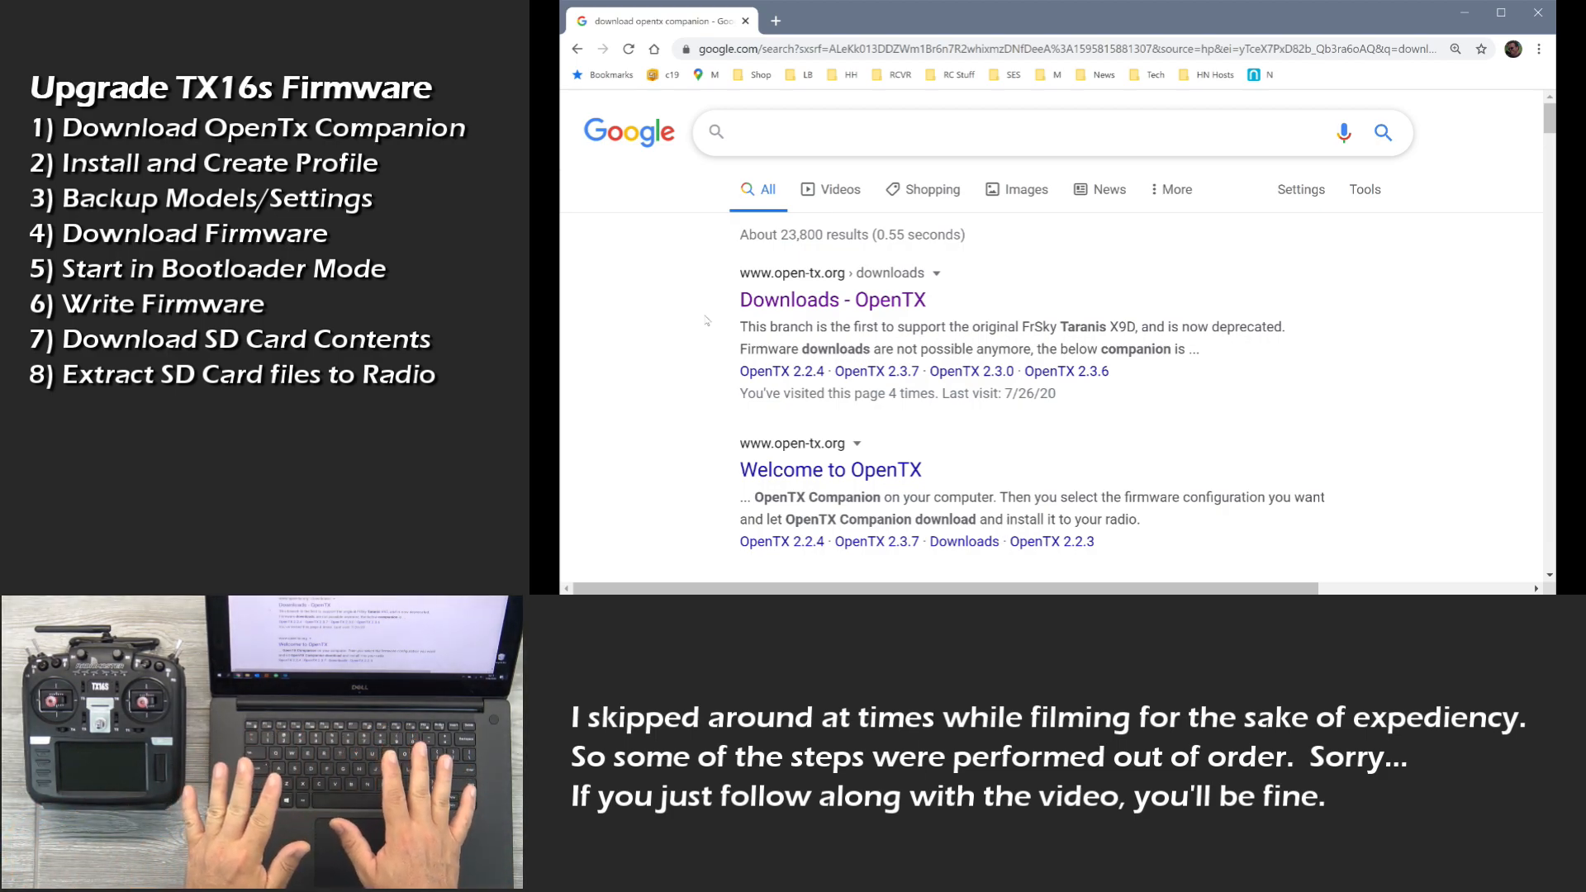
{"action": "left_click", "coordinate": [1010, 132]}
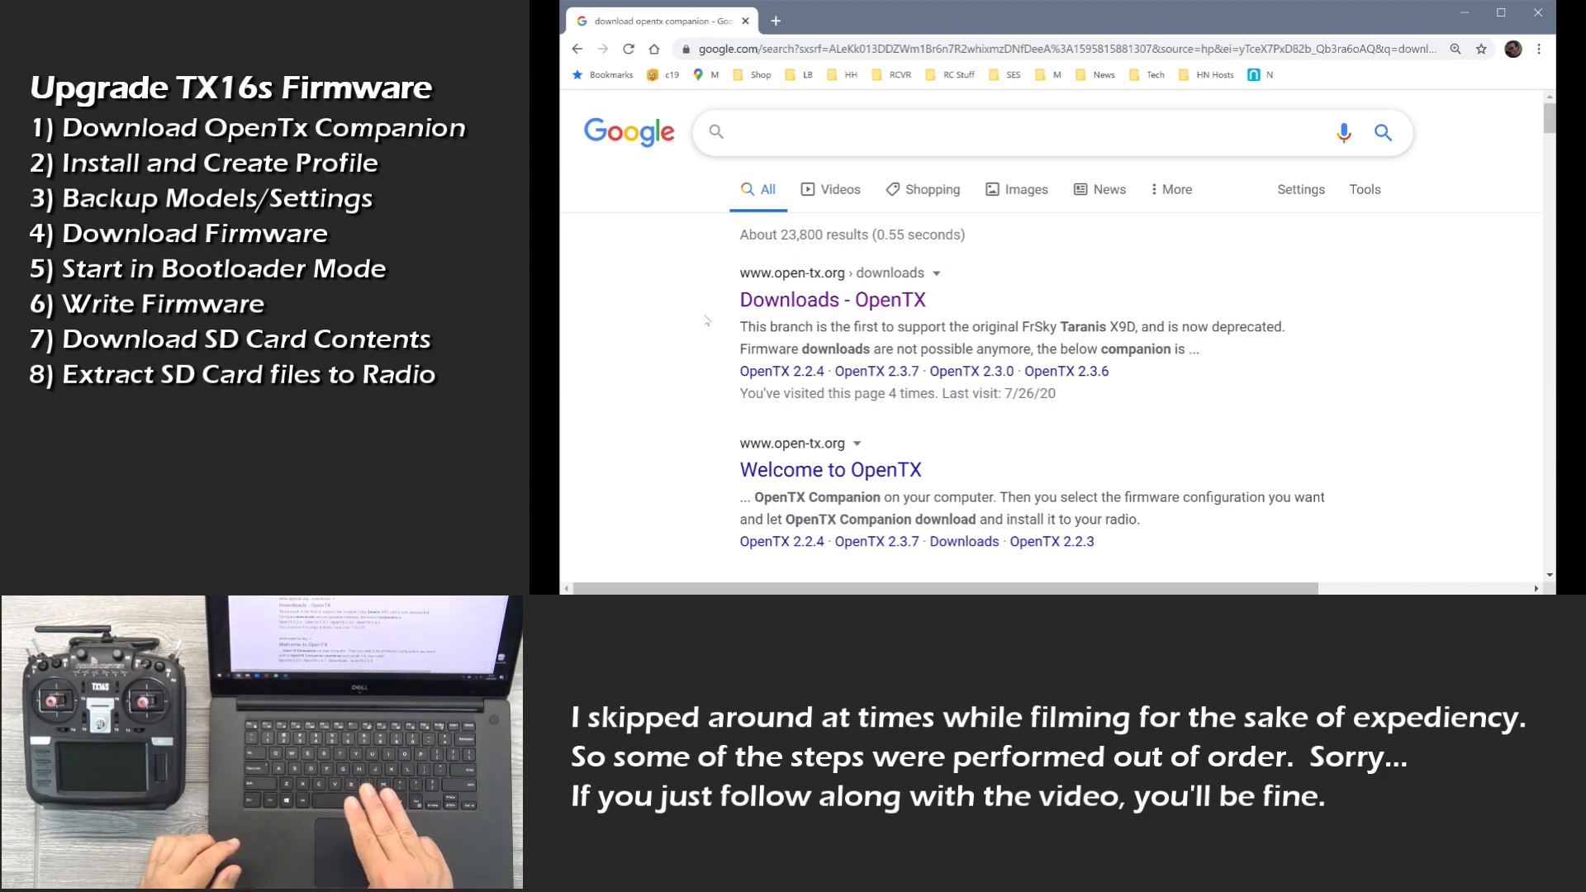
{"action": "left_click", "coordinate": [1011, 132]}
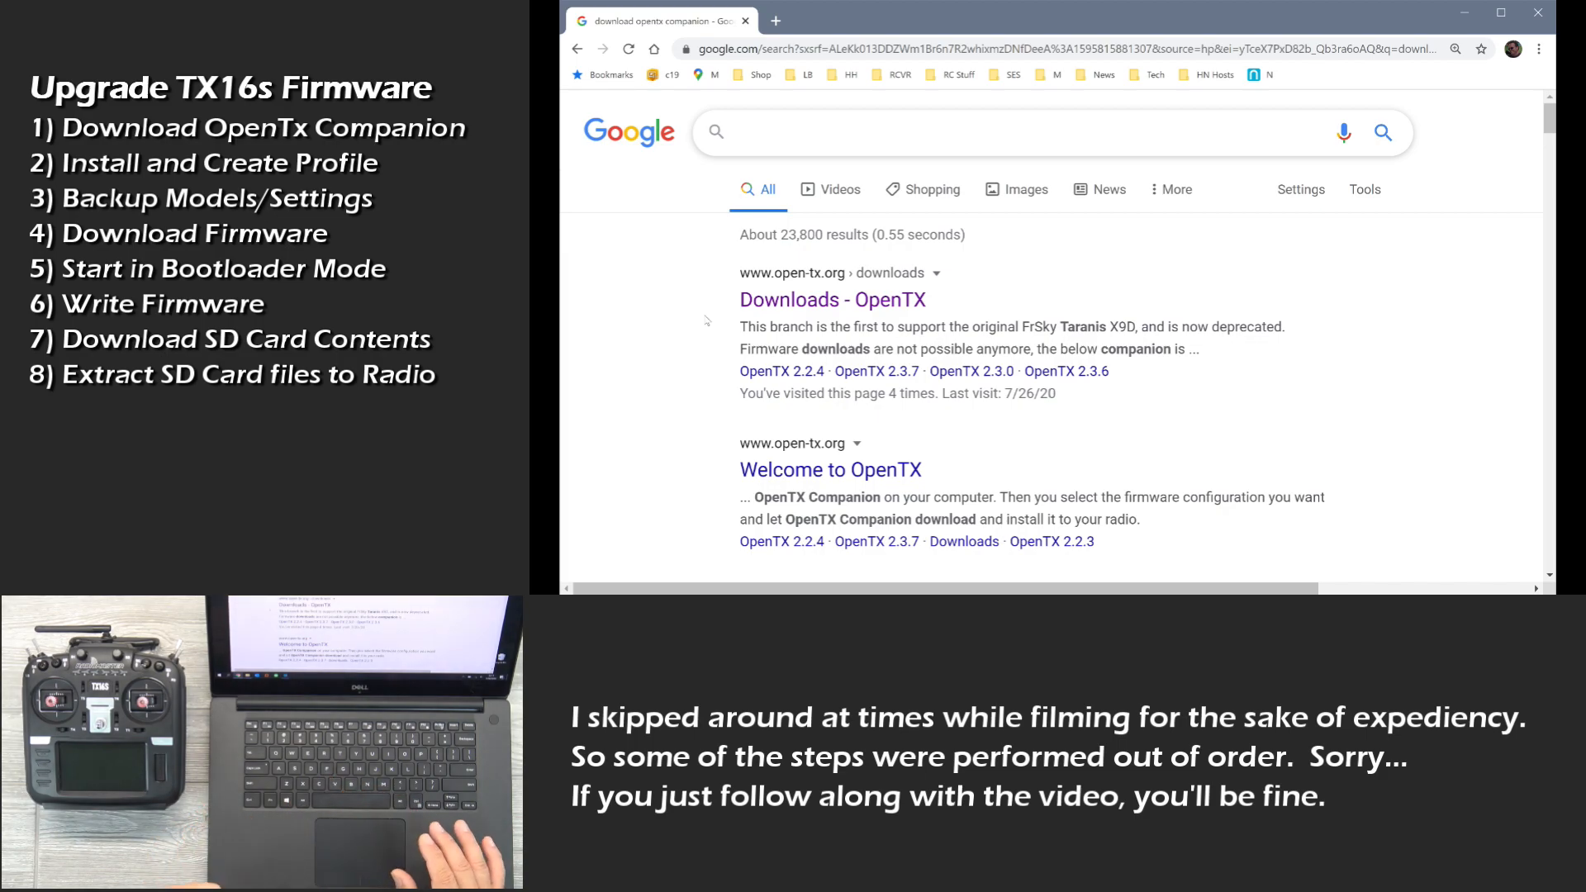
{"action": "left_click", "coordinate": [1011, 132]}
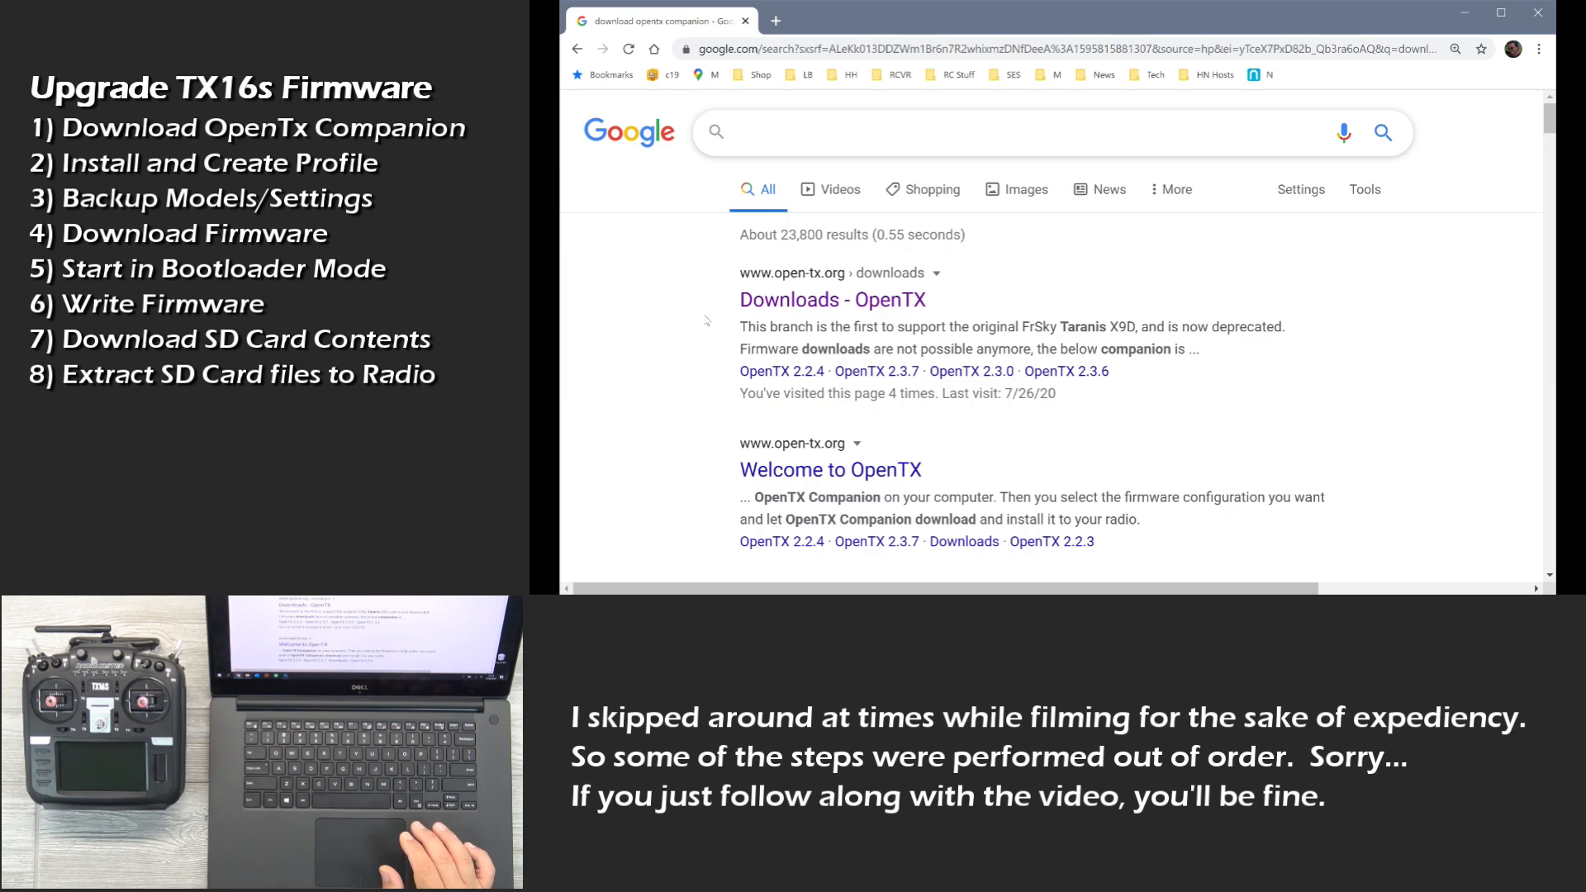
{"action": "left_click", "coordinate": [1010, 132]}
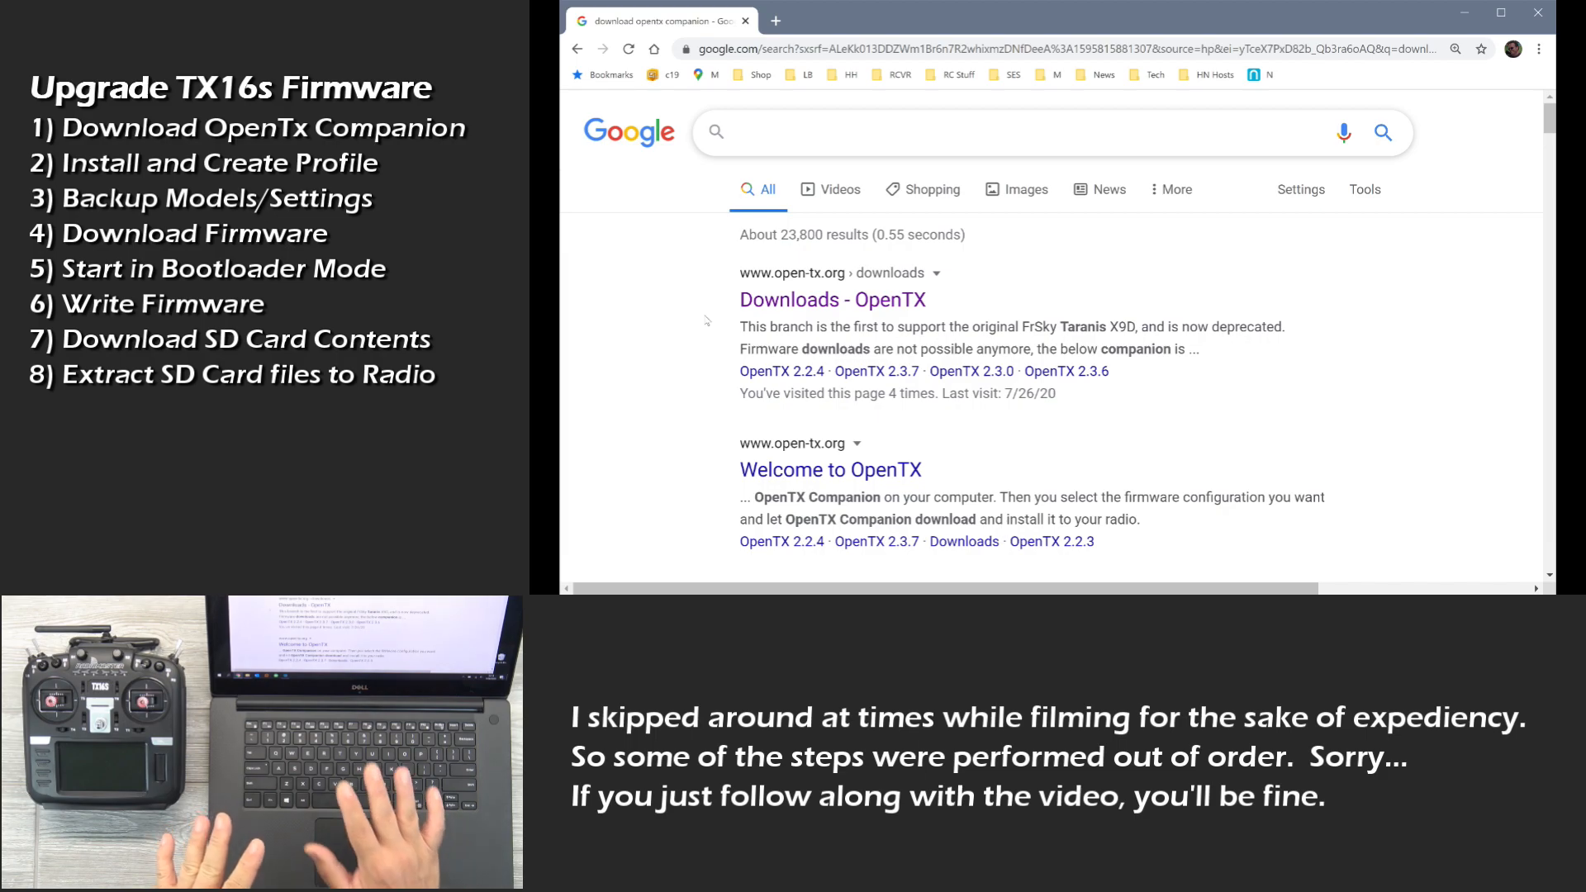
{"action": "left_click", "coordinate": [1011, 132]}
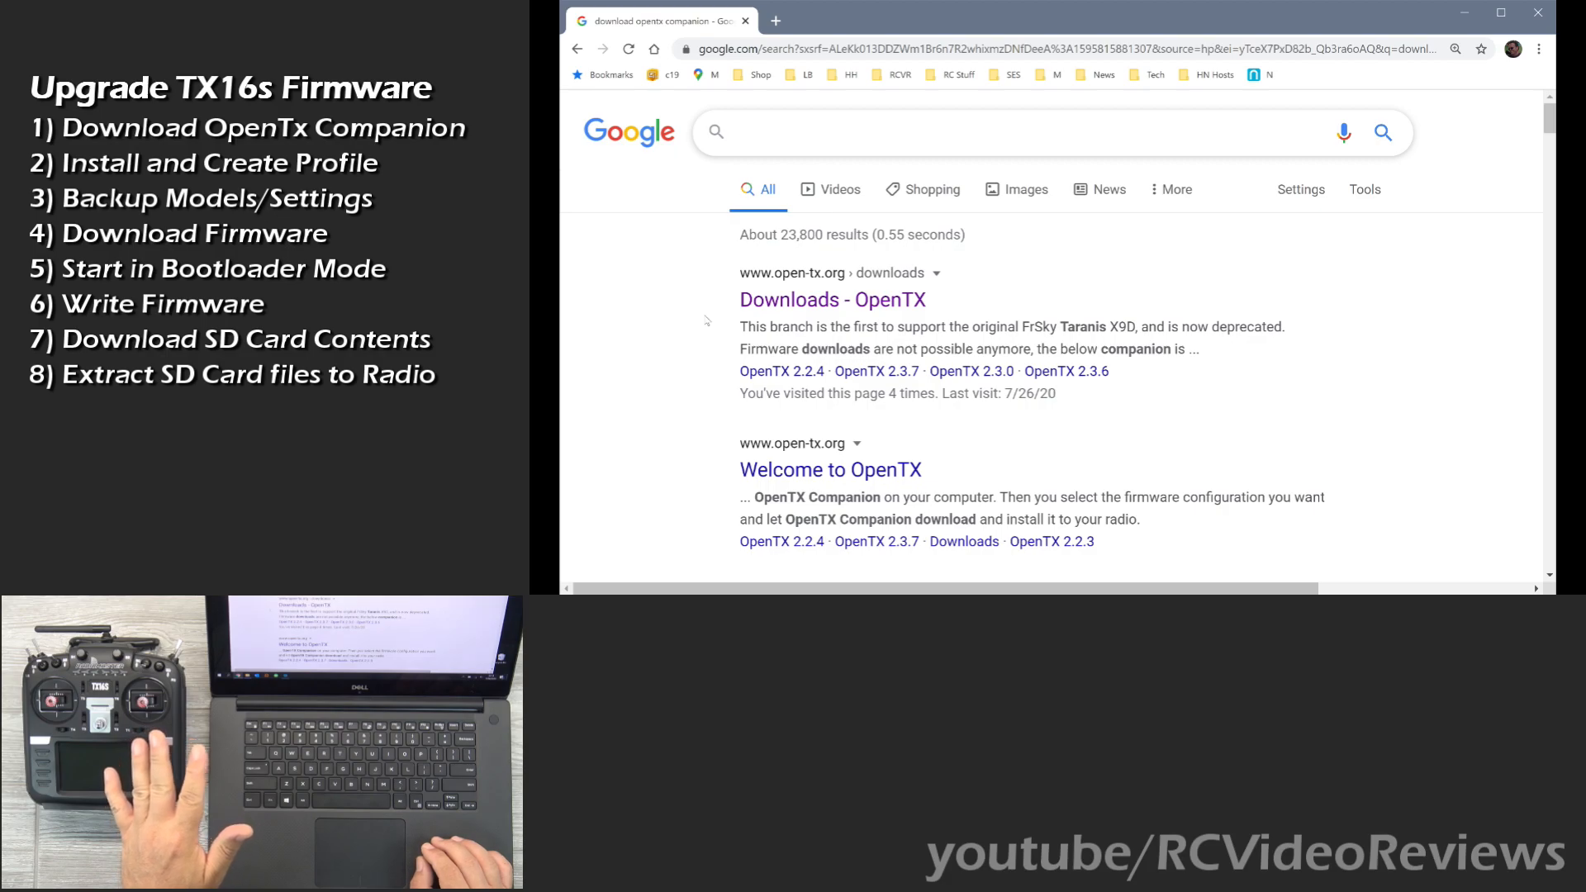
{"action": "left_click", "coordinate": [1011, 132]}
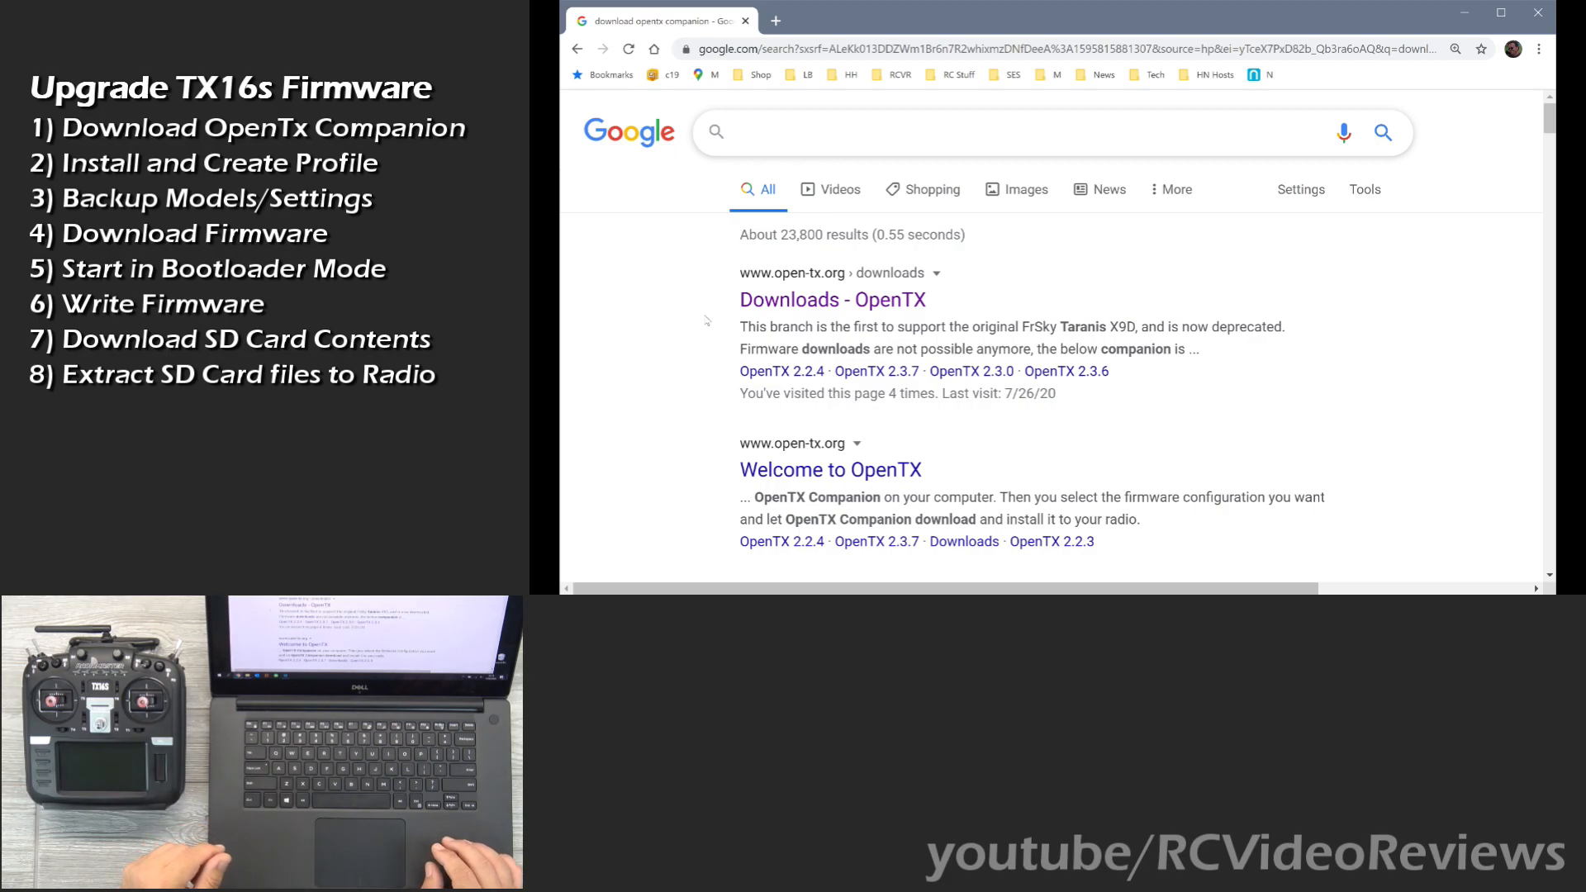
{"action": "left_click", "coordinate": [1011, 132]}
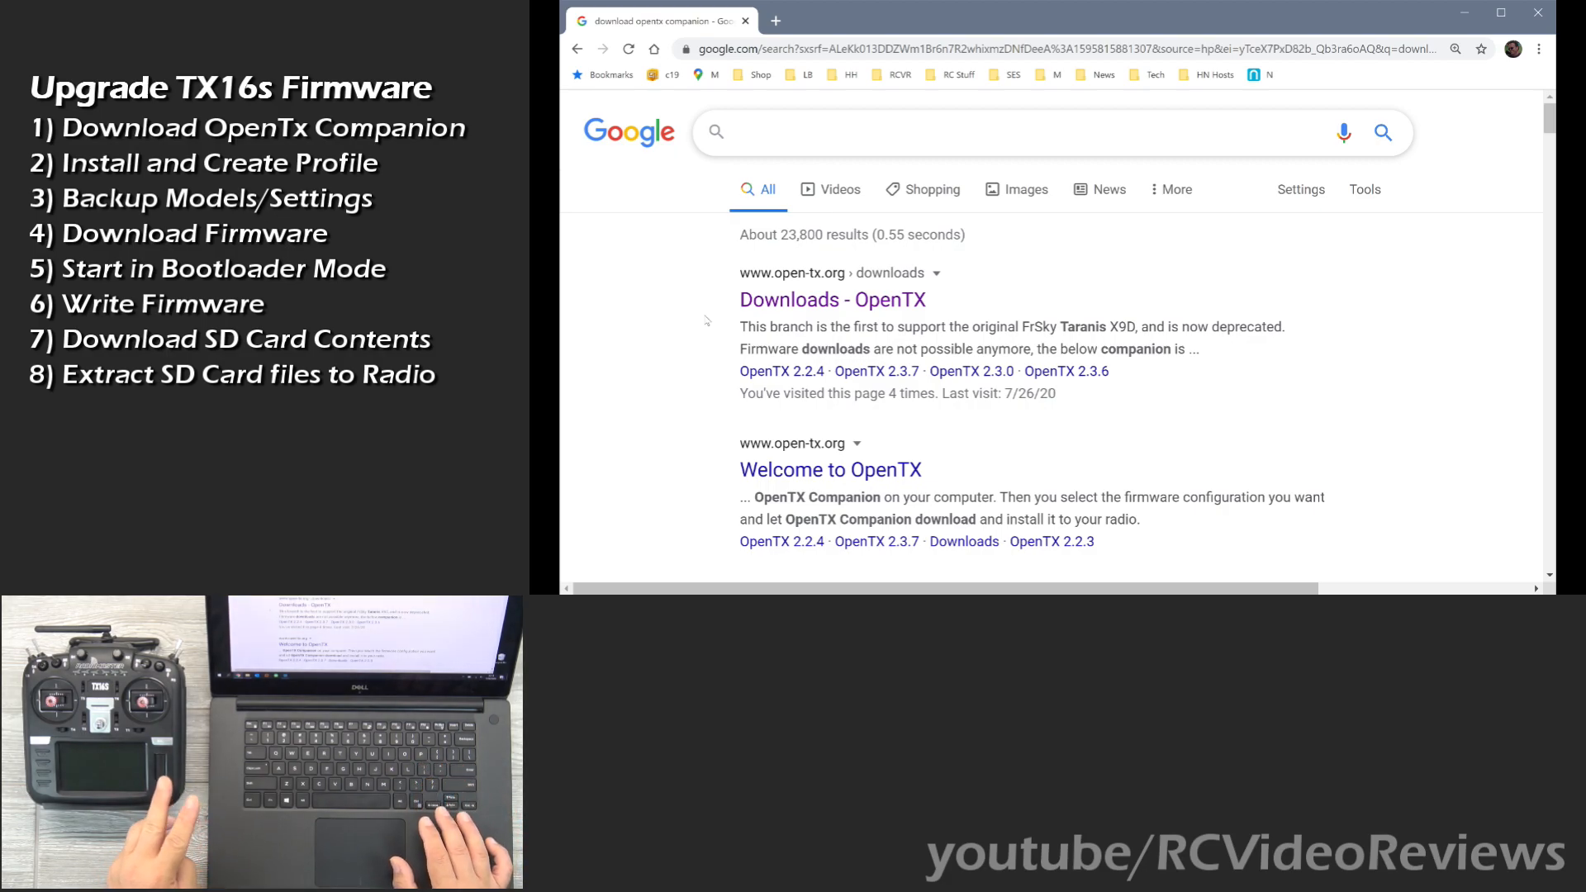
{"action": "left_click", "coordinate": [1011, 133]}
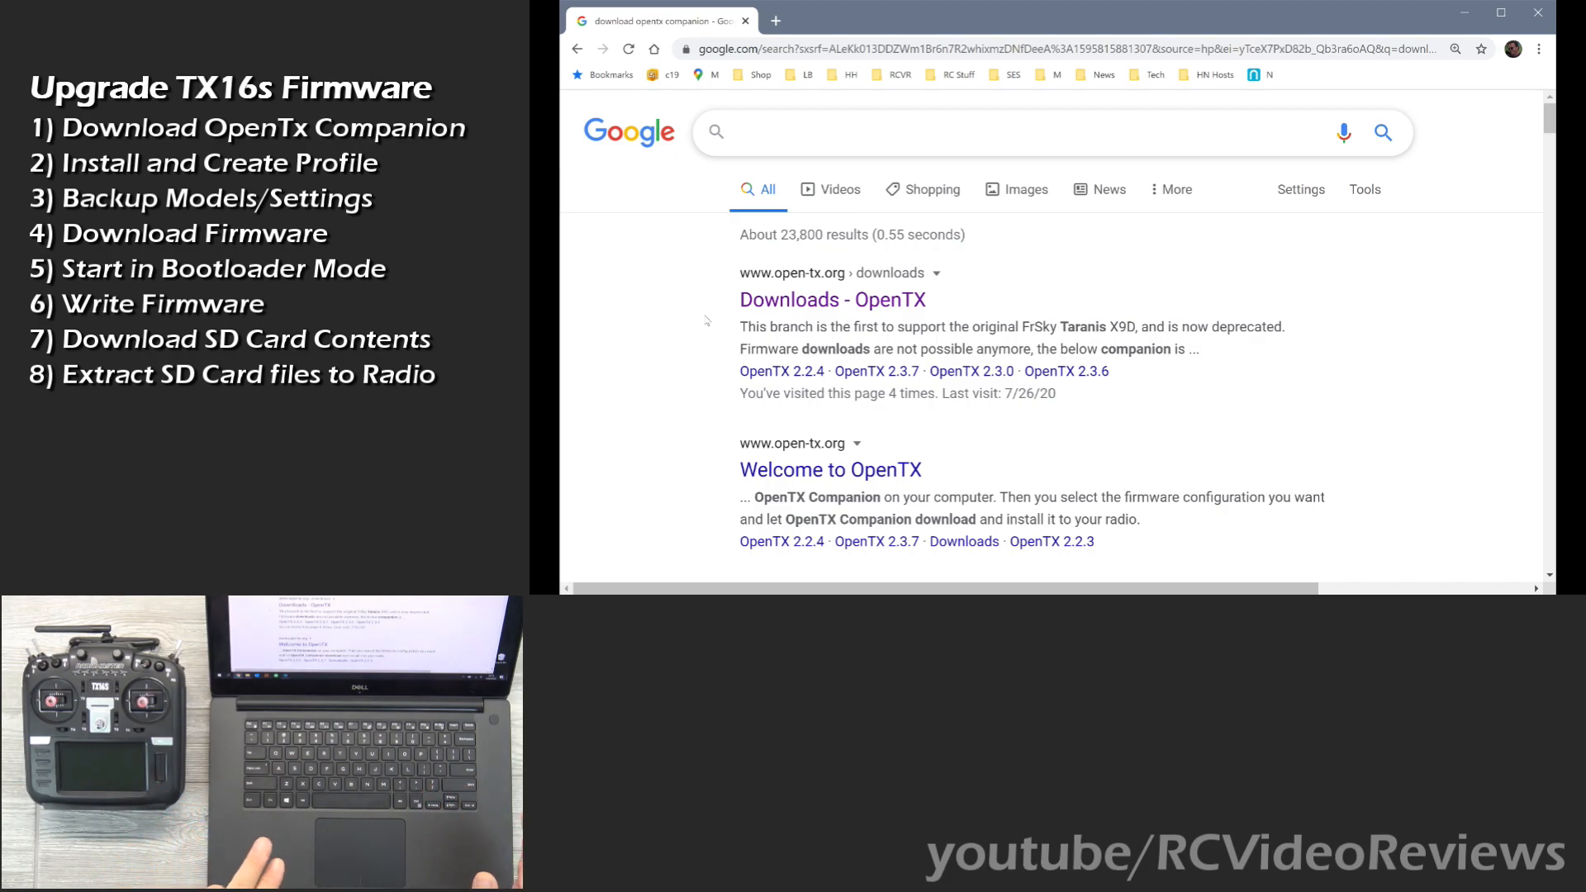
{"action": "left_click", "coordinate": [1011, 133]}
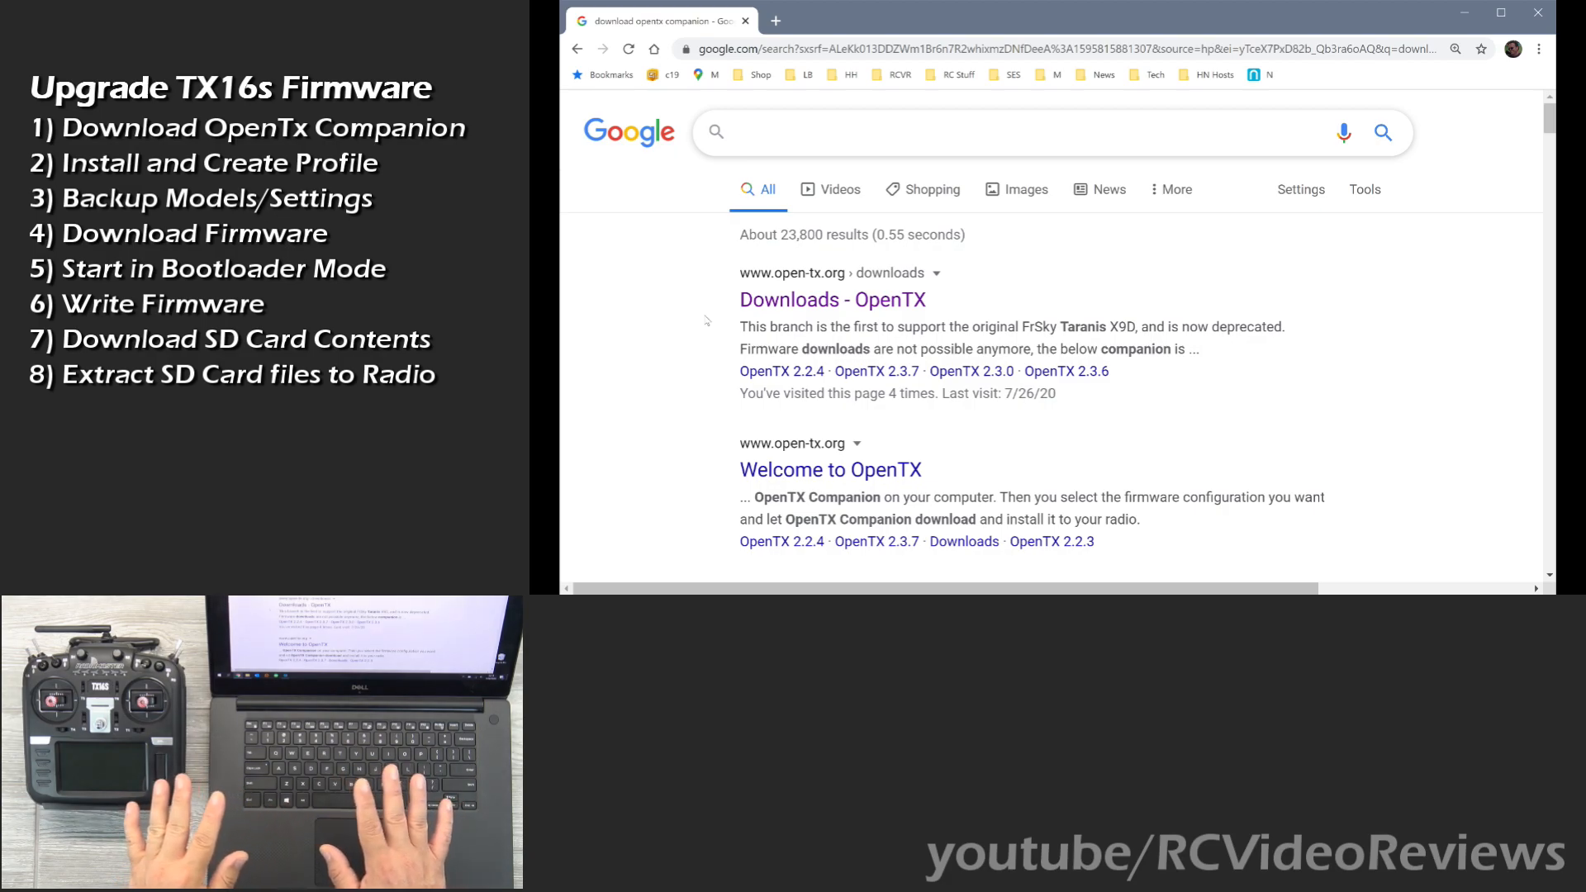
{"action": "left_click", "coordinate": [1011, 132]}
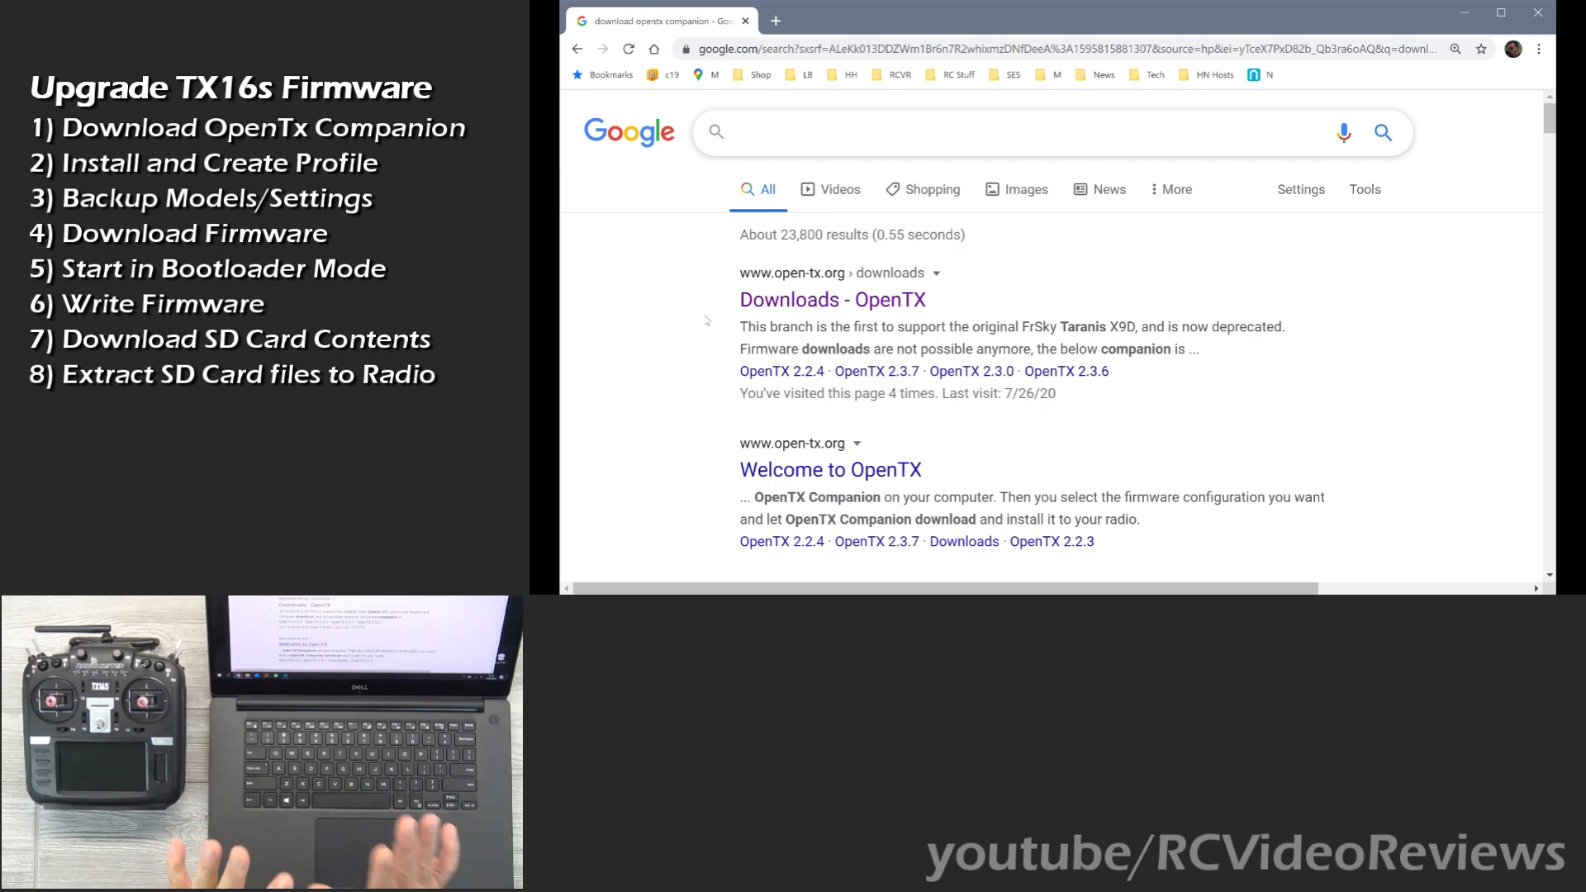
{"action": "left_click", "coordinate": [1011, 133]}
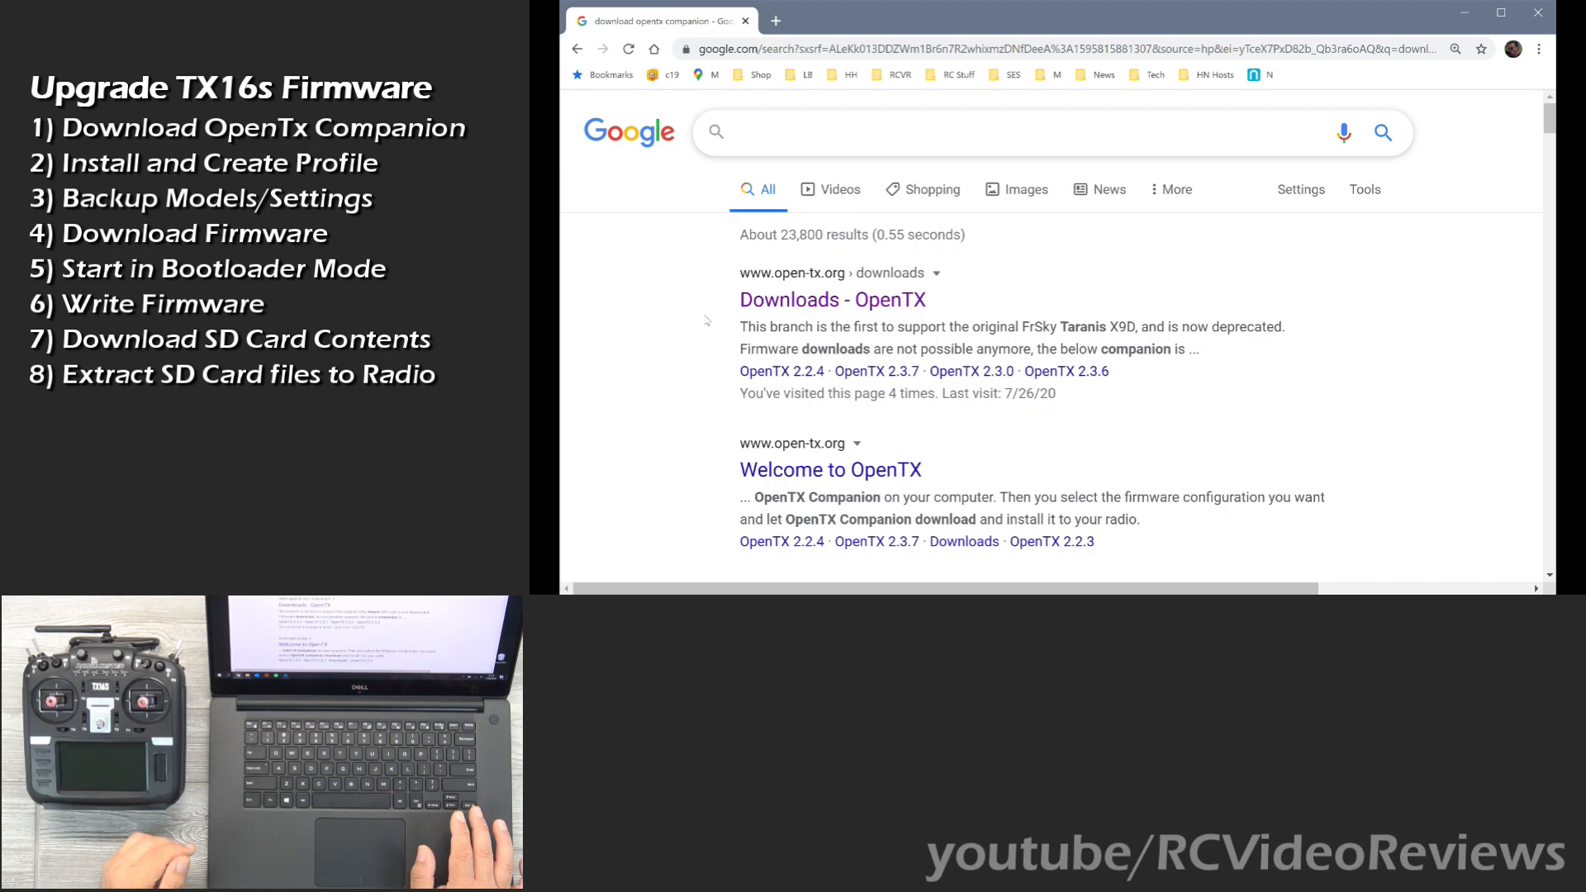
{"action": "left_click", "coordinate": [1011, 132]}
{"action": "type", "text": "download opentx companion"}
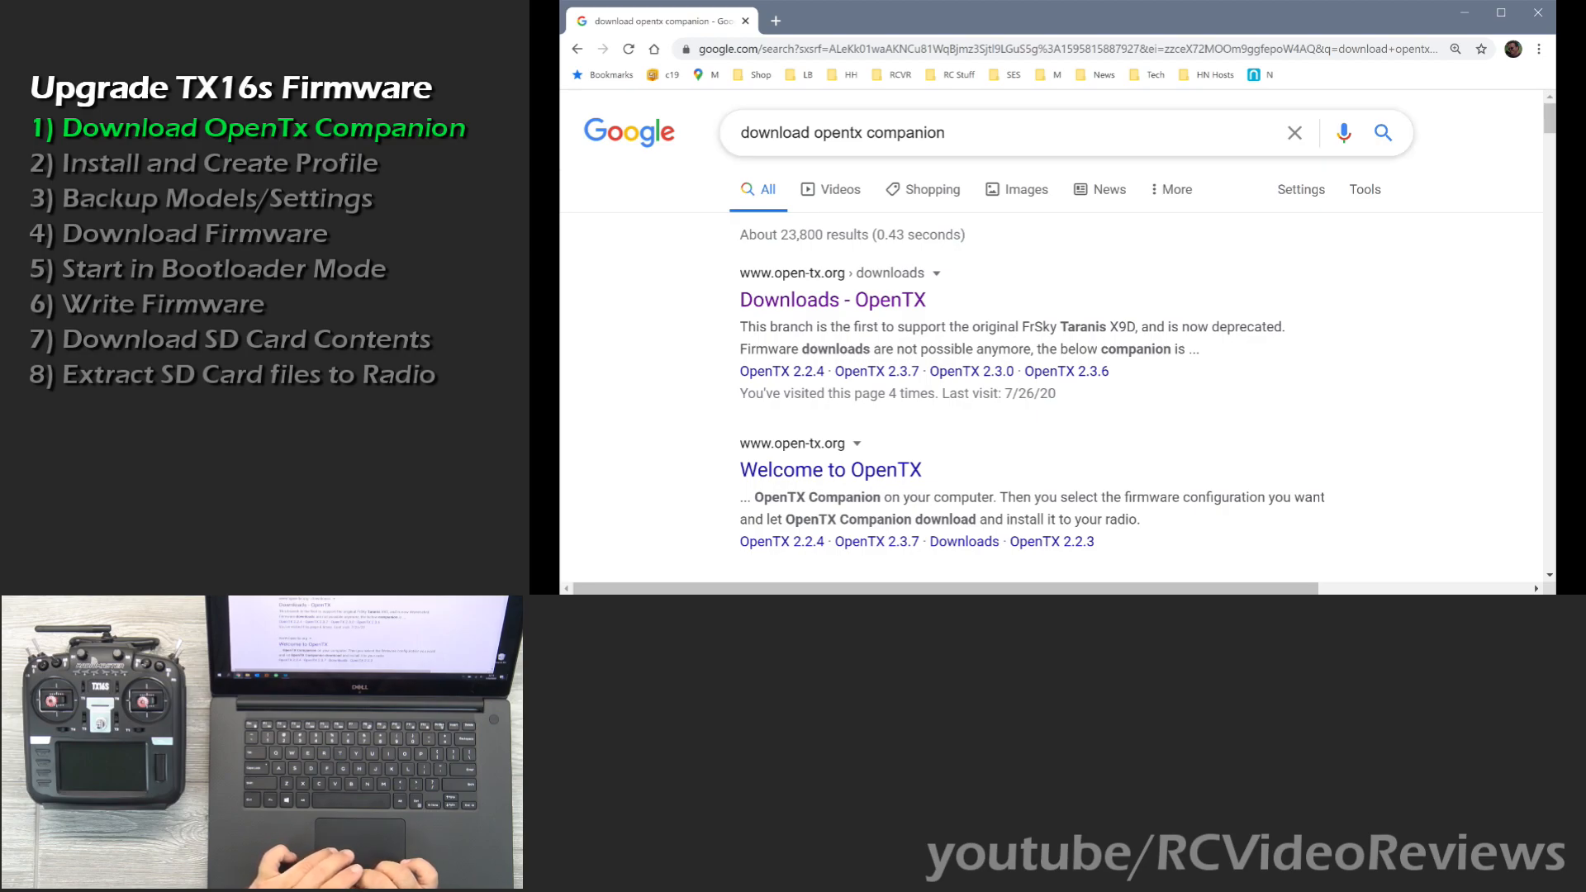
{"action": "mouse_move", "coordinate": [819, 281]}
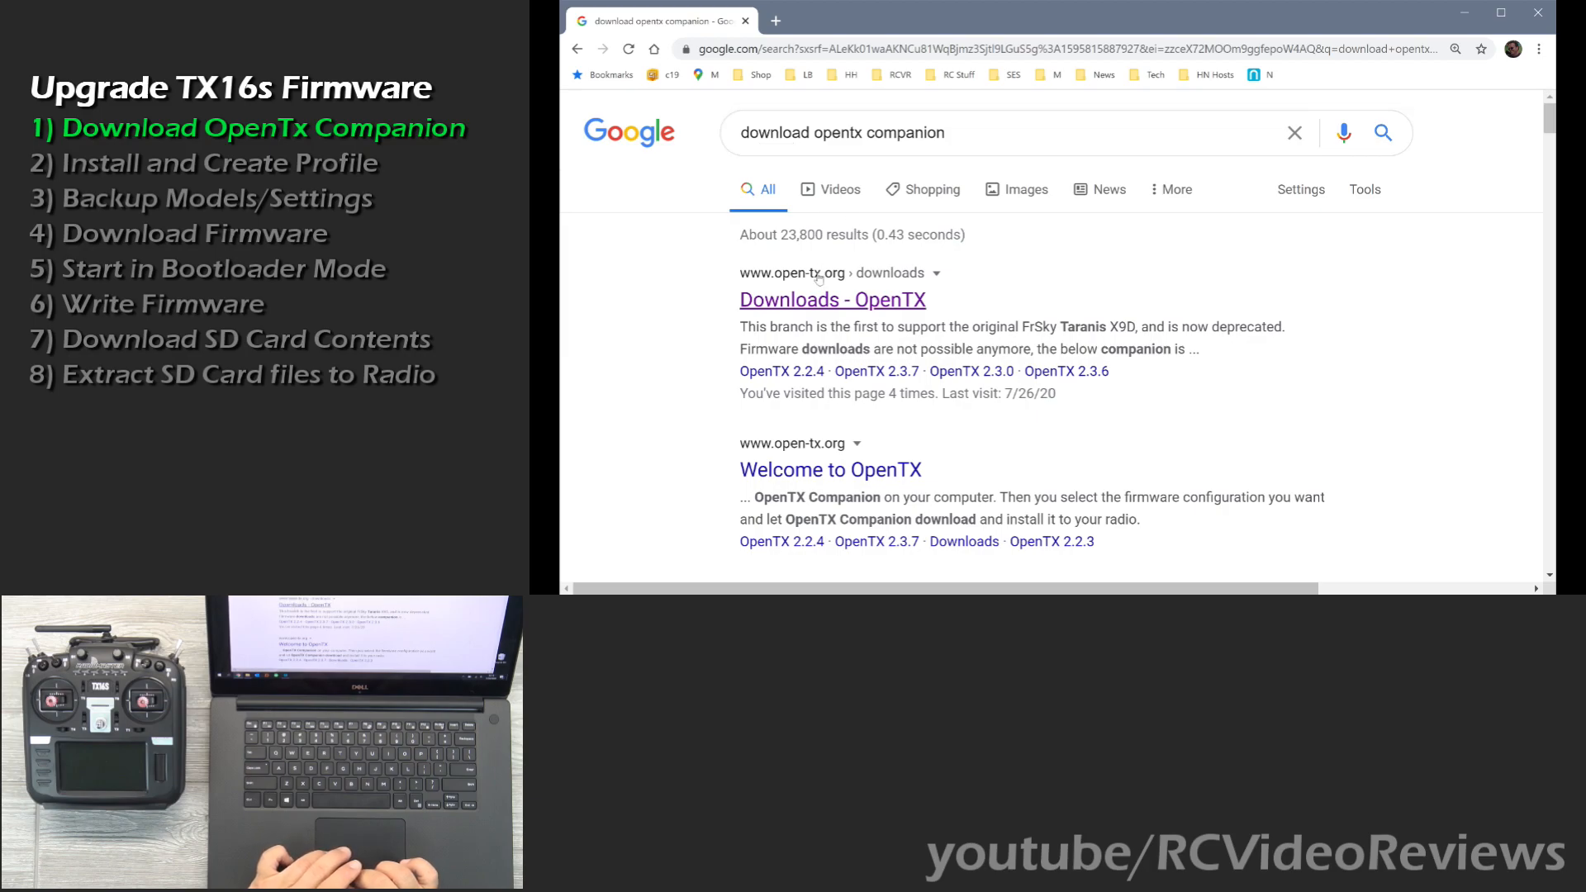
{"action": "mouse_move", "coordinate": [797, 313]}
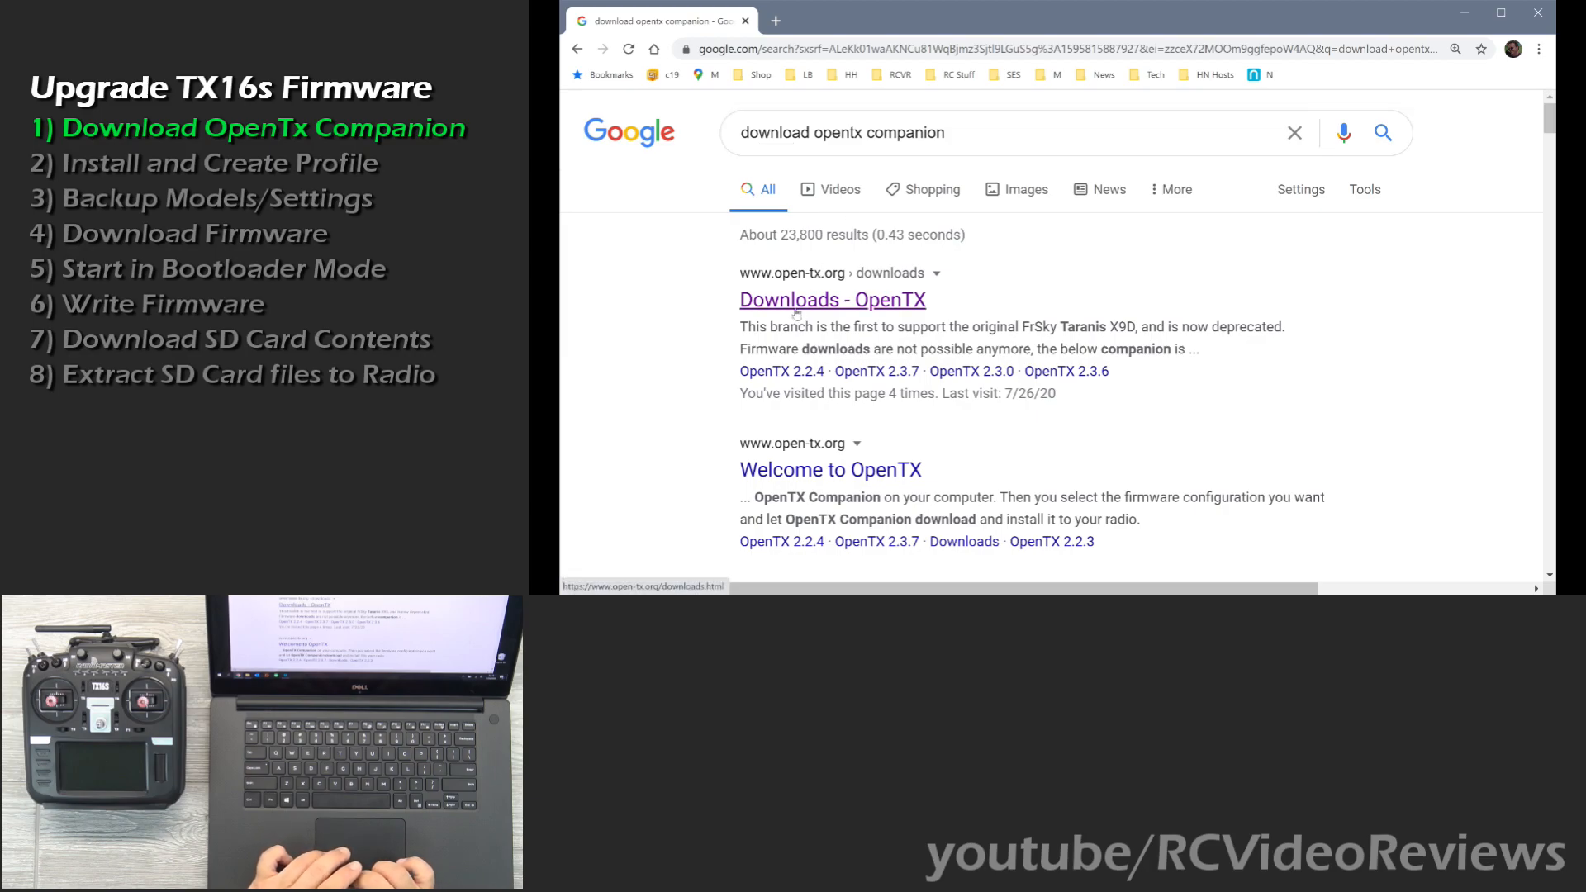
Reach the OpenTX 2.3.9 release page from the Downloads result and bring its download links into view.
{"action": "left_click", "coordinate": [831, 299]}
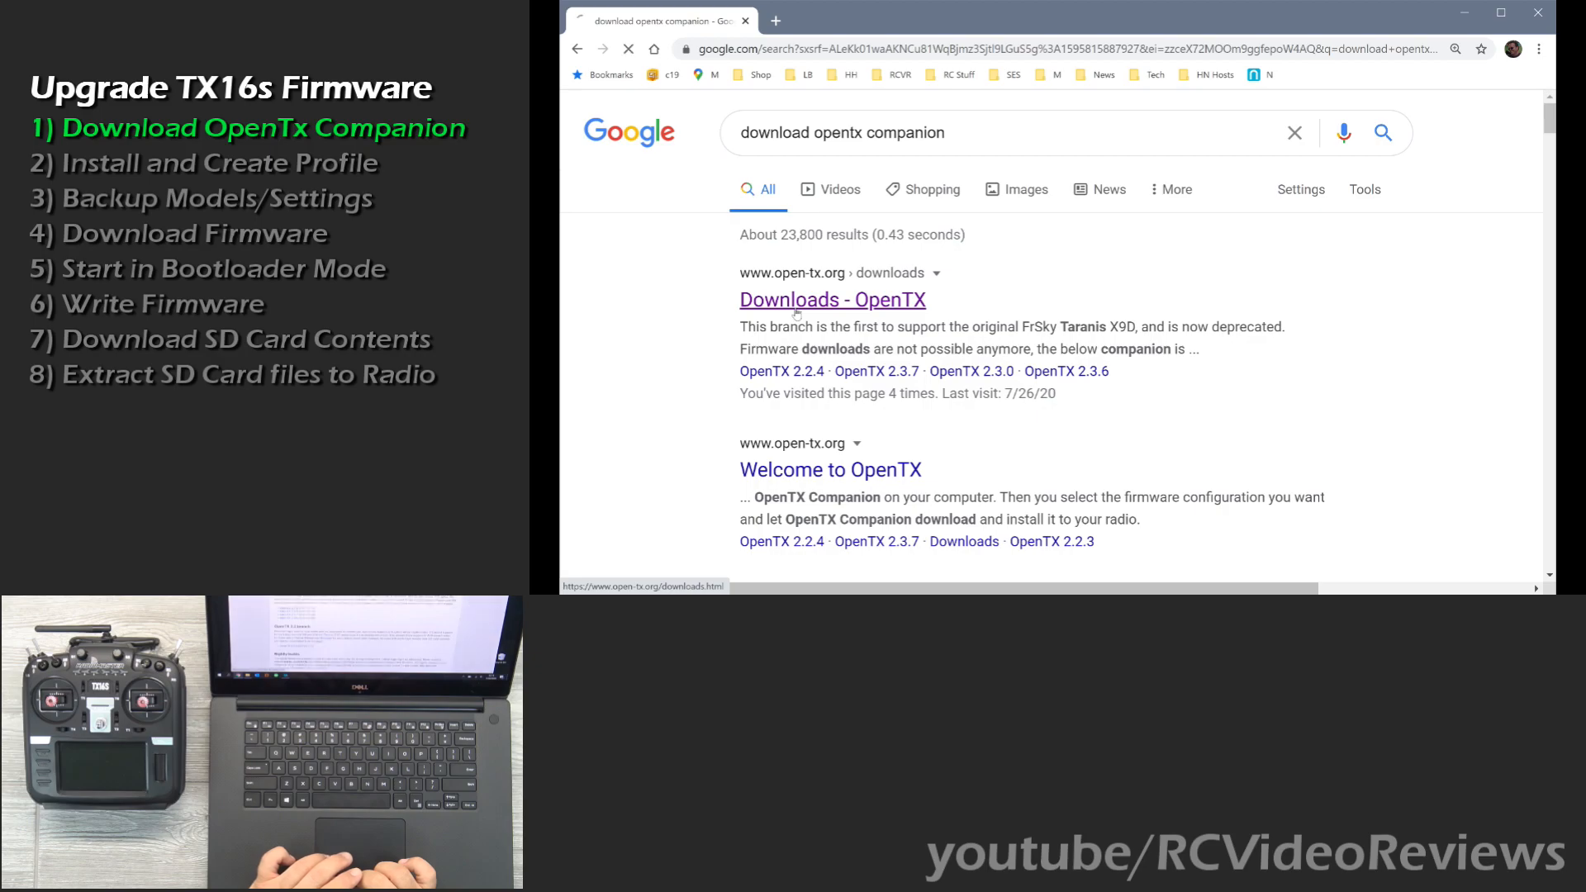
{"action": "left_click", "coordinate": [831, 299]}
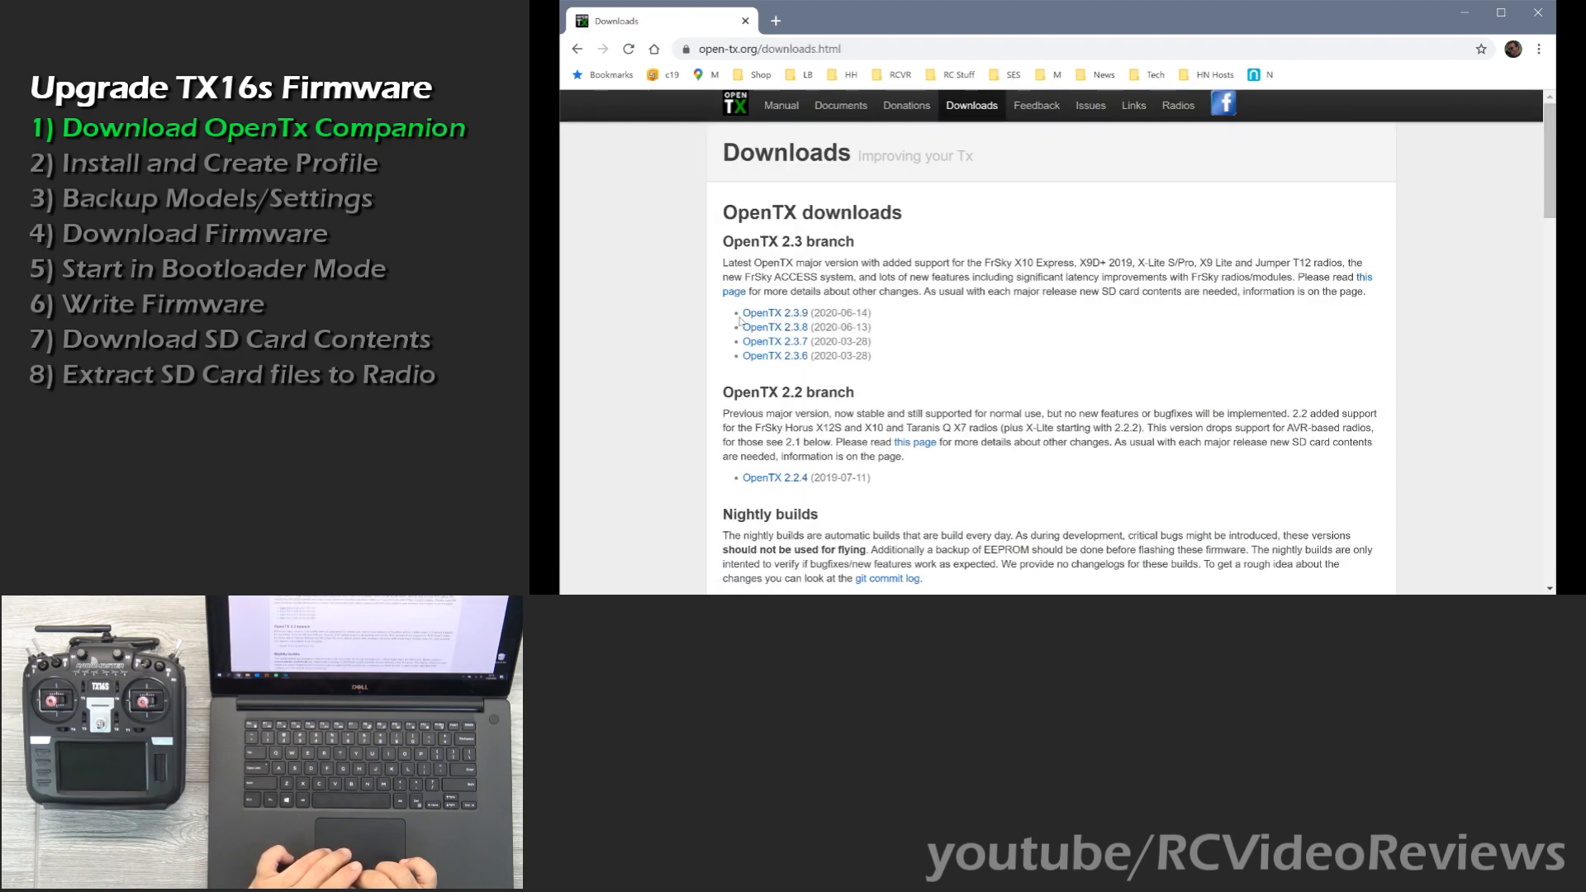
{"action": "mouse_move", "coordinate": [775, 312]}
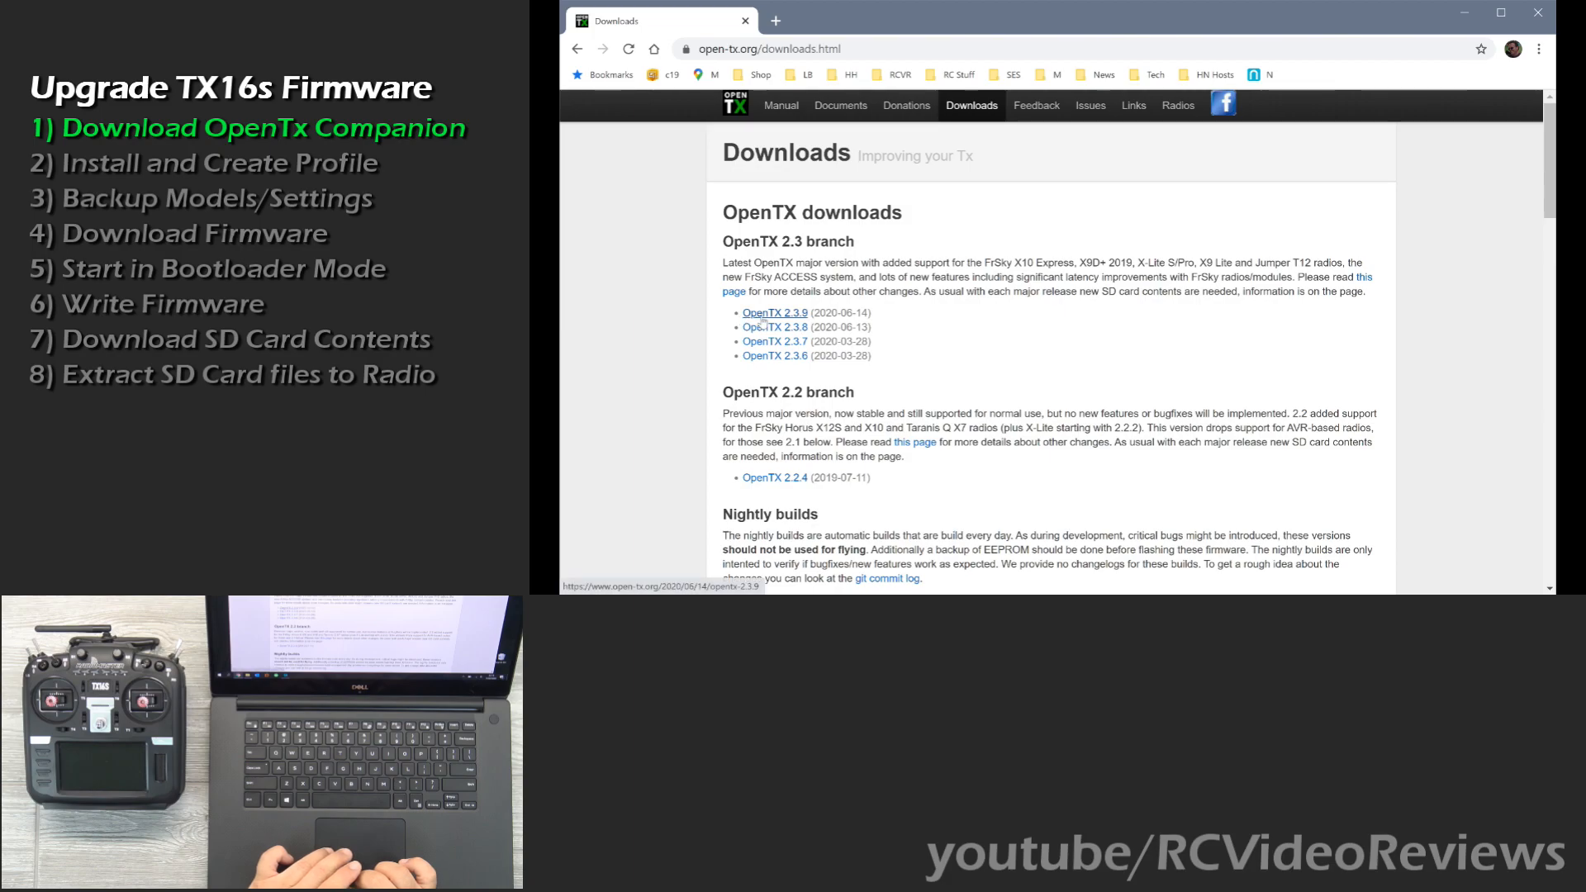
{"action": "mouse_move", "coordinate": [764, 322]}
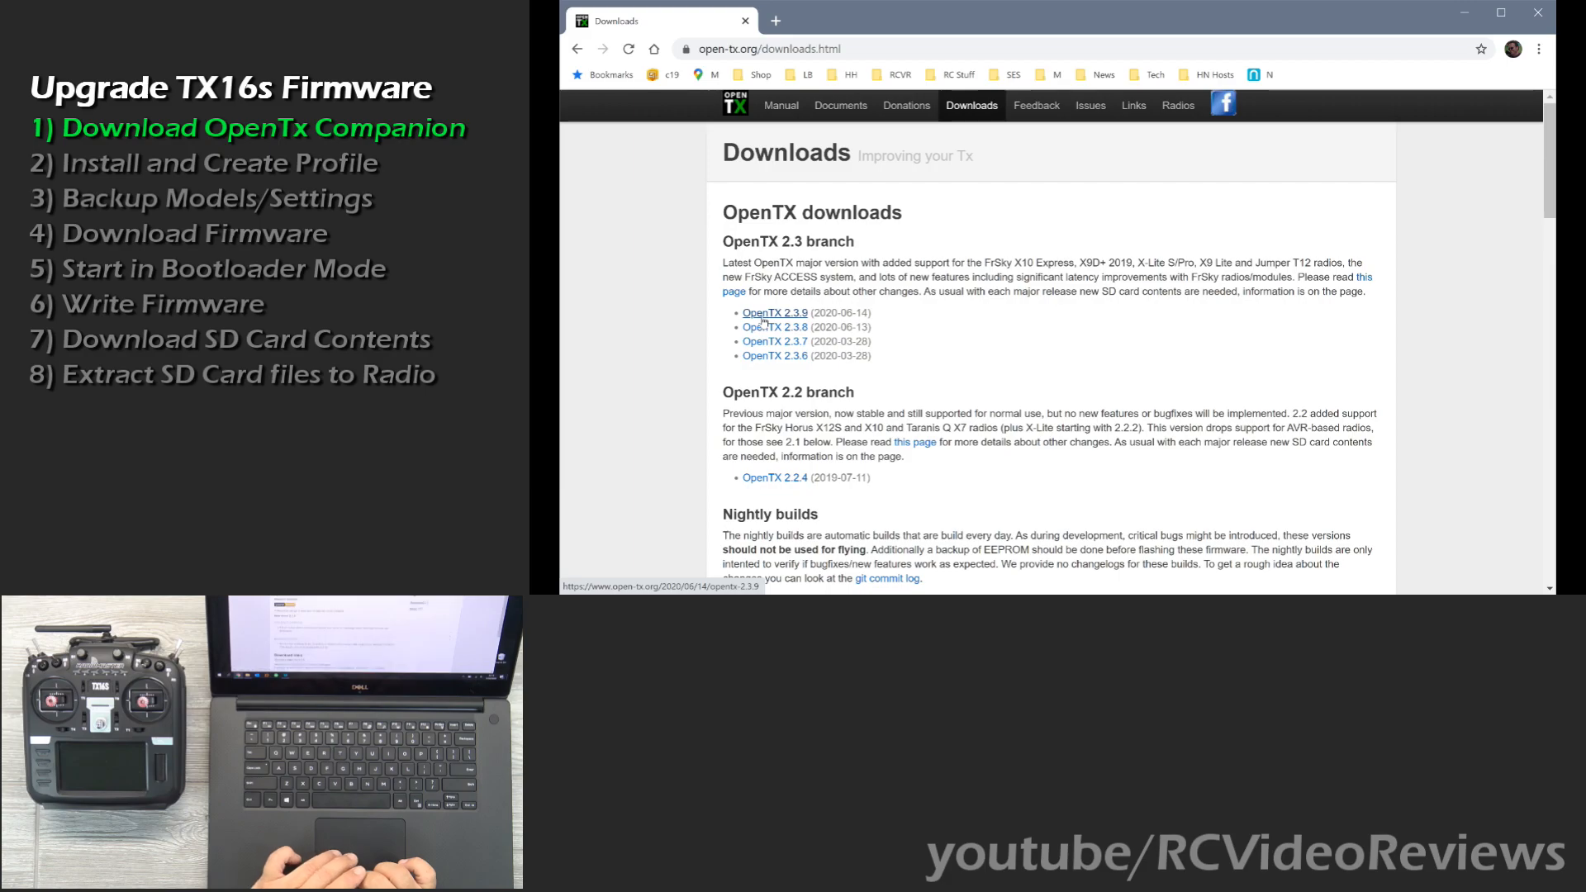
{"action": "left_click", "coordinate": [773, 312]}
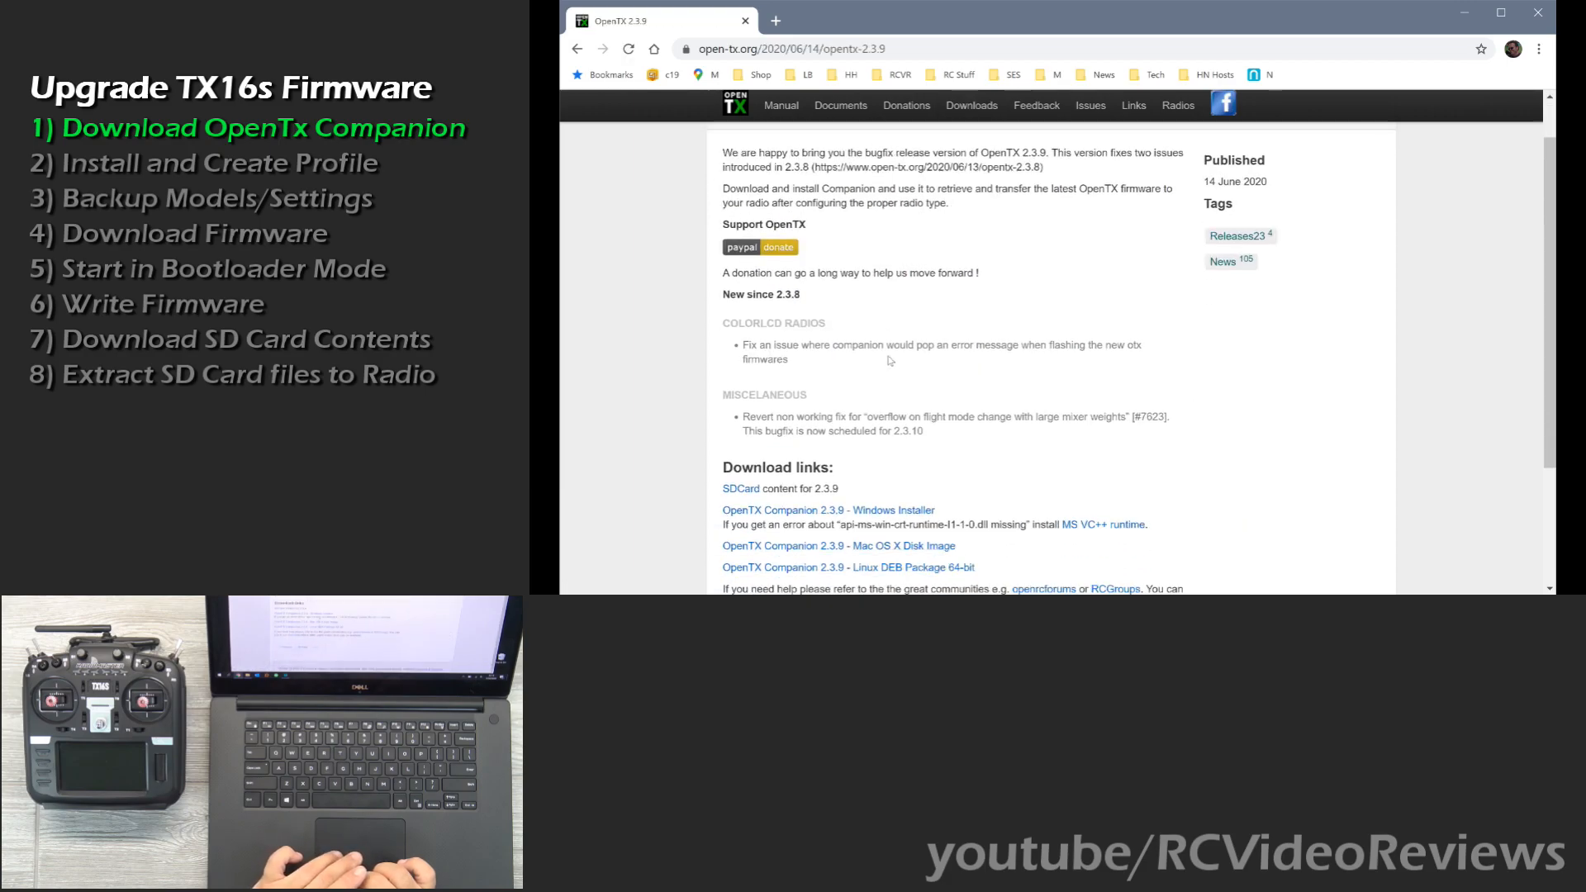
{"action": "scroll", "scroll_direction": "down", "scroll_amount": 3}
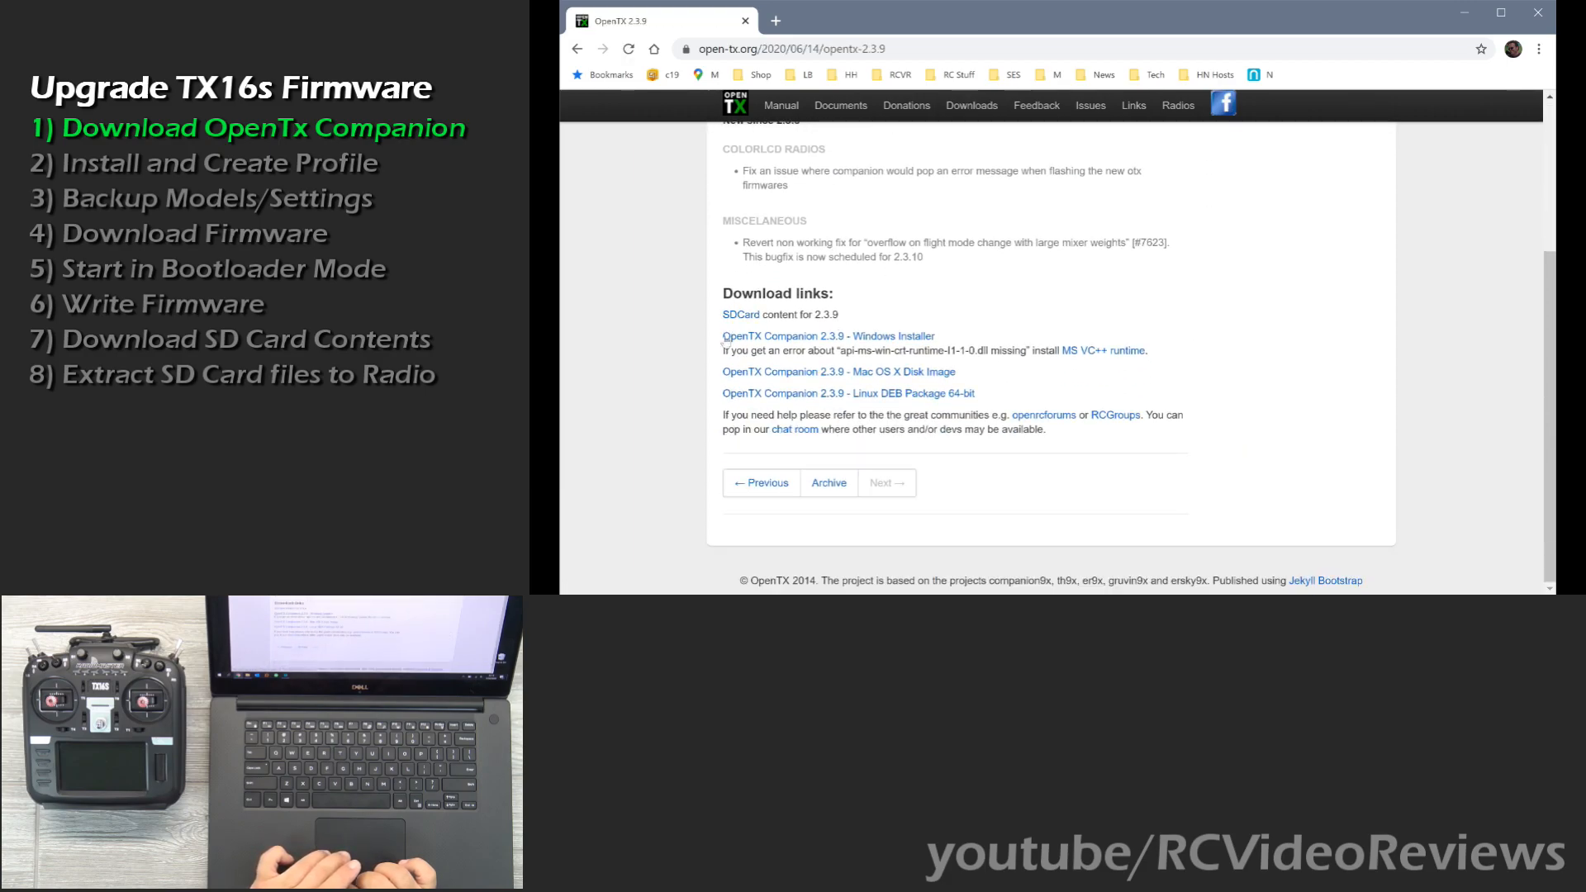
{"action": "mouse_move", "coordinate": [827, 335]}
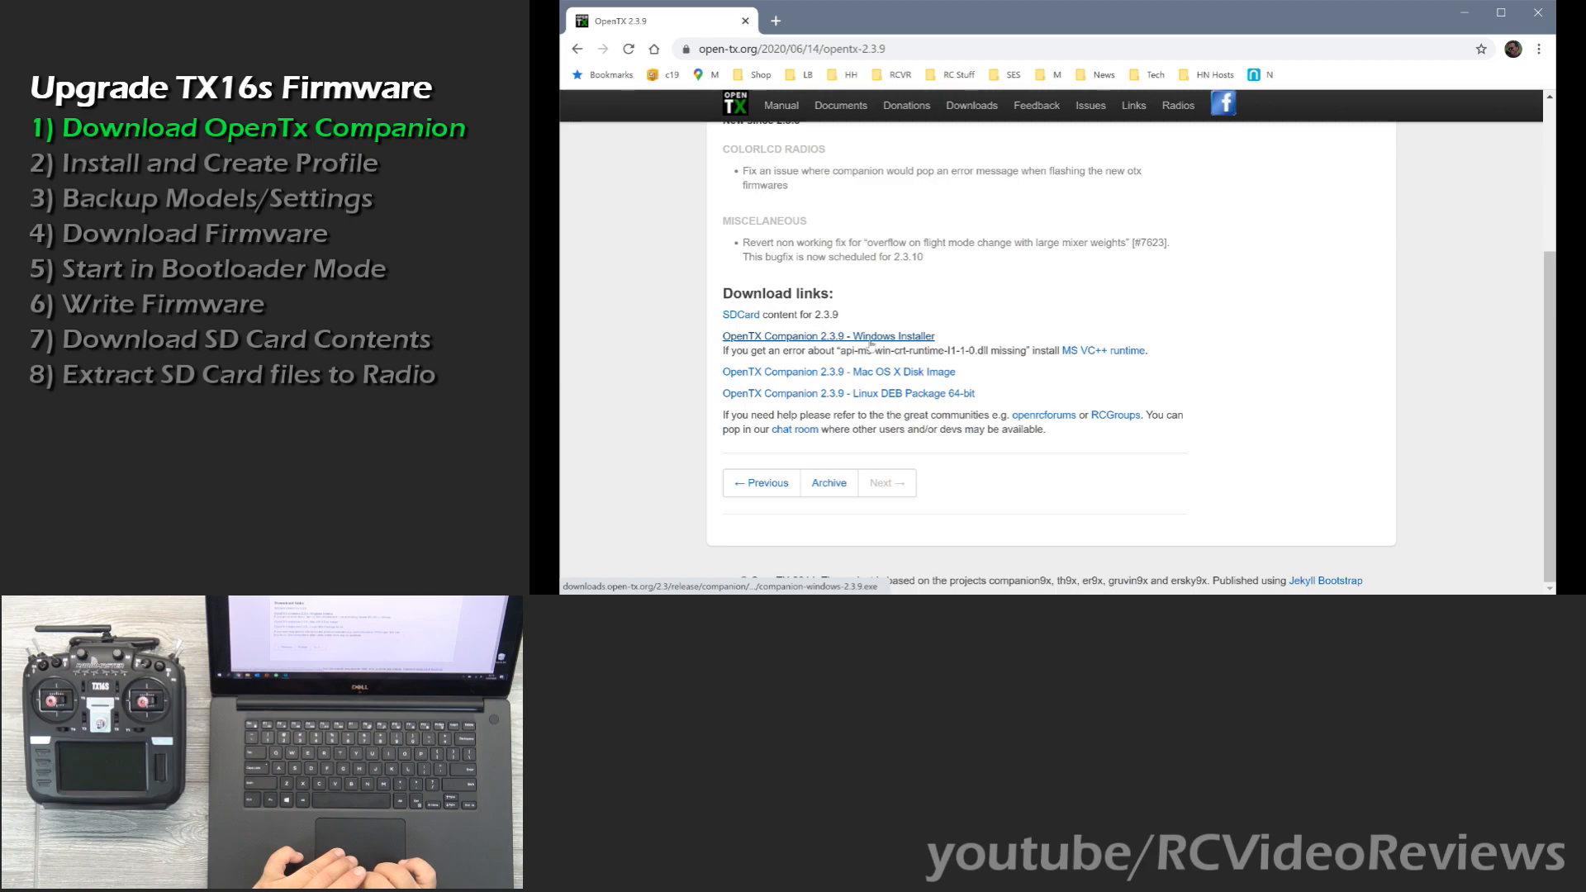
Download the Companion 2.3.9 Windows installer, keep it despite the warning, and launch it.
{"action": "left_click", "coordinate": [828, 336]}
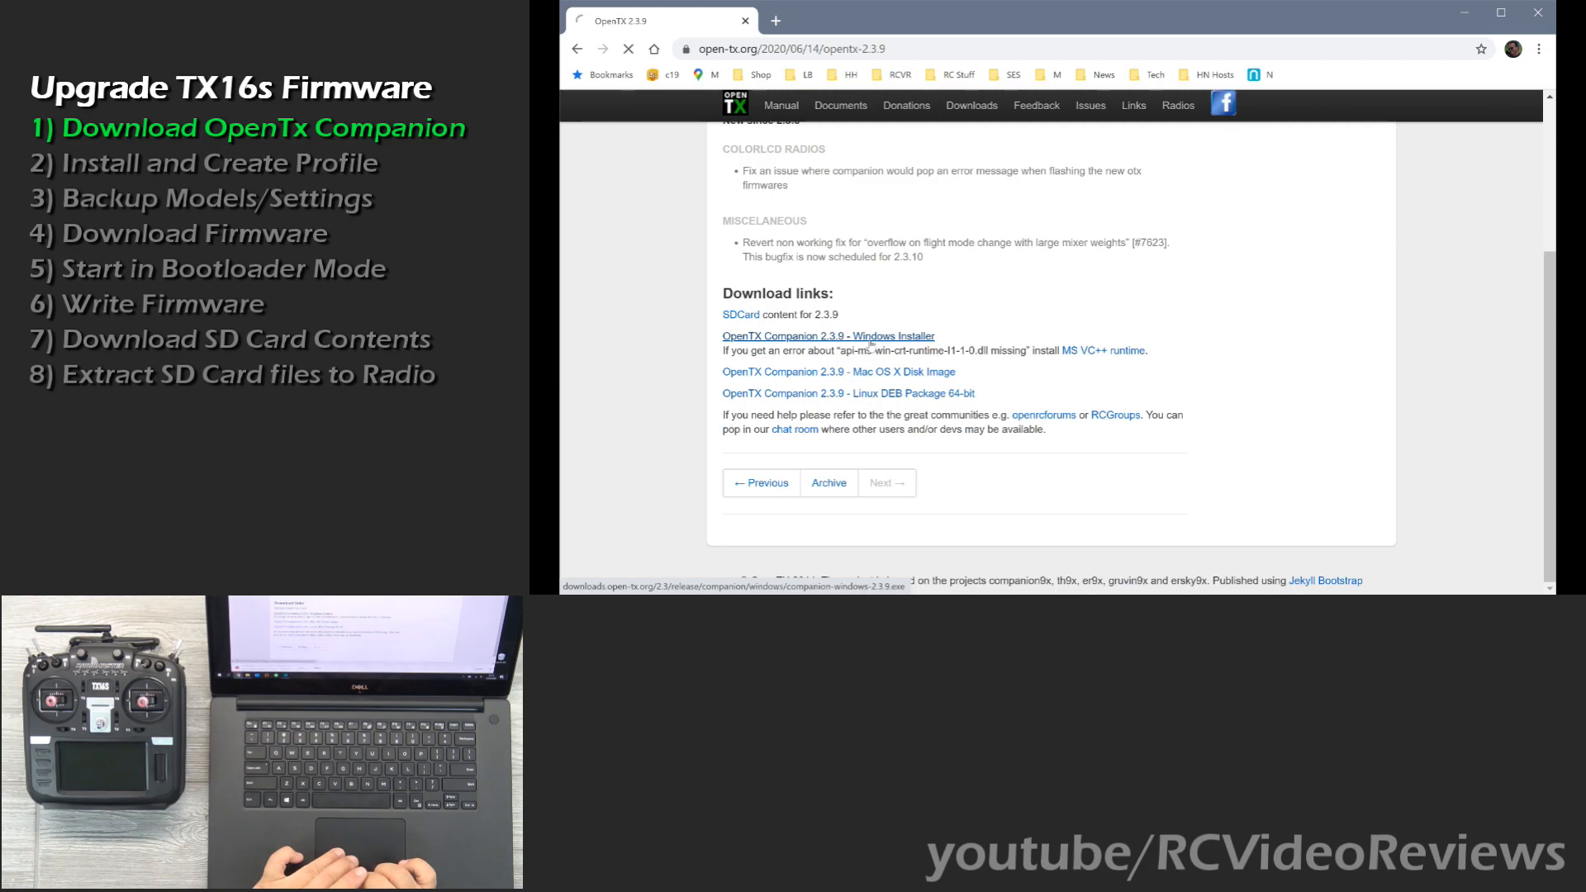
{"action": "left_click", "coordinate": [828, 336]}
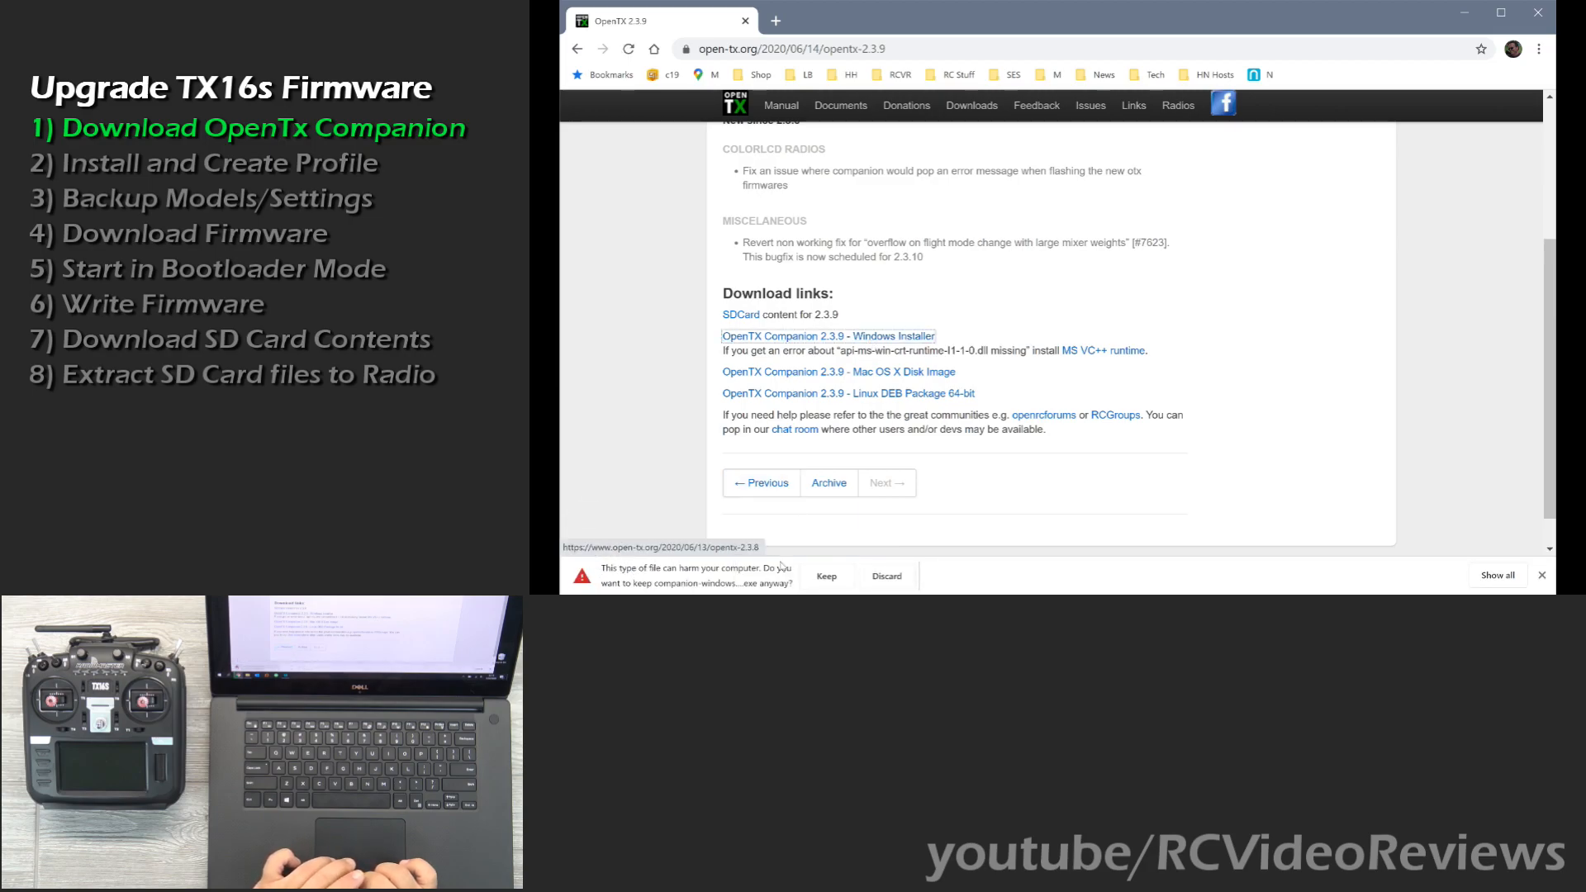
{"action": "left_click", "coordinate": [826, 574]}
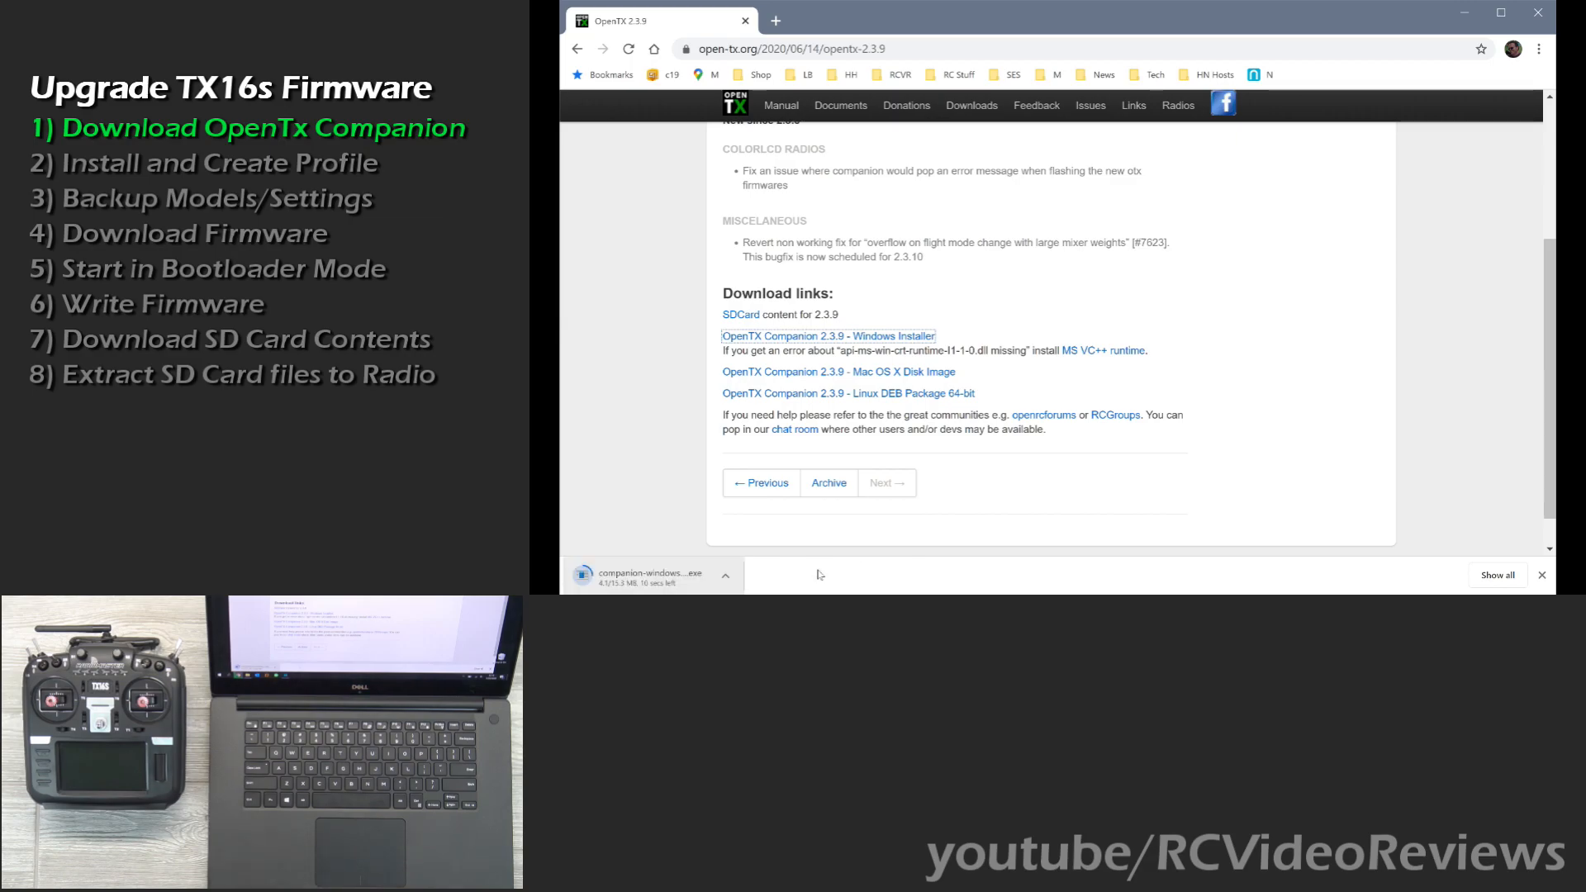
{"action": "left_click", "coordinate": [648, 574]}
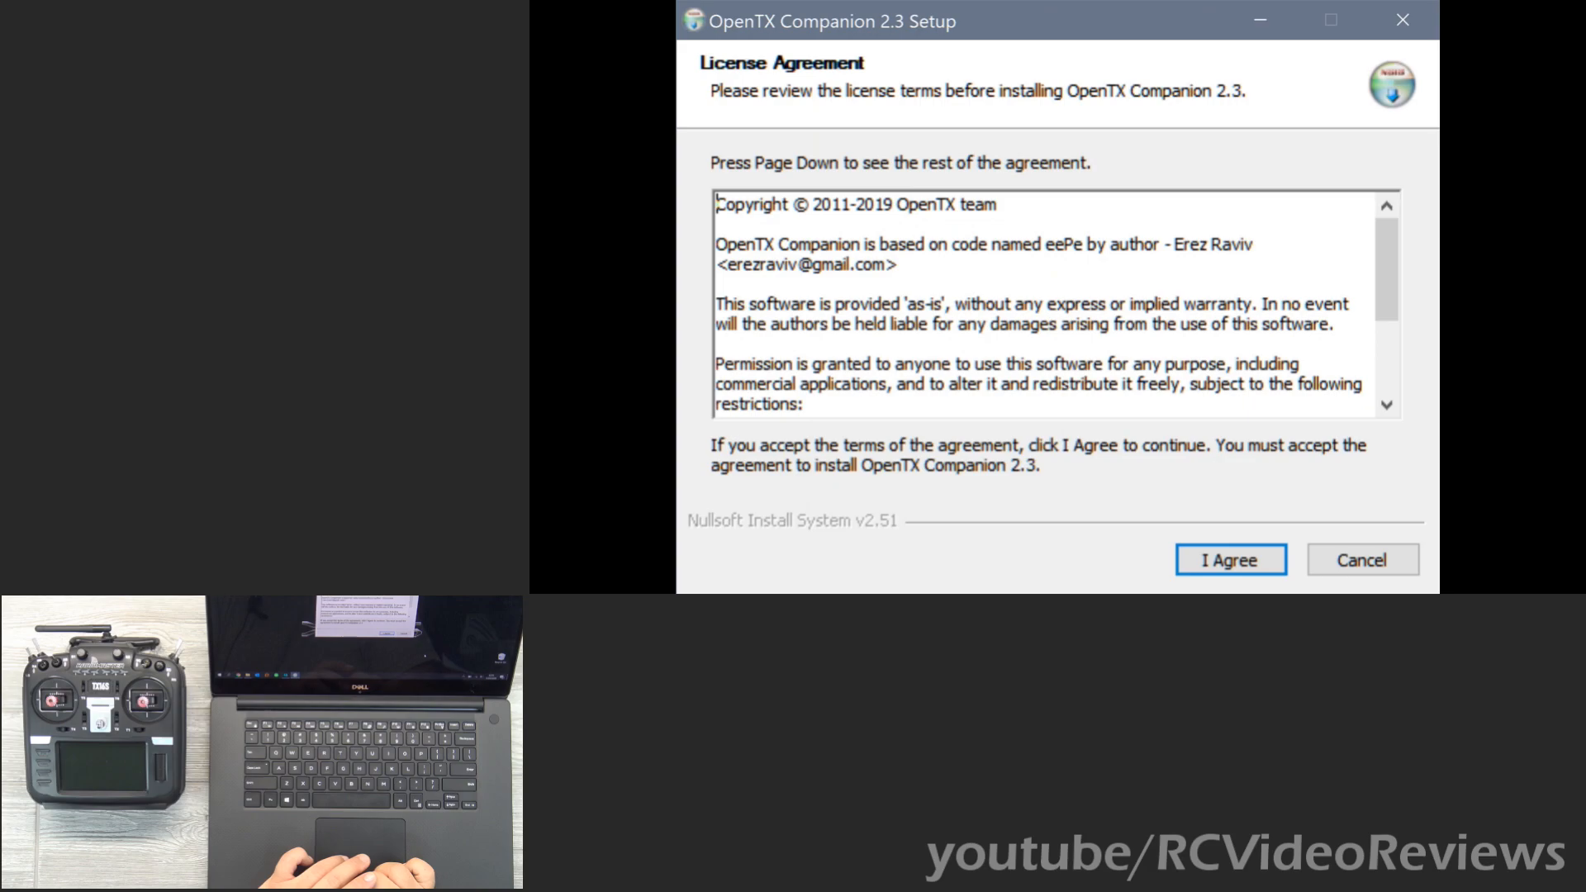
{"action": "mouse_move", "coordinate": [838, 62]}
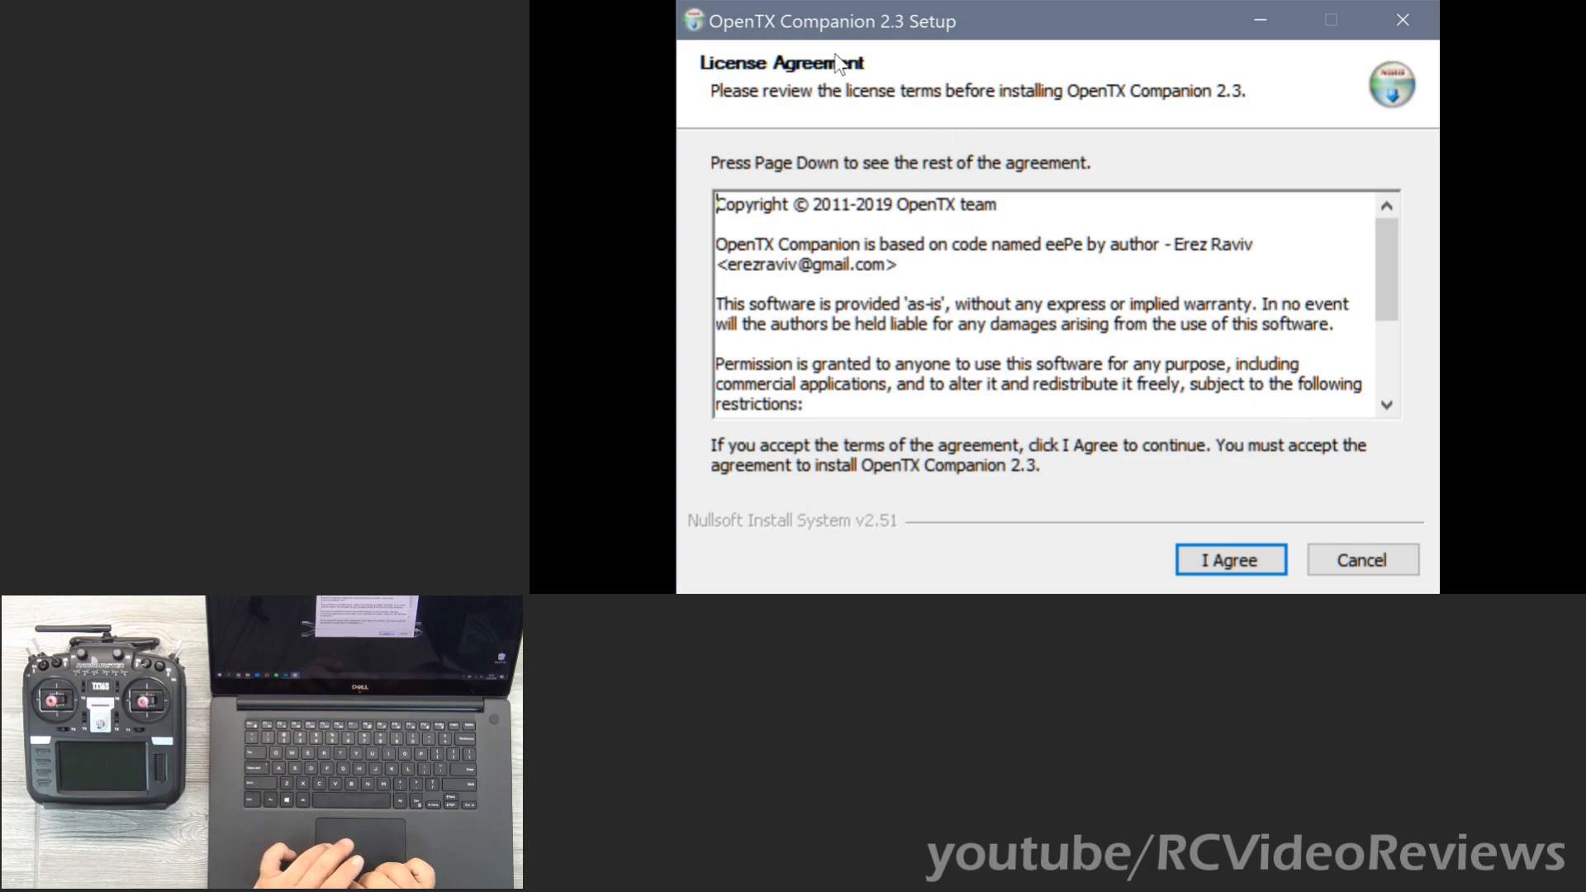
Install OpenTX Companion 2.3 with the license, default folders and current-user shortcuts, then finish and run it.
{"action": "left_click", "coordinate": [1229, 560]}
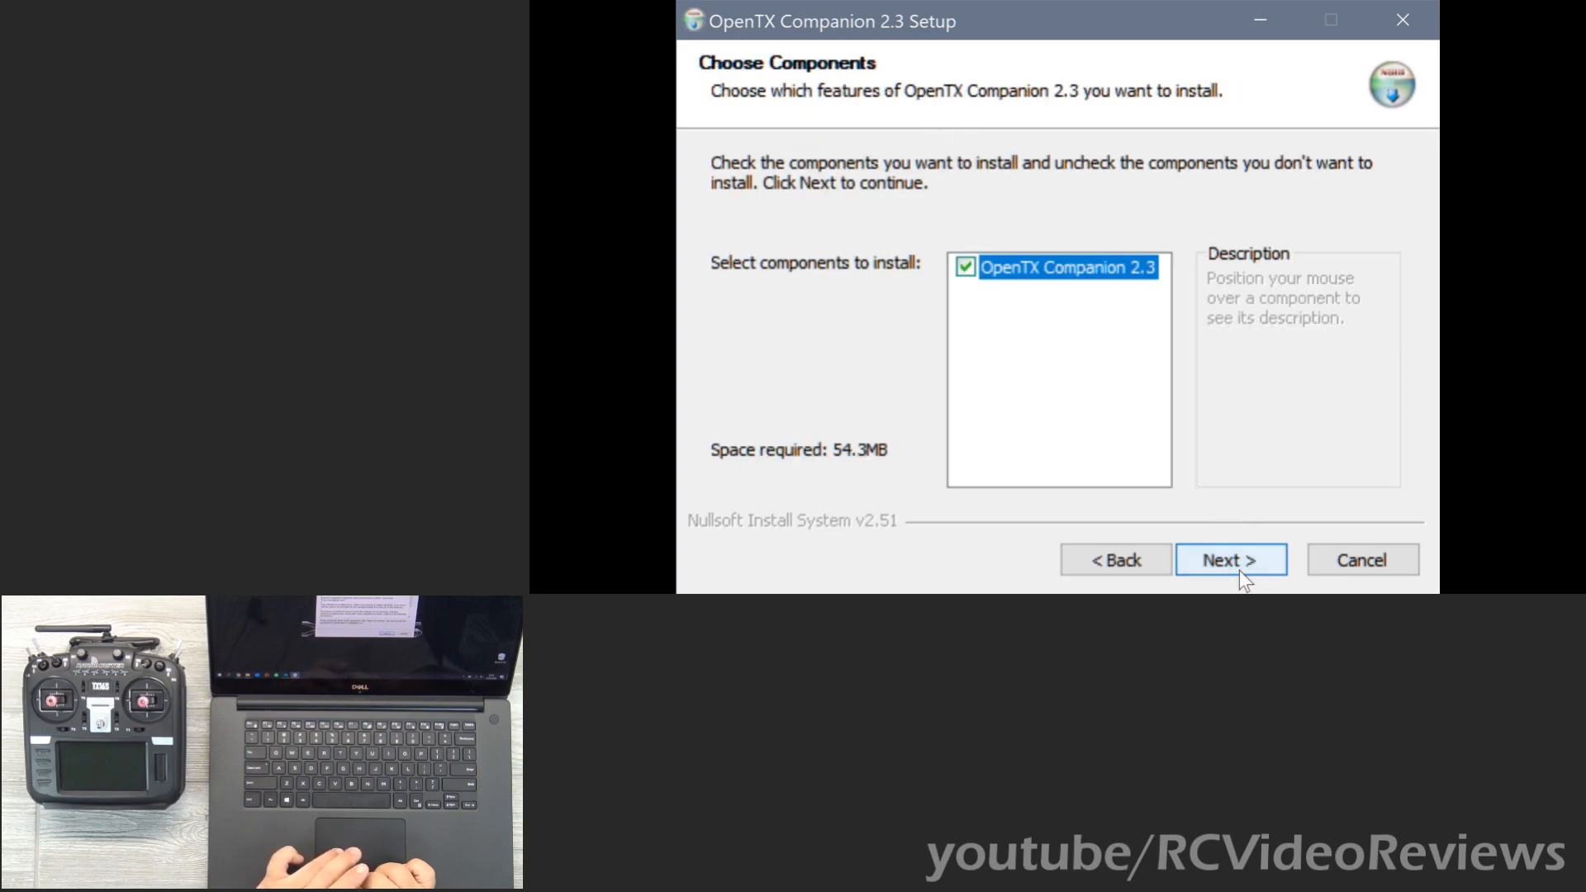
{"action": "left_click", "coordinate": [1229, 560]}
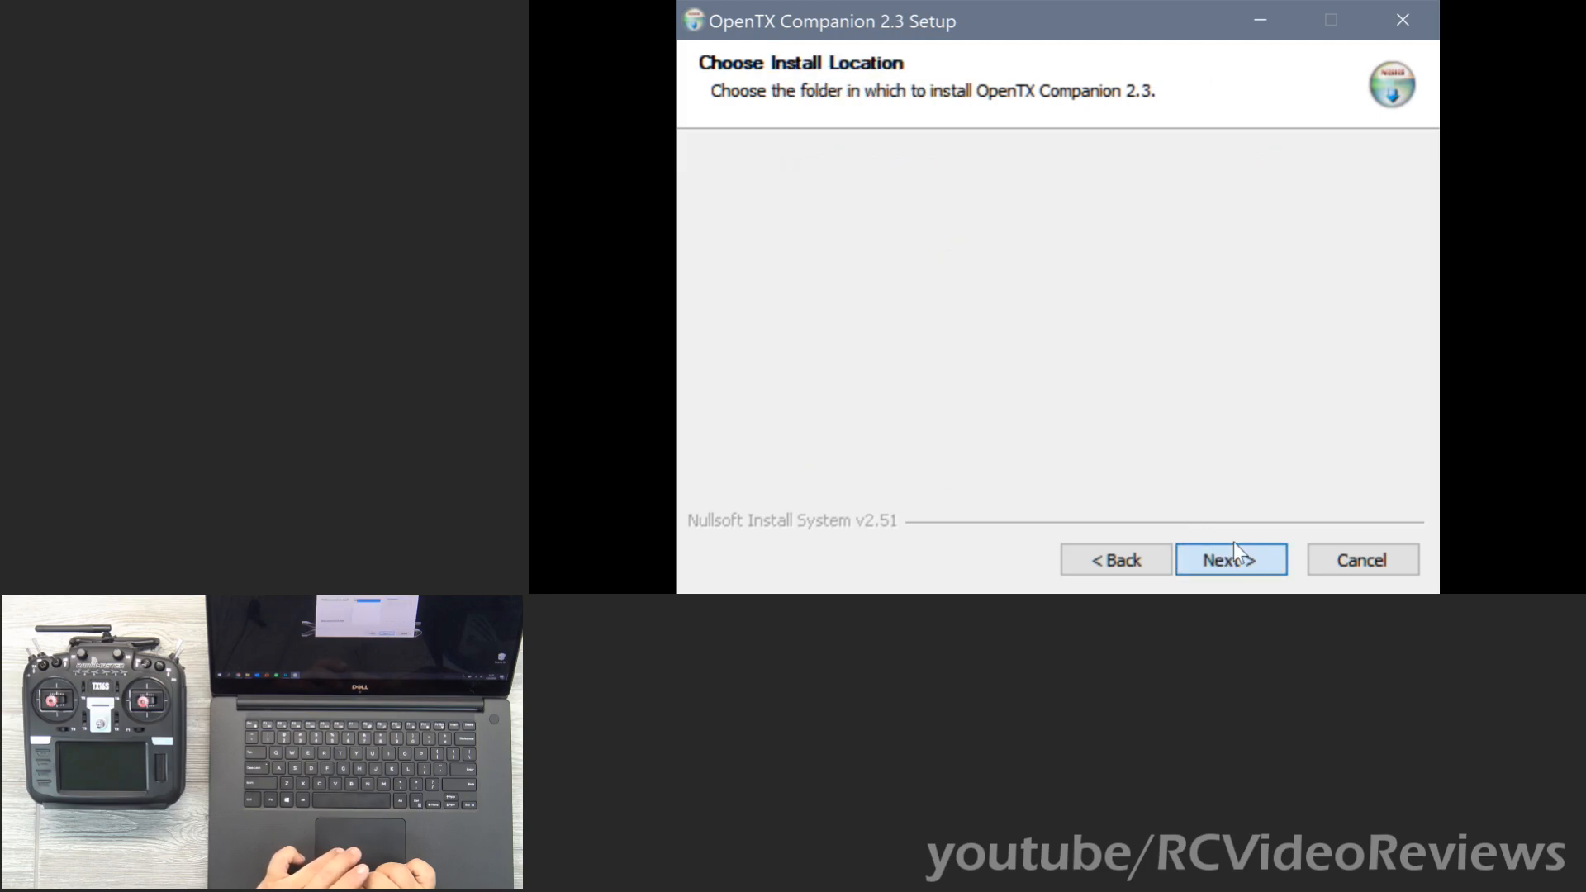
{"action": "left_click", "coordinate": [1229, 560]}
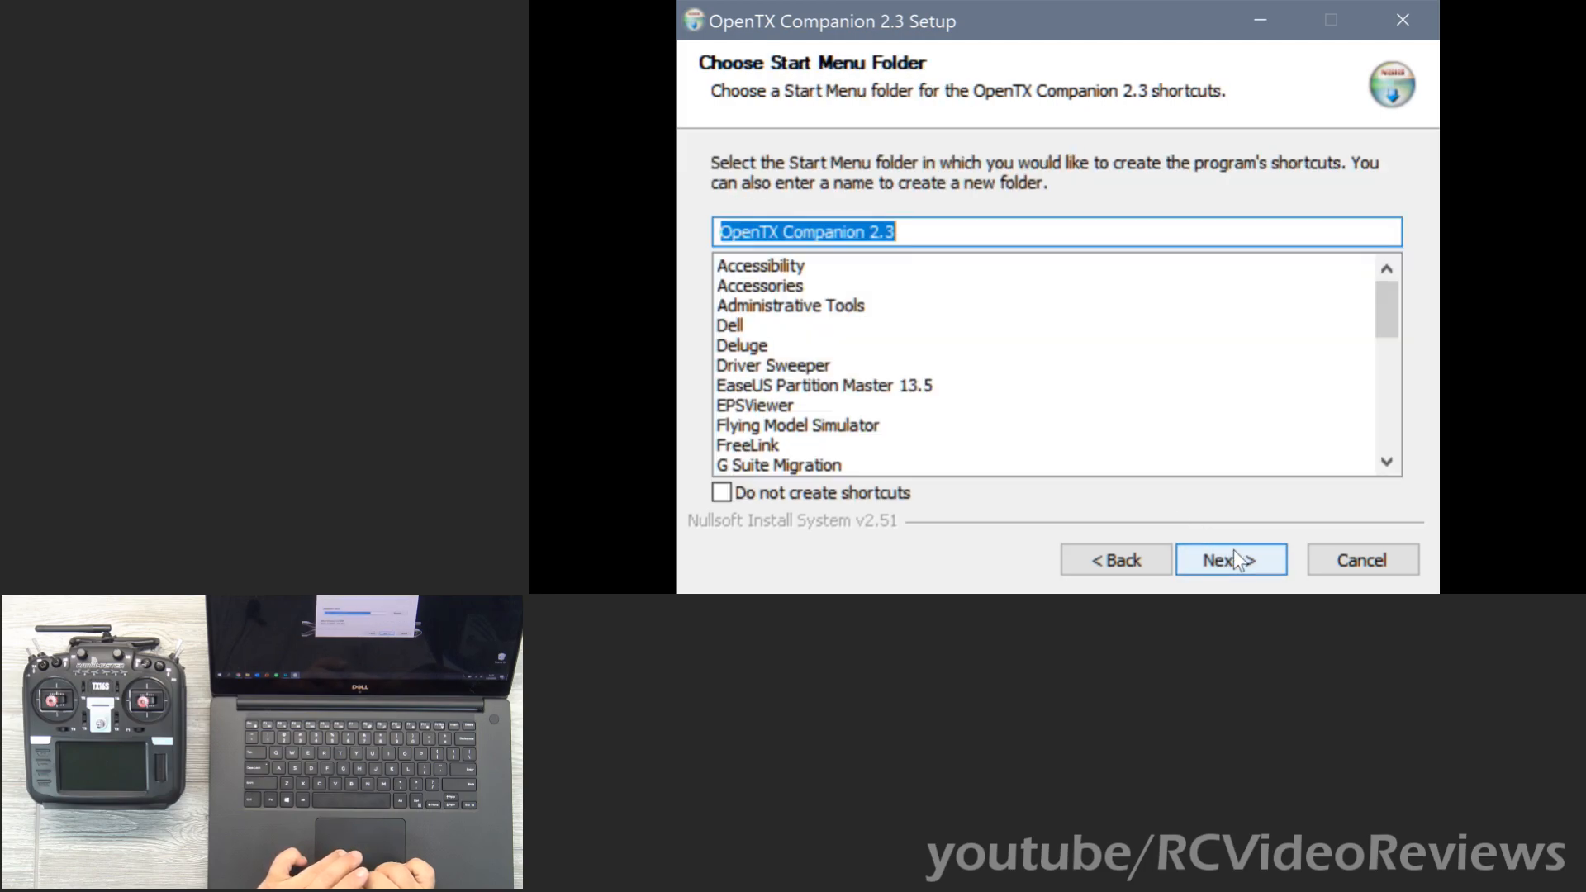
{"action": "left_click", "coordinate": [1229, 560]}
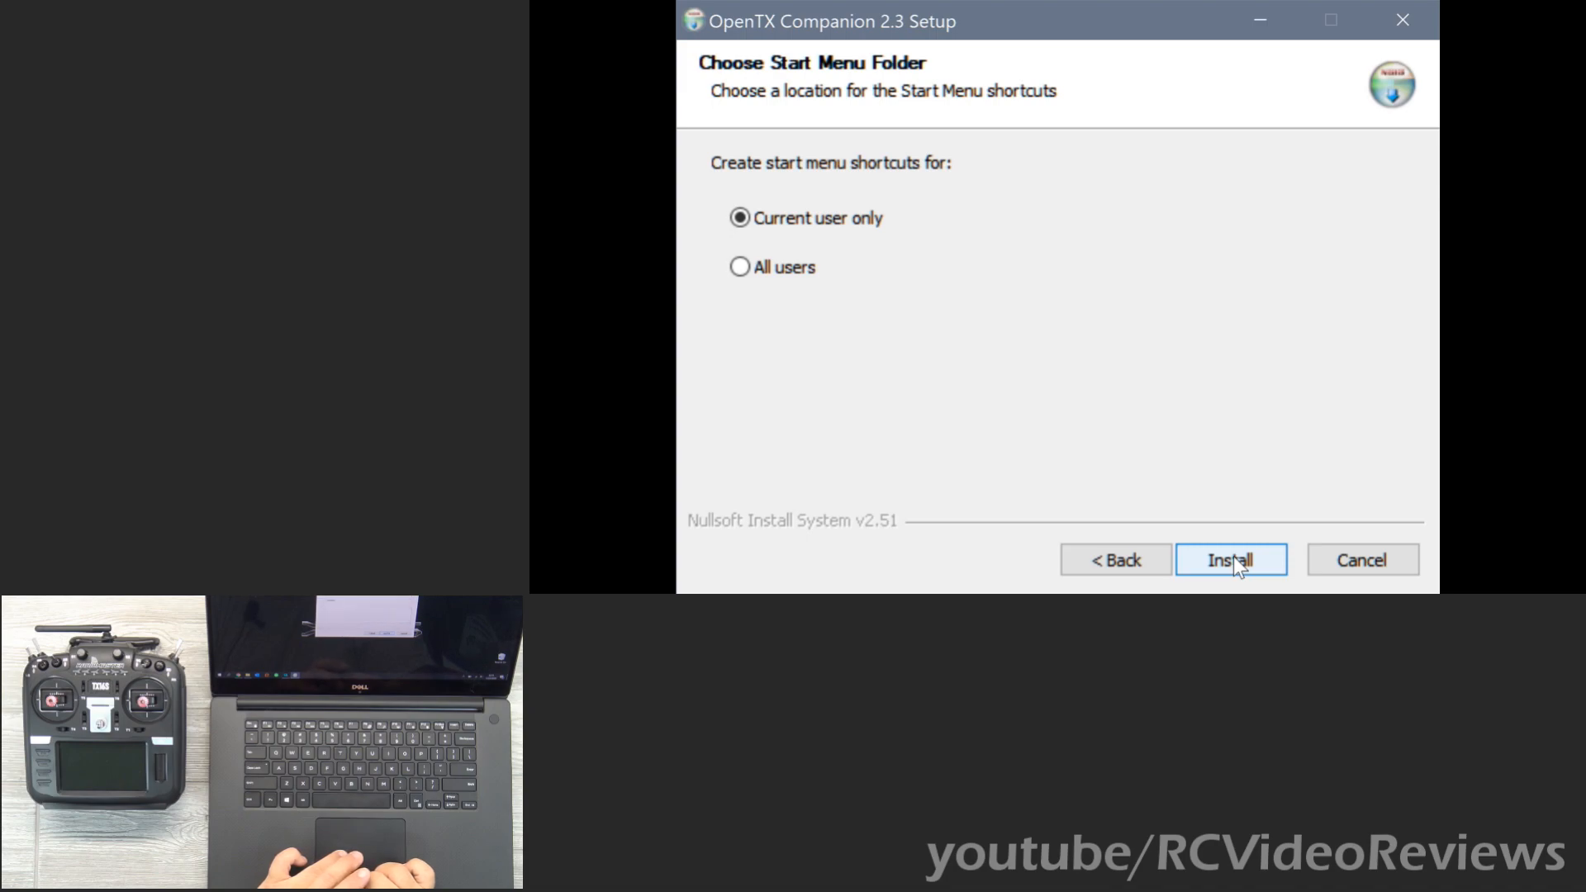
{"action": "left_click", "coordinate": [1229, 560]}
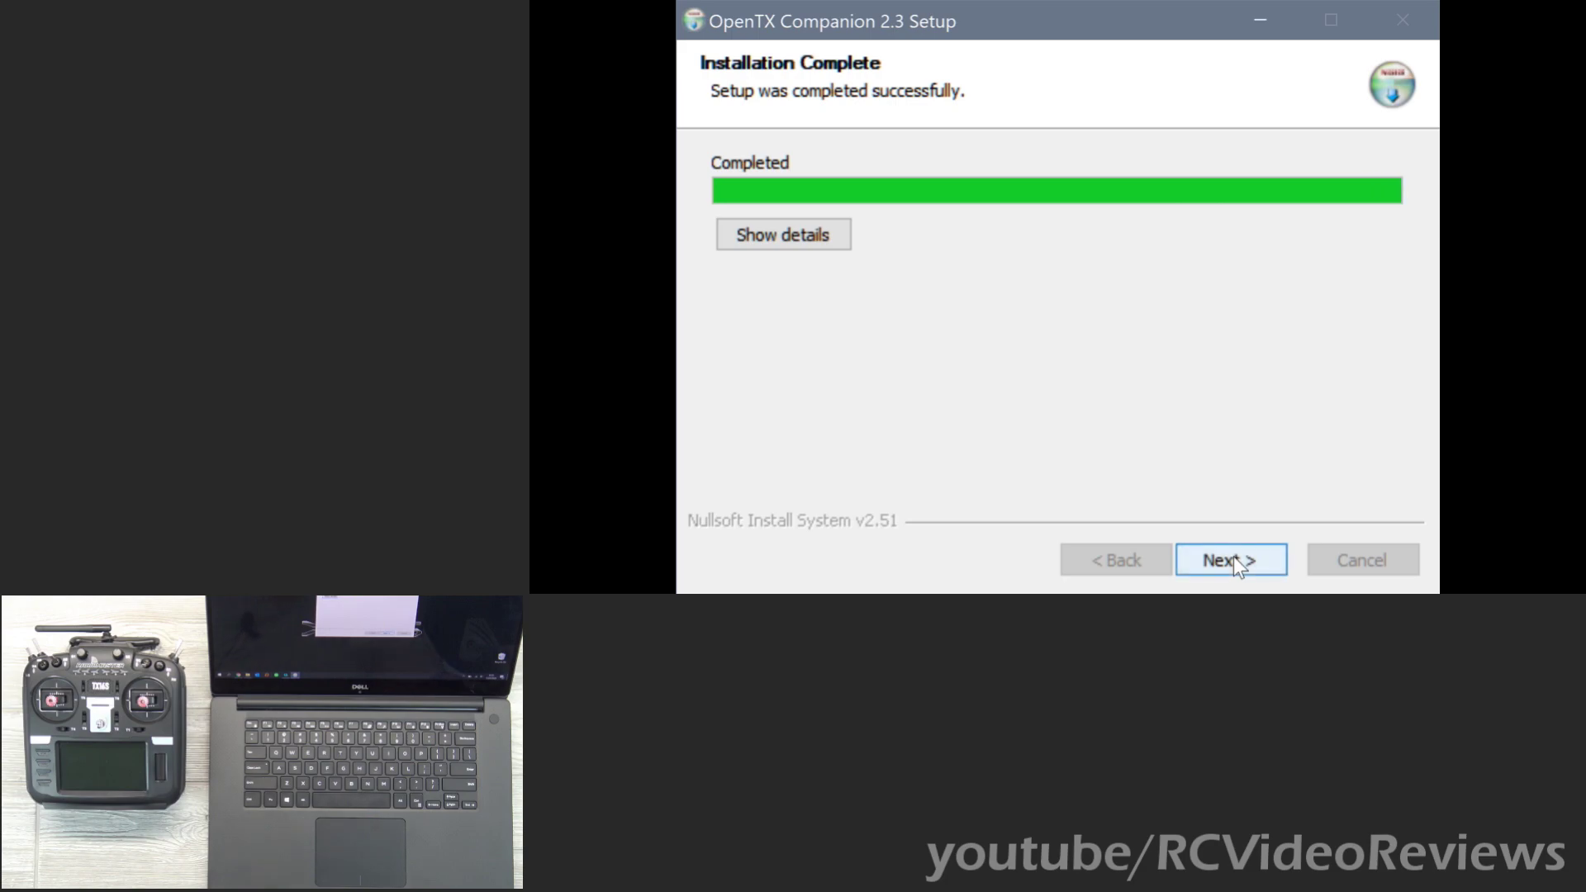
{"action": "left_click", "coordinate": [1229, 560]}
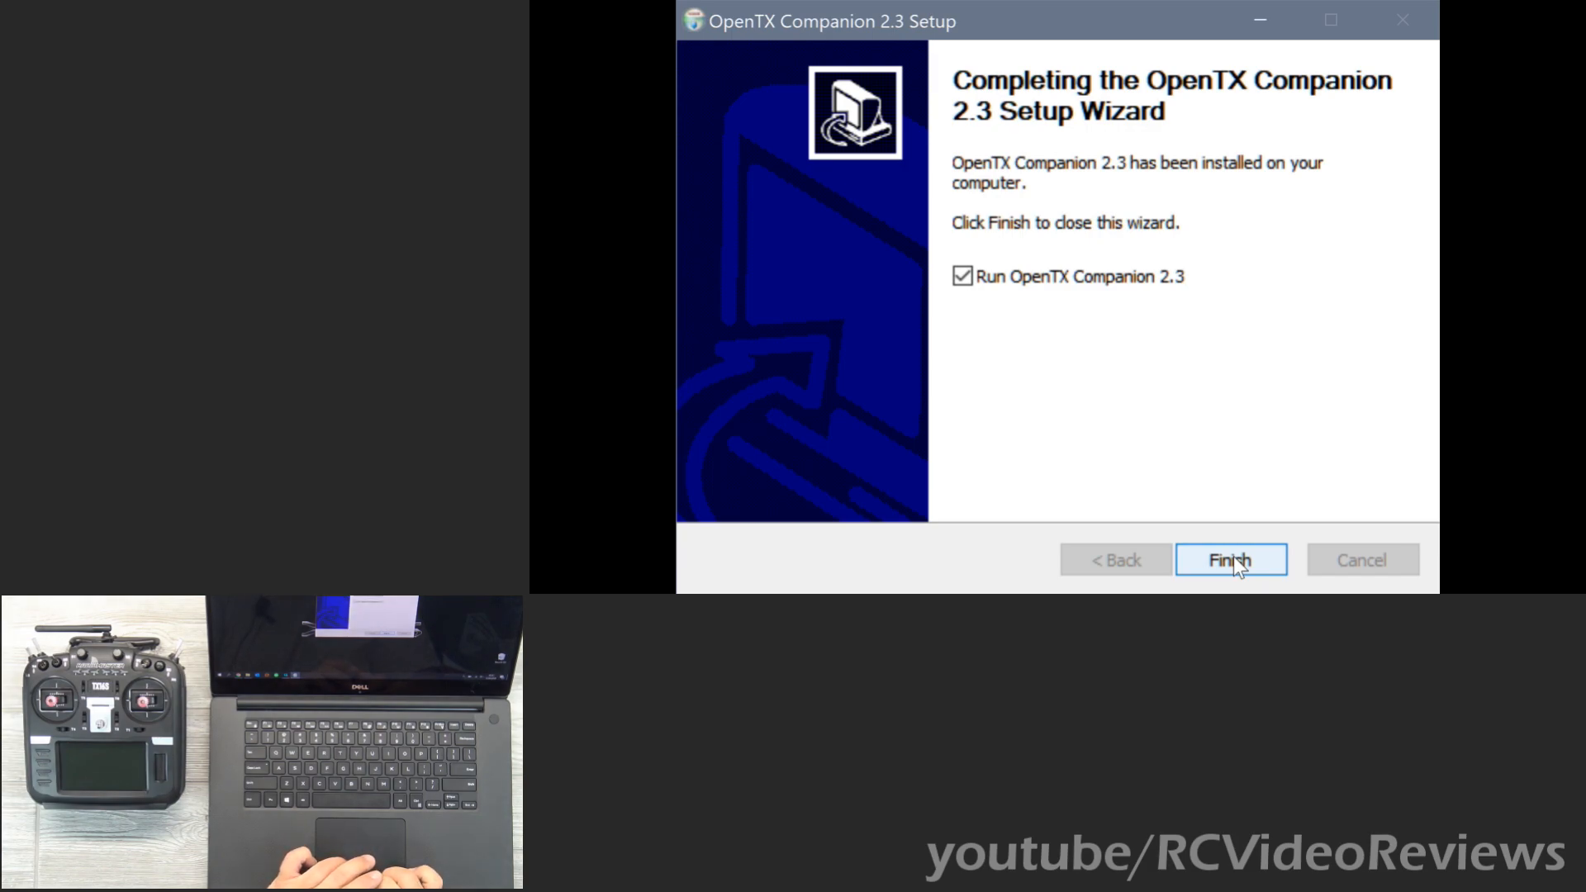
{"action": "left_click", "coordinate": [1229, 560]}
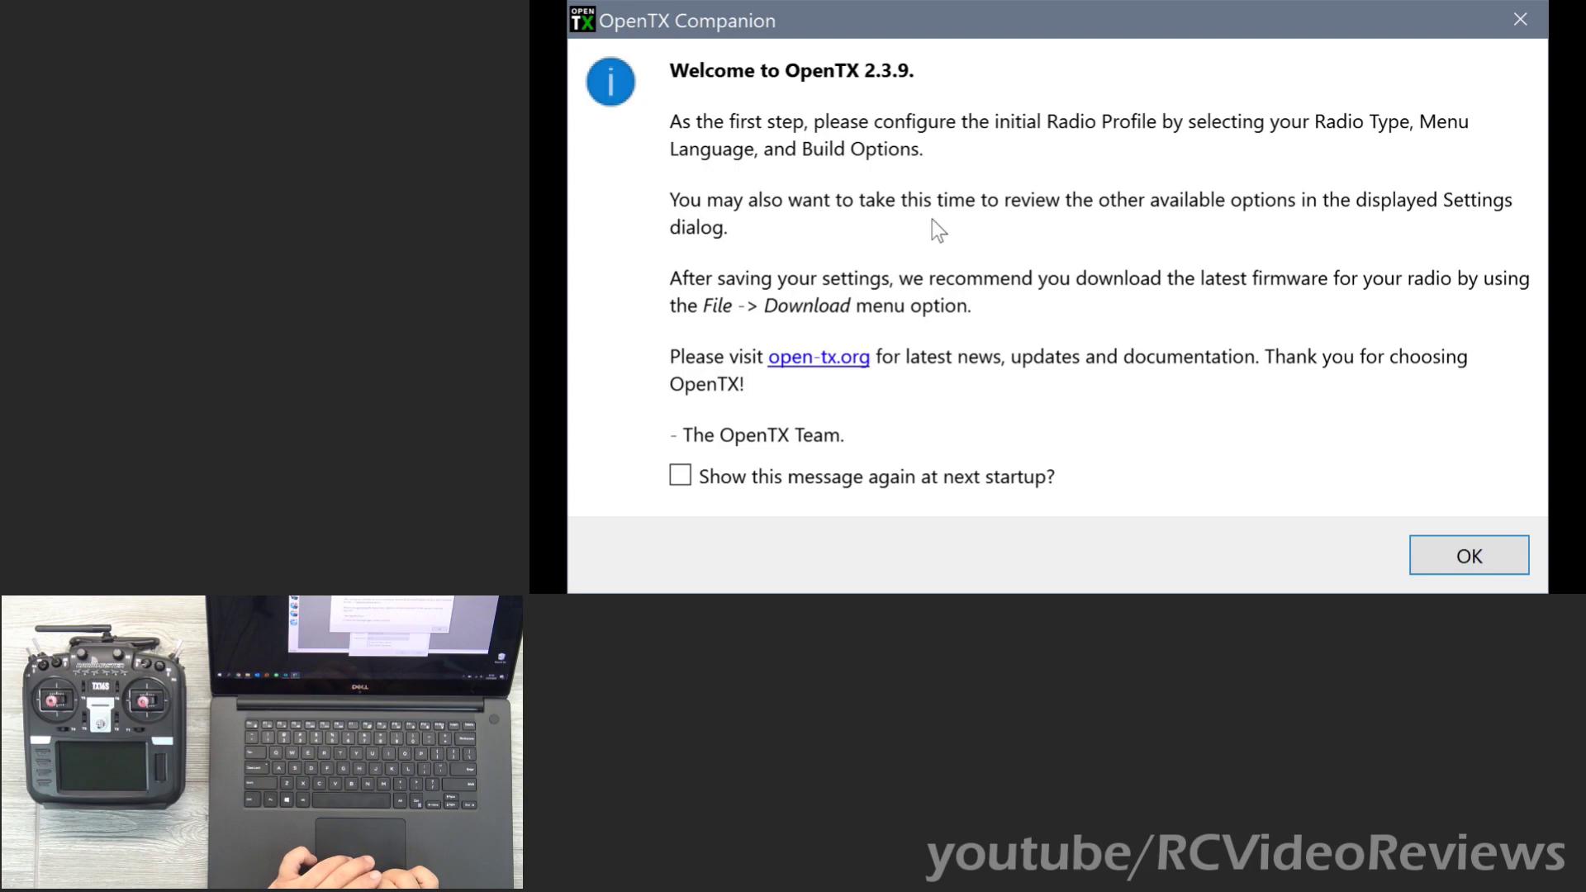
{"action": "mouse_move", "coordinate": [885, 150]}
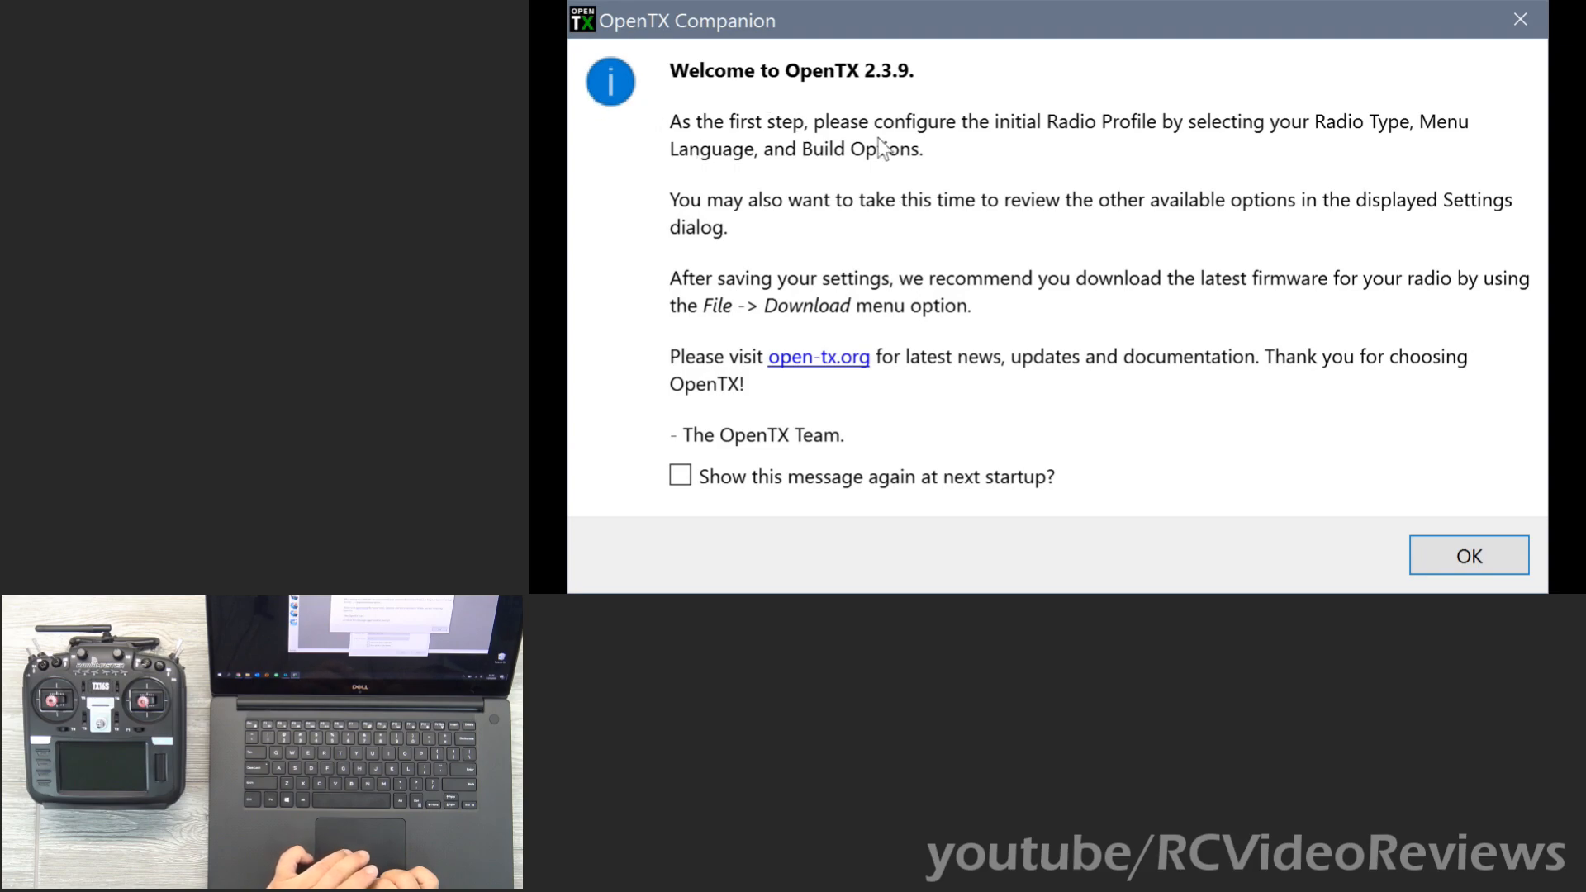
{"action": "mouse_move", "coordinate": [1156, 142]}
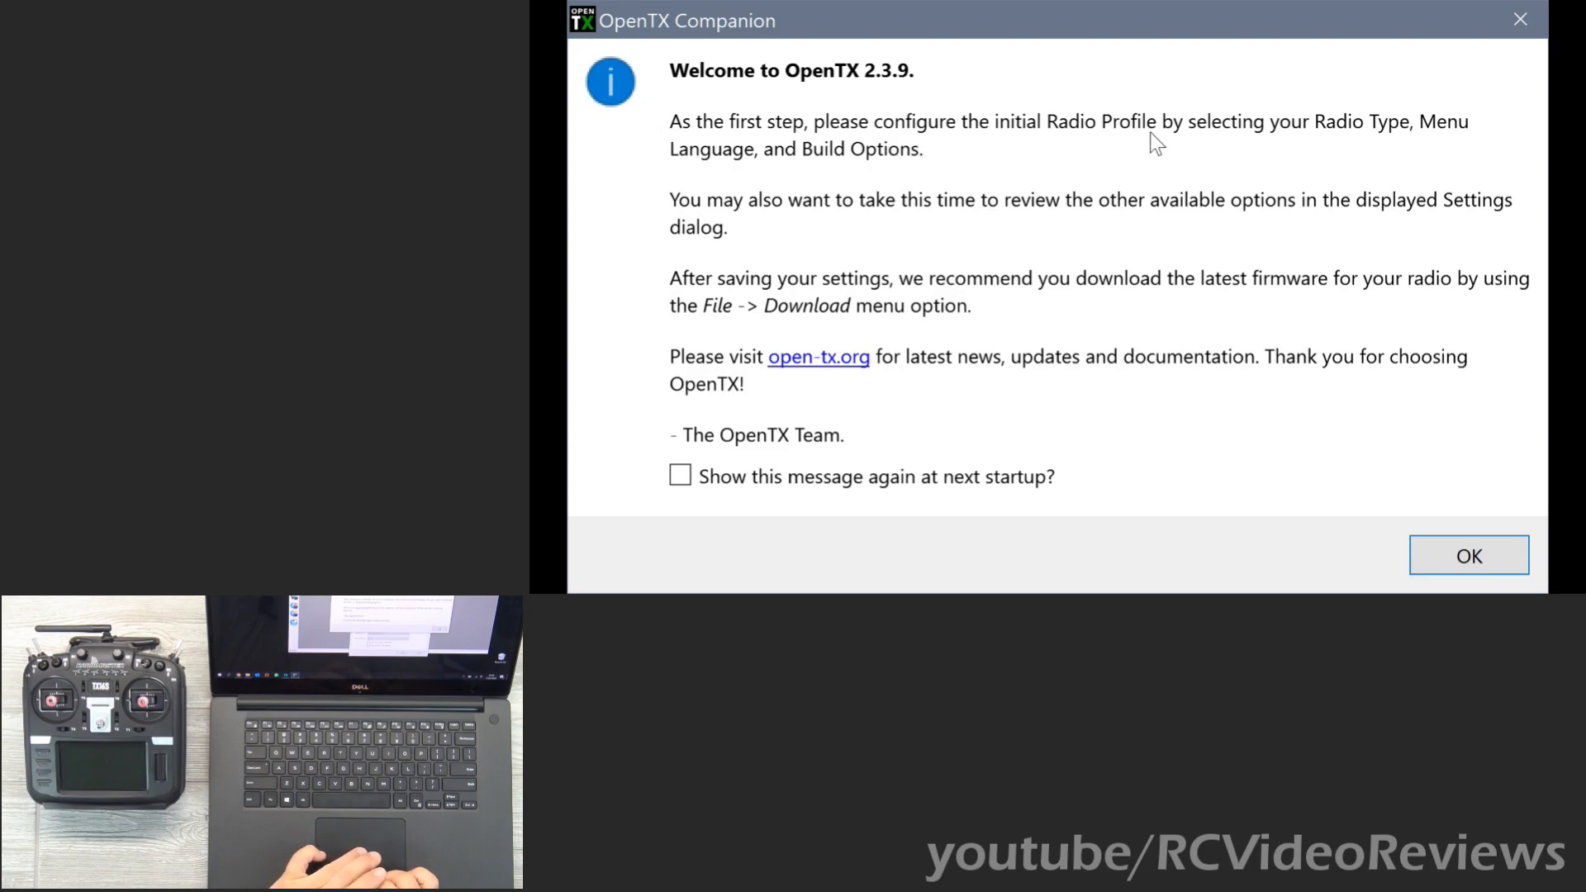
{"action": "mouse_move", "coordinate": [953, 287]}
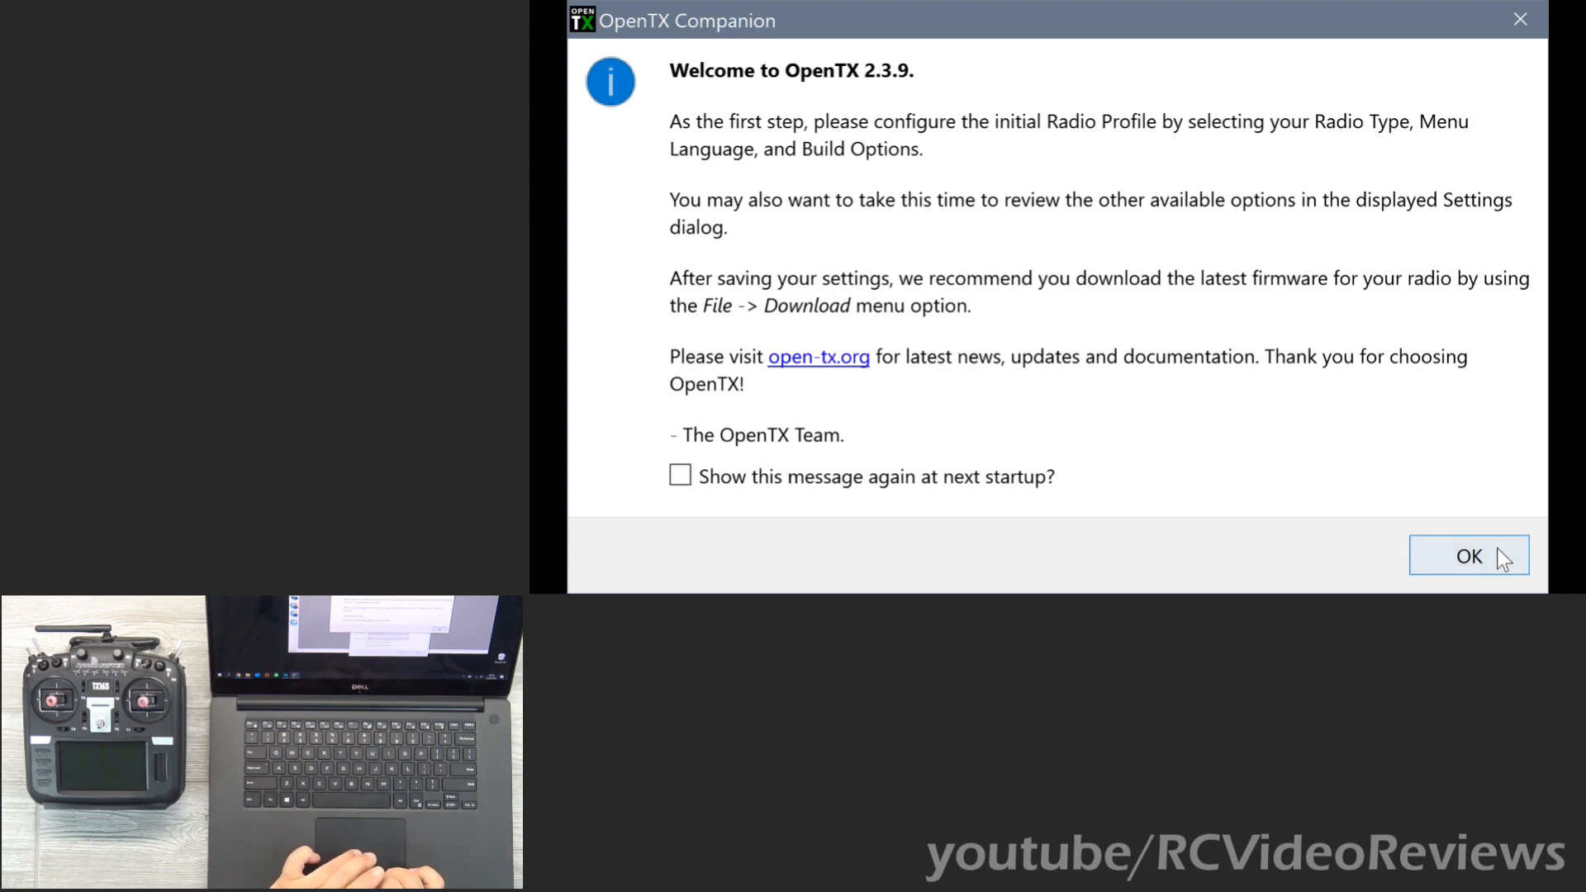
Dismiss the Welcome to OpenTX 2.3.9 message to reach the empty main window.
{"action": "left_click", "coordinate": [1467, 555]}
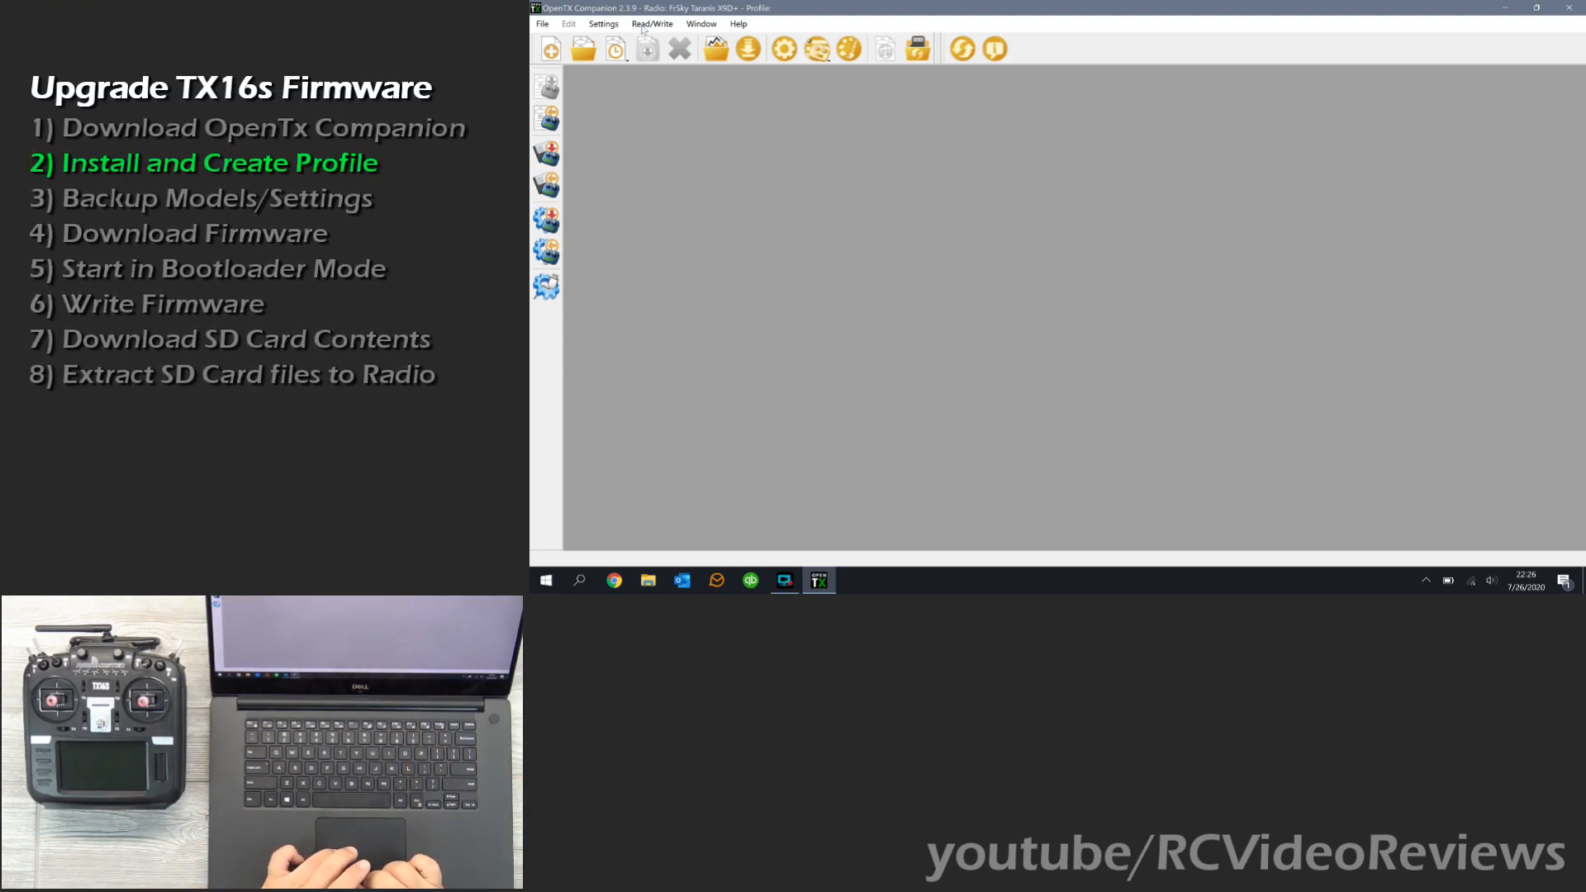
Edit the radio profile from Settings > Radio Profiles, naming it to end in 'TX16s'.
{"action": "left_click", "coordinate": [603, 23]}
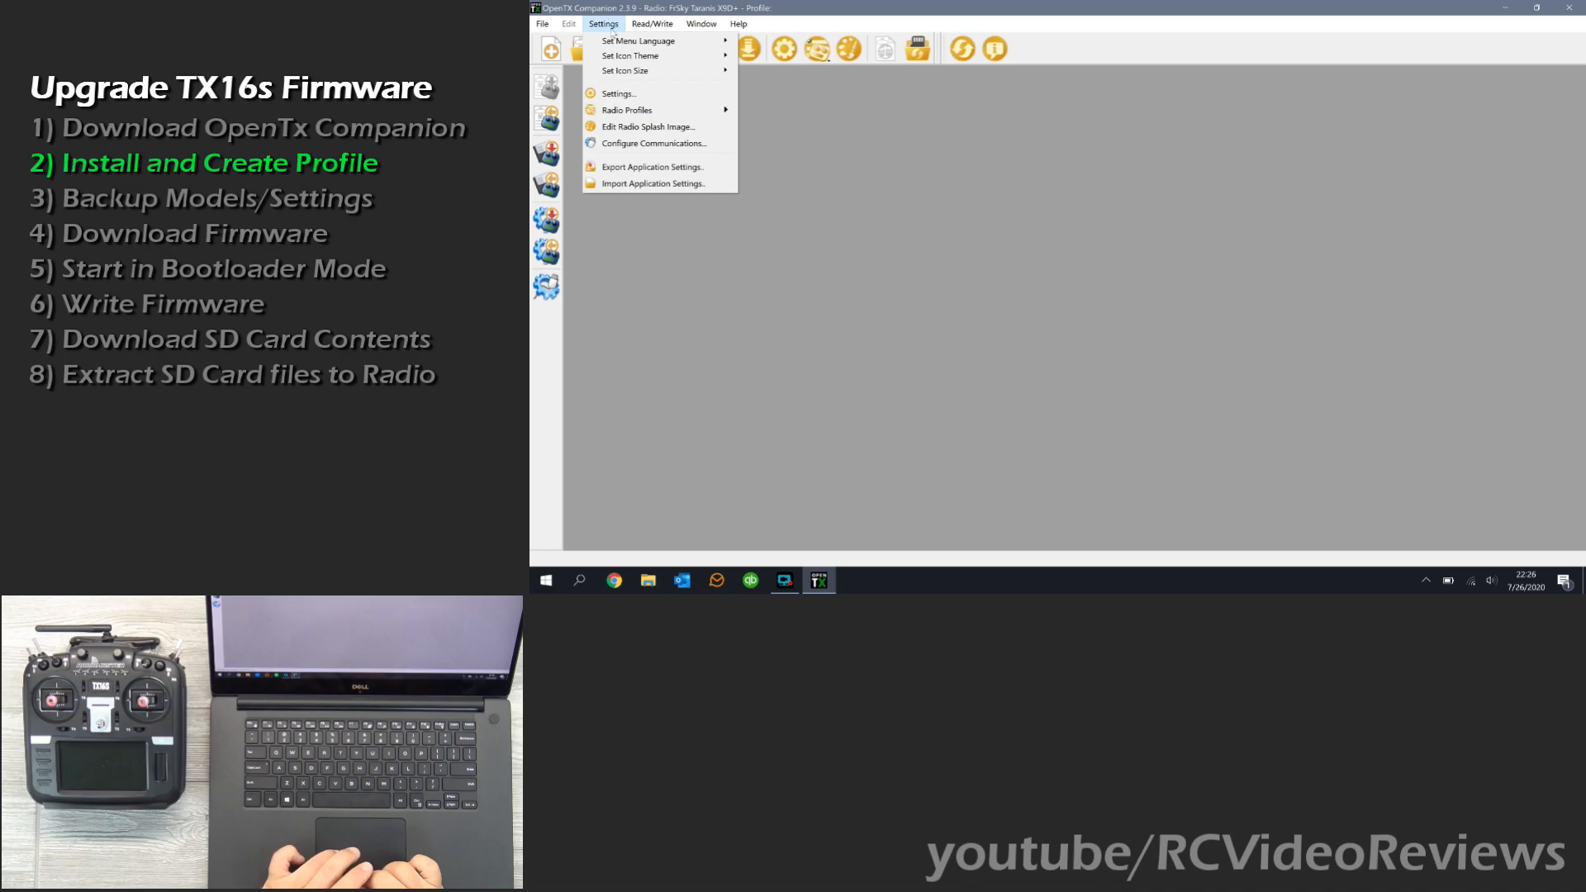
{"action": "left_click", "coordinate": [626, 109]}
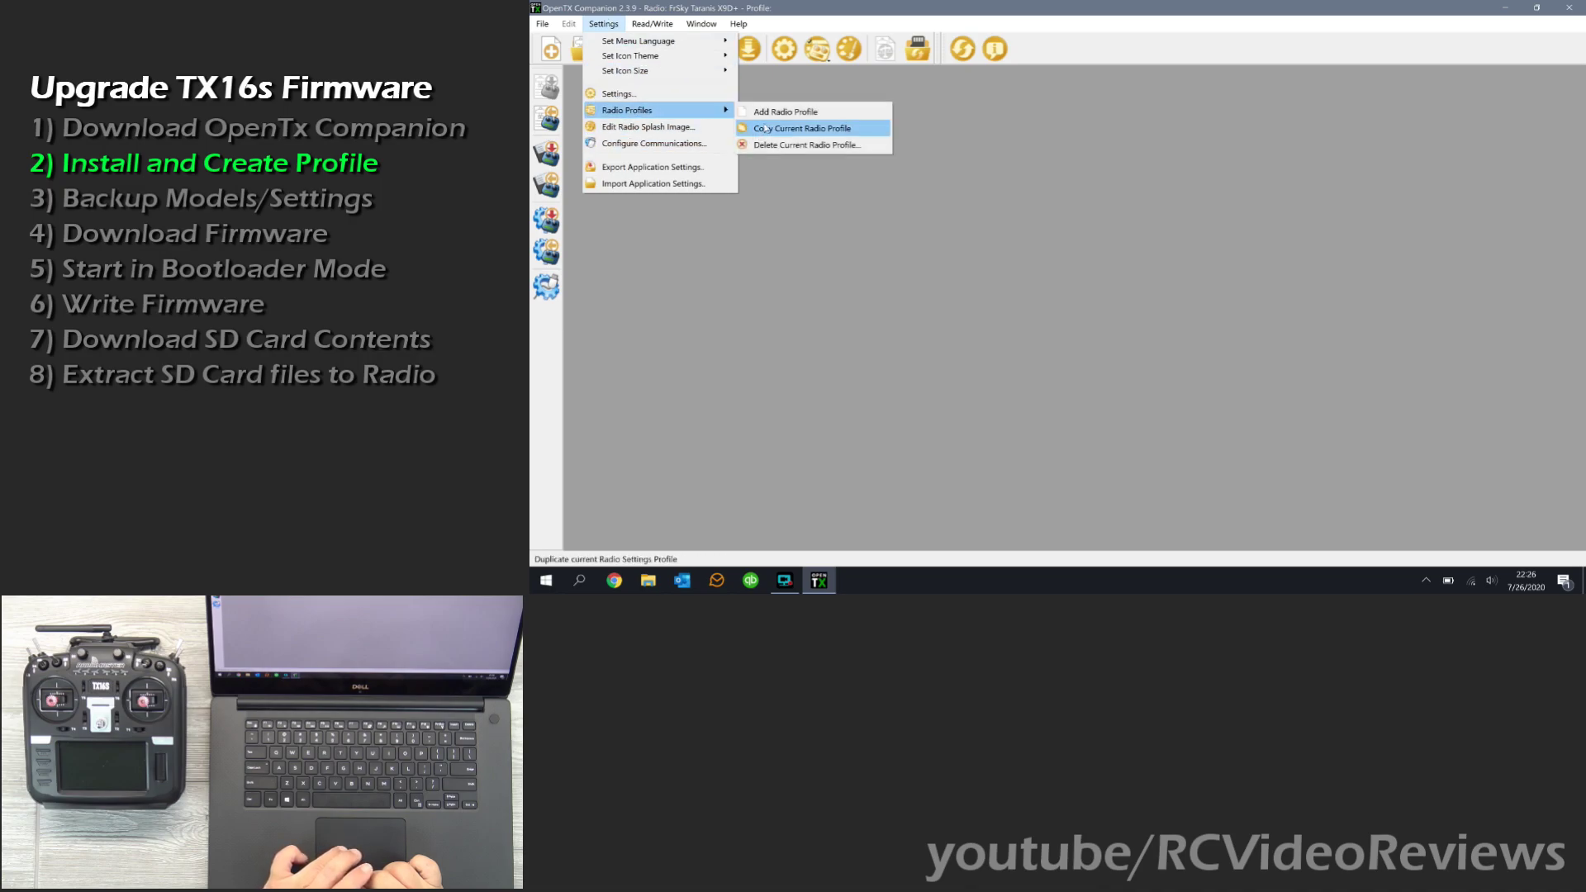
{"action": "left_click", "coordinate": [799, 127]}
{"action": "type", "text": "John's"}
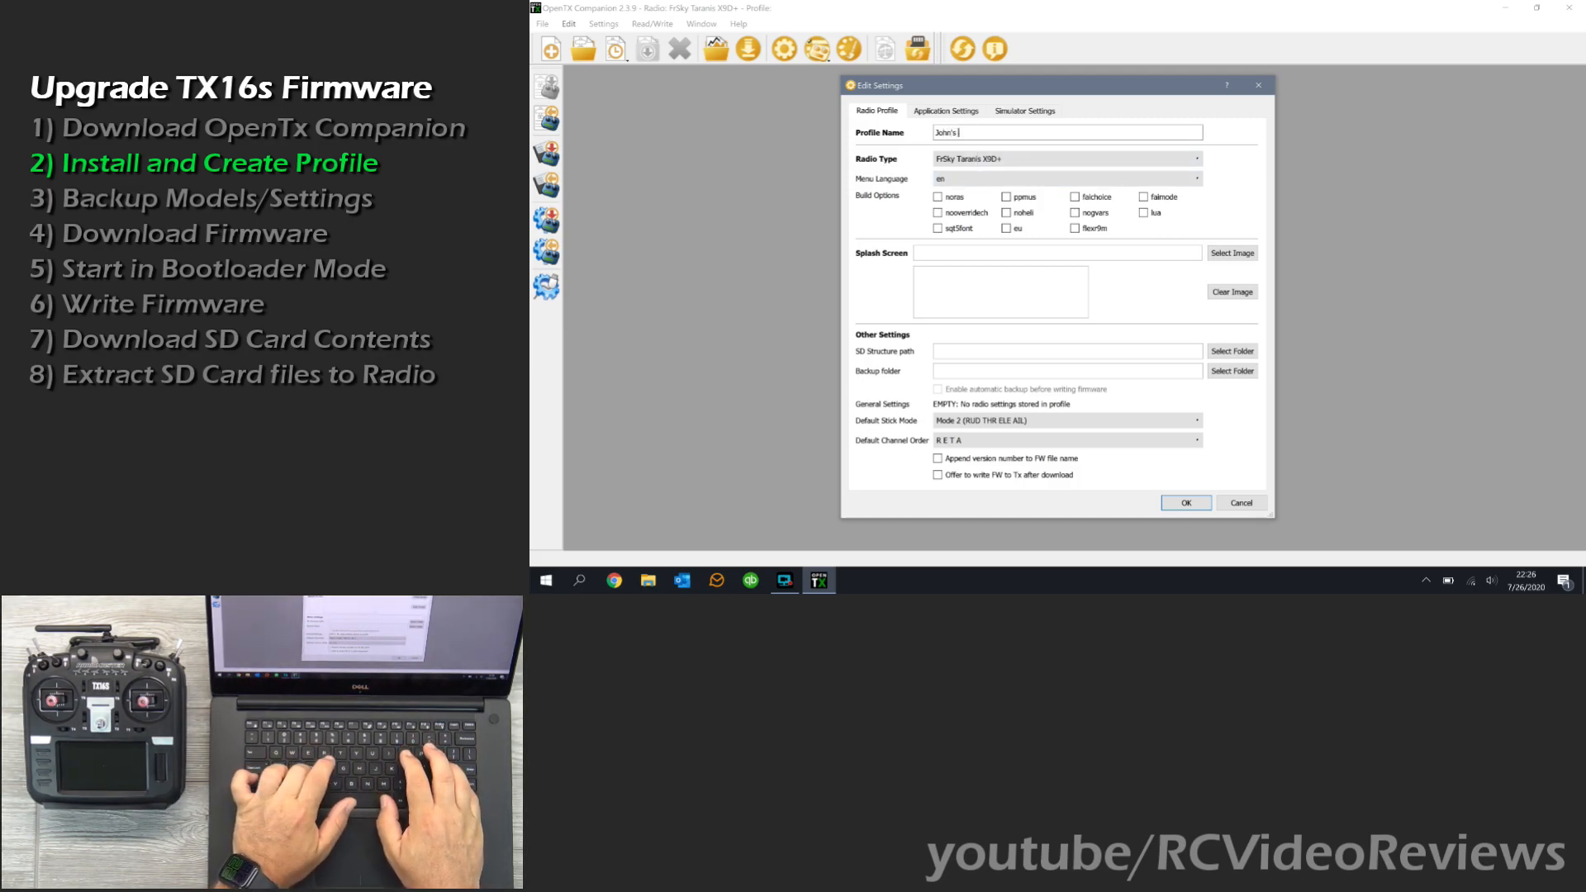
{"action": "type", "text": "TX16s"}
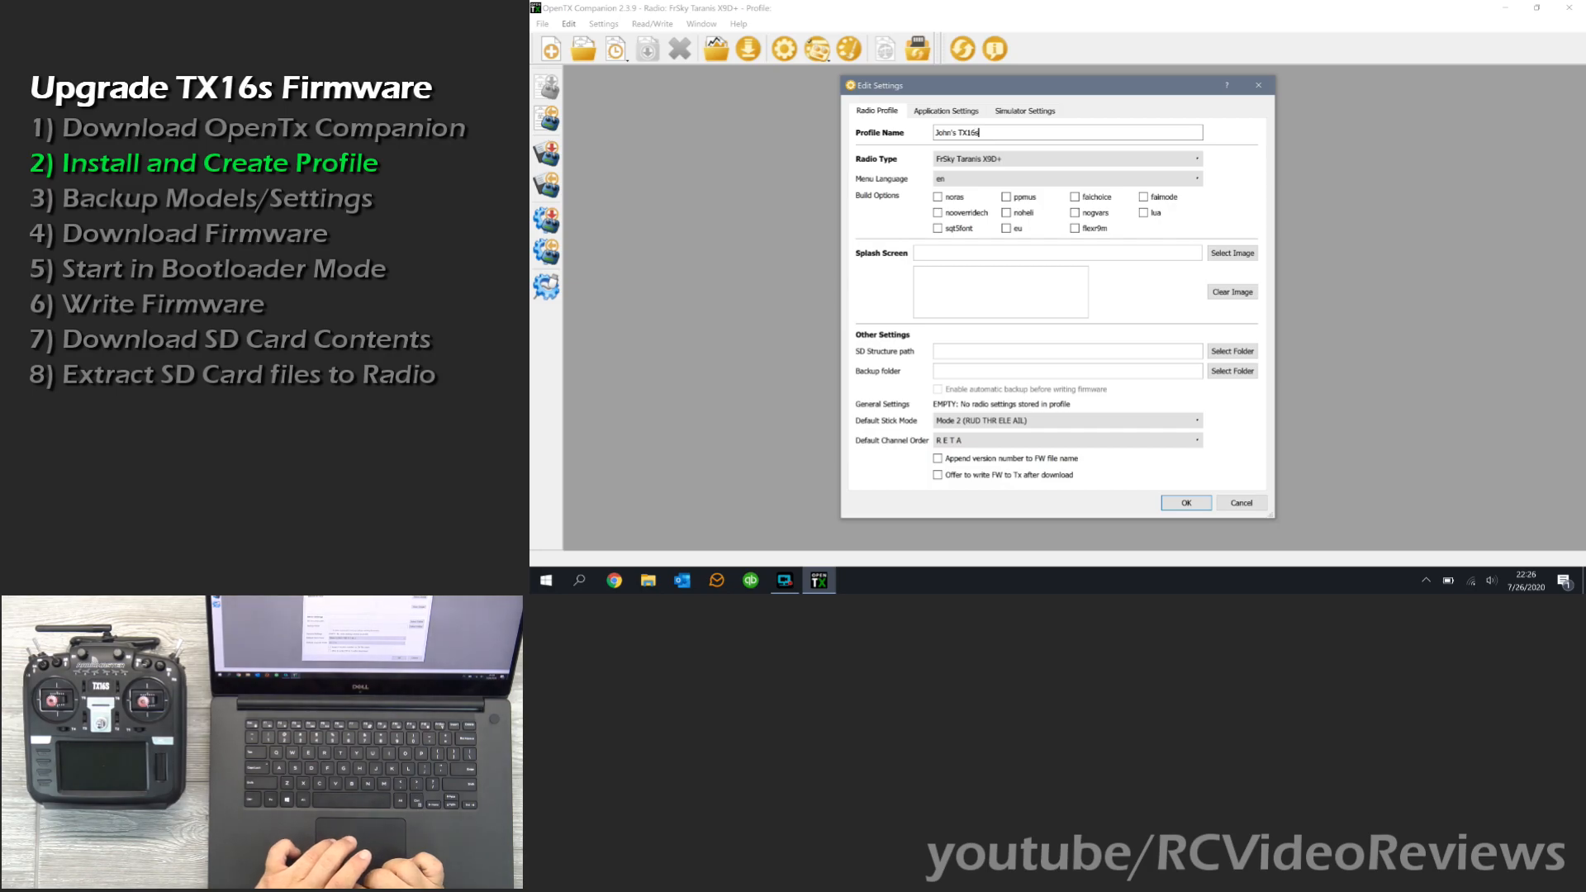
Set the radio type to Radiomaster TX16s / TX16s Hall / TX16s Masterfire.
{"action": "left_click", "coordinate": [1192, 158]}
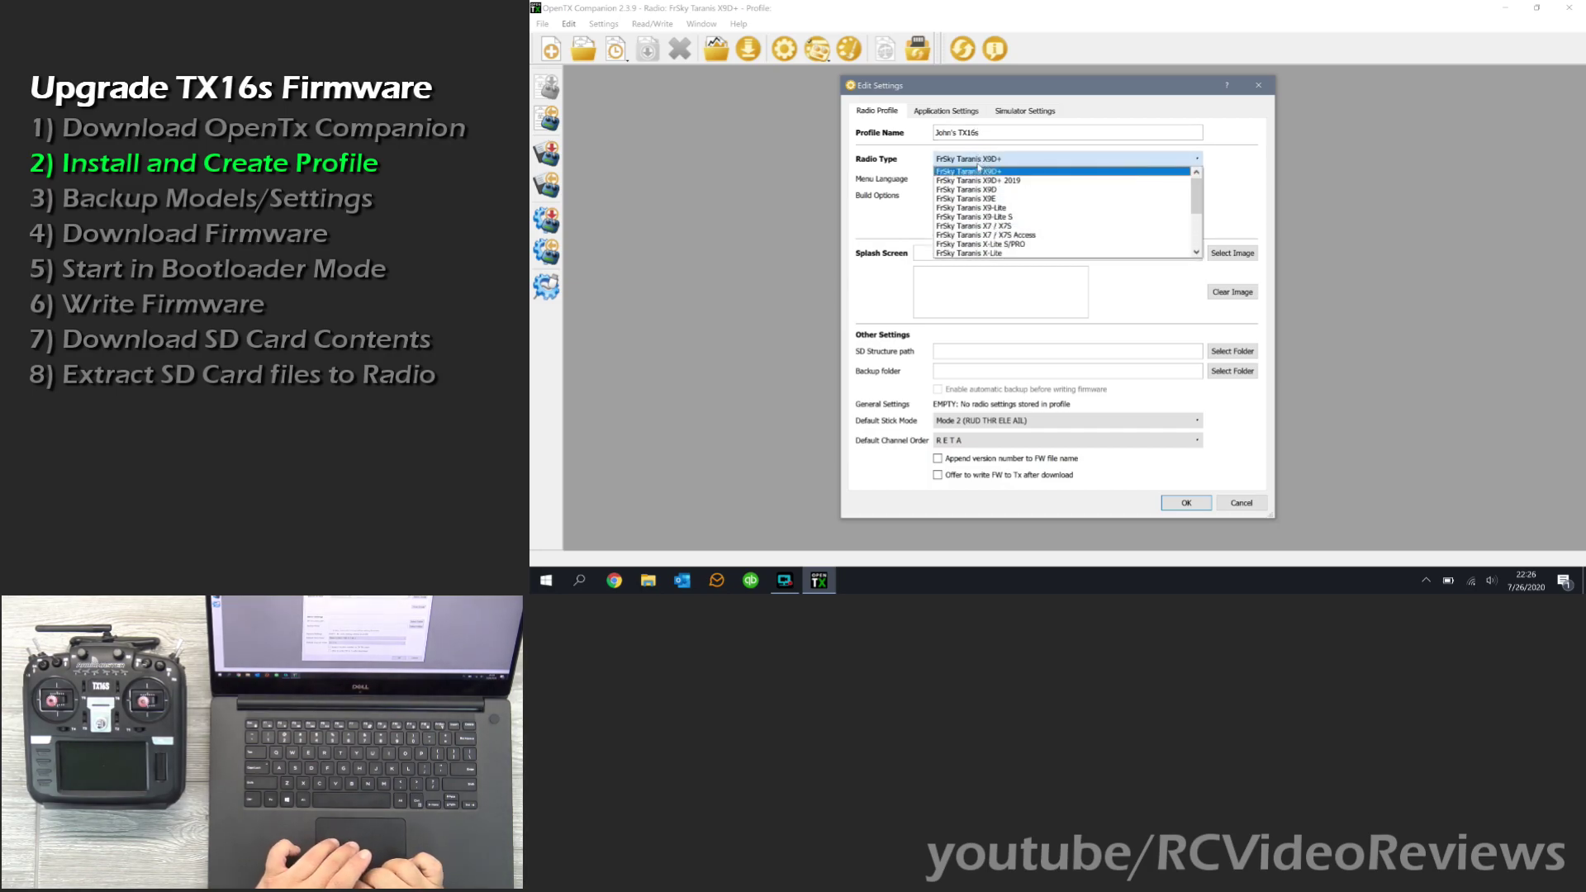
{"action": "scroll", "scroll_direction": "down", "scroll_amount": 3}
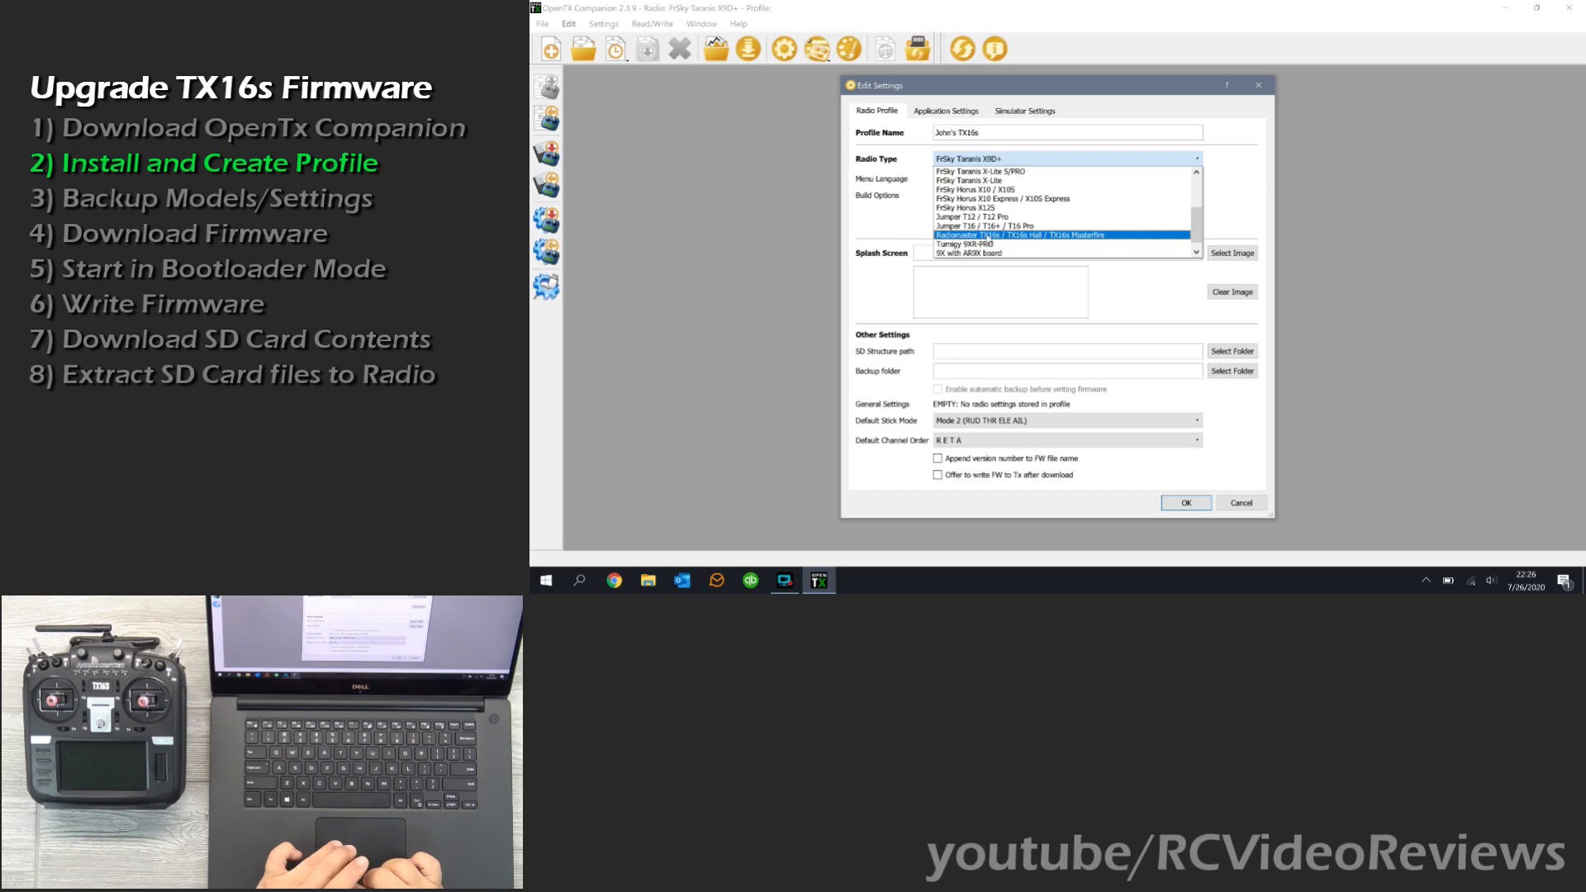
{"action": "left_click", "coordinate": [1062, 234]}
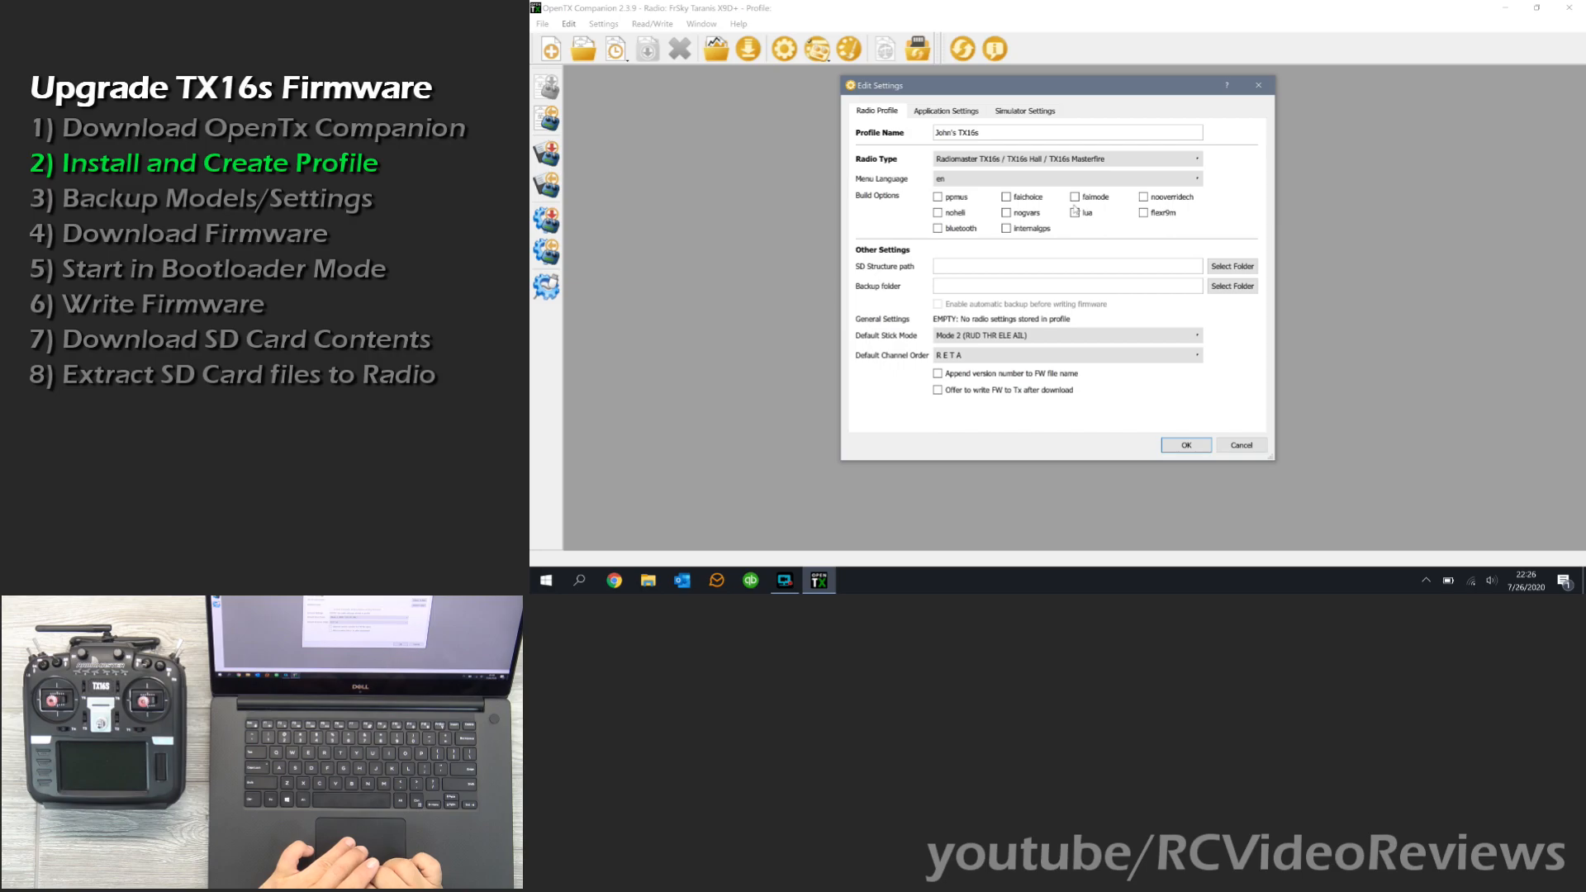
{"action": "mouse_move", "coordinate": [1110, 210]}
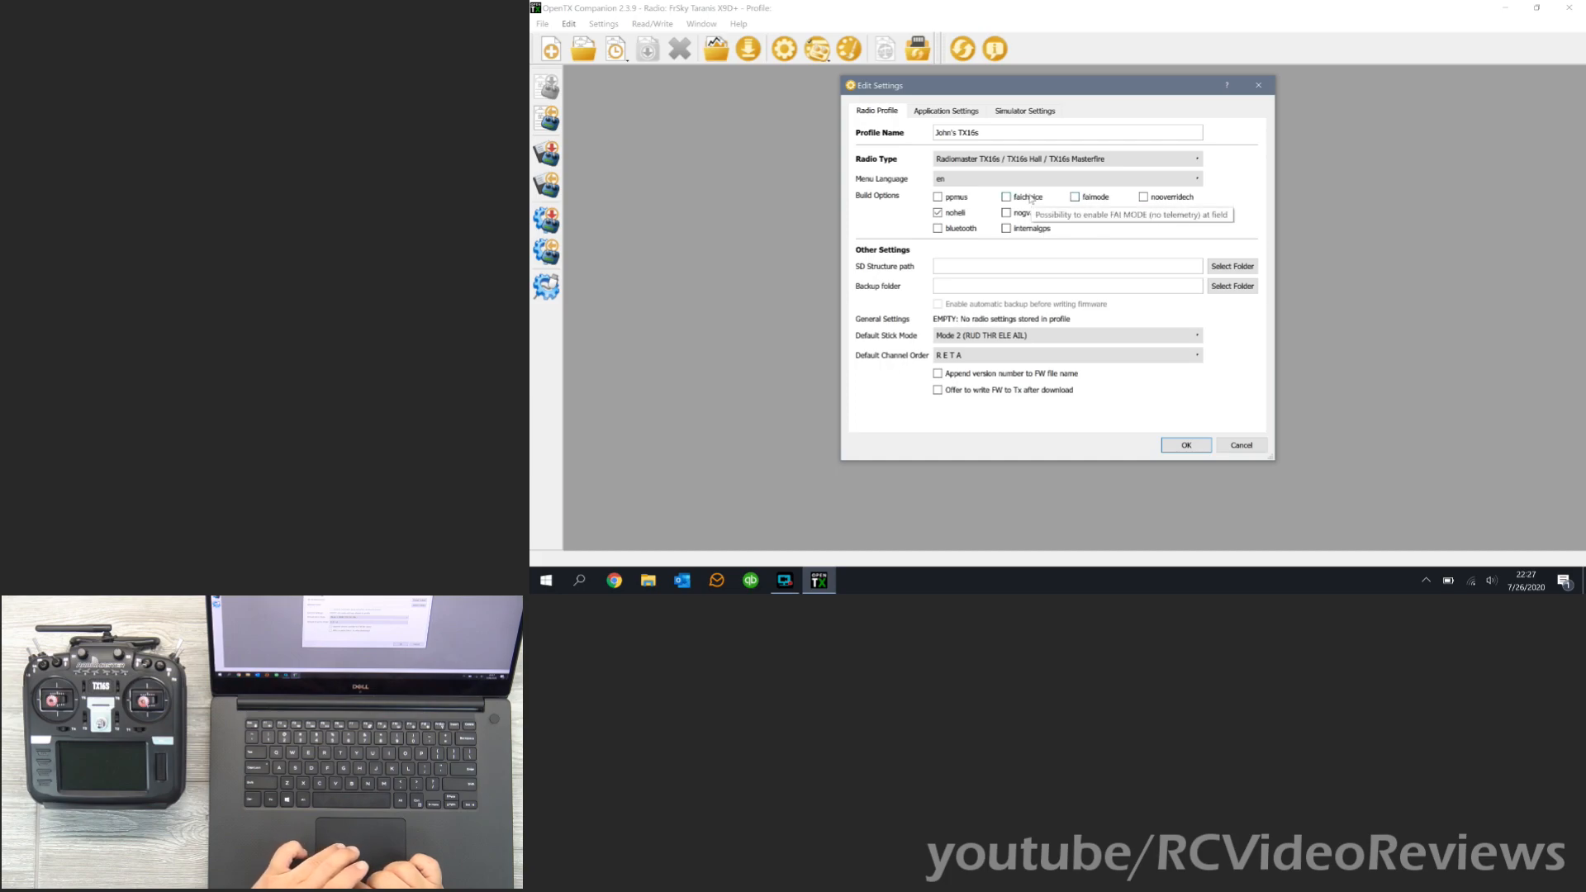
Enable the noheli and lua build options, leaving the others unchecked.
{"action": "left_click", "coordinate": [1074, 196]}
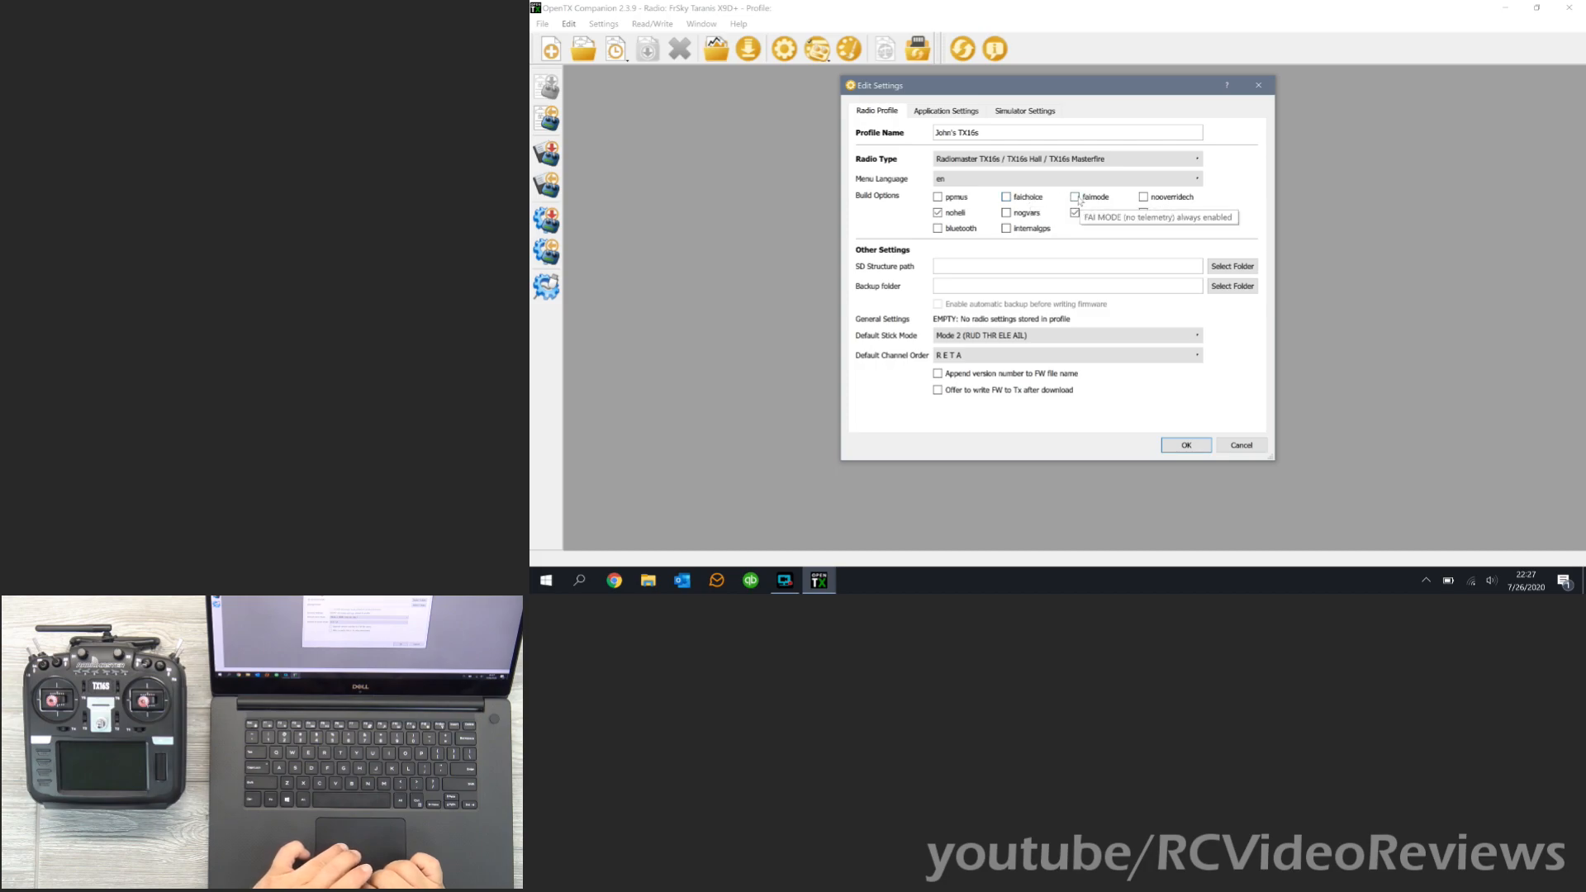
{"action": "left_click", "coordinate": [1075, 213]}
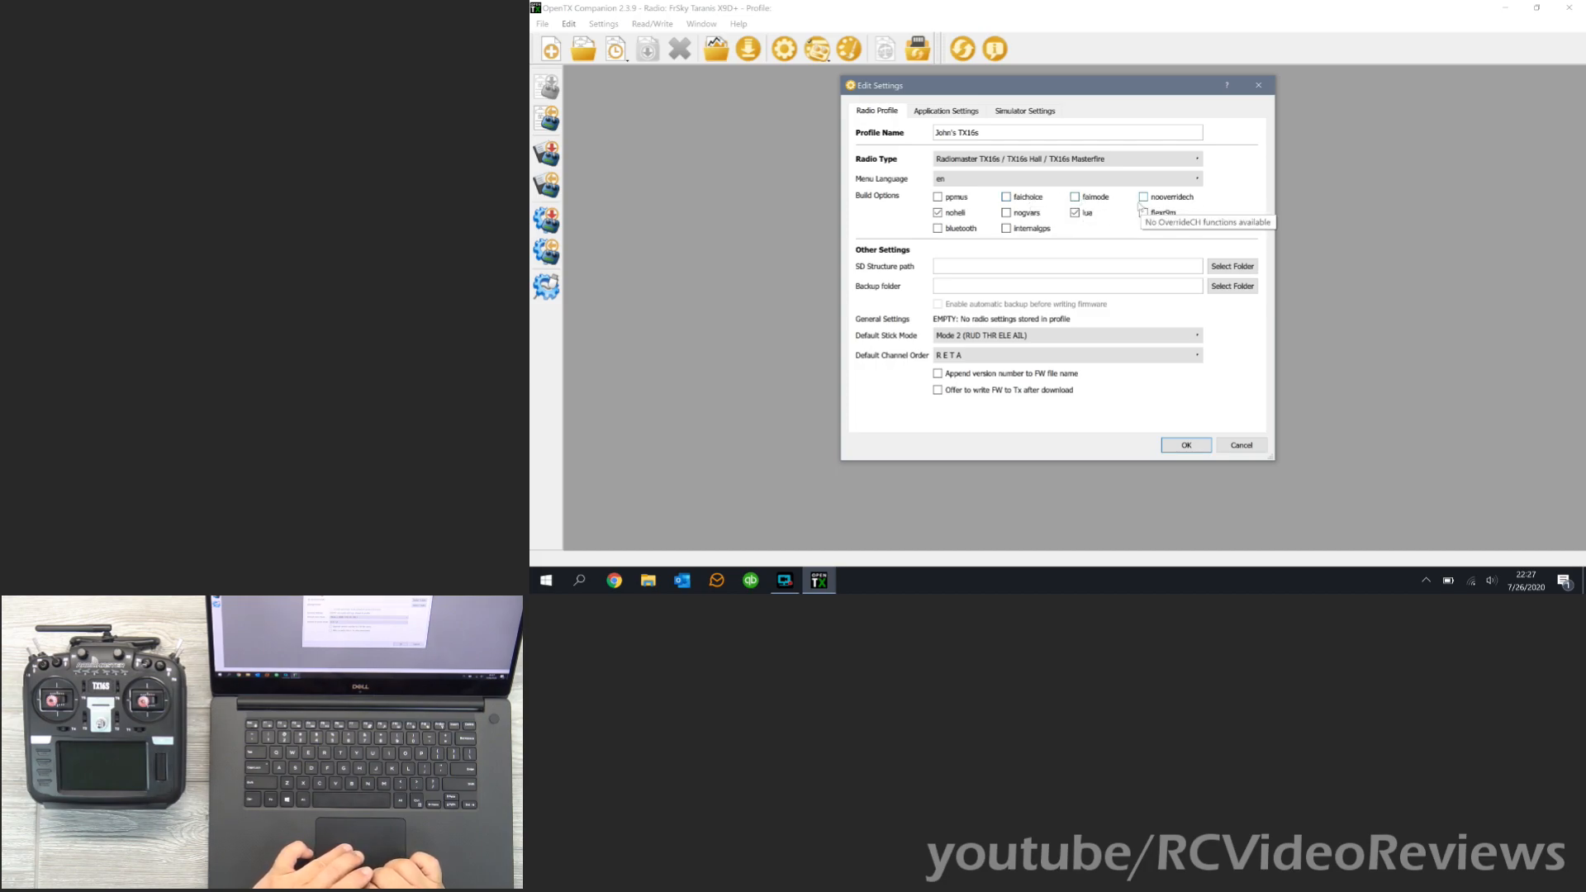
{"action": "mouse_move", "coordinate": [1119, 255]}
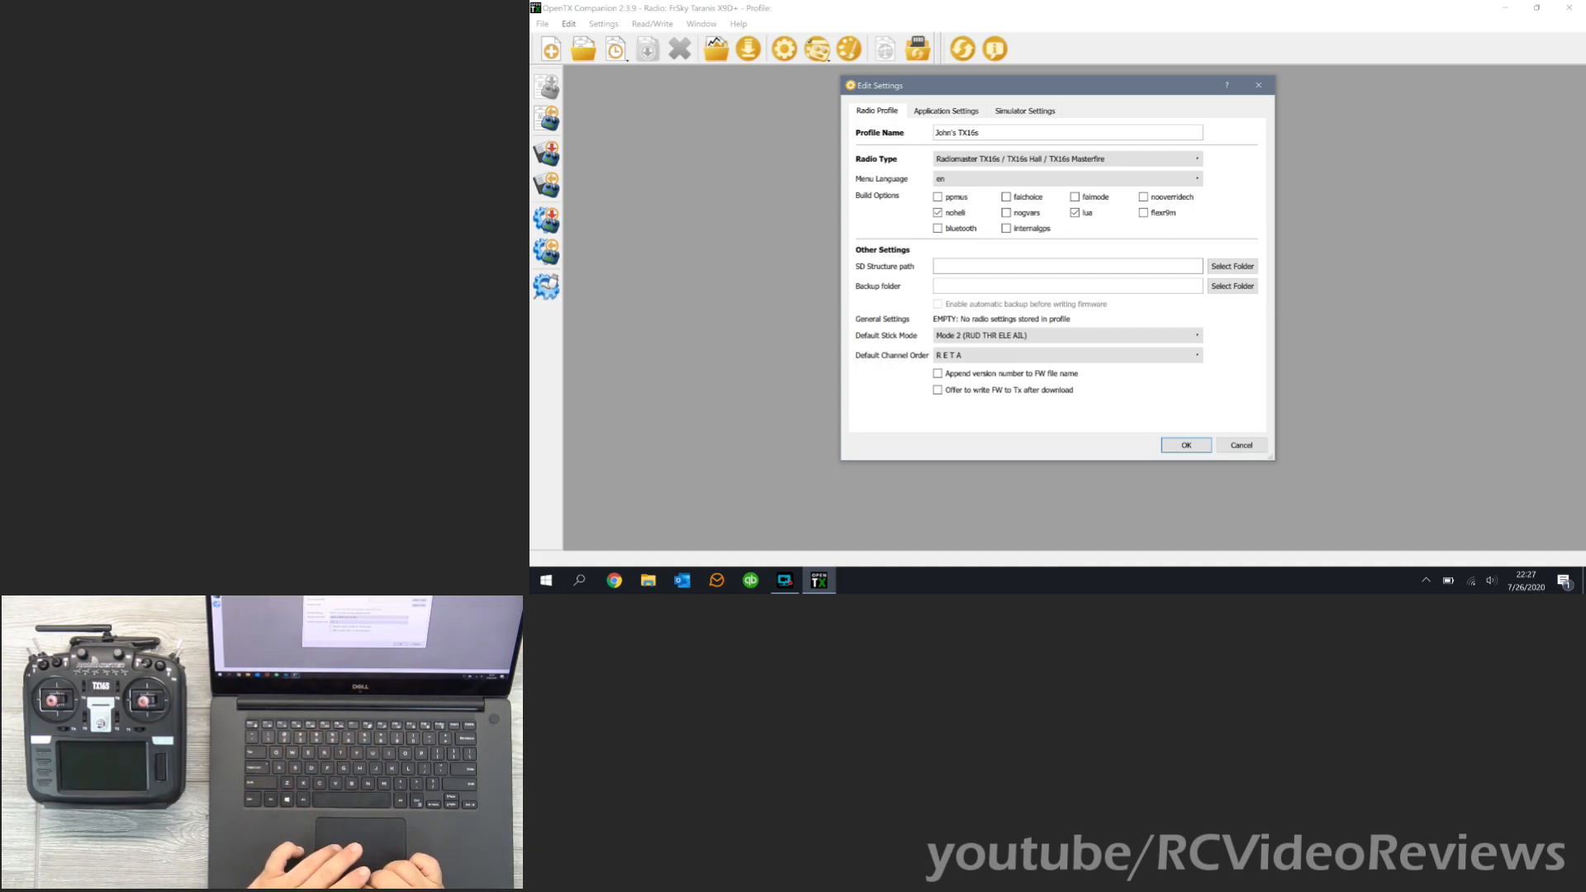
{"action": "left_click", "coordinate": [1065, 266]}
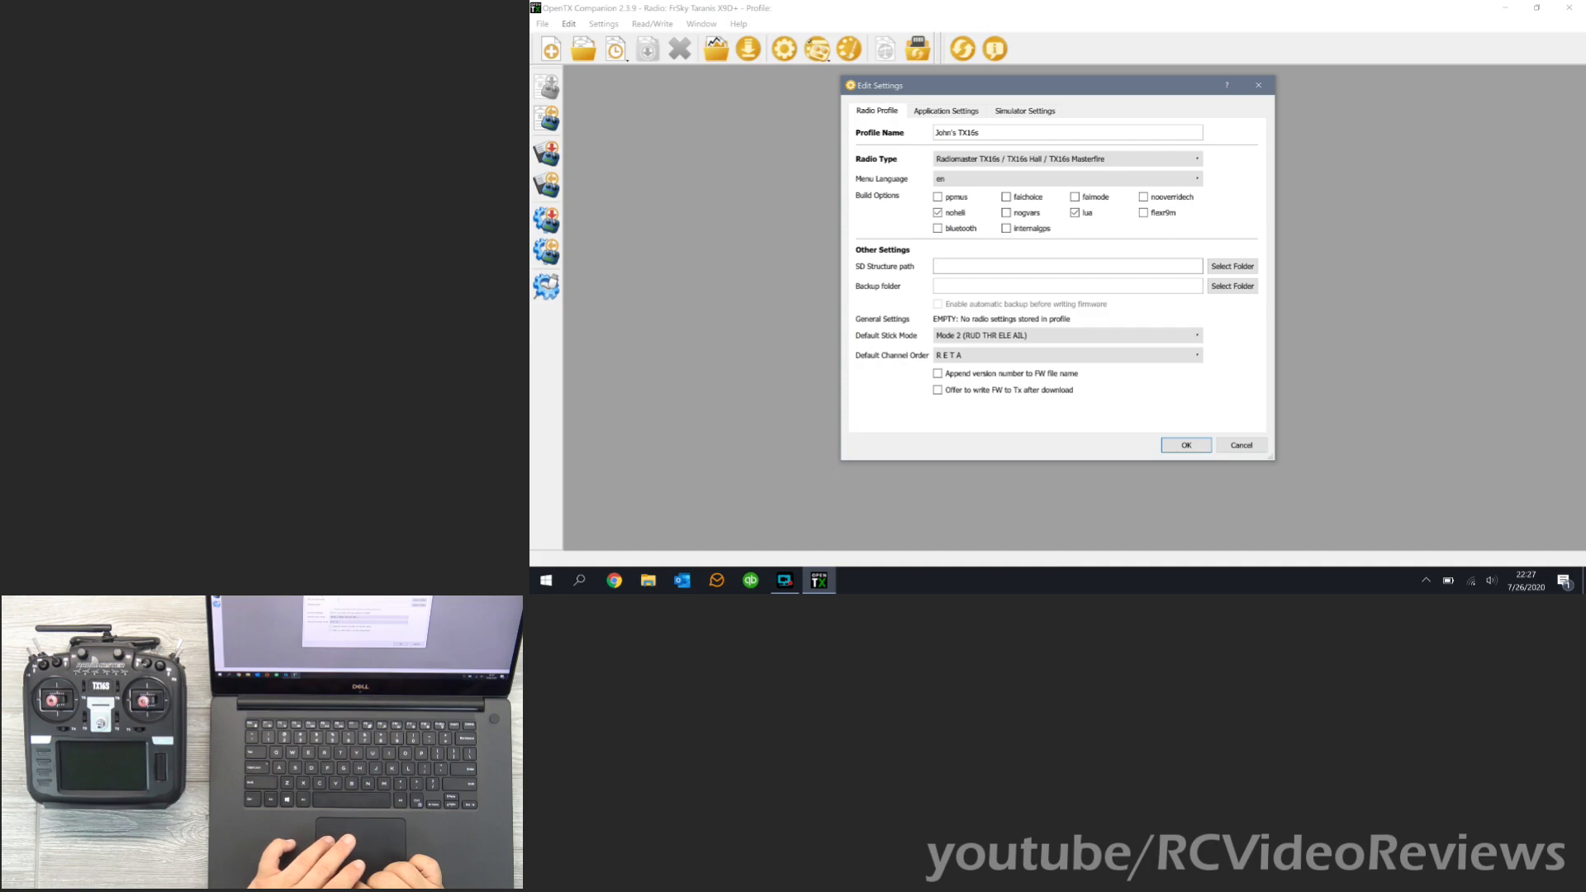
{"action": "left_click", "coordinate": [1065, 266]}
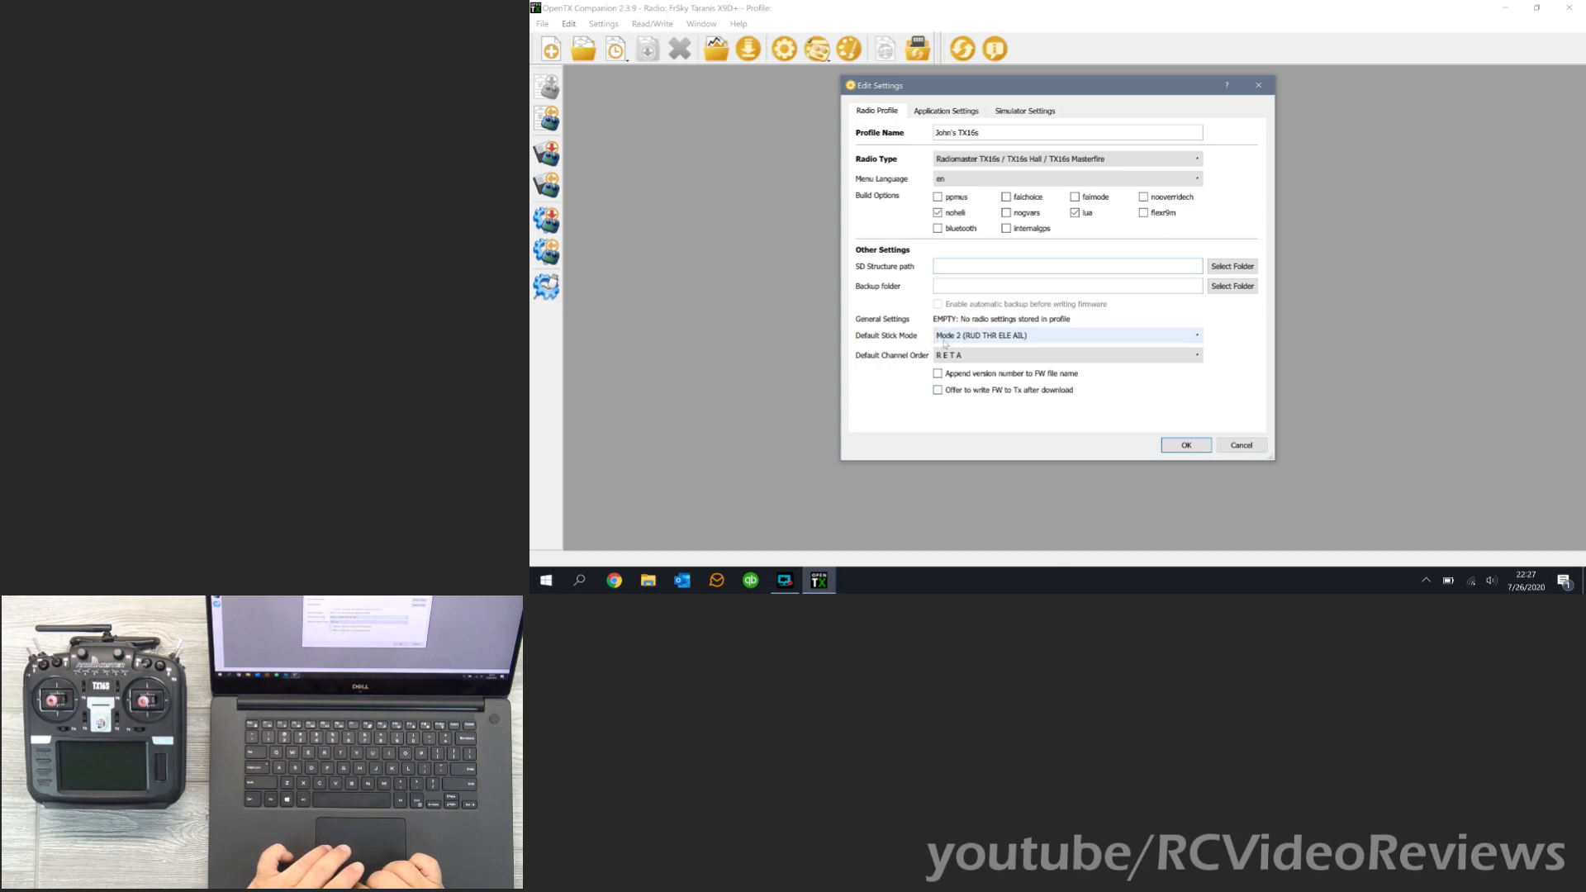
Set the profile's default channel order to AETR.
{"action": "left_click", "coordinate": [1065, 266]}
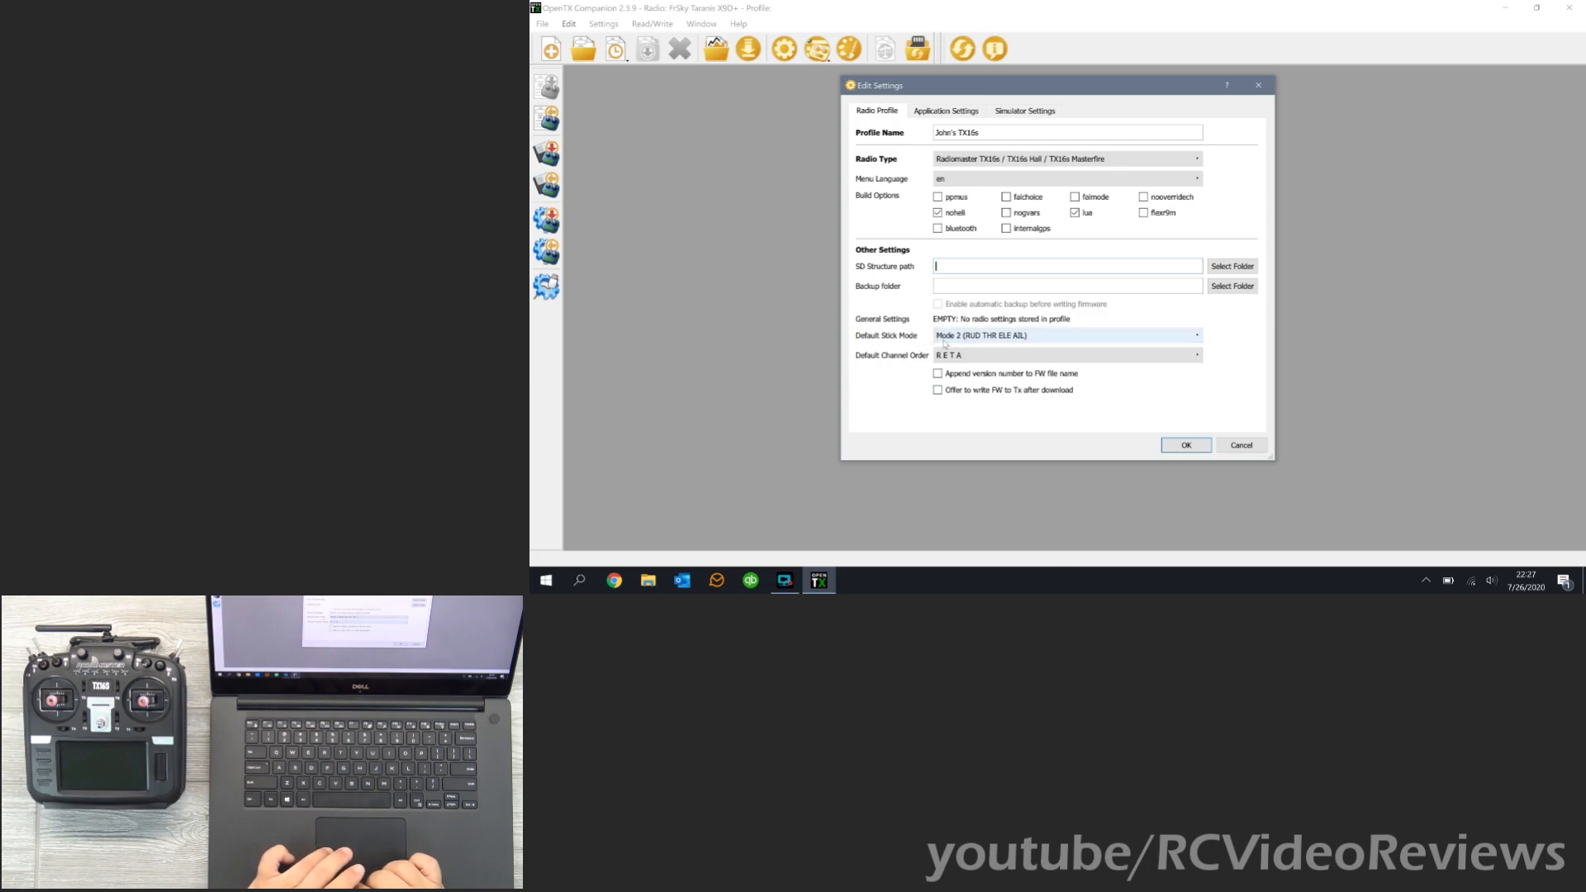
{"action": "left_click", "coordinate": [1196, 354]}
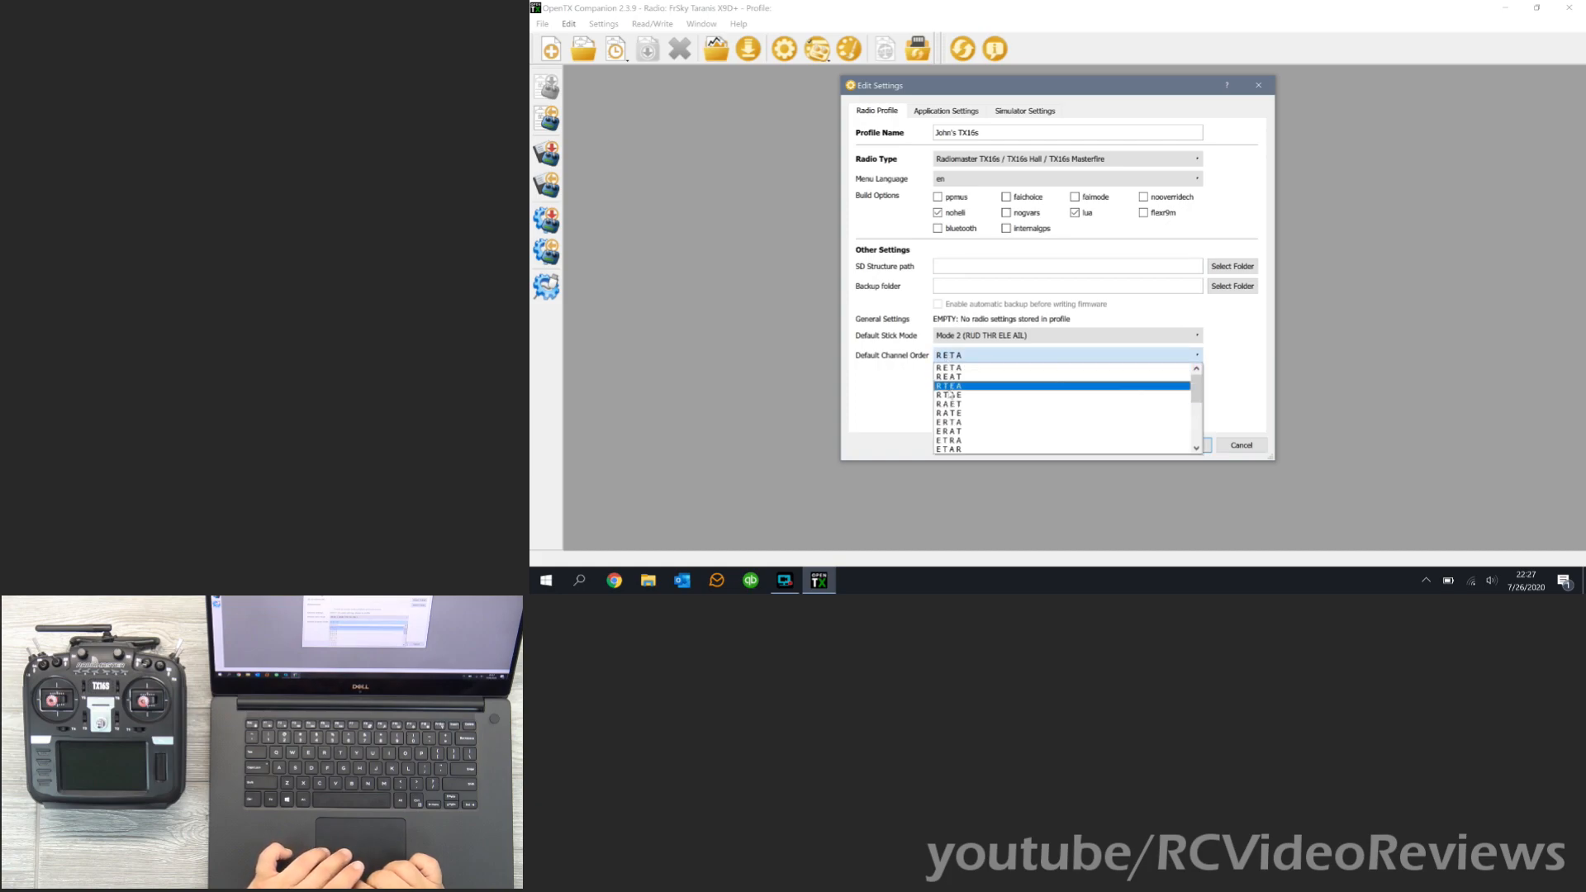
{"action": "scroll", "scroll_direction": "down", "scroll_amount": 3}
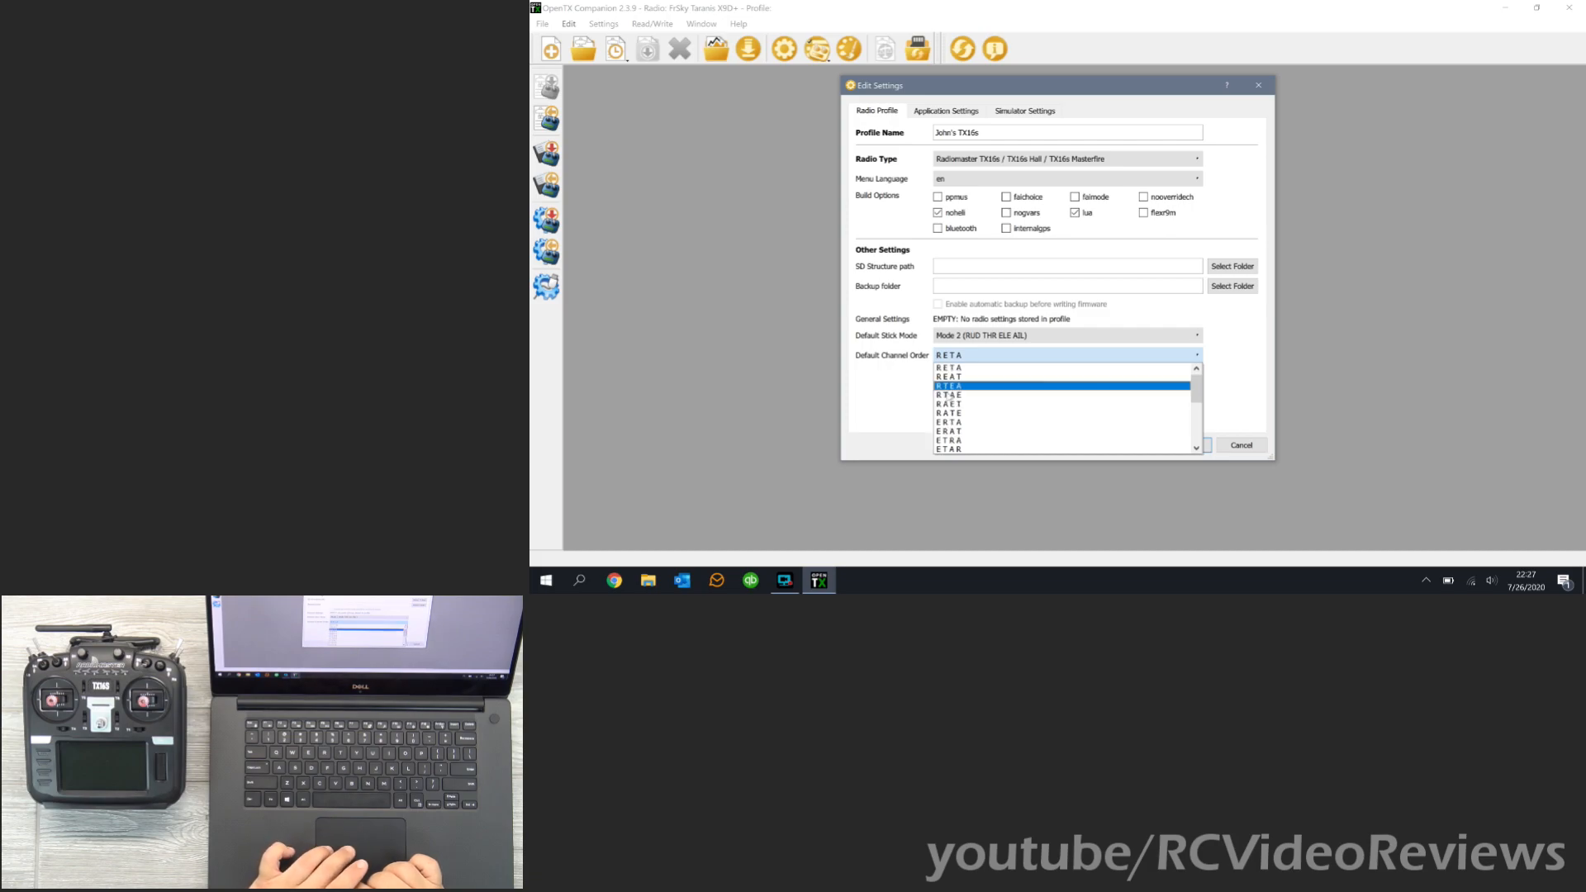
{"action": "scroll", "scroll_direction": "down", "scroll_amount": 3}
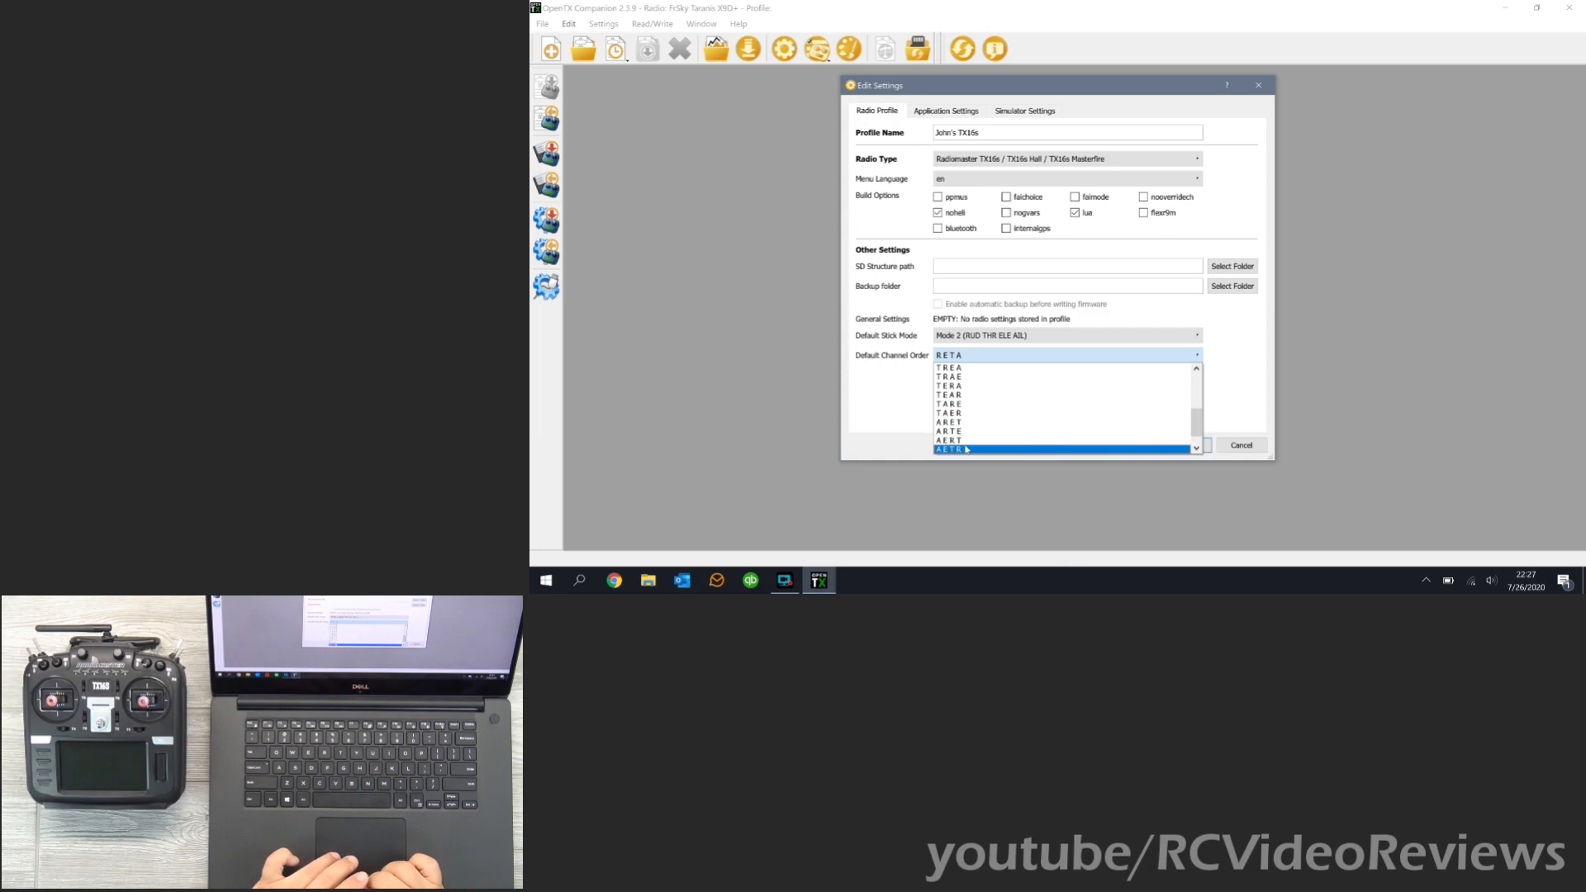
{"action": "left_click", "coordinate": [948, 449]}
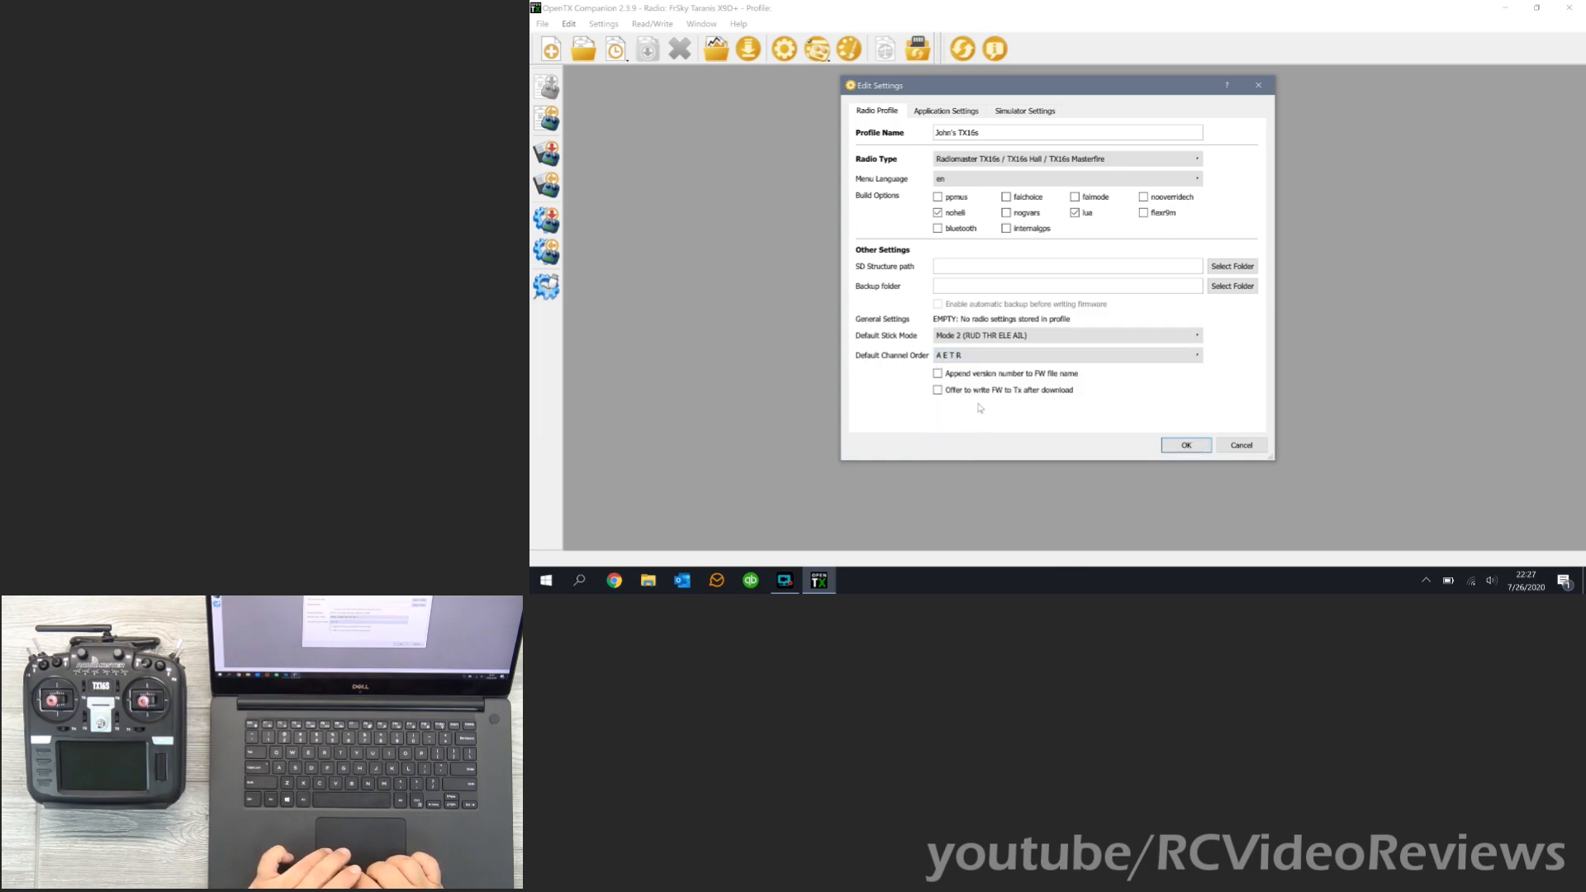
{"action": "mouse_move", "coordinate": [877, 363]}
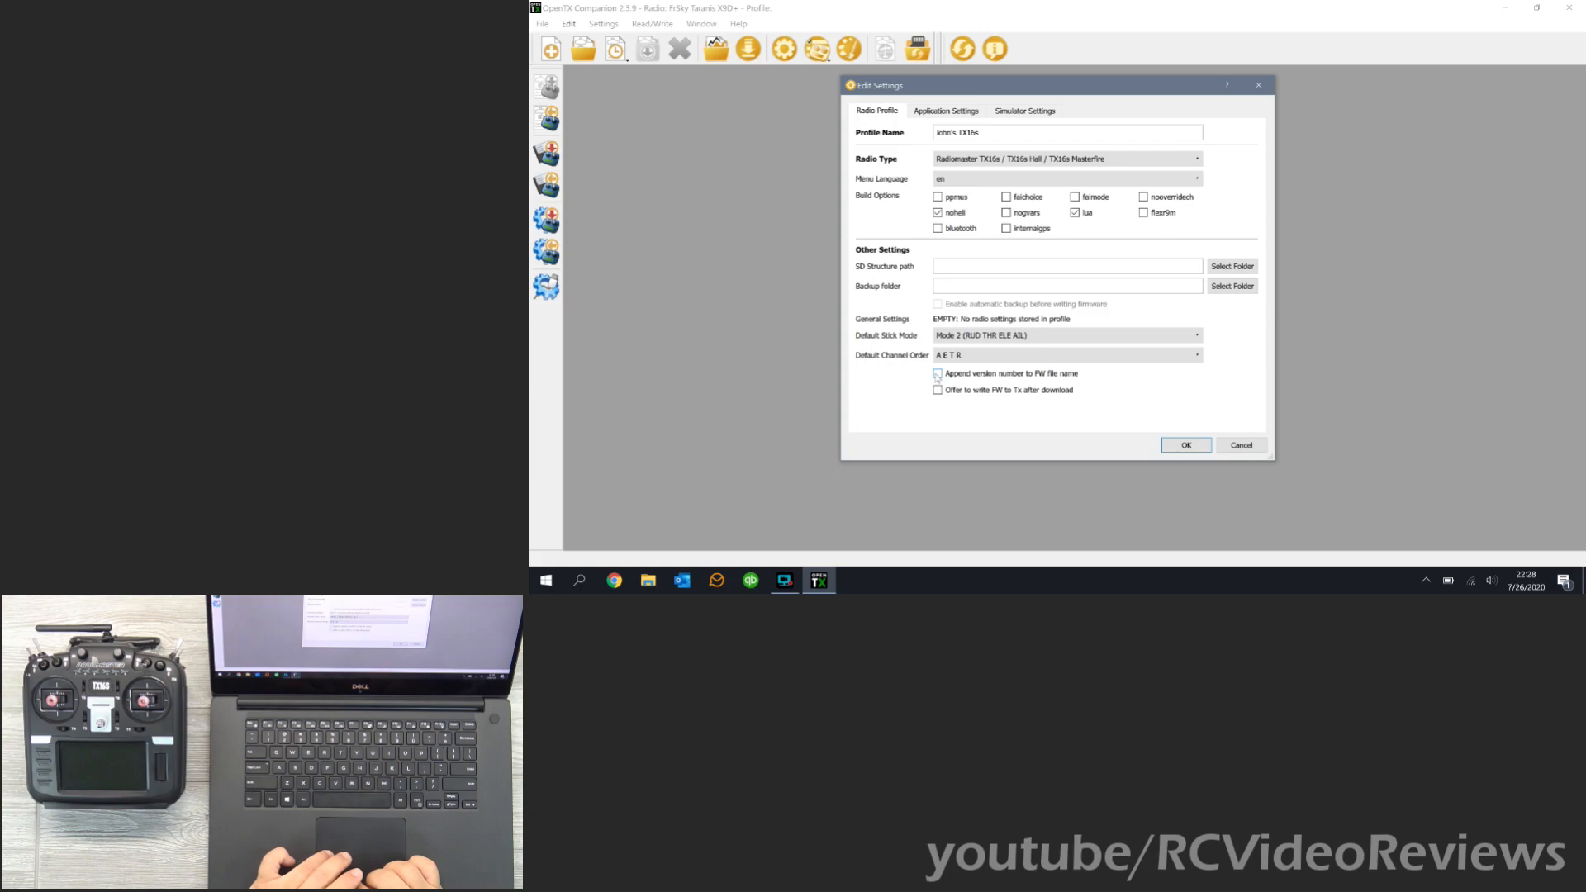
Append version numbers to firmware file names and save the TX16s profile settings.
{"action": "left_click", "coordinate": [937, 373]}
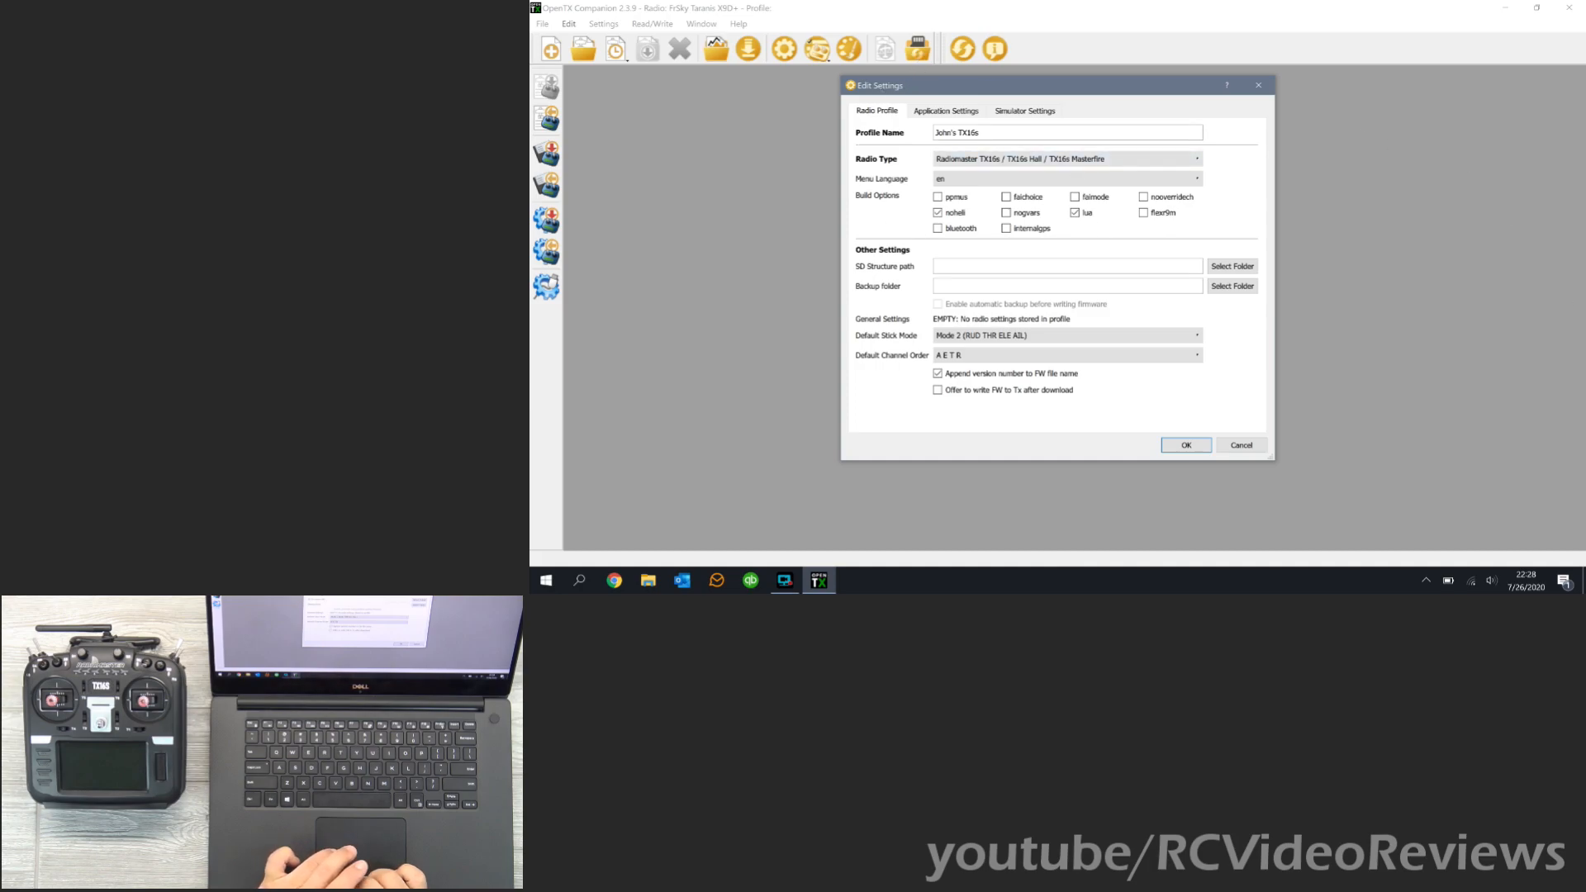
{"action": "mouse_move", "coordinate": [882, 226]}
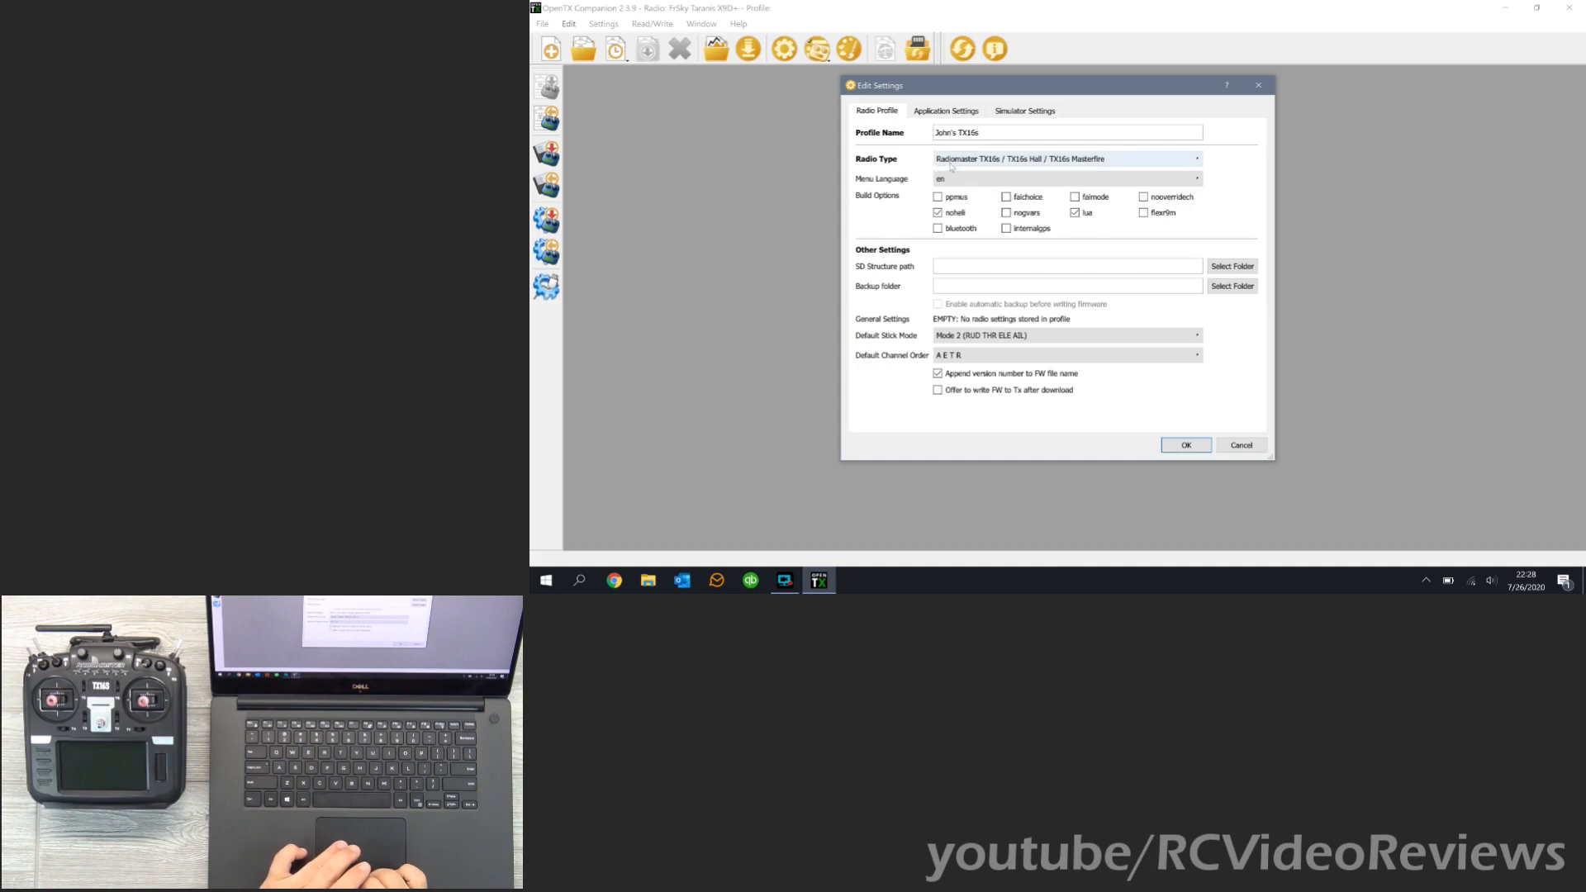
{"action": "mouse_move", "coordinate": [996, 167]}
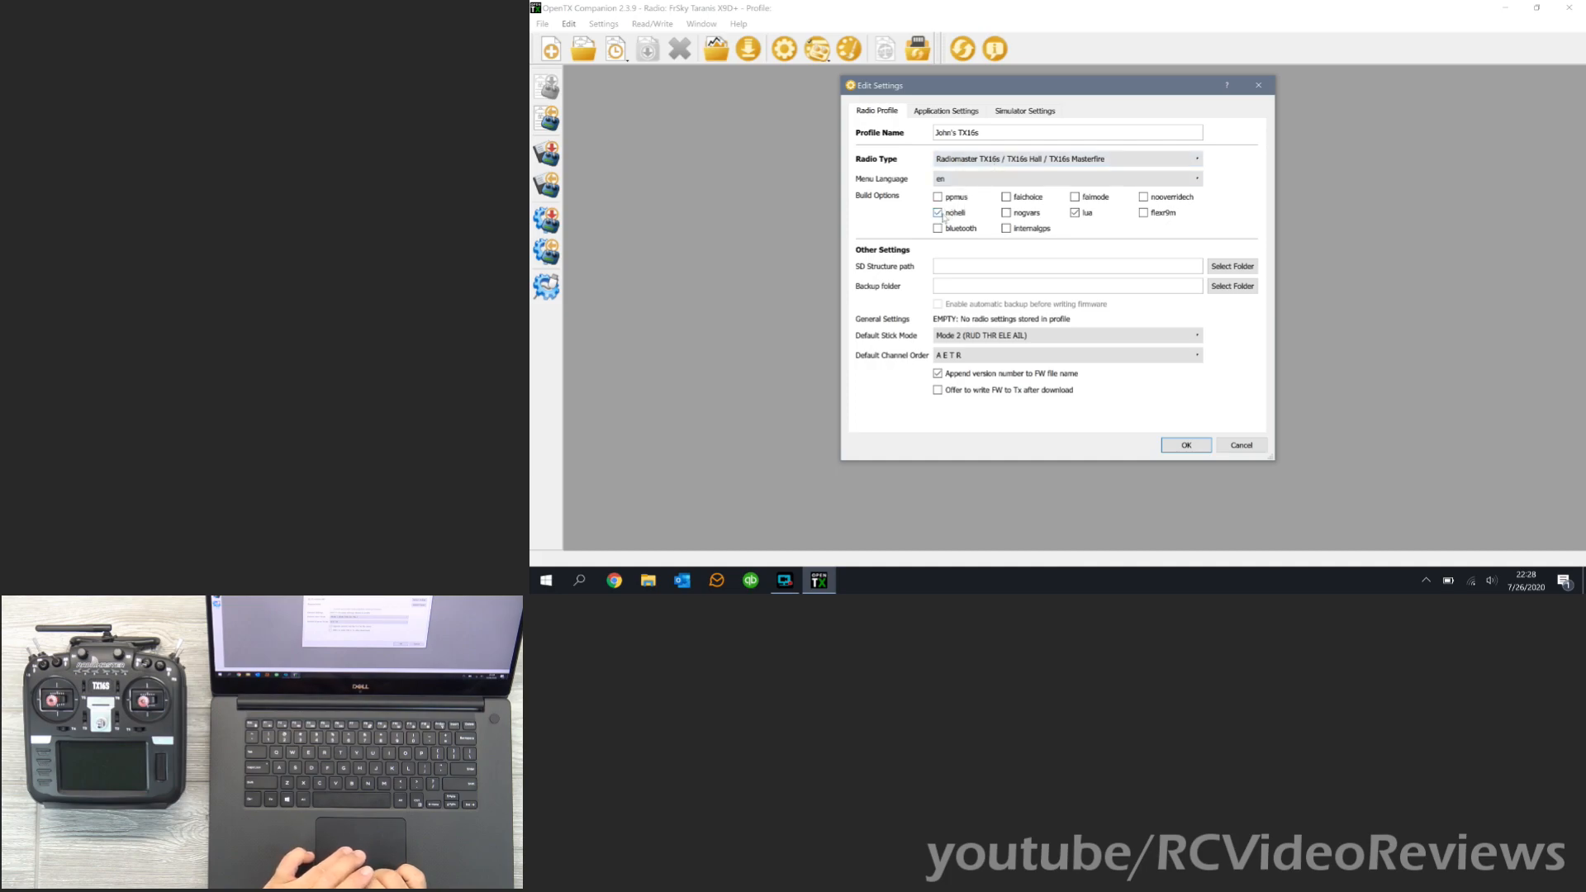
{"action": "mouse_move", "coordinate": [1075, 213]}
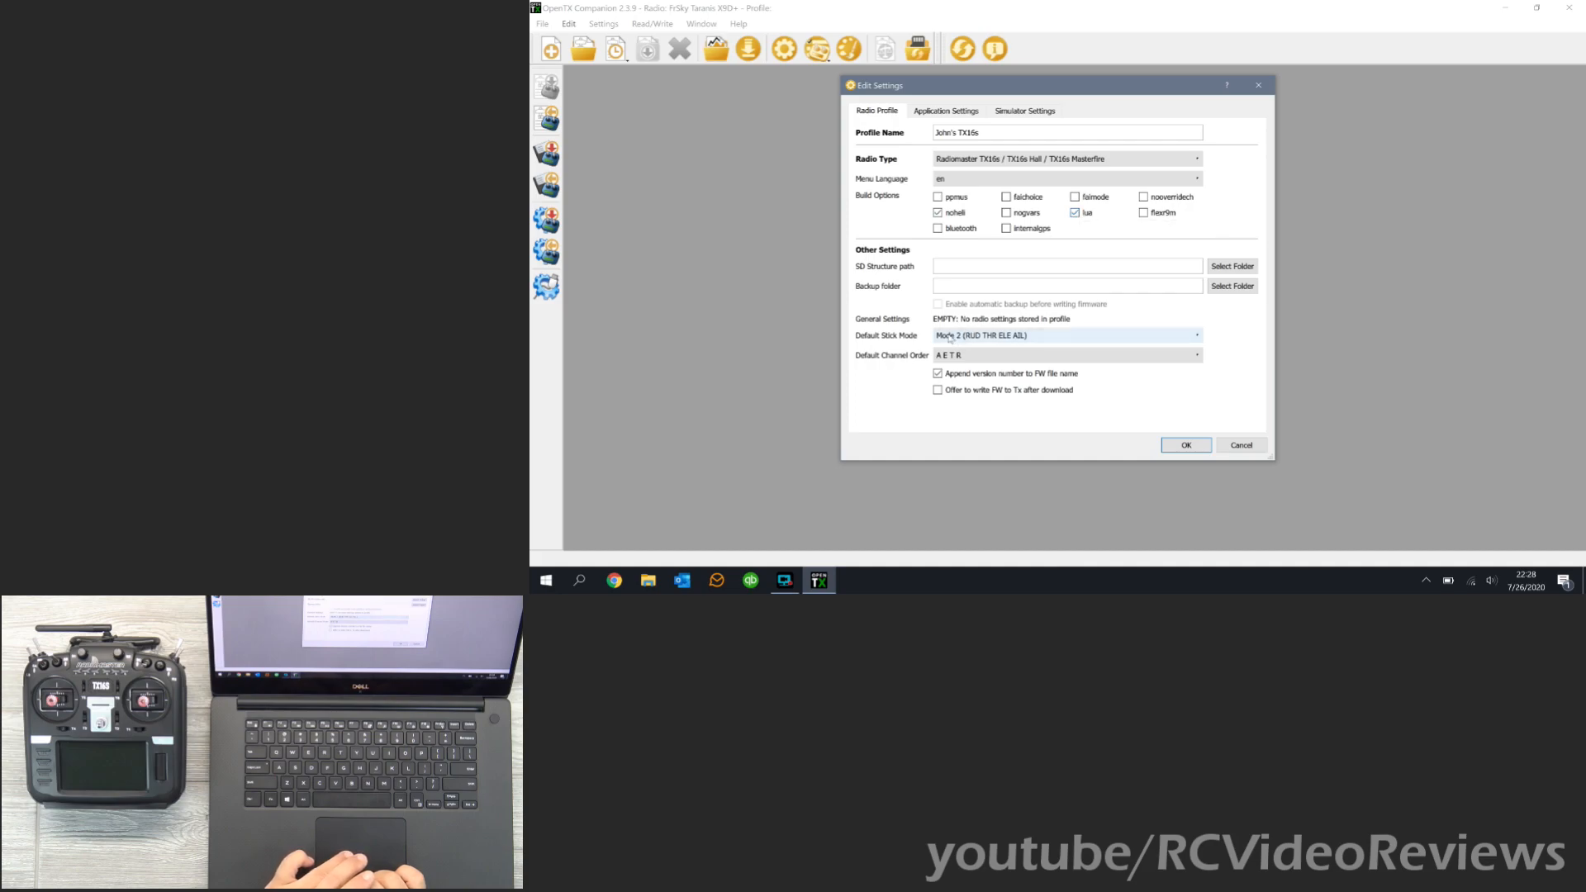
{"action": "mouse_move", "coordinate": [917, 360]}
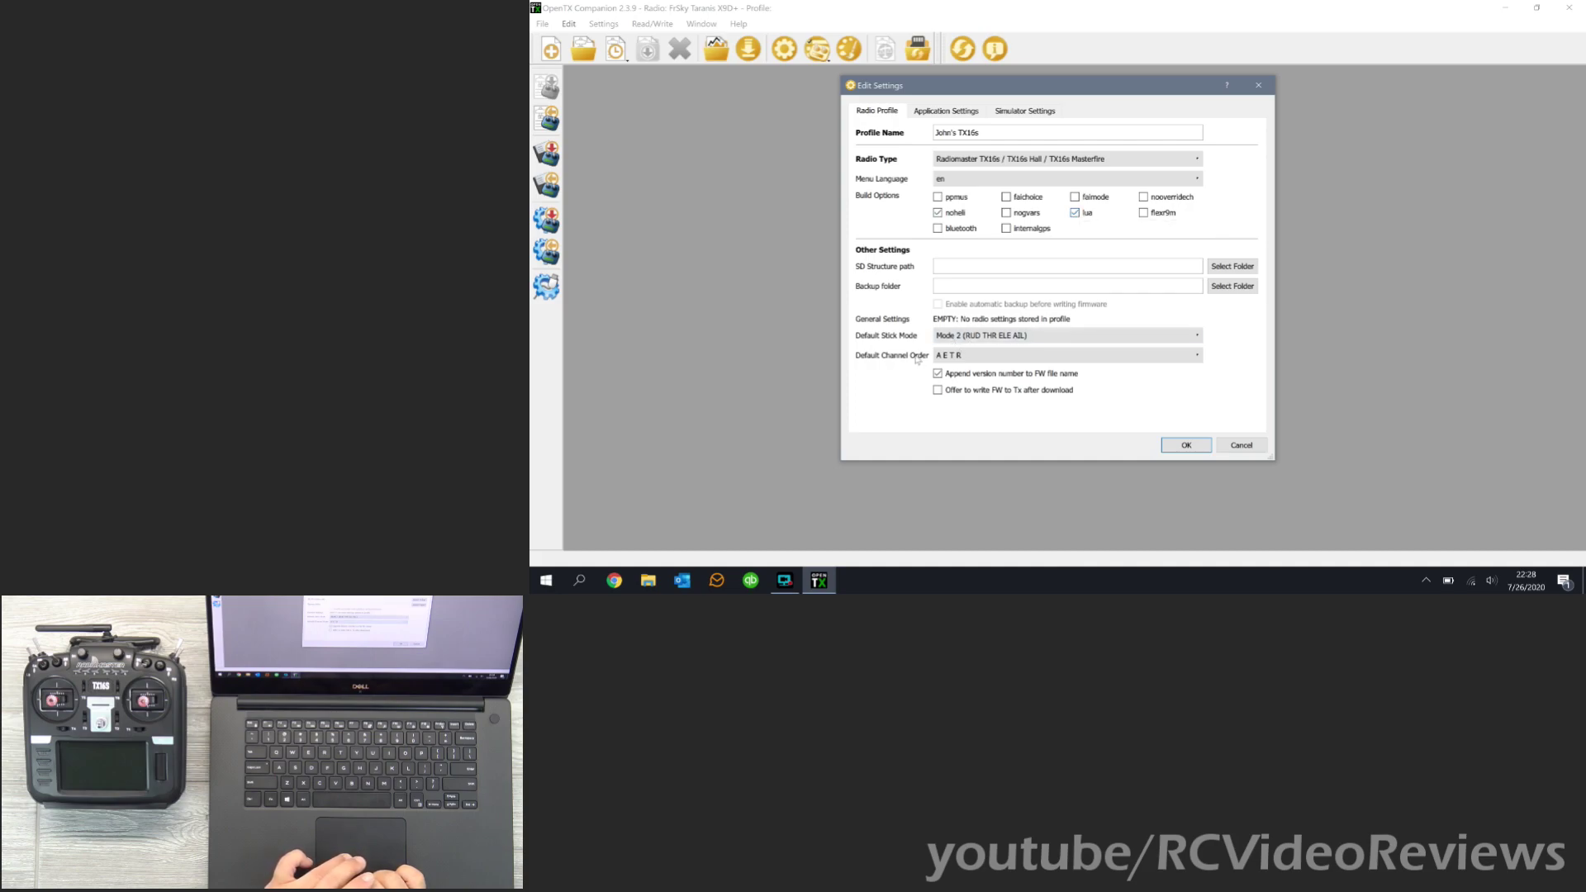
{"action": "left_click", "coordinate": [1066, 354]}
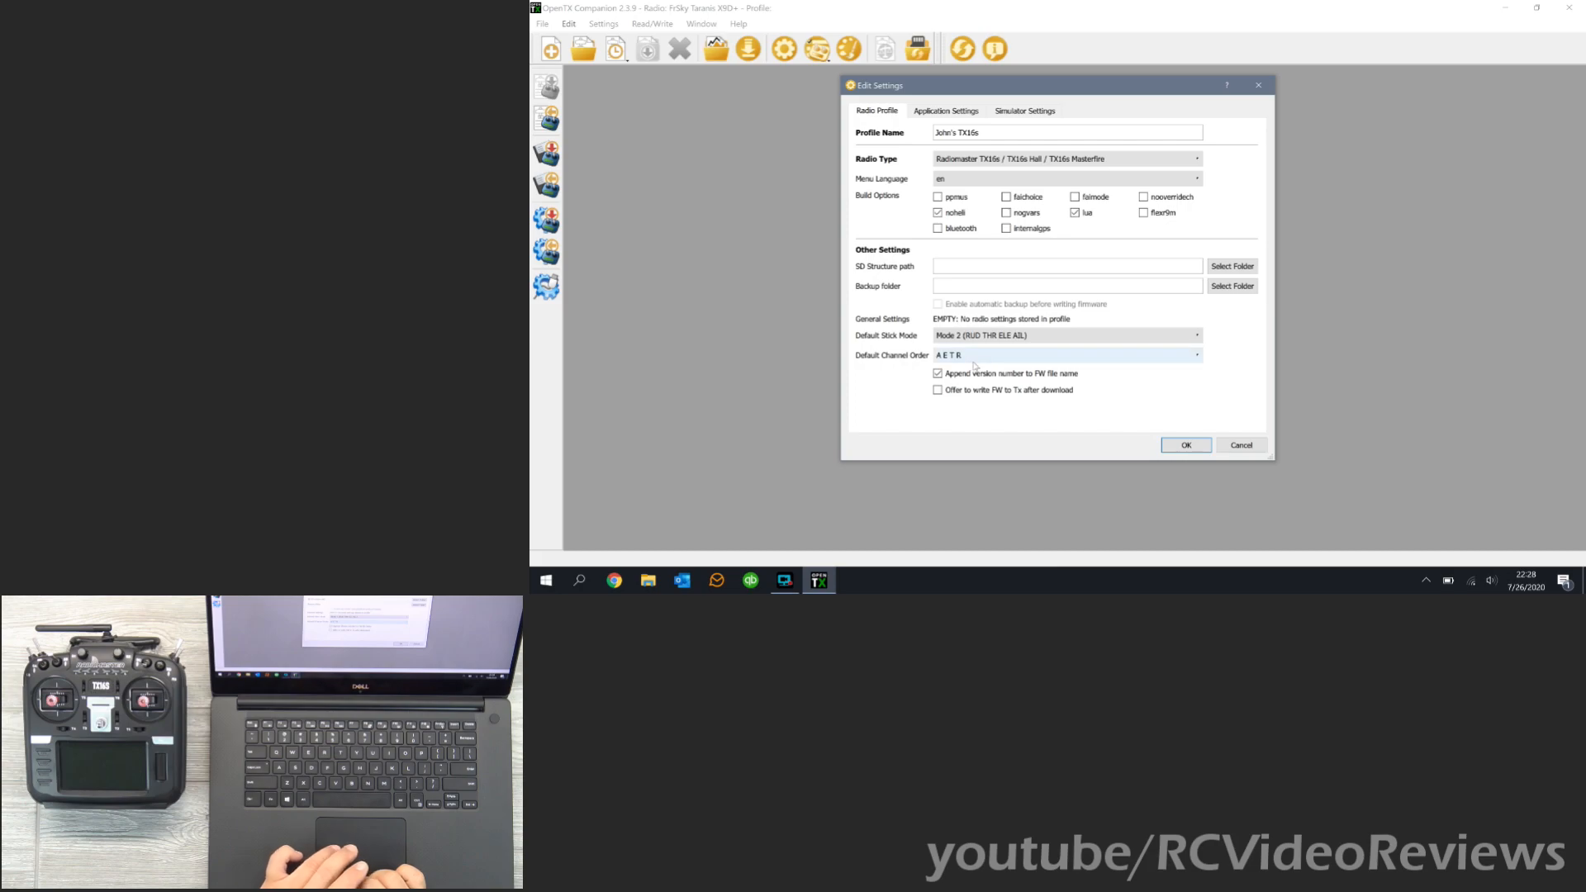
{"action": "left_click", "coordinate": [1186, 444]}
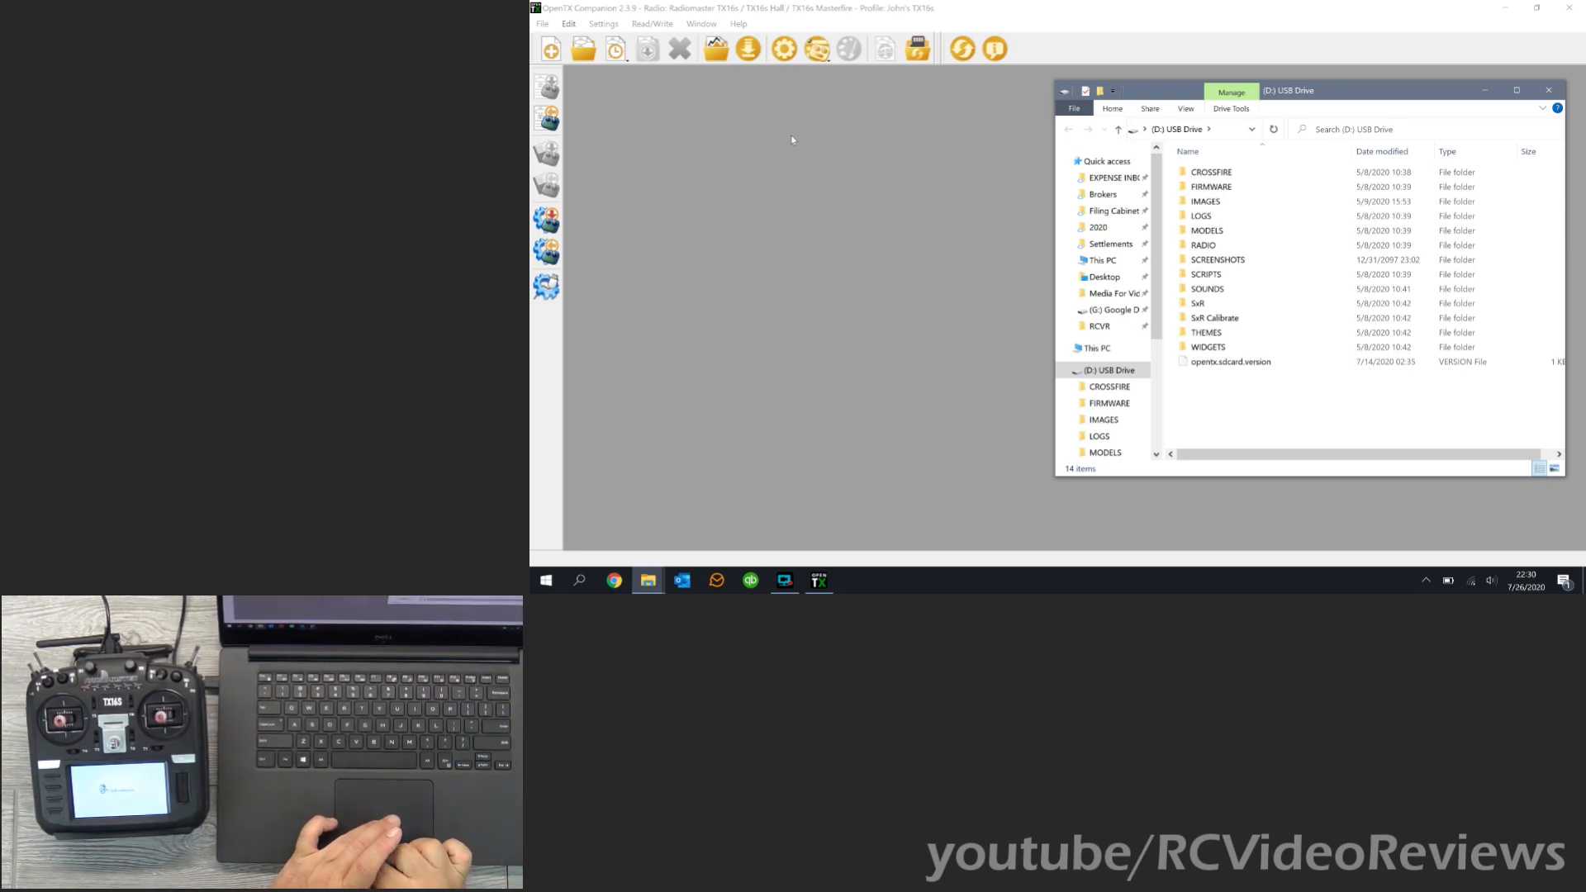
Browse the SD card's folders and the TX16S drive's FIRMWARE files, then close the TX16S window.
{"action": "left_click", "coordinate": [1201, 215]}
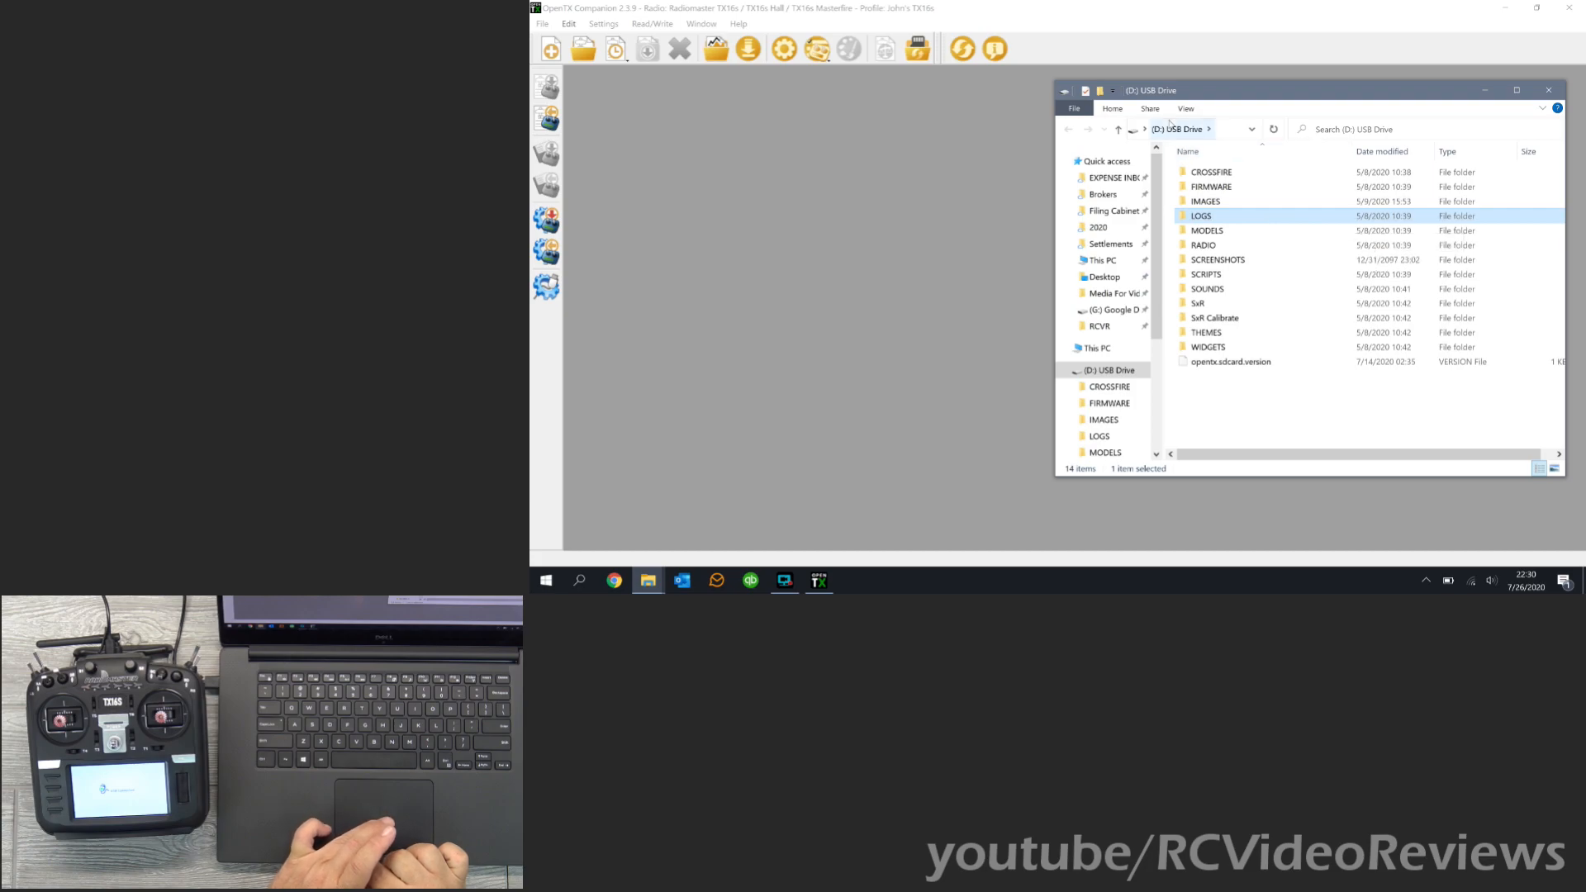
{"action": "left_click", "coordinate": [1214, 317]}
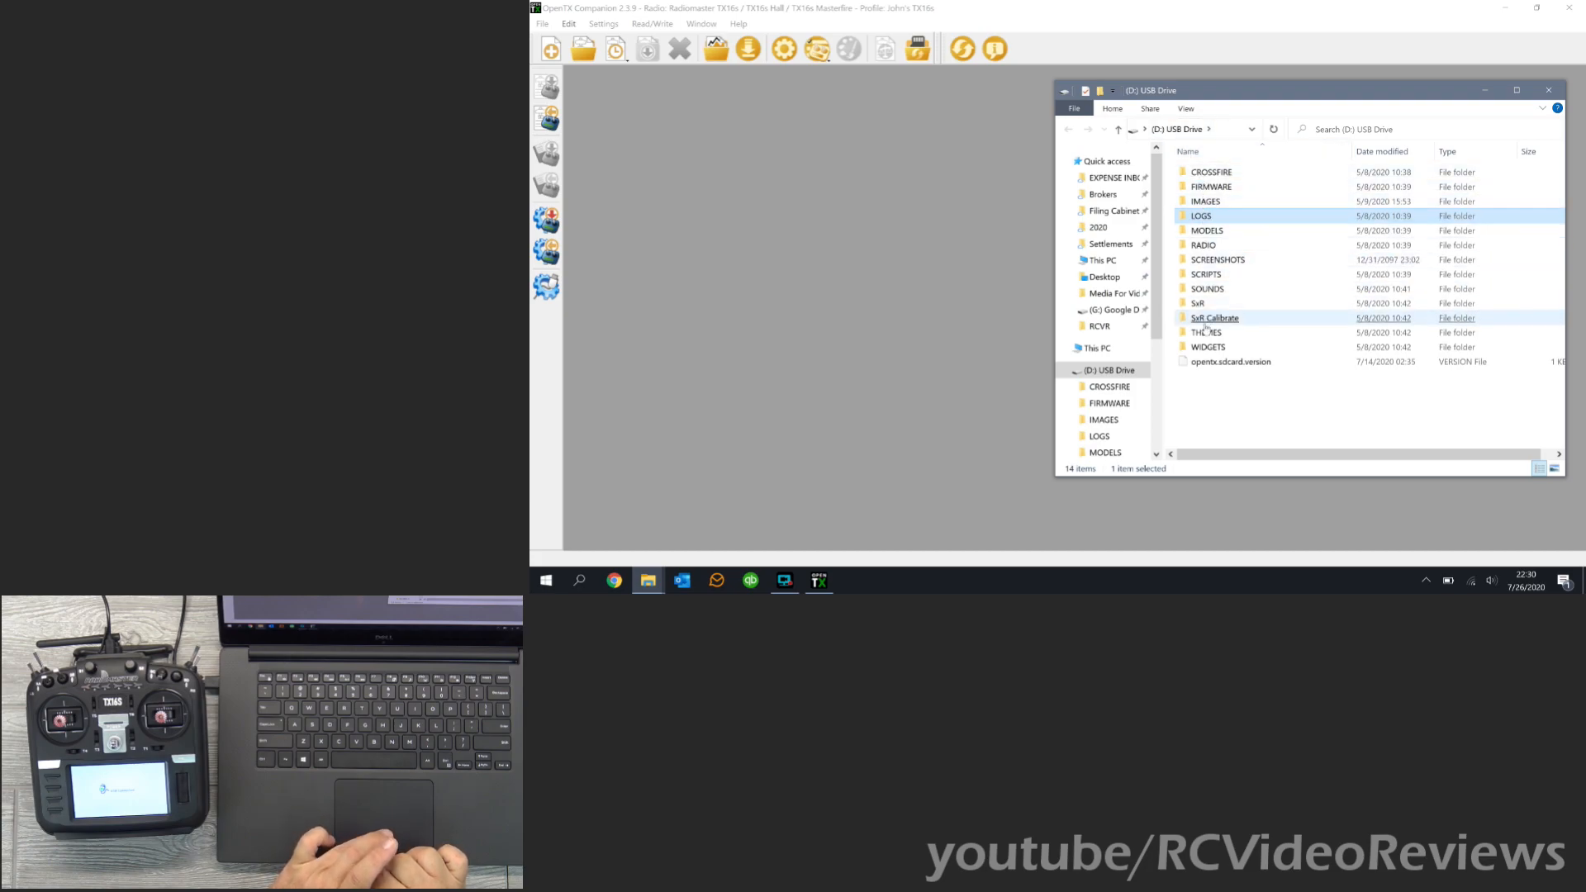
{"action": "left_click", "coordinate": [1188, 150]}
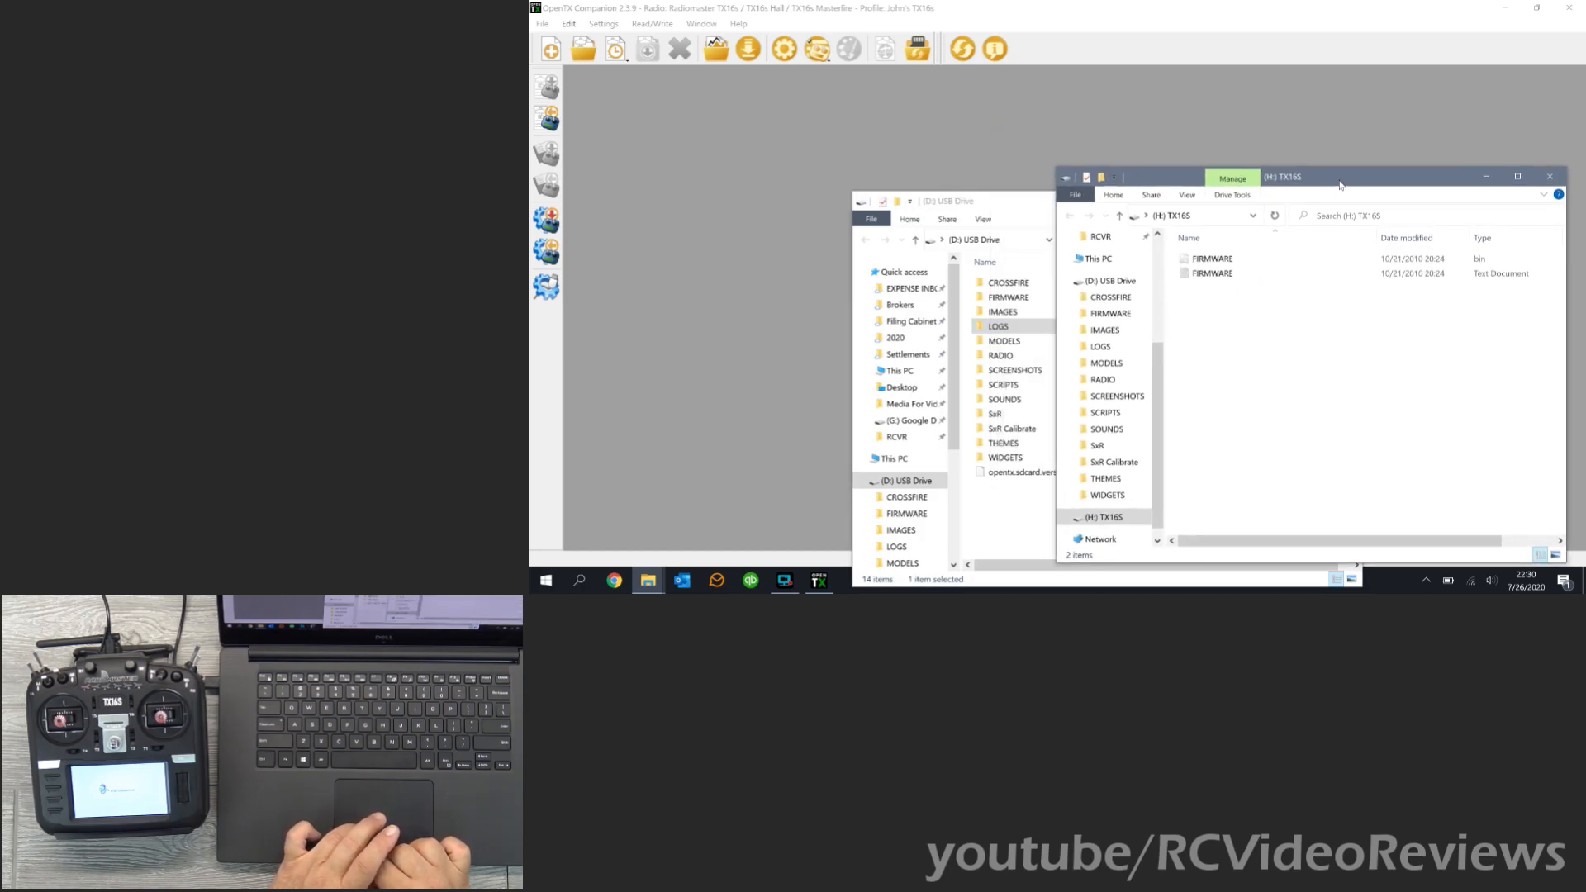
{"action": "mouse_move", "coordinate": [1214, 372]}
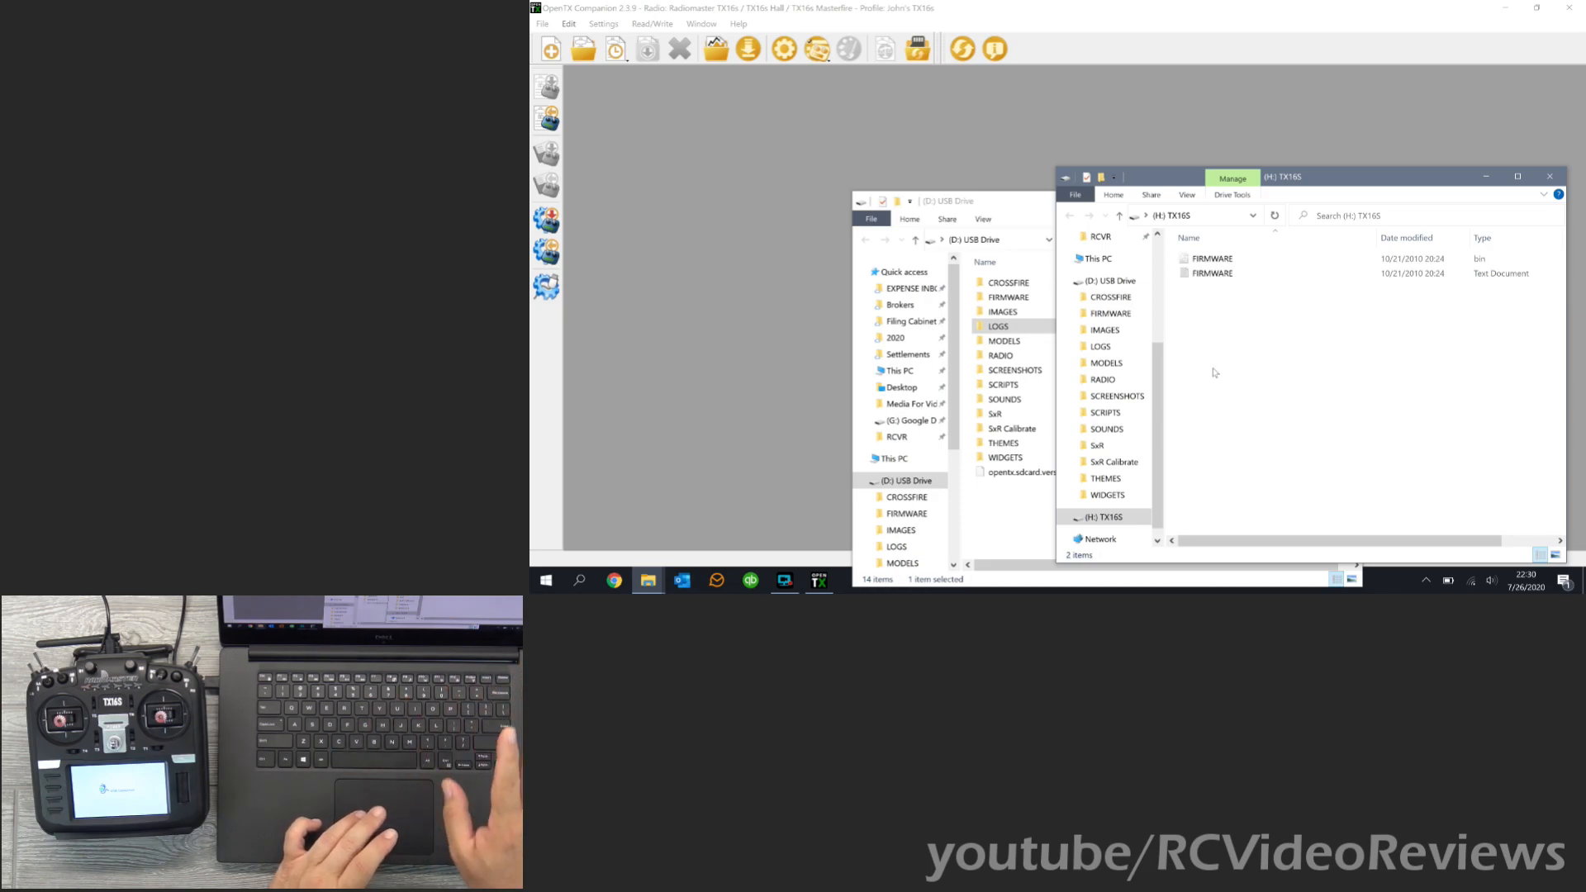
{"action": "left_click", "coordinate": [1211, 272]}
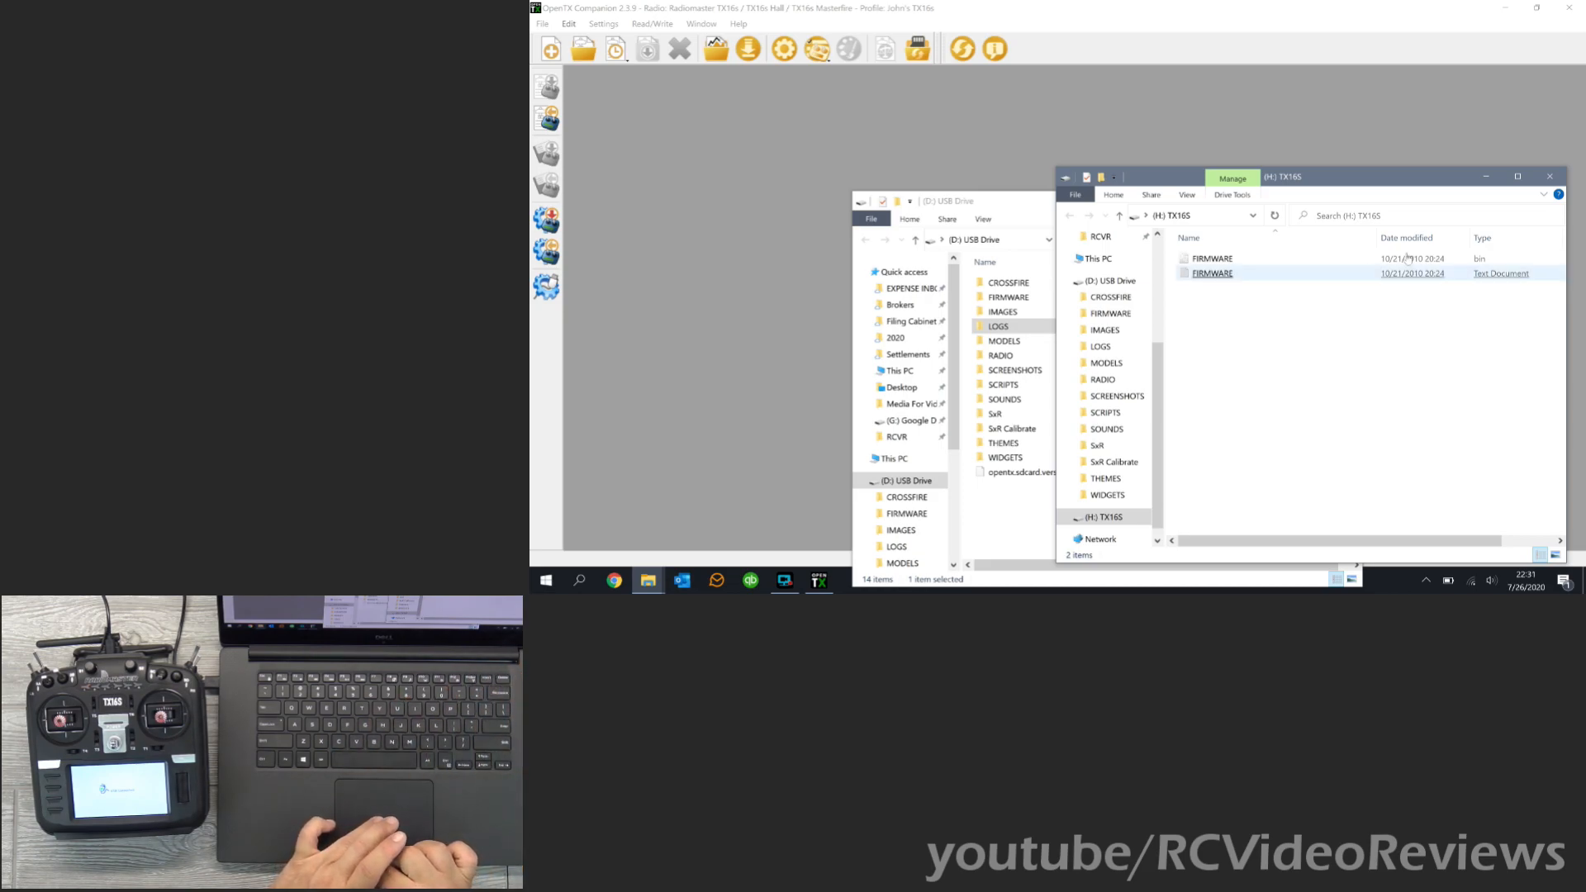
{"action": "mouse_move", "coordinate": [1561, 187]}
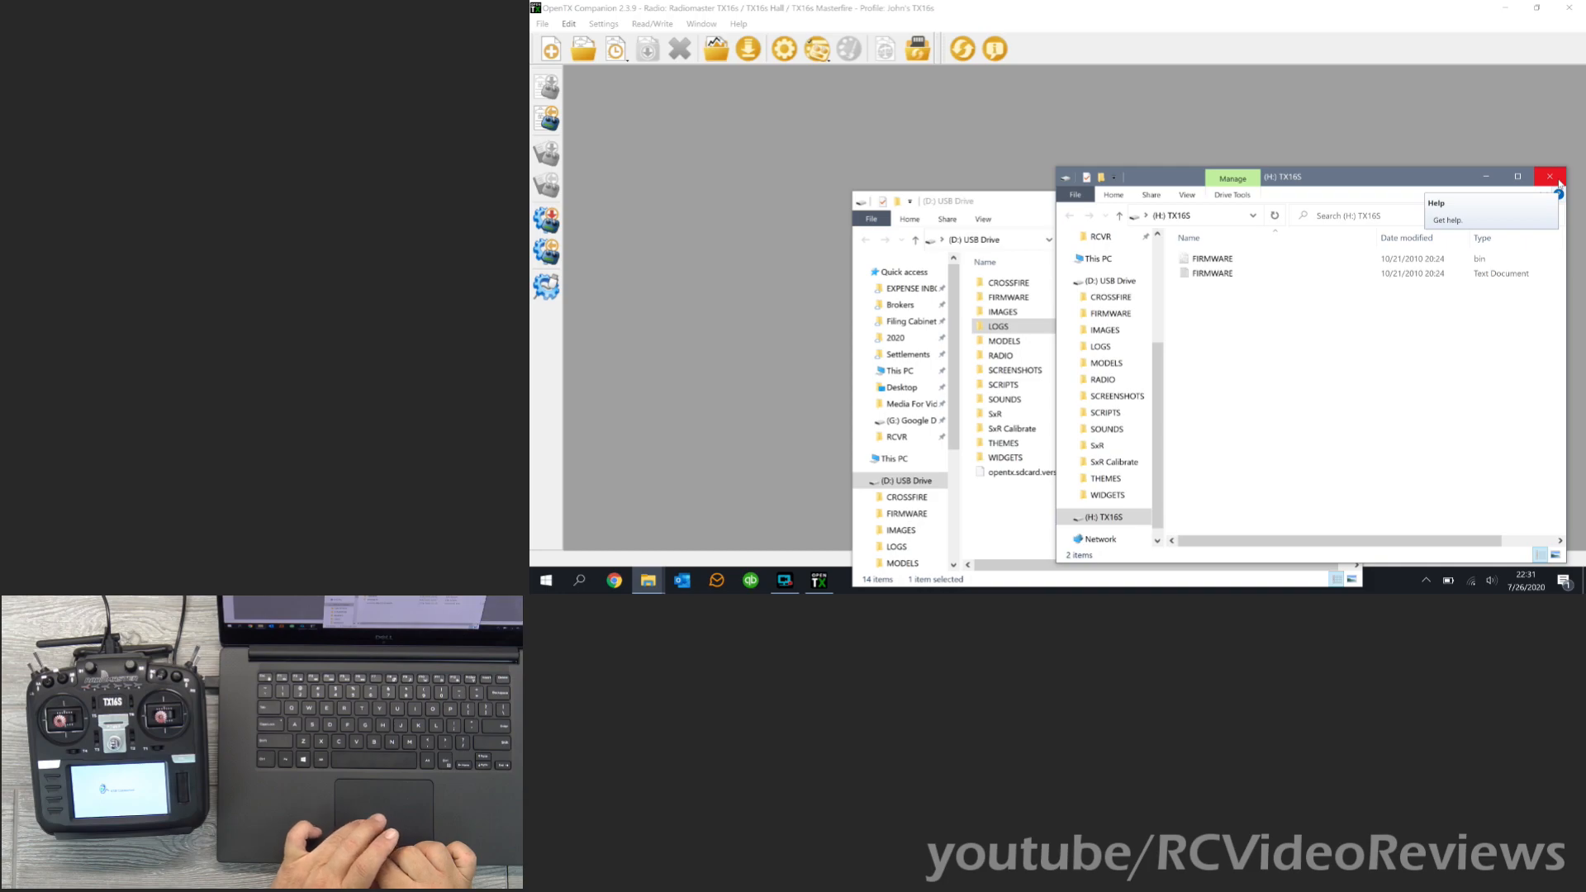
{"action": "left_click", "coordinate": [1550, 176]}
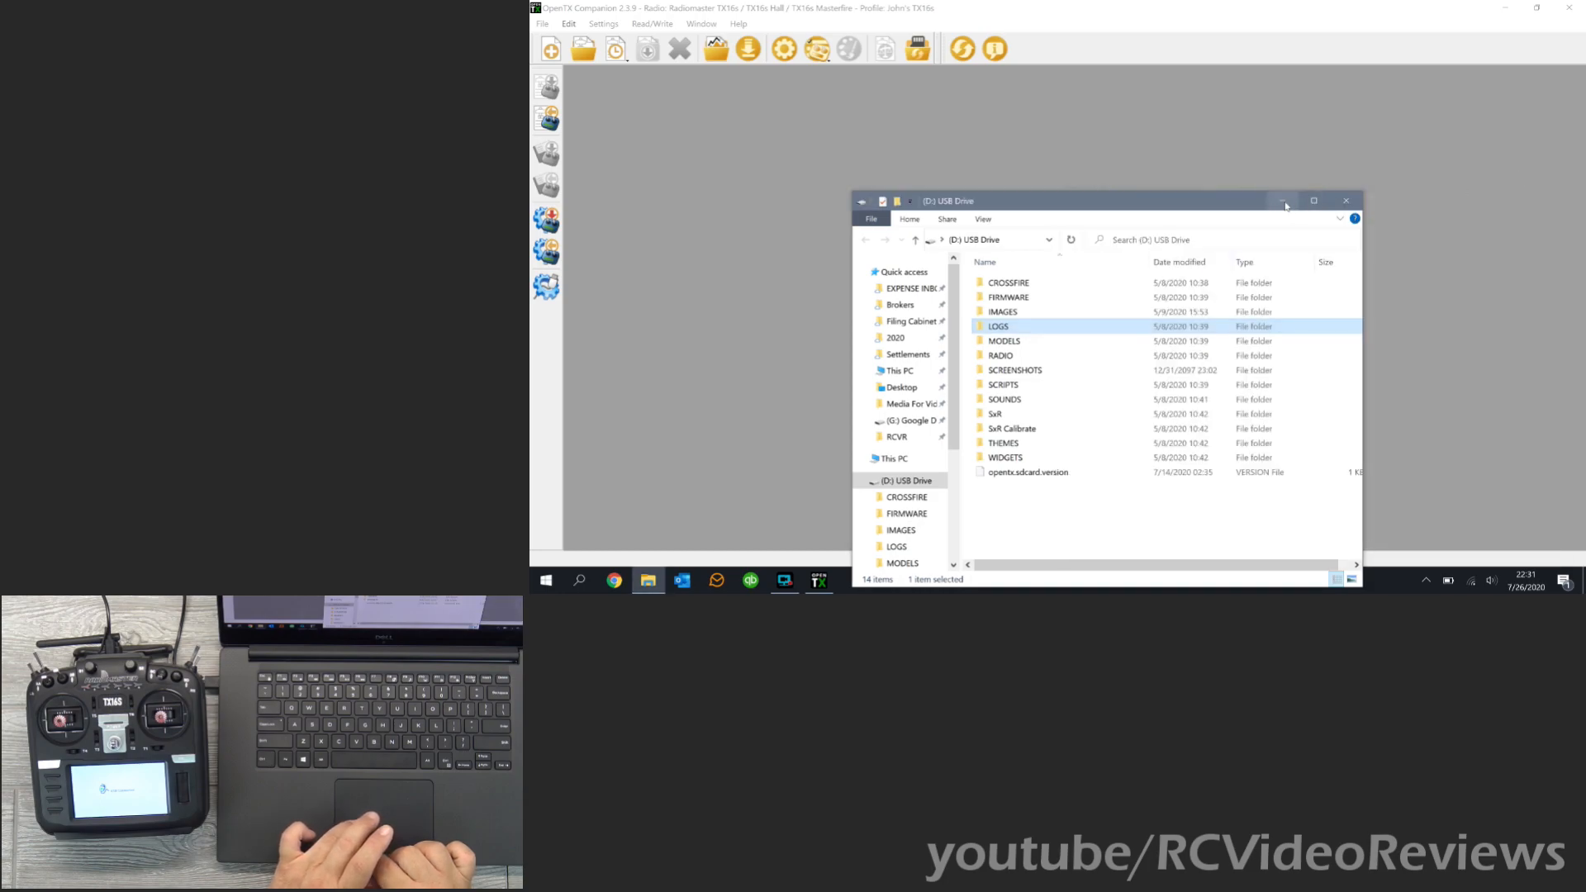
{"action": "mouse_move", "coordinate": [1283, 200]}
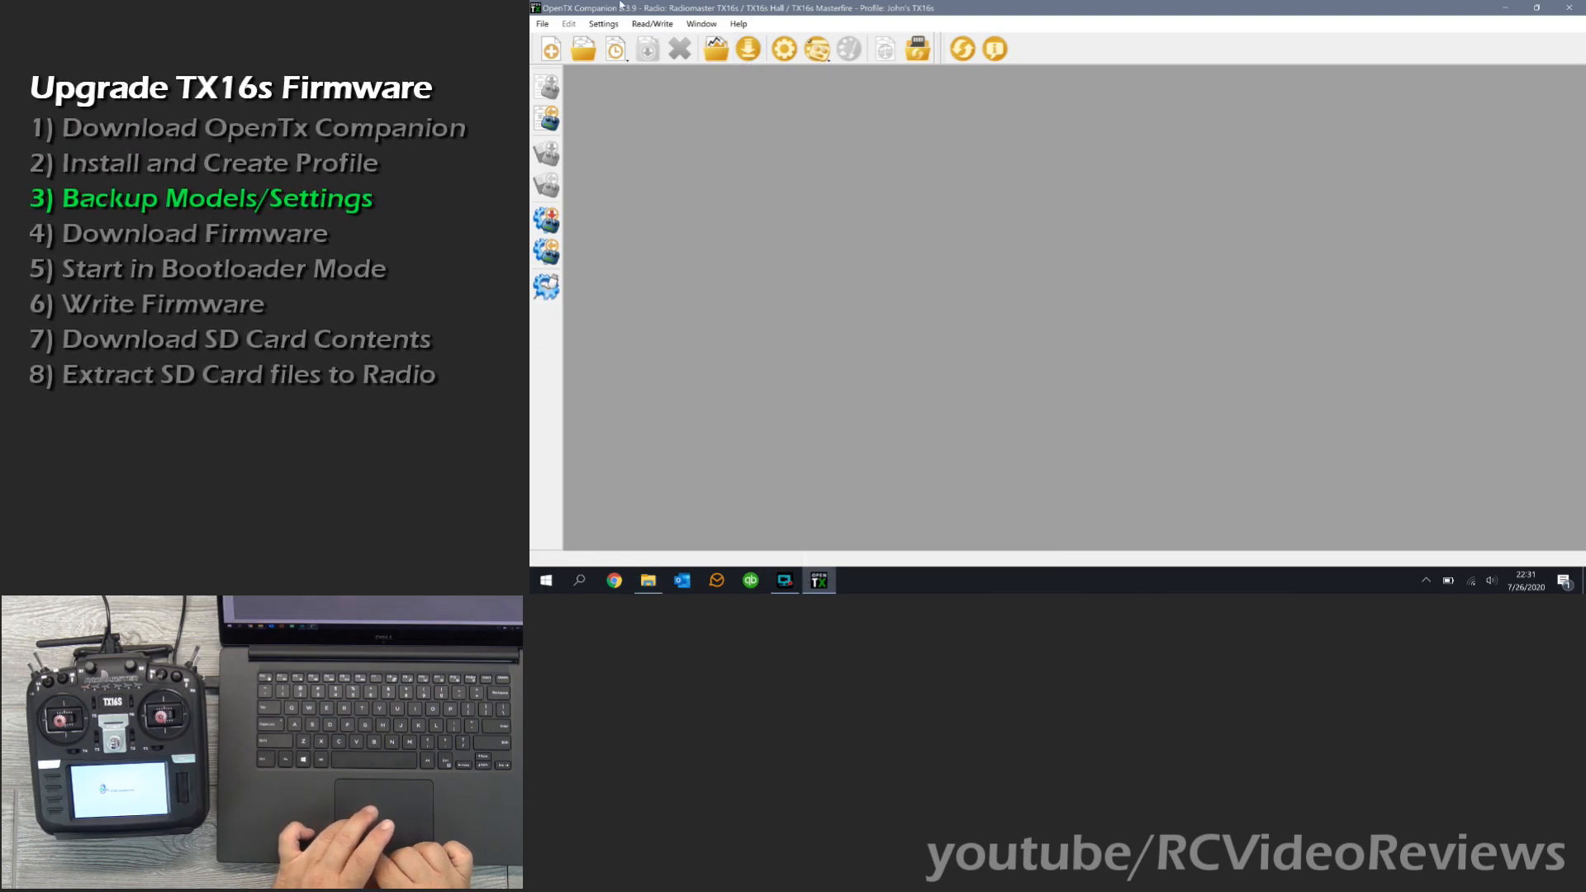
{"action": "mouse_move", "coordinate": [546, 117]}
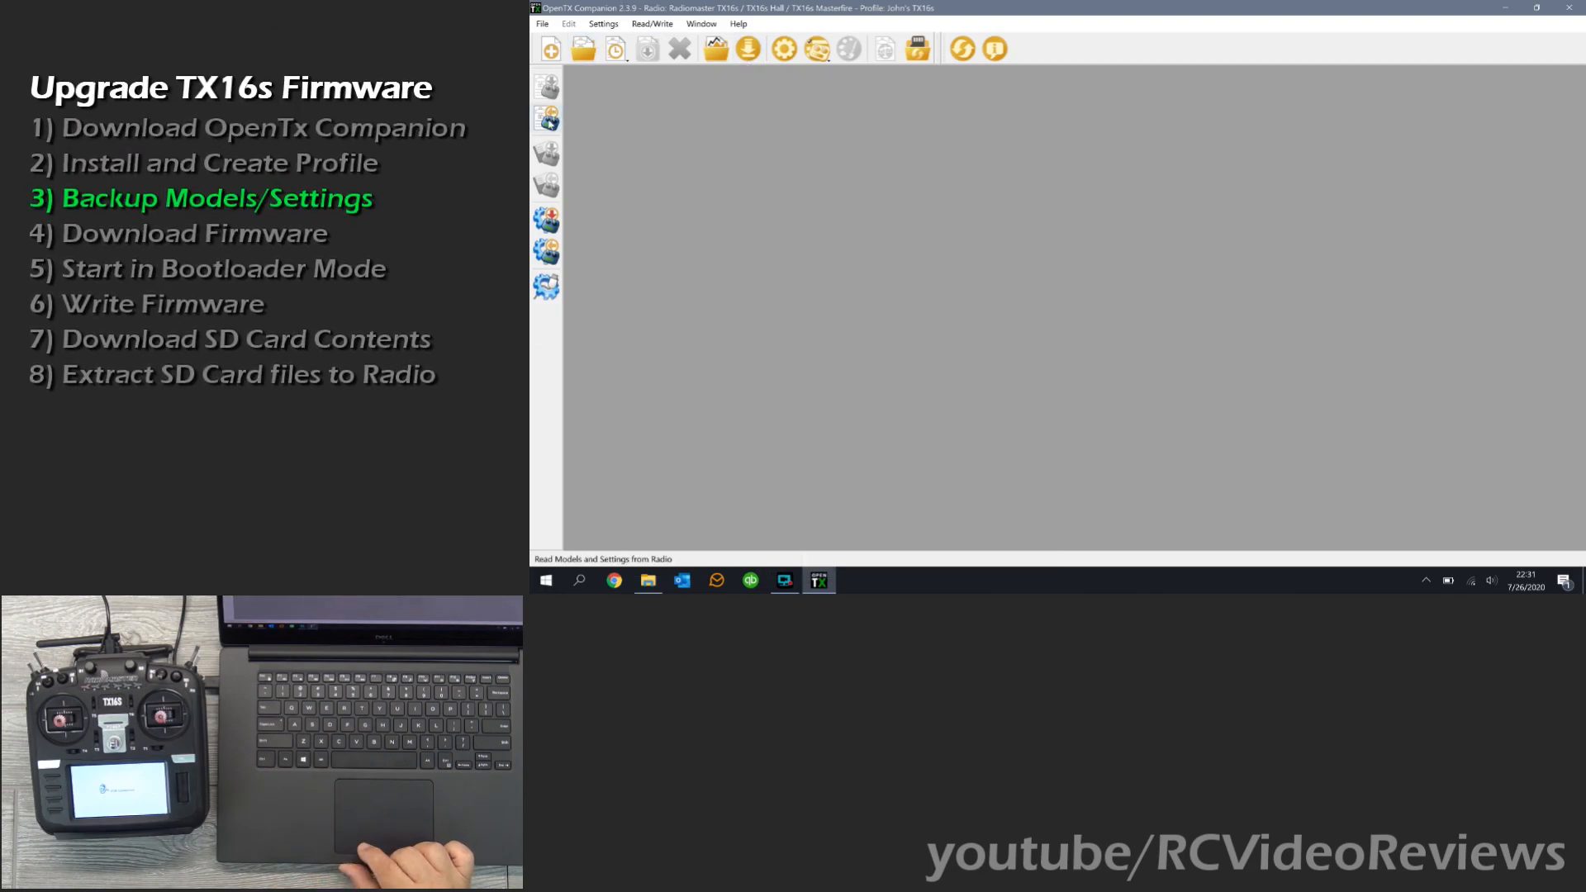
{"action": "mouse_move", "coordinate": [547, 119]}
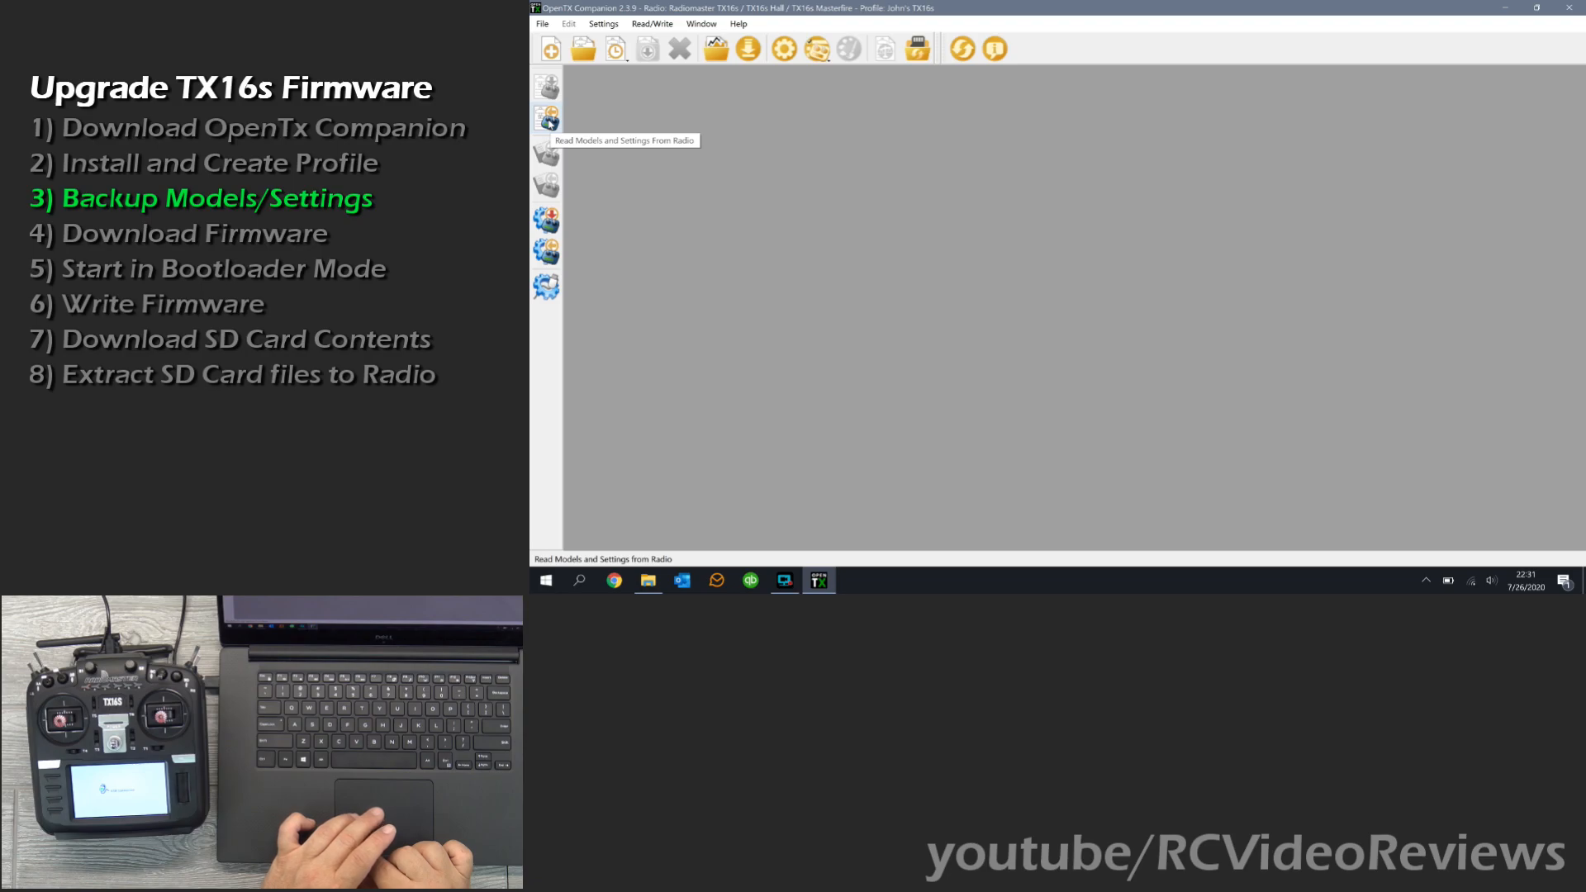
Read the models and settings from the radio and scroll through the loaded model list.
{"action": "left_click", "coordinate": [547, 115]}
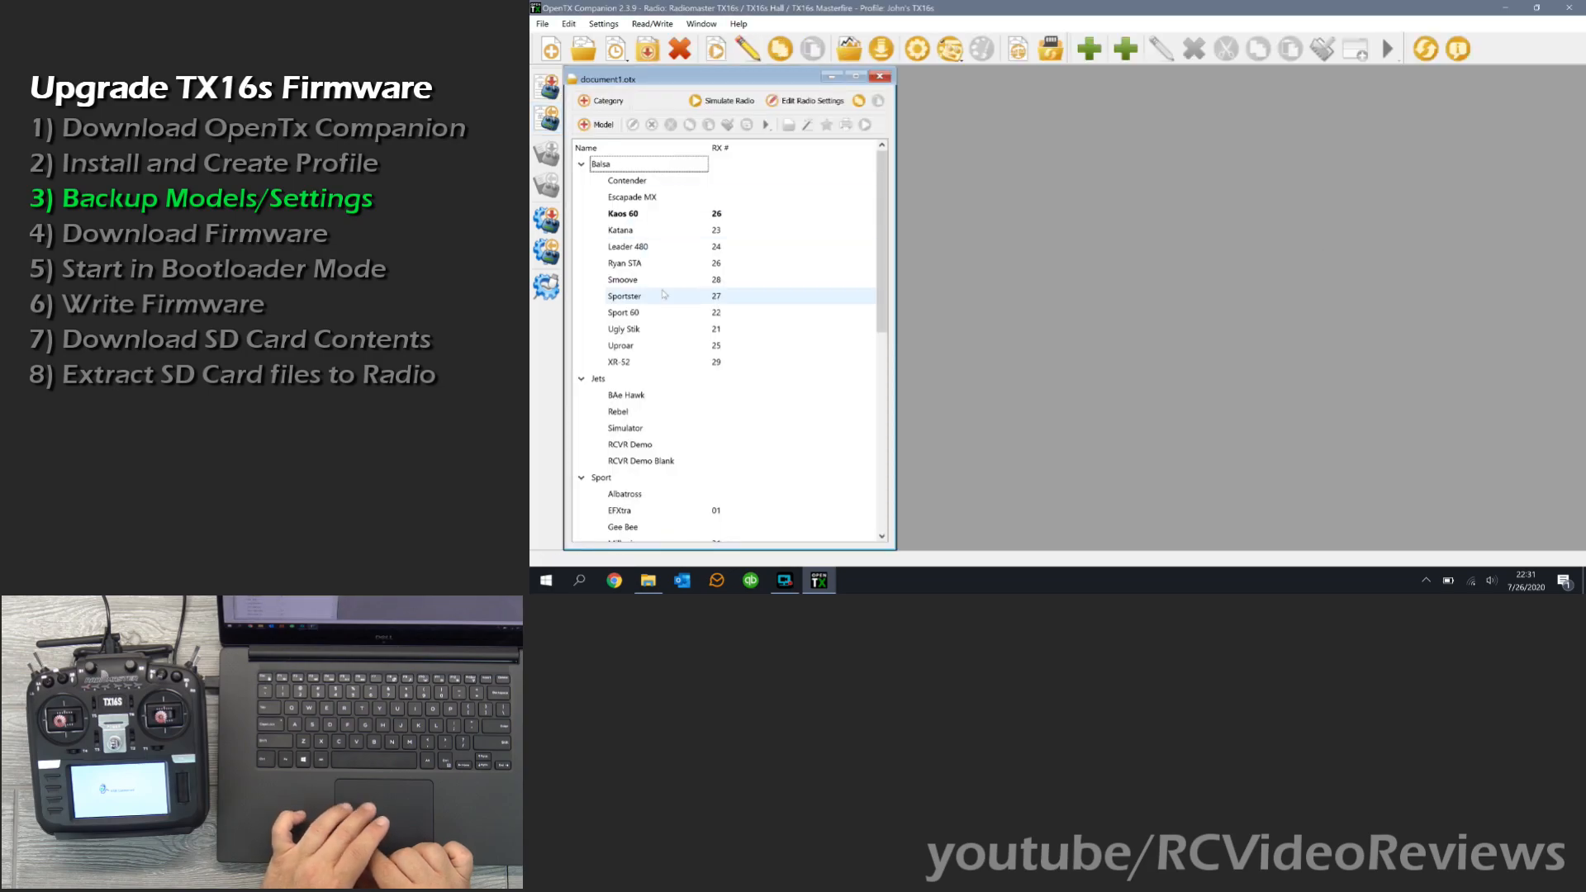
{"action": "scroll", "scroll_direction": "down", "scroll_amount": 3}
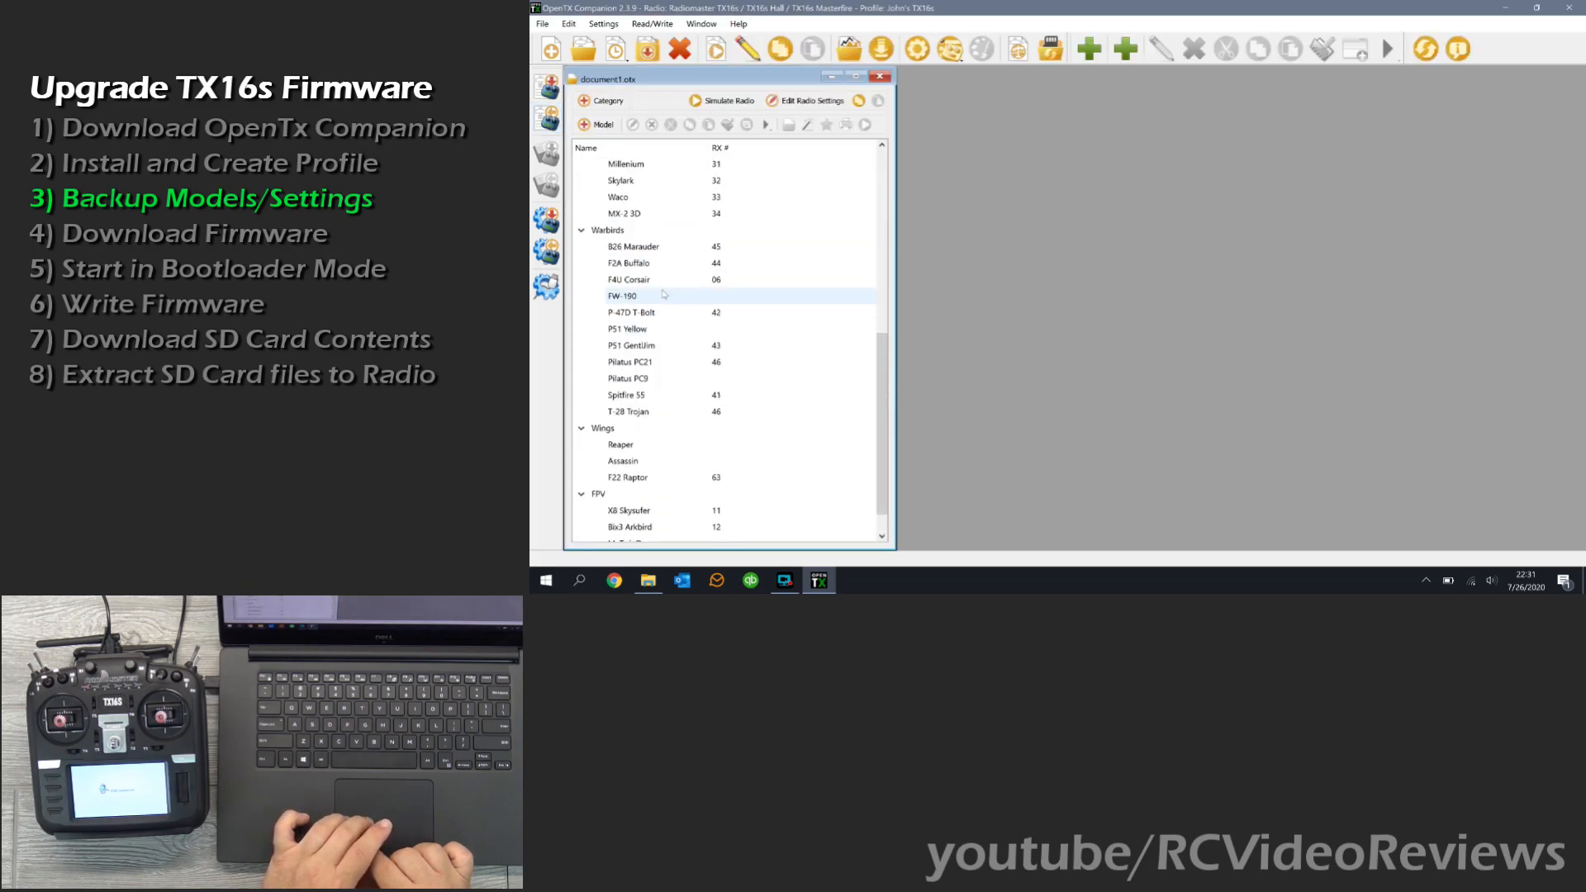
{"action": "scroll", "scroll_direction": "up", "scroll_amount": 3}
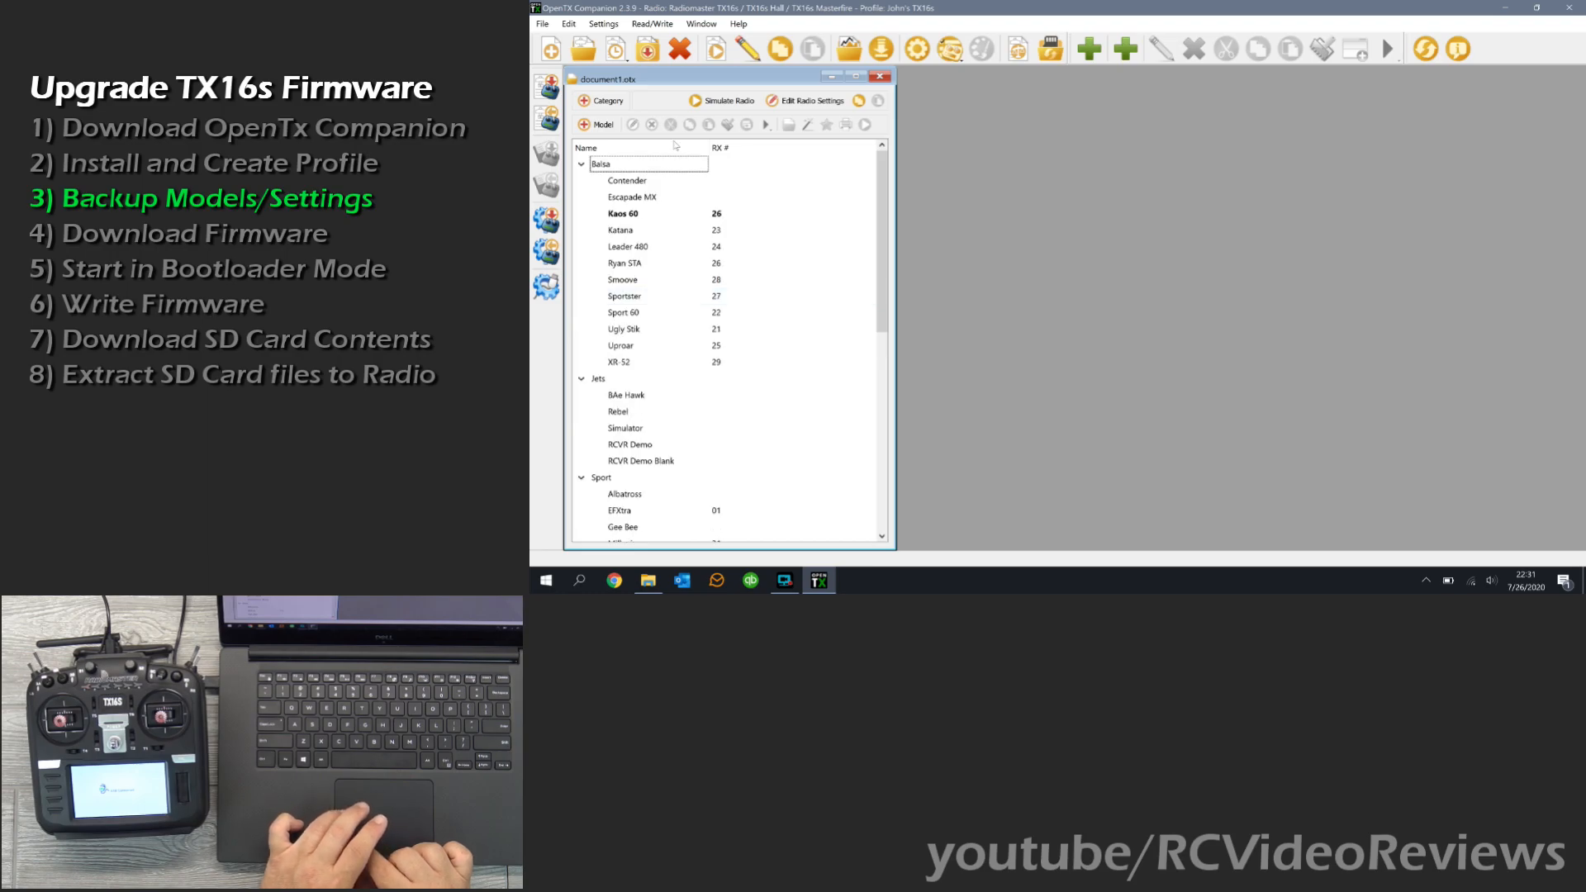
Save the models read from the radio as 'RCVR Demo Backup.otx' in the RCVR folder.
{"action": "left_click", "coordinate": [543, 23]}
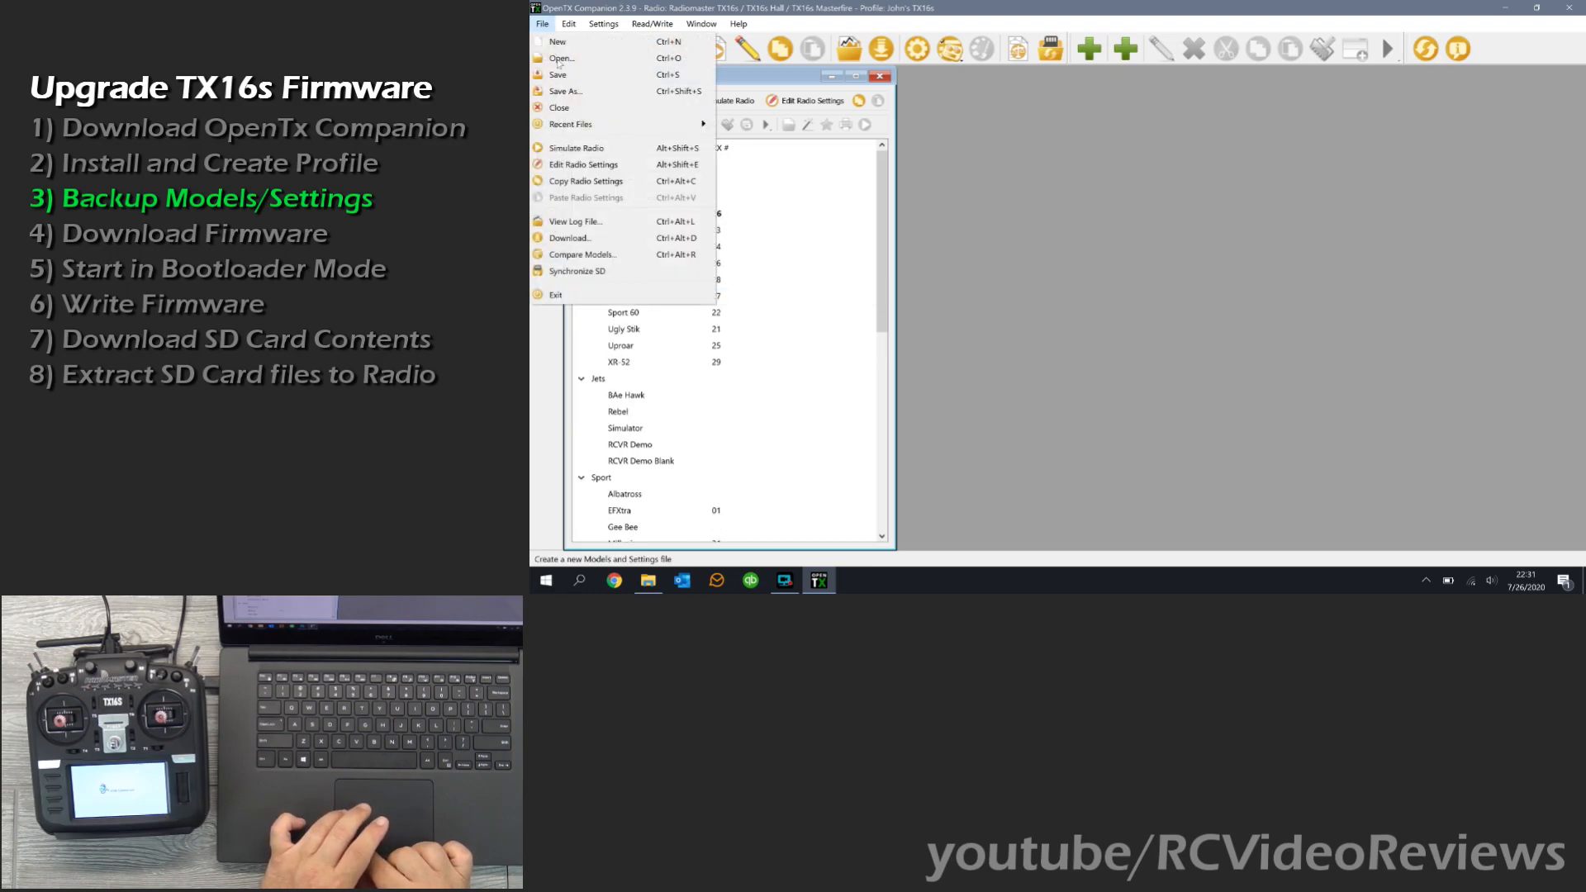
{"action": "mouse_move", "coordinate": [565, 91]}
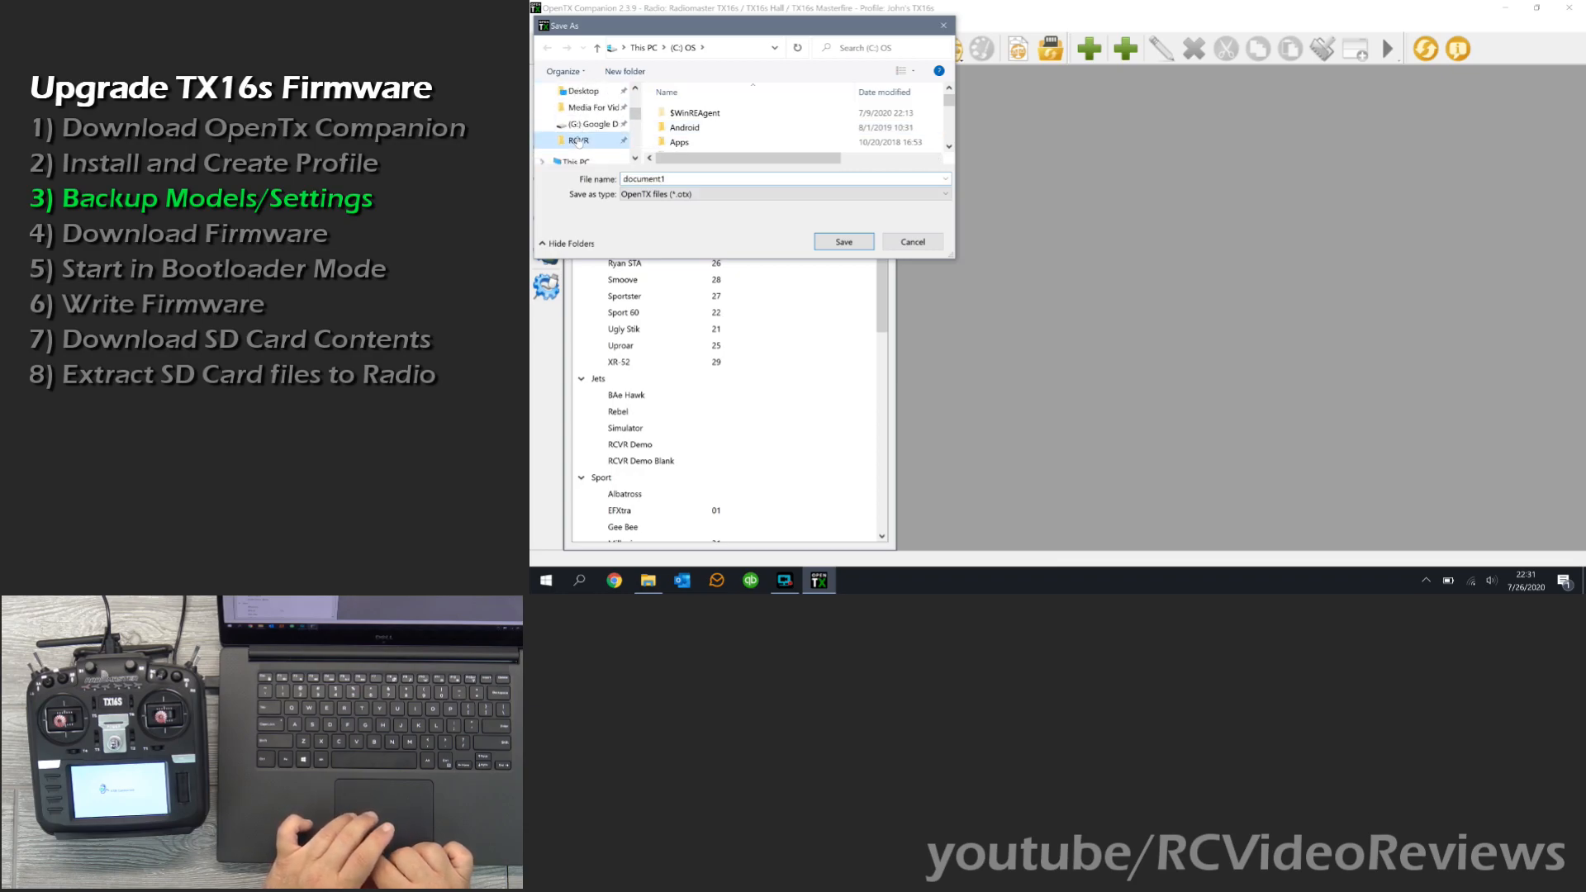
{"action": "left_click", "coordinate": [578, 139]}
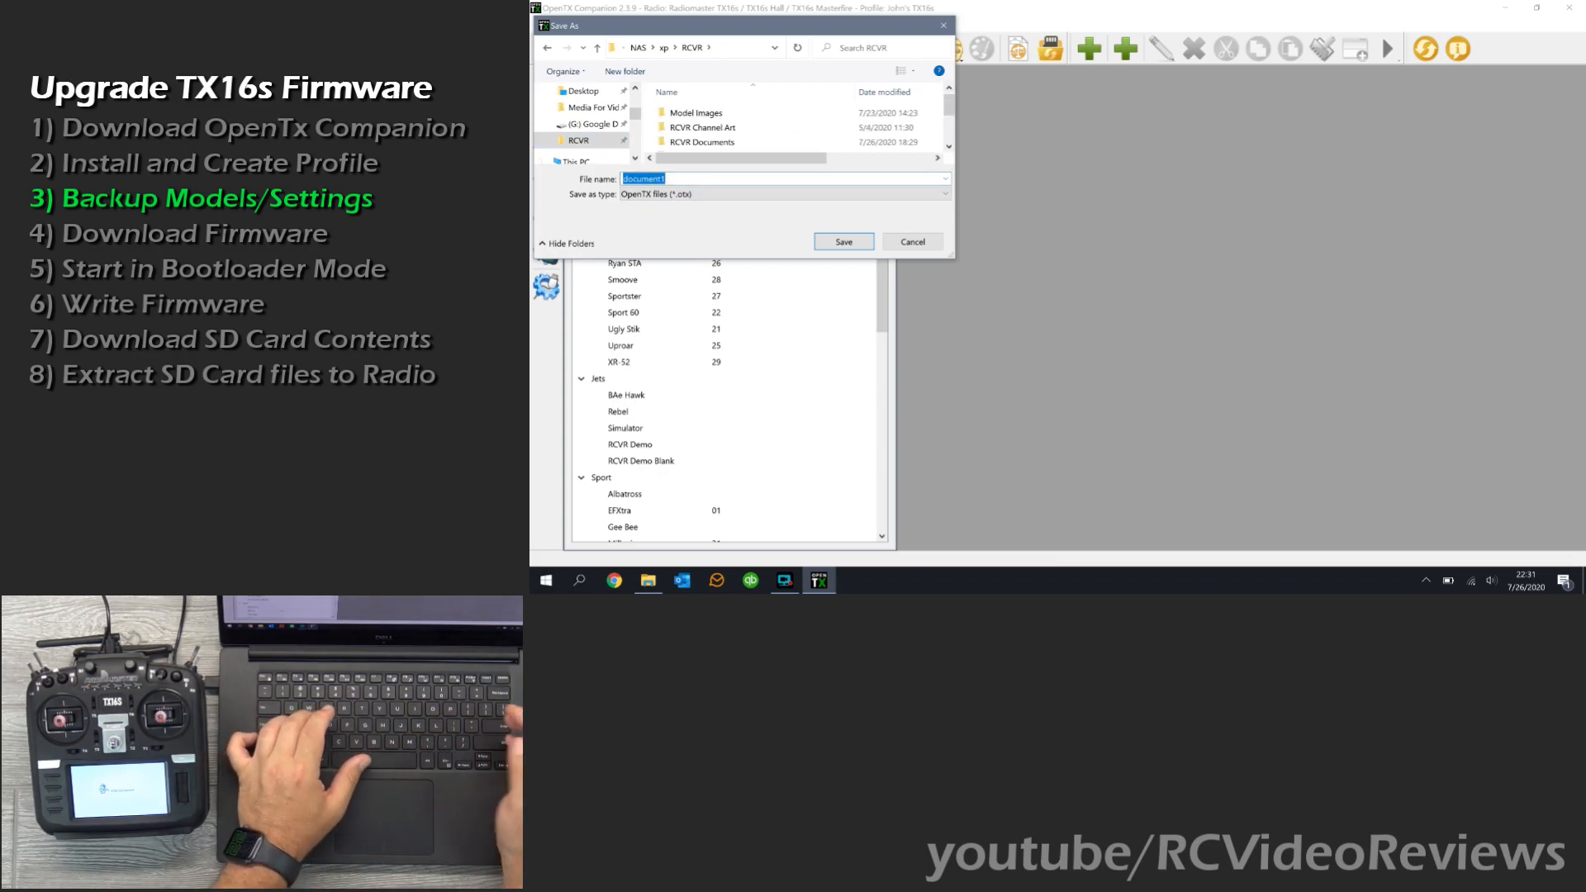
{"action": "type", "text": "R"}
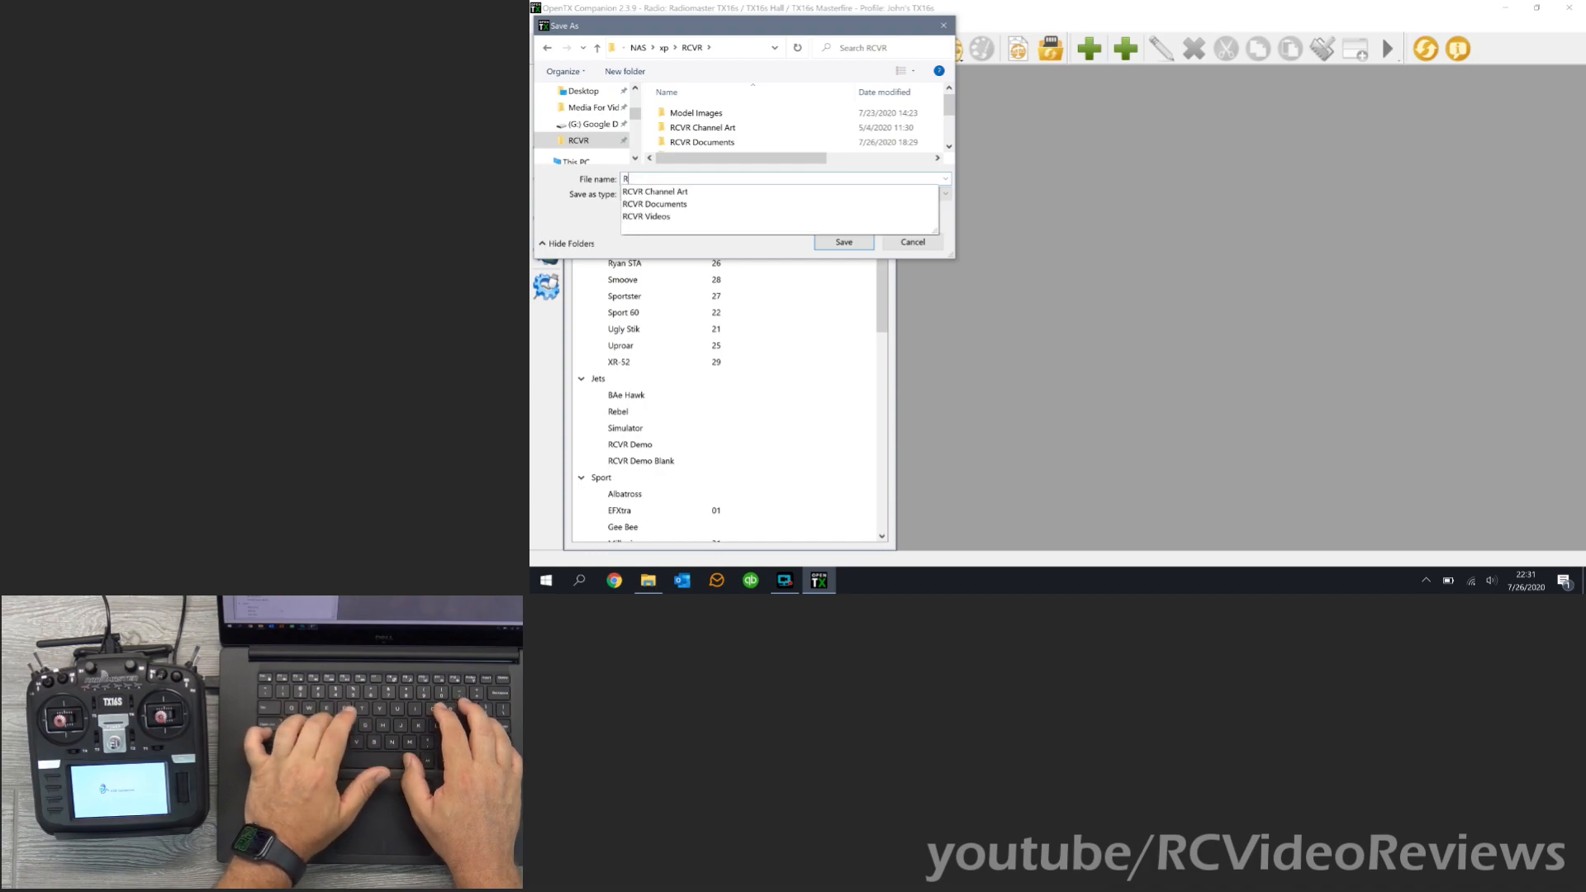
{"action": "type", "text": "RCVR DEmo Backu"}
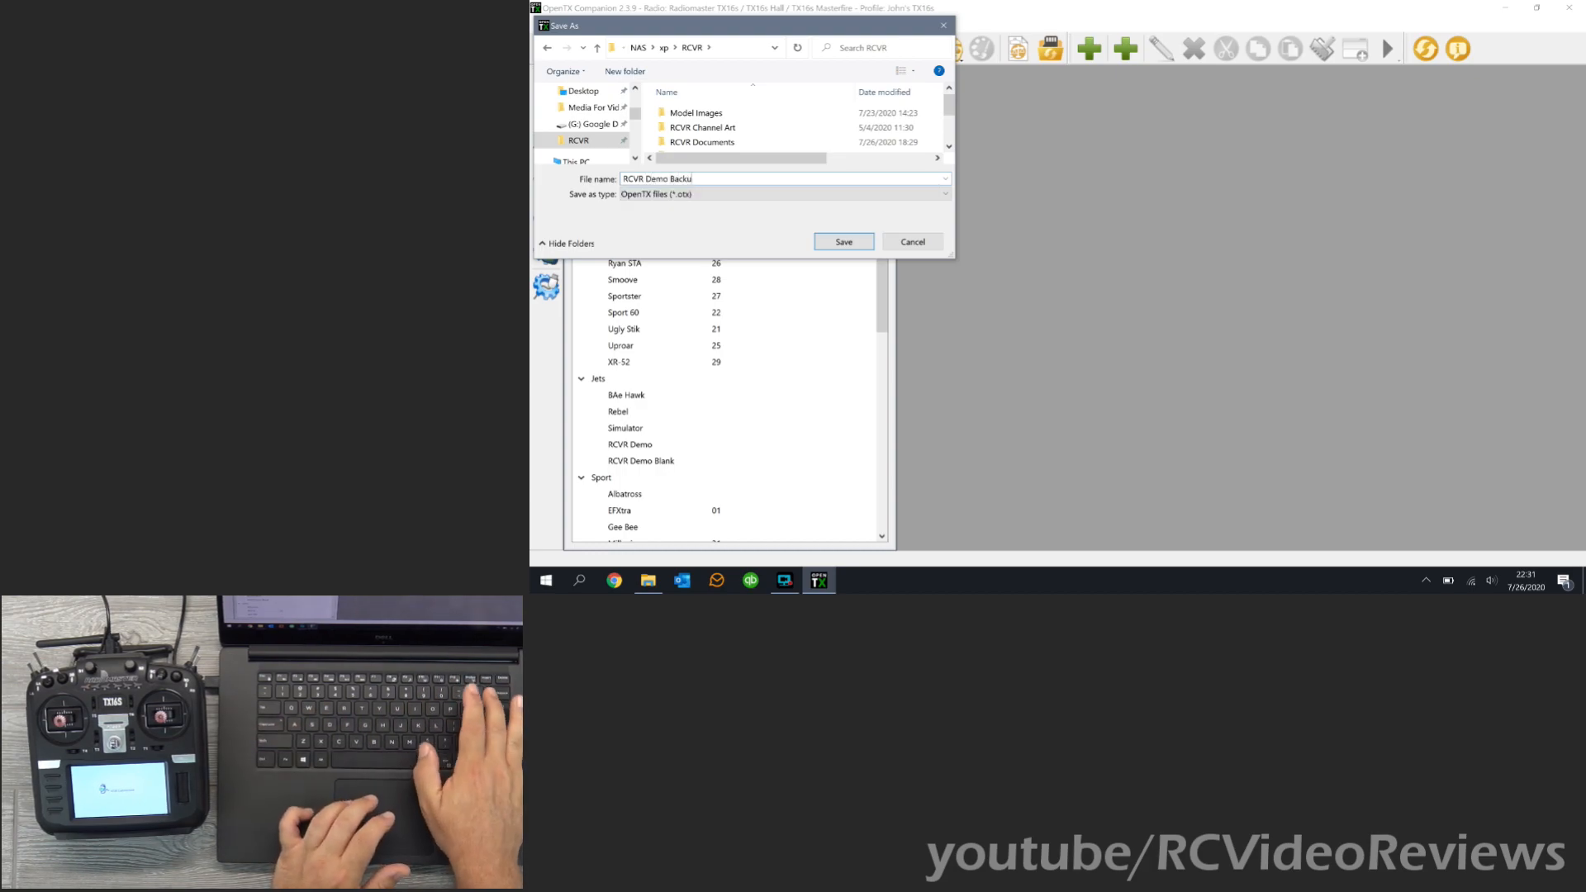
{"action": "type", "text": "p"}
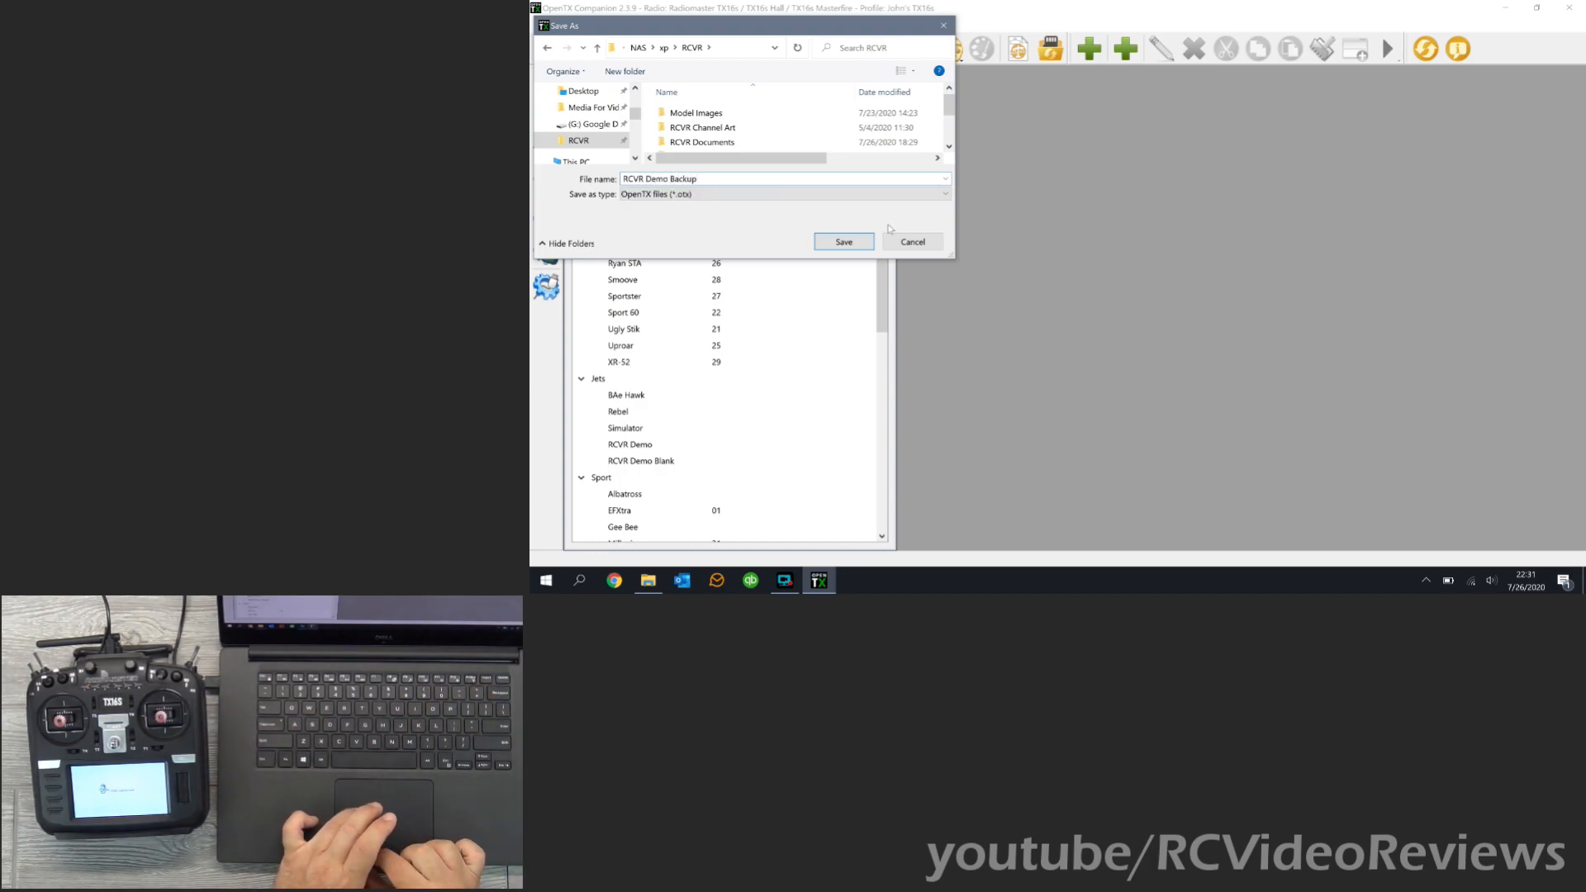
{"action": "left_click", "coordinate": [843, 241]}
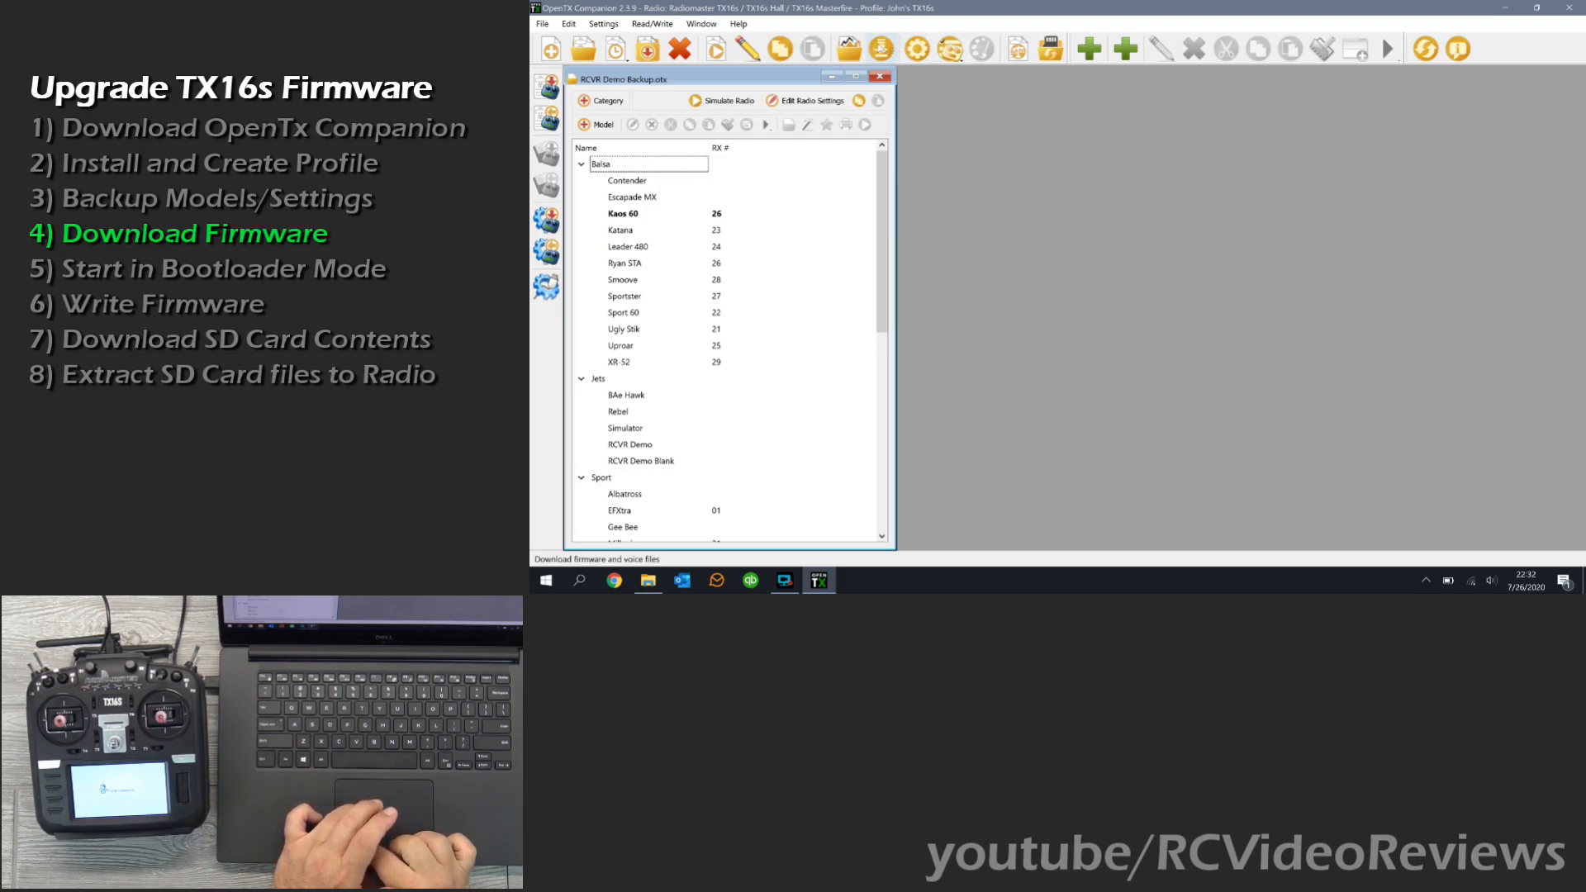
{"action": "mouse_move", "coordinate": [882, 48]}
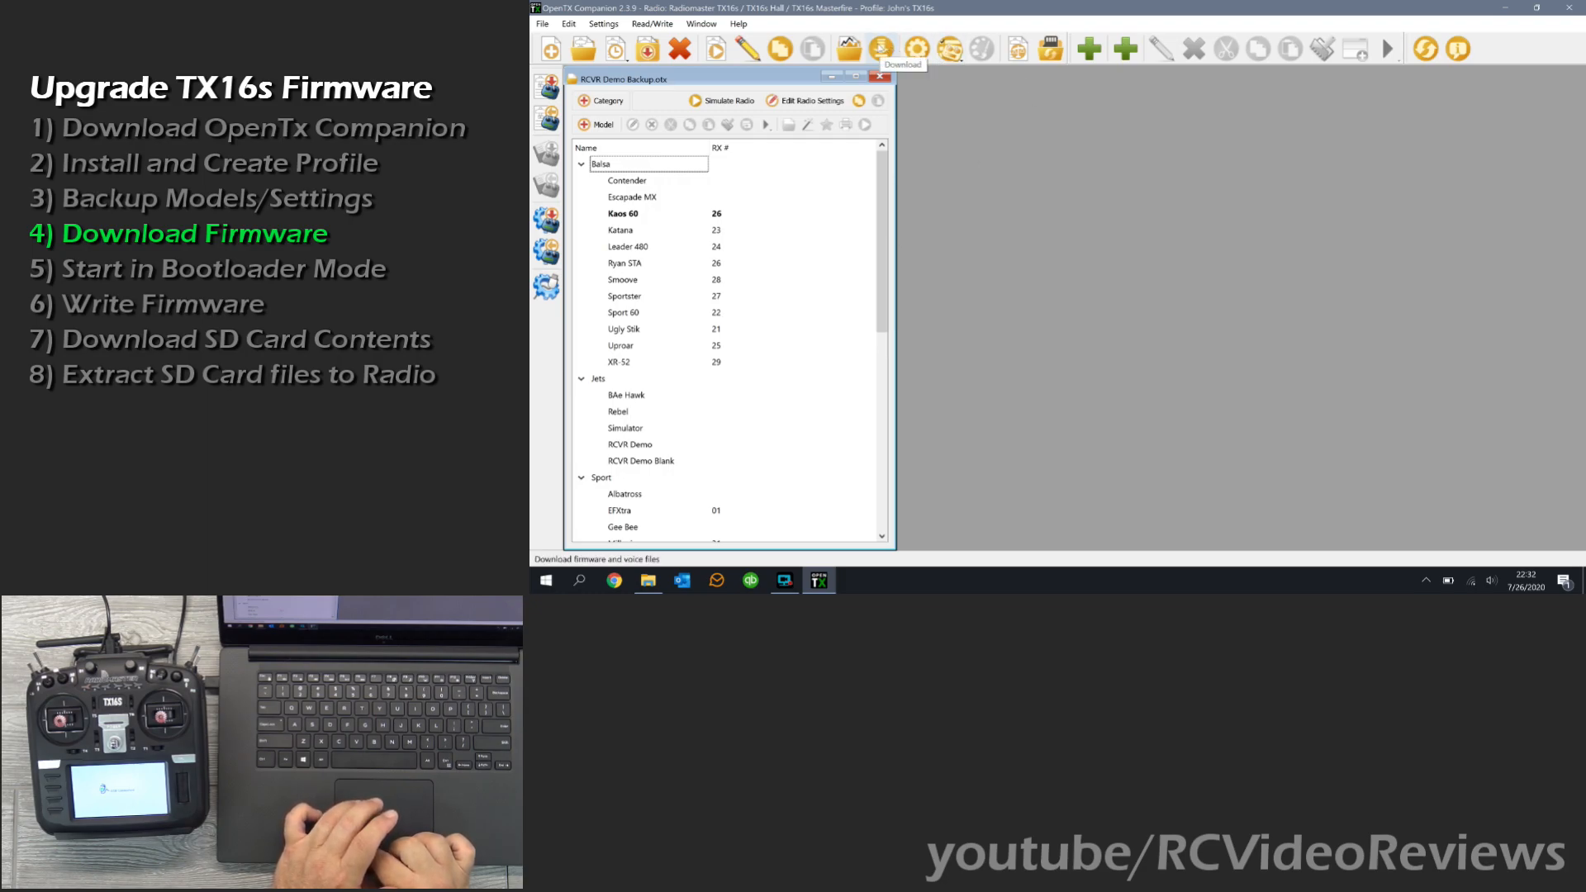
Check for updates in the Downloads dialog, getting the offer for firmware 2.3.9-otx.
{"action": "left_click", "coordinate": [882, 48]}
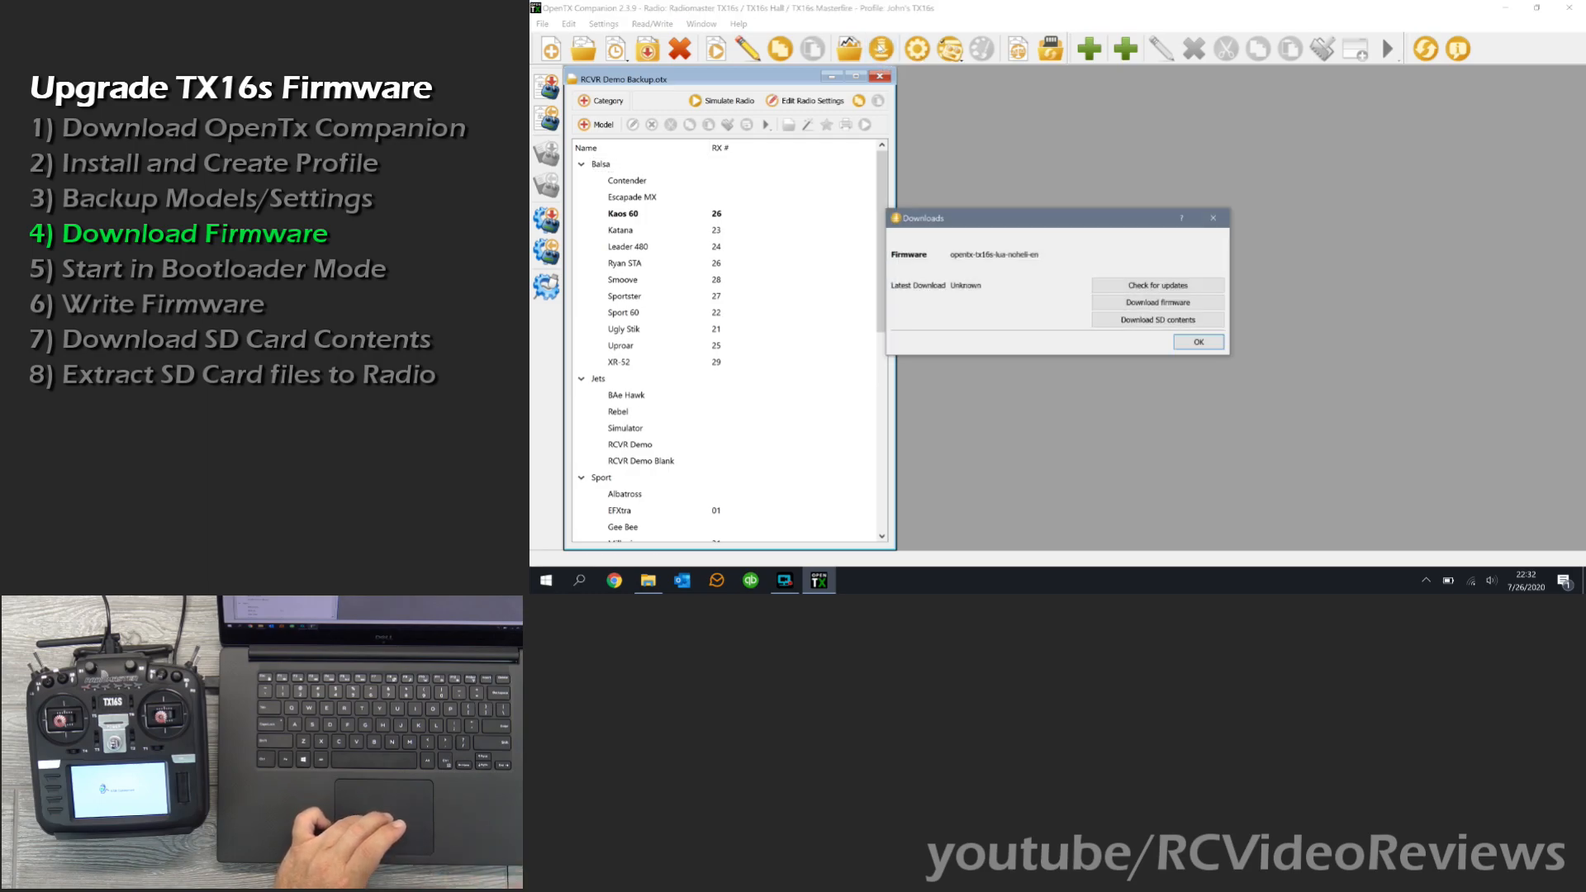
{"action": "mouse_move", "coordinate": [939, 259]}
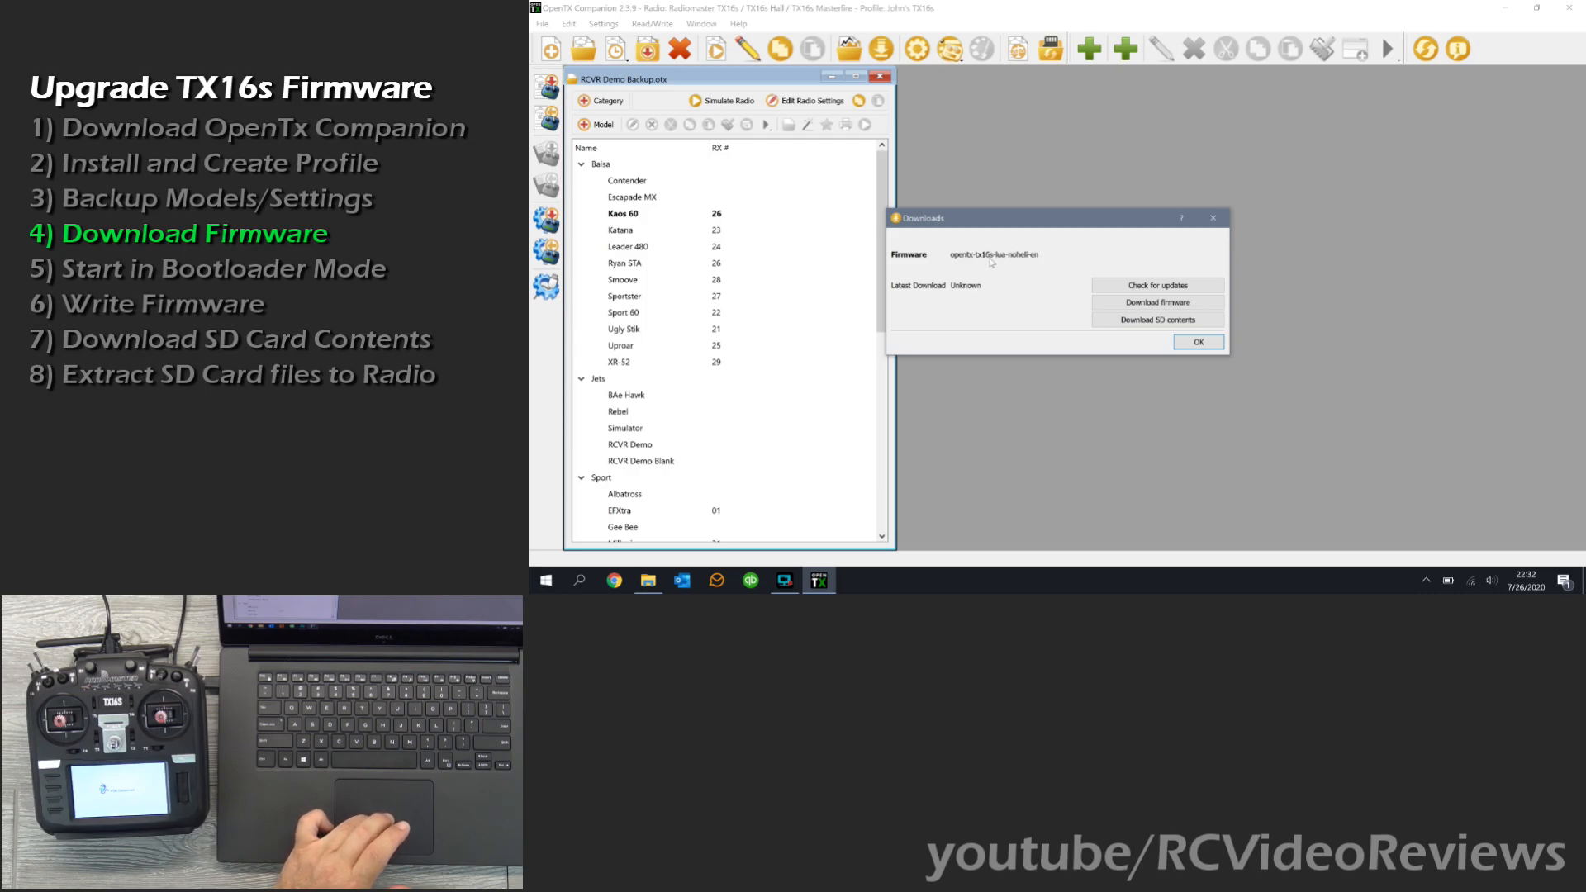
{"action": "mouse_move", "coordinate": [996, 262]}
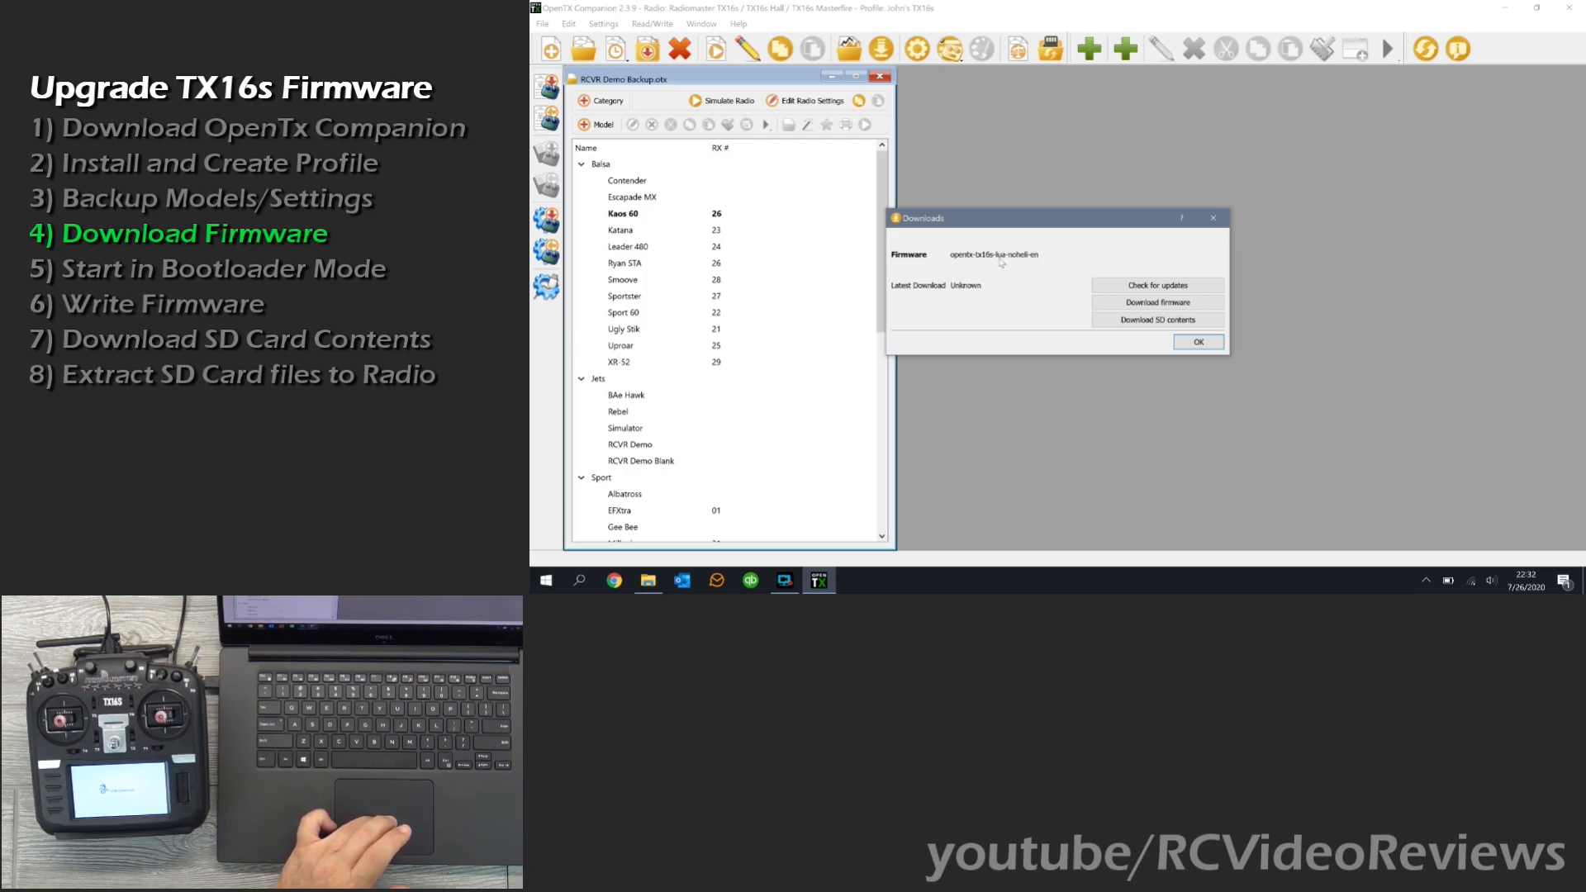
{"action": "mouse_move", "coordinate": [1007, 264]}
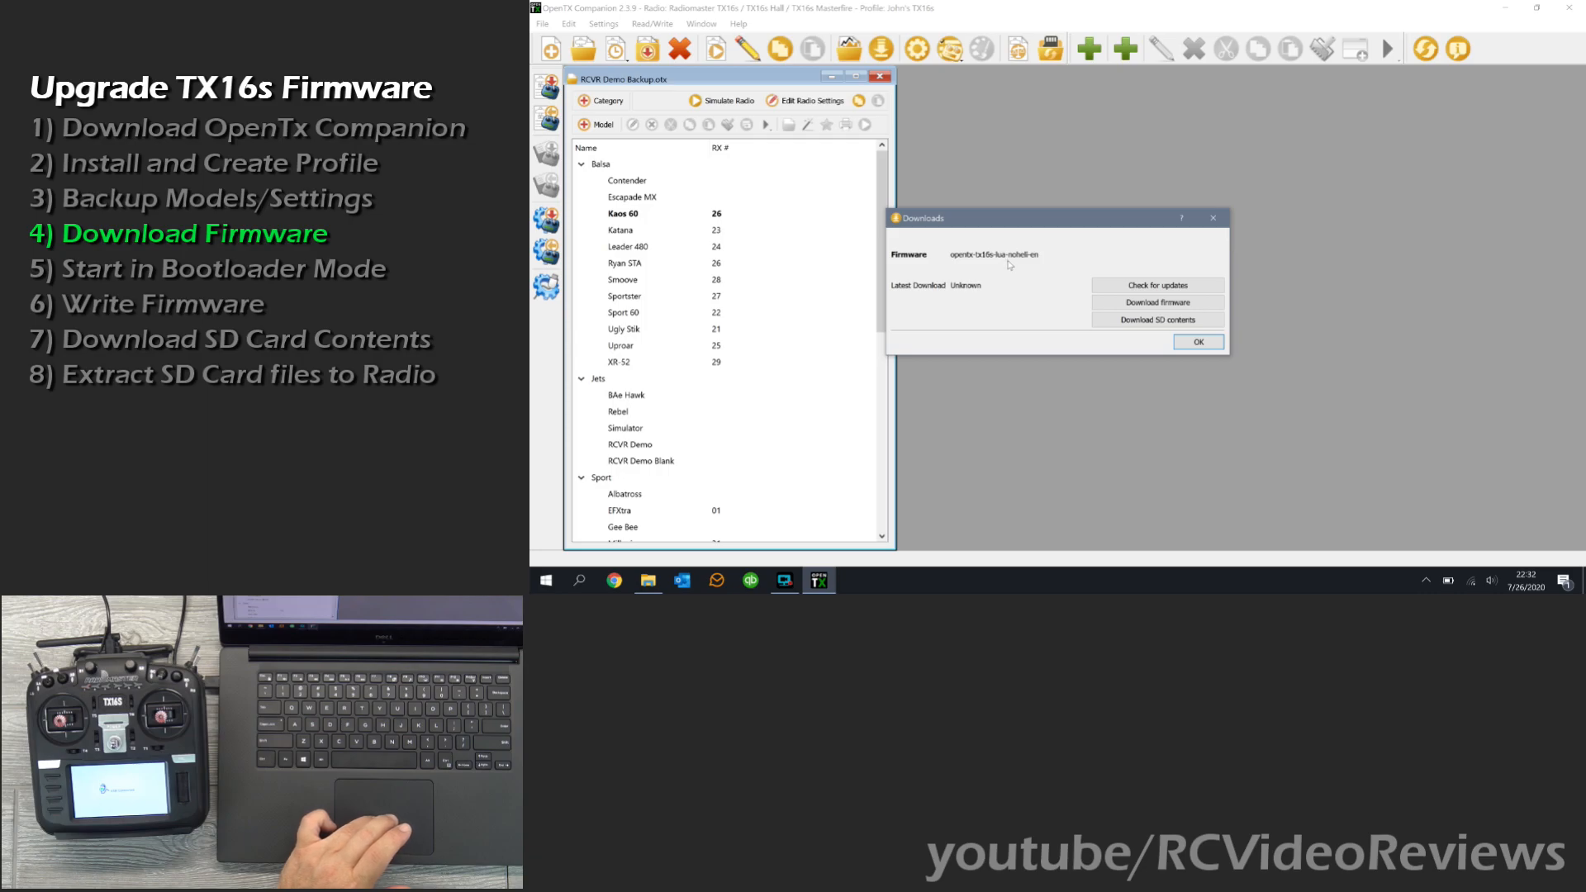
{"action": "mouse_move", "coordinate": [1020, 265]}
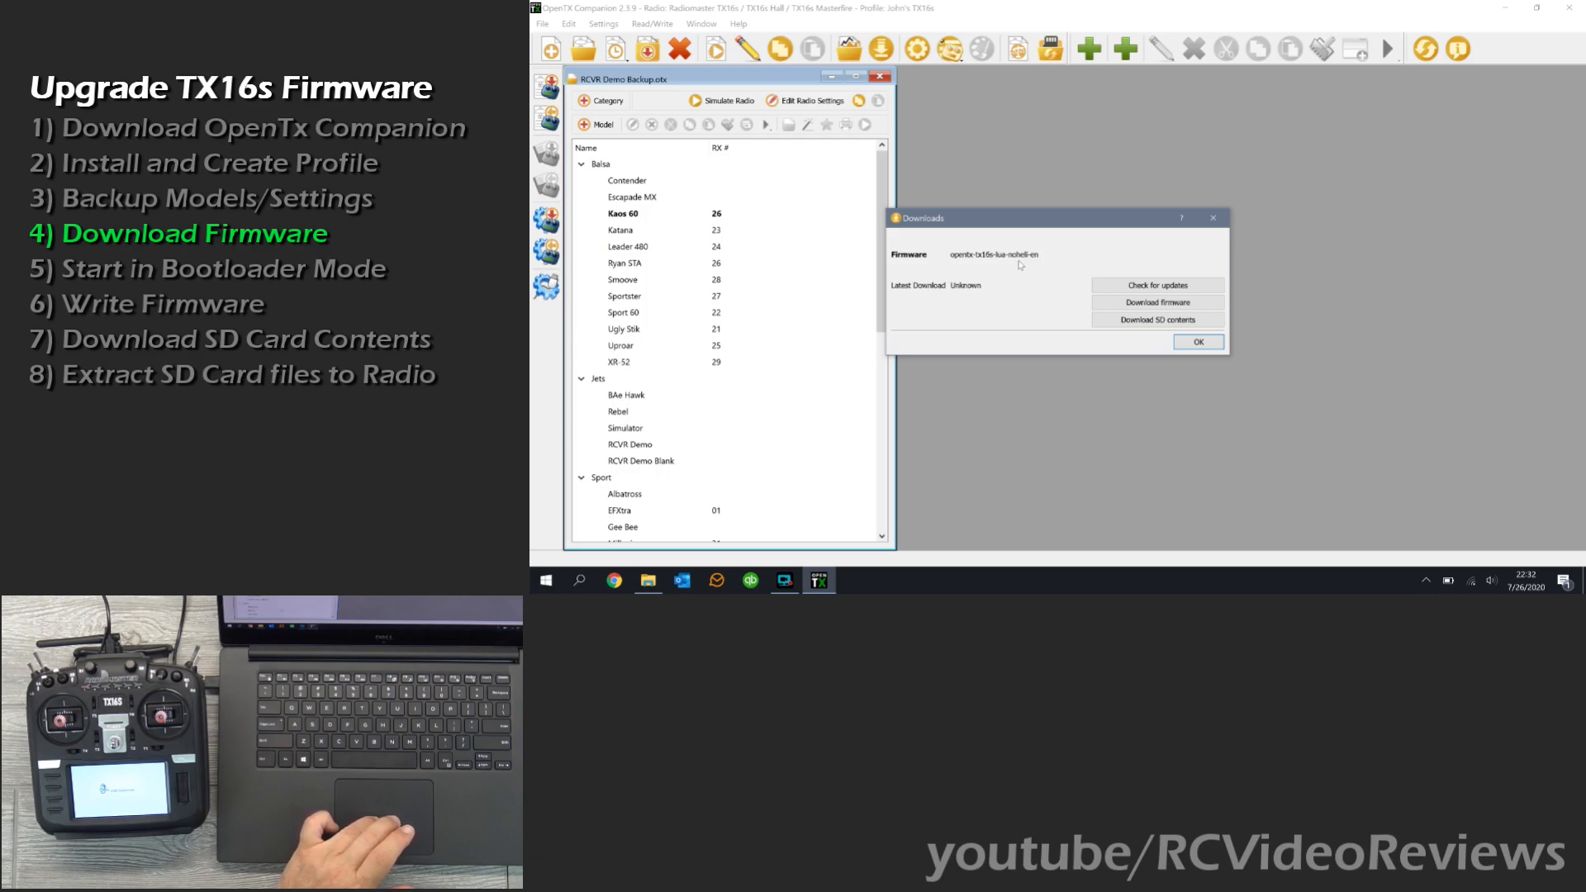
{"action": "mouse_move", "coordinate": [1056, 268]}
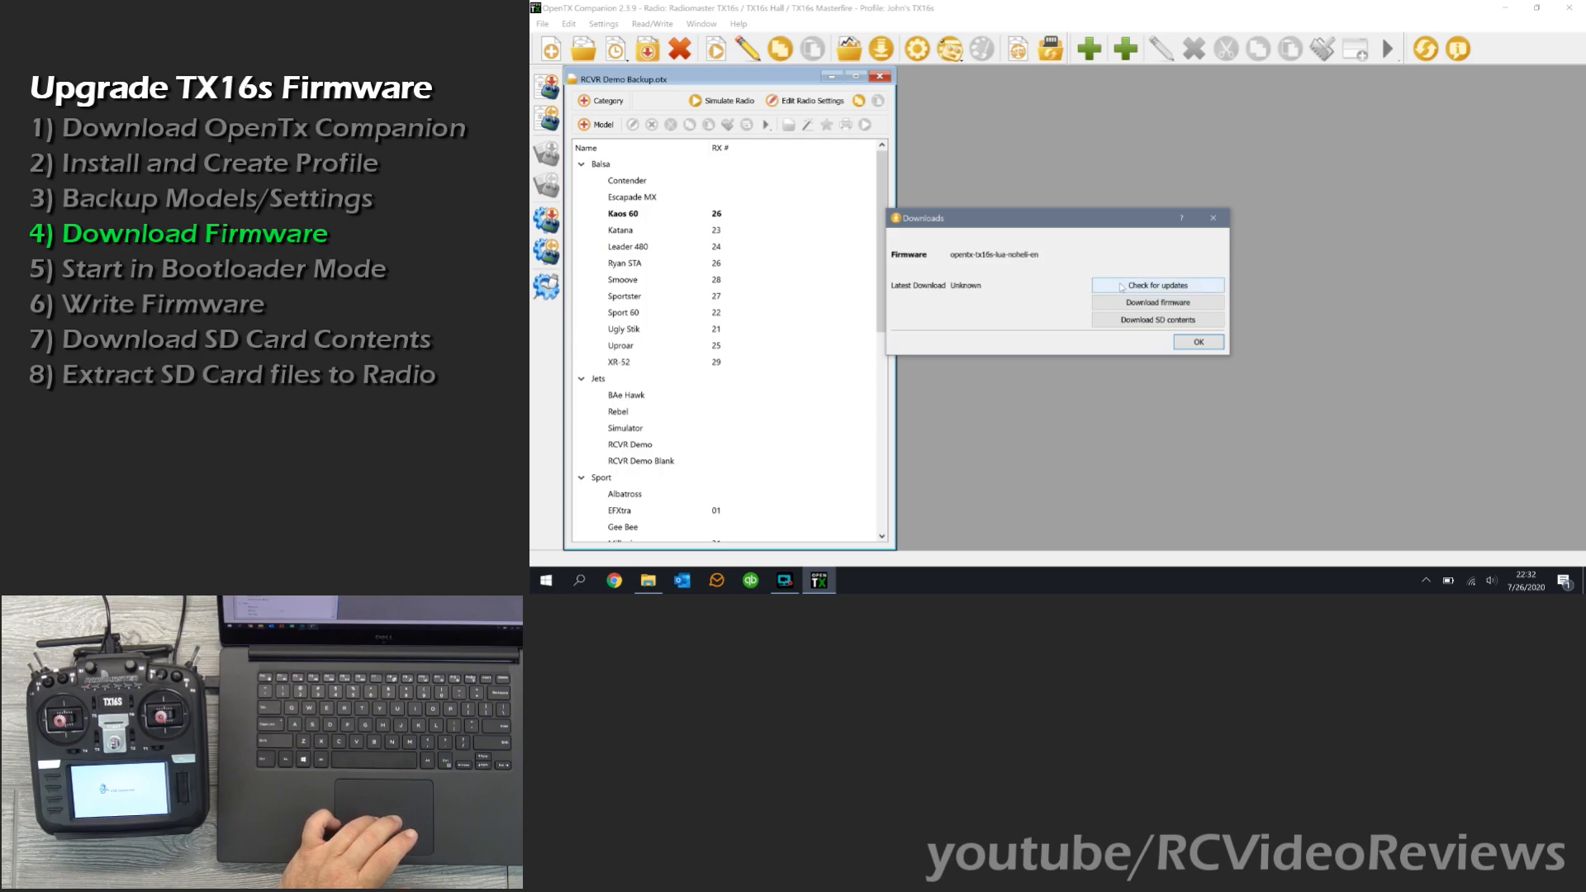
{"action": "left_click", "coordinate": [1156, 300]}
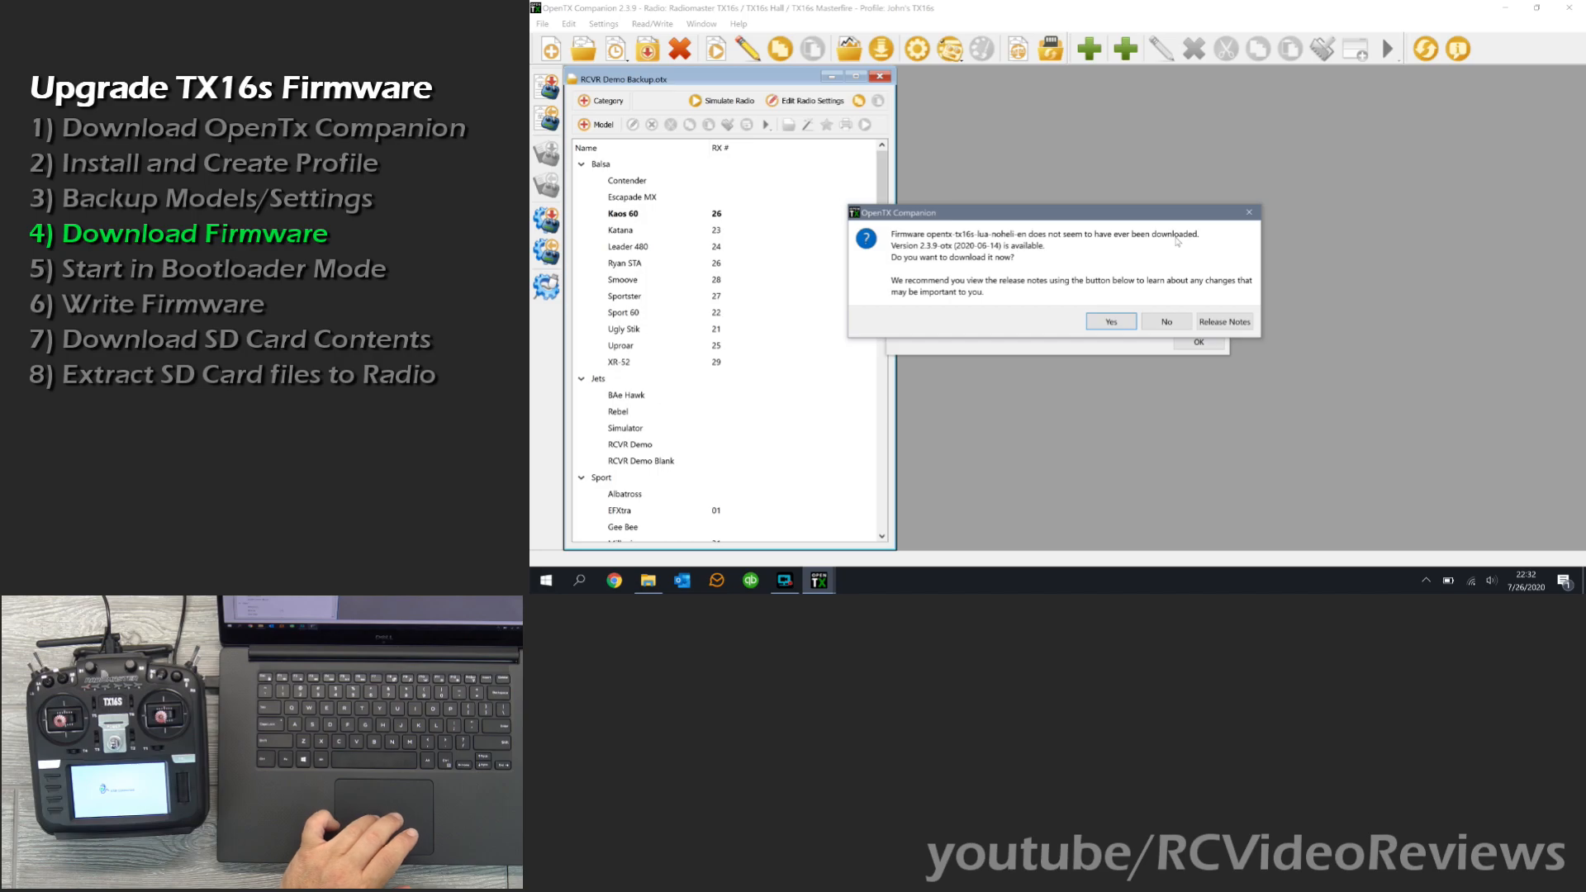
{"action": "mouse_move", "coordinate": [1062, 308]}
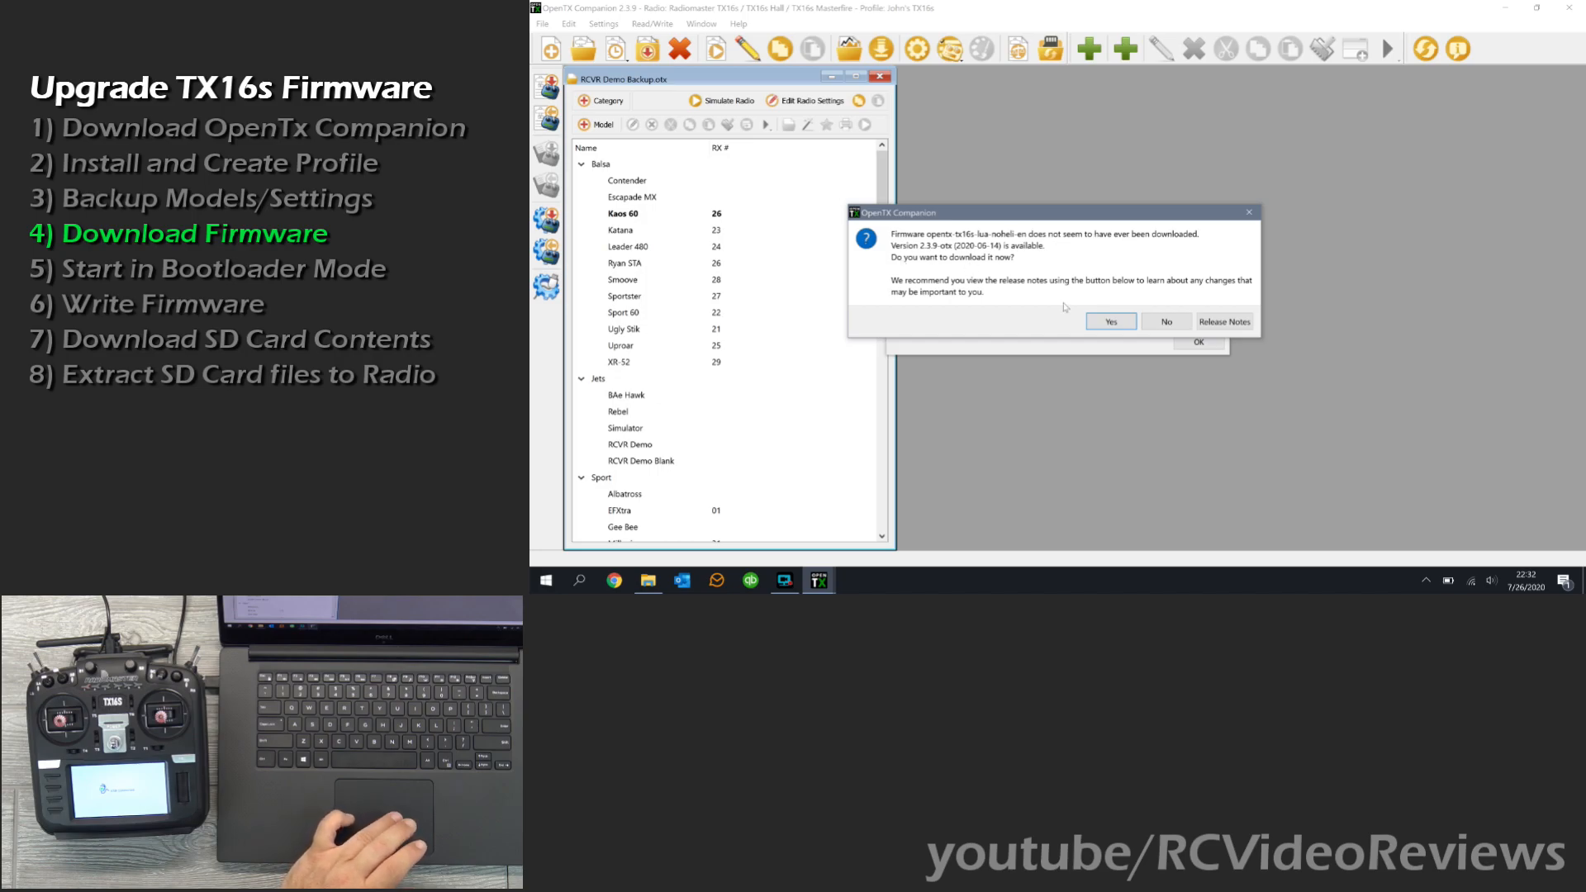
Accept the 2.3.9 TX16s firmware download and save it into the RCVR folder.
{"action": "left_click", "coordinate": [1110, 321]}
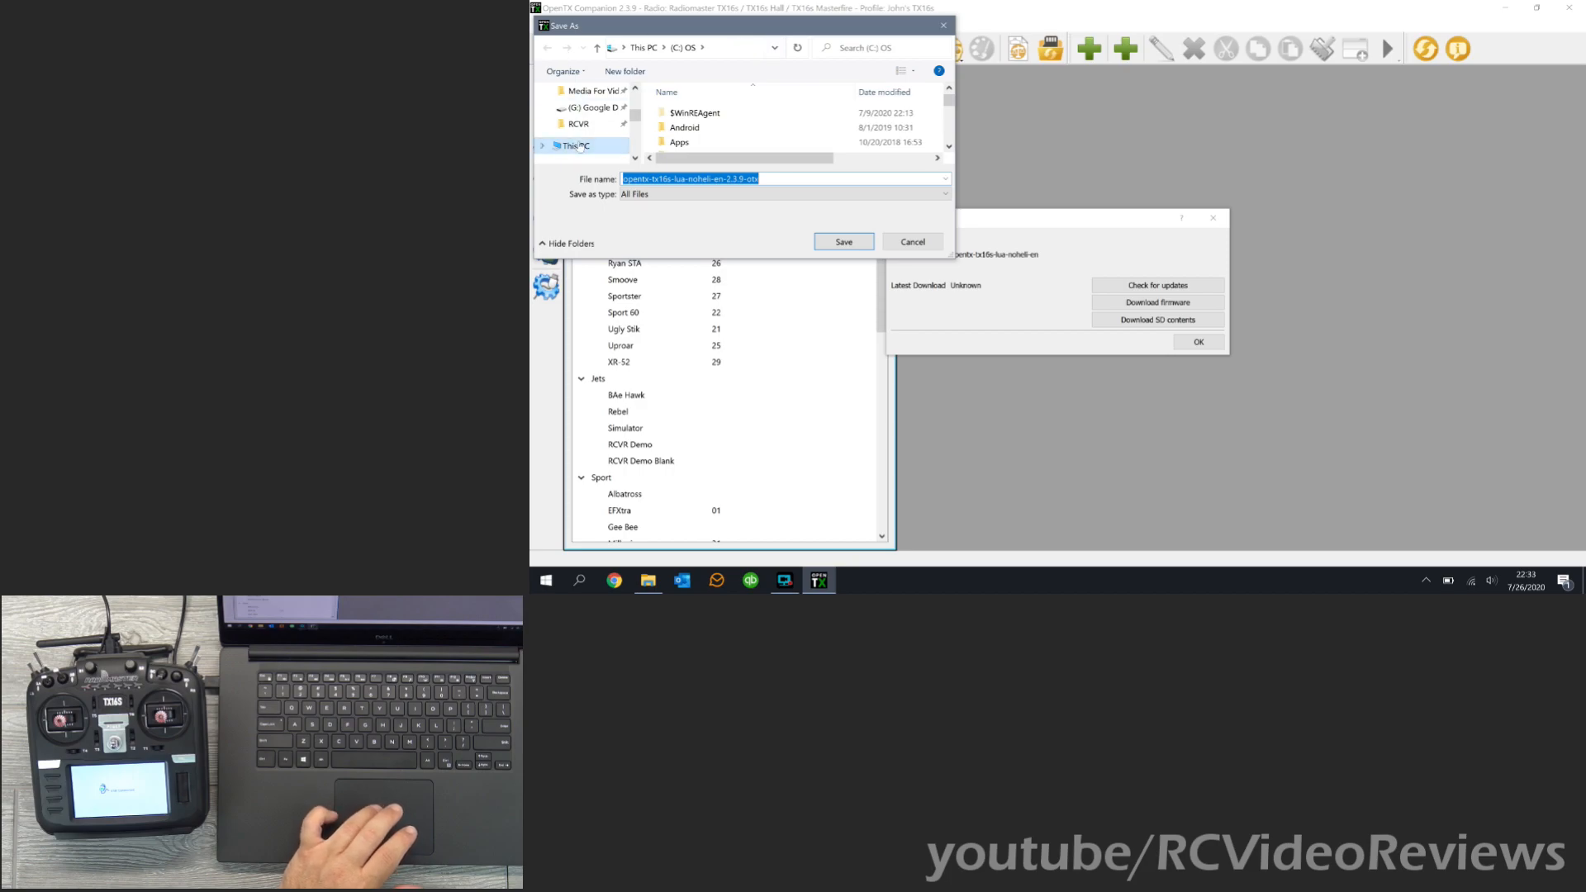
{"action": "left_click", "coordinate": [578, 124]}
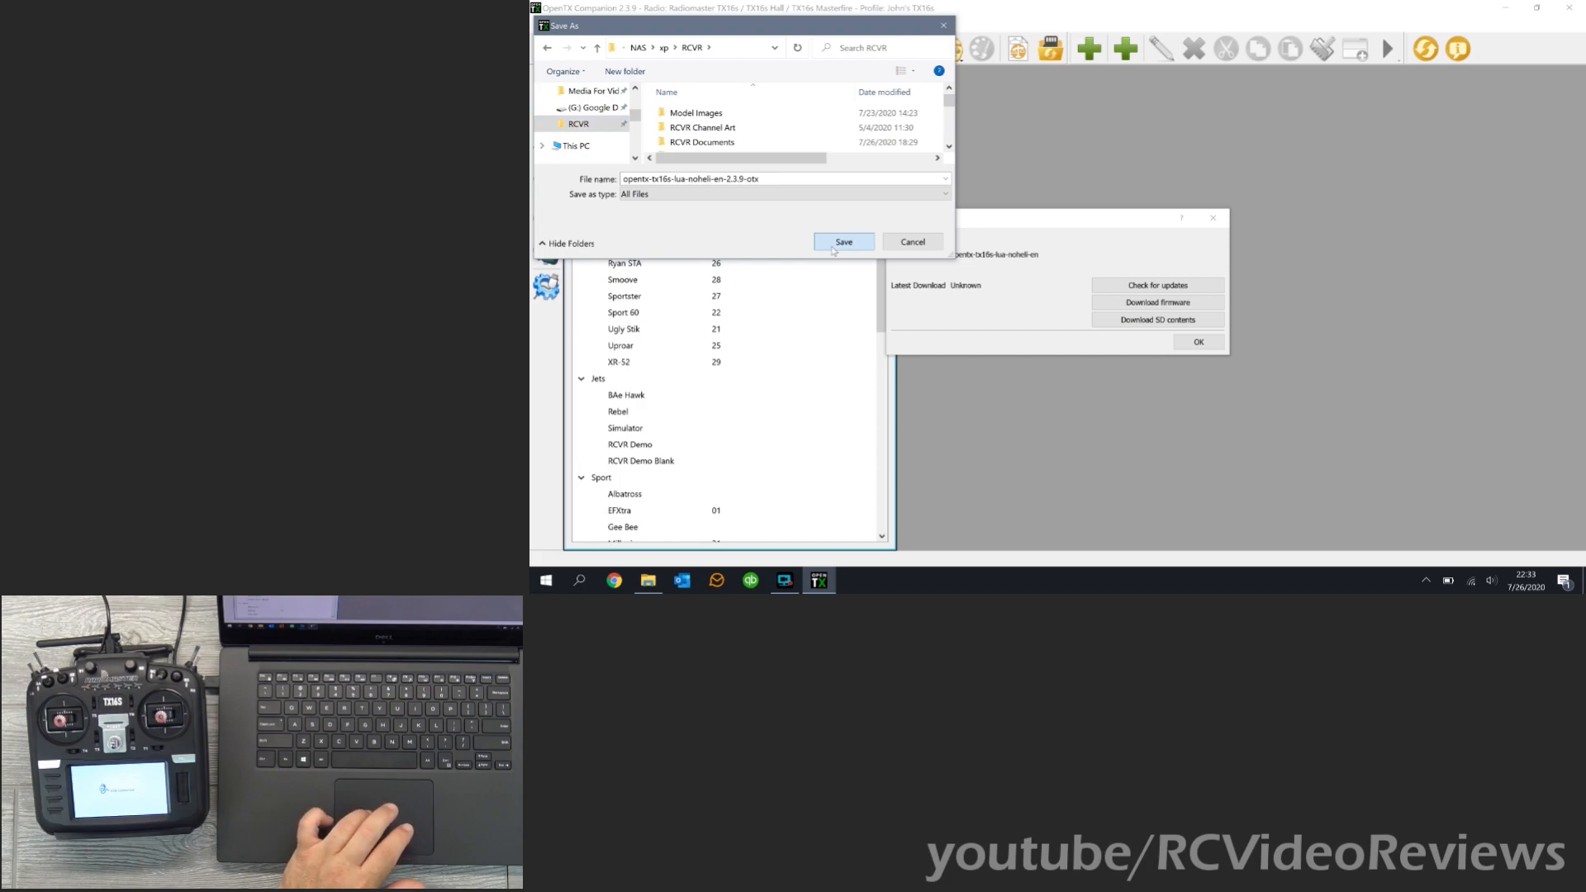
{"action": "left_click", "coordinate": [842, 241]}
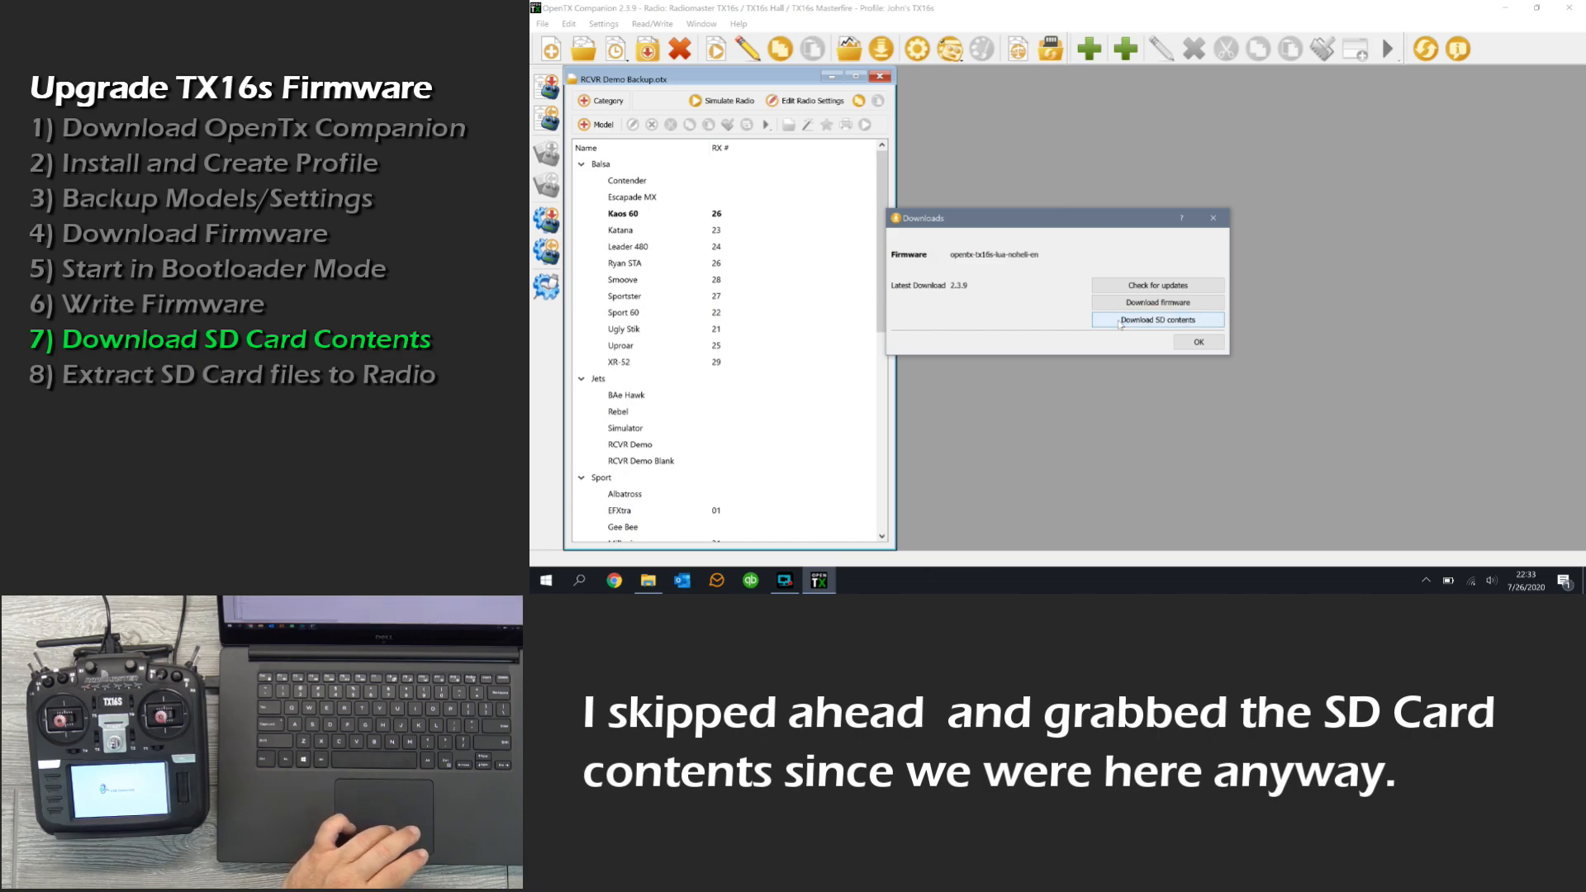
Download sdcard-480x272-2.3V0029.zip from the SD contents page, then return to Companion.
{"action": "left_click", "coordinate": [1156, 318]}
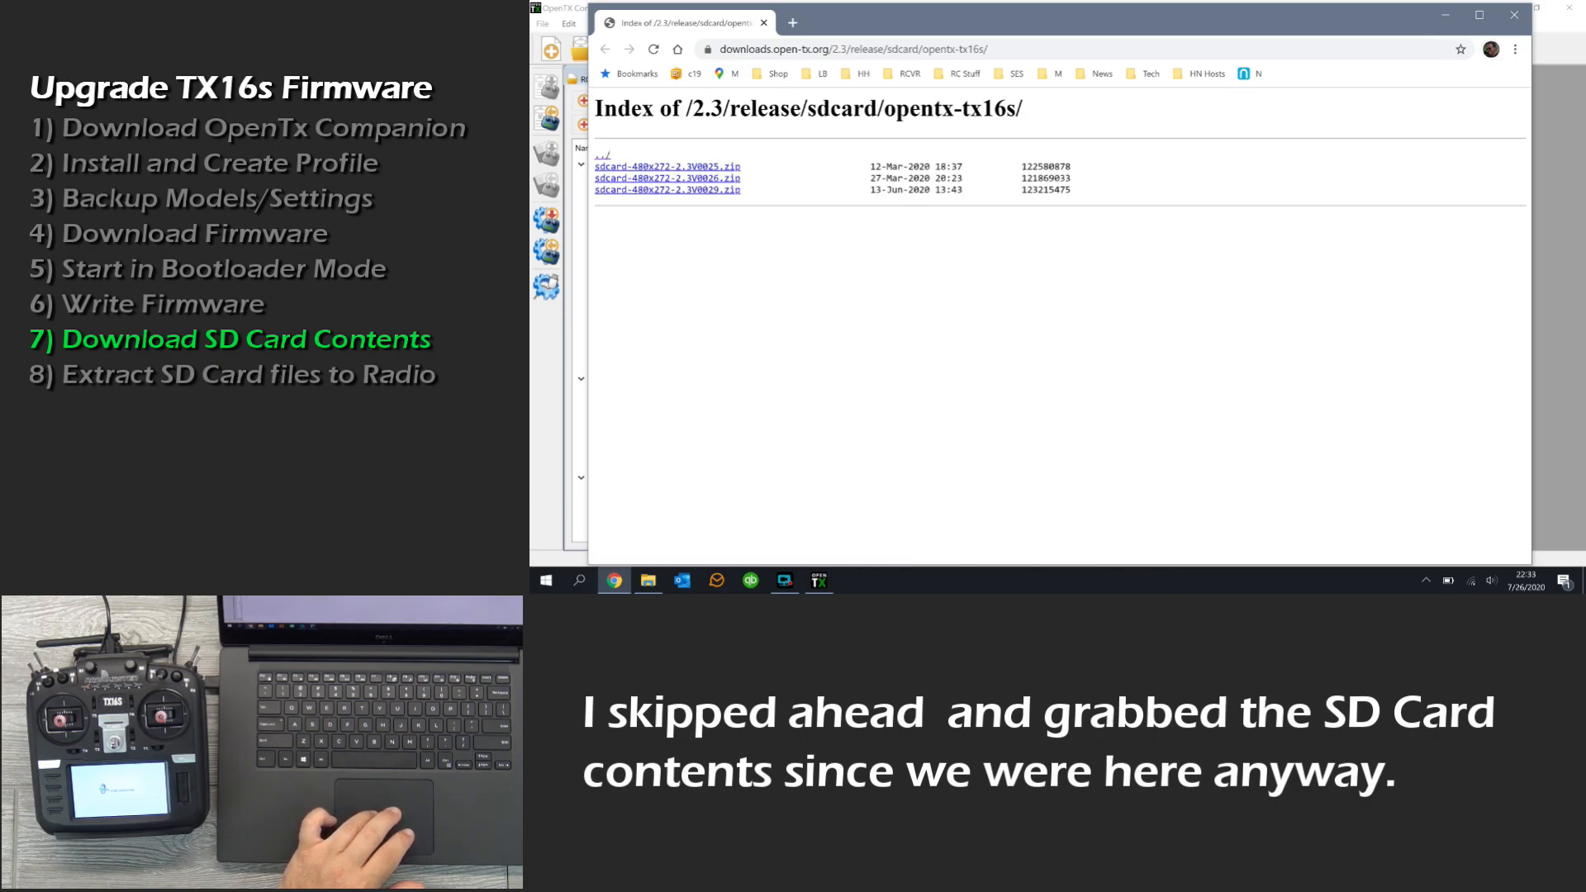
{"action": "mouse_move", "coordinate": [665, 188]}
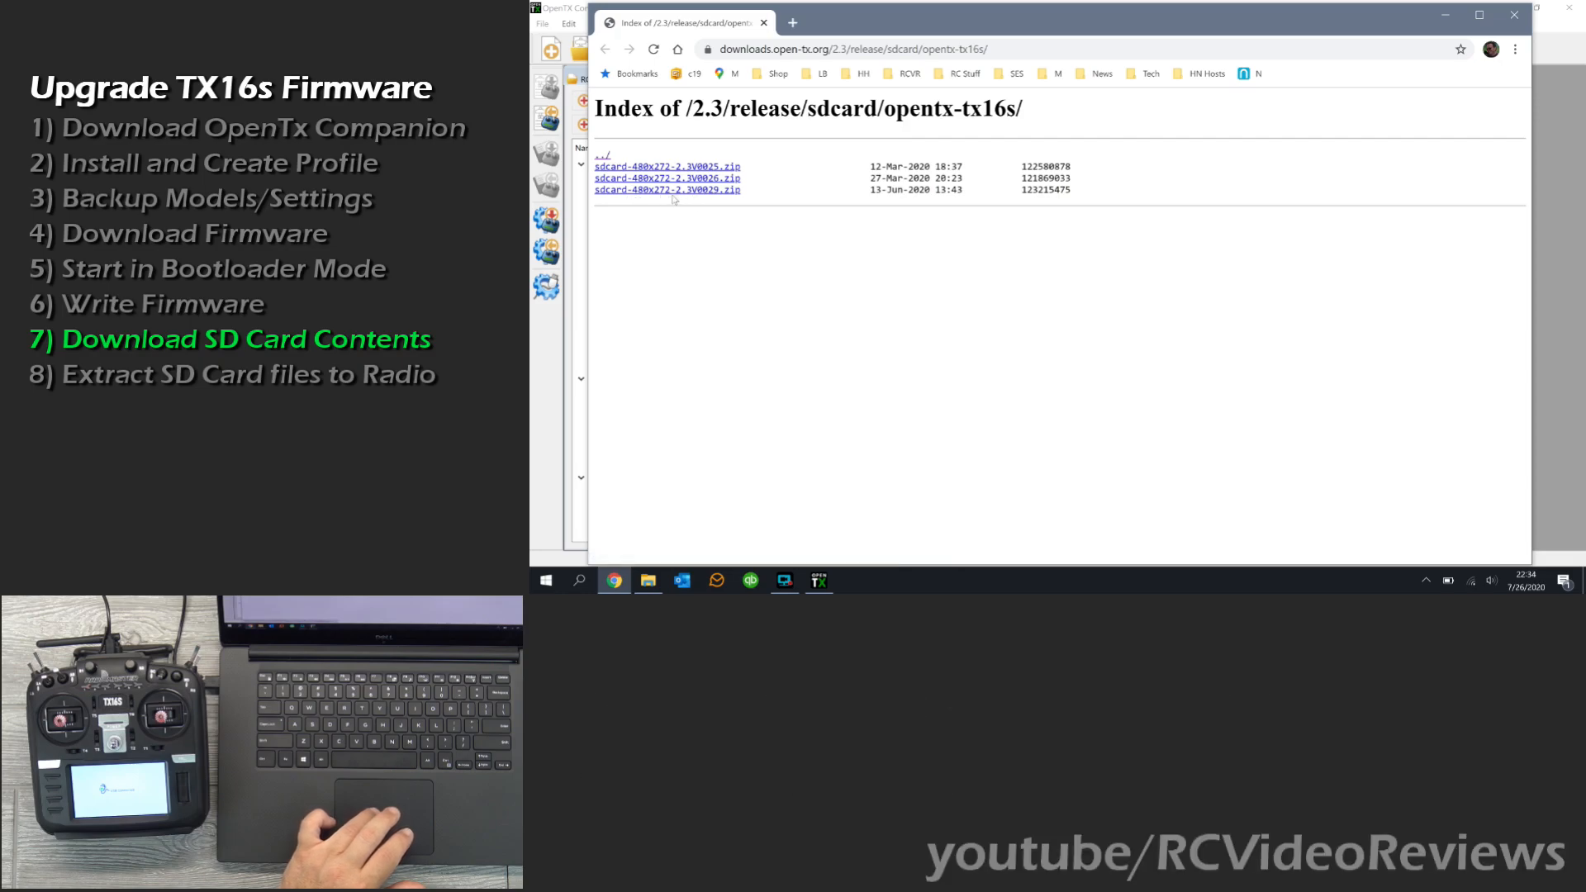
{"action": "mouse_move", "coordinate": [666, 189]}
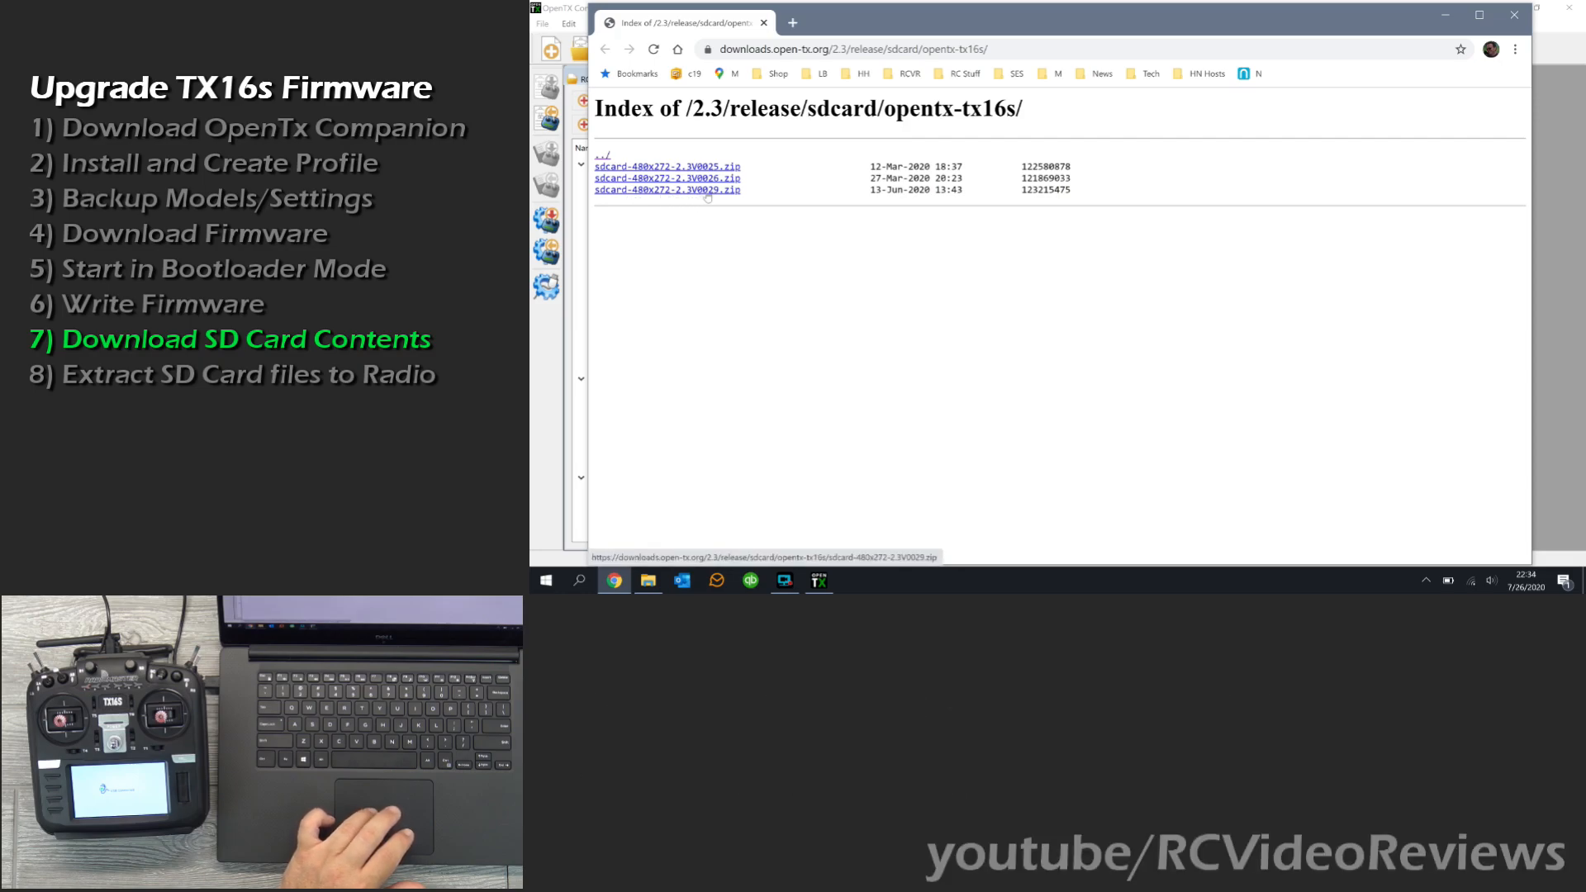
{"action": "left_click", "coordinate": [665, 188]}
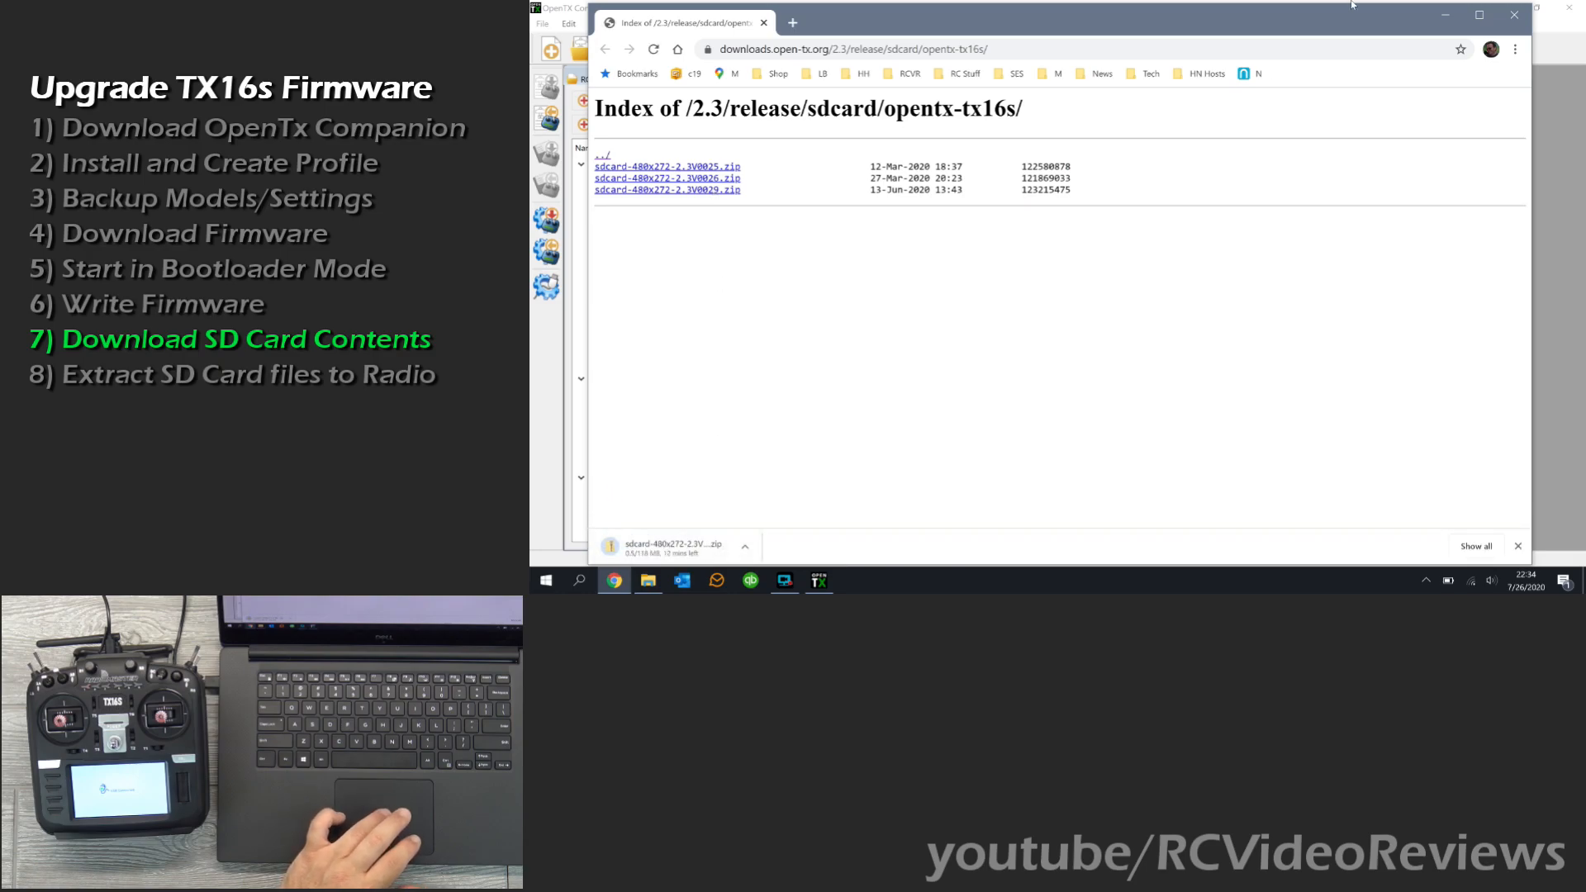
{"action": "left_click", "coordinate": [818, 580]}
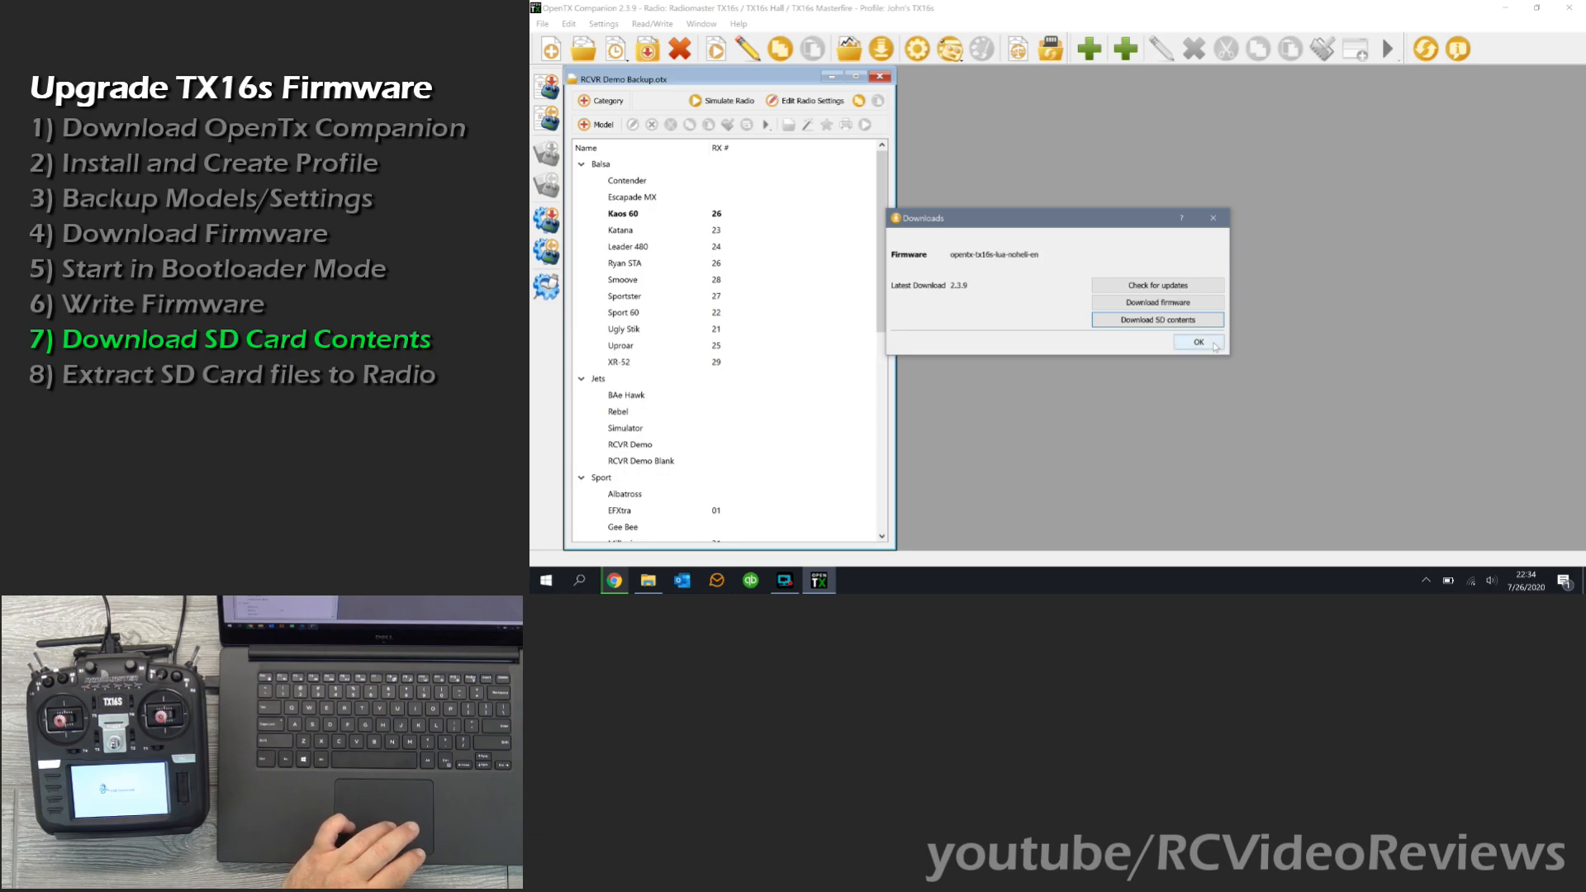
Close the Downloads dialog, returning to the RCVR Demo Backup model list.
{"action": "left_click", "coordinate": [1198, 342]}
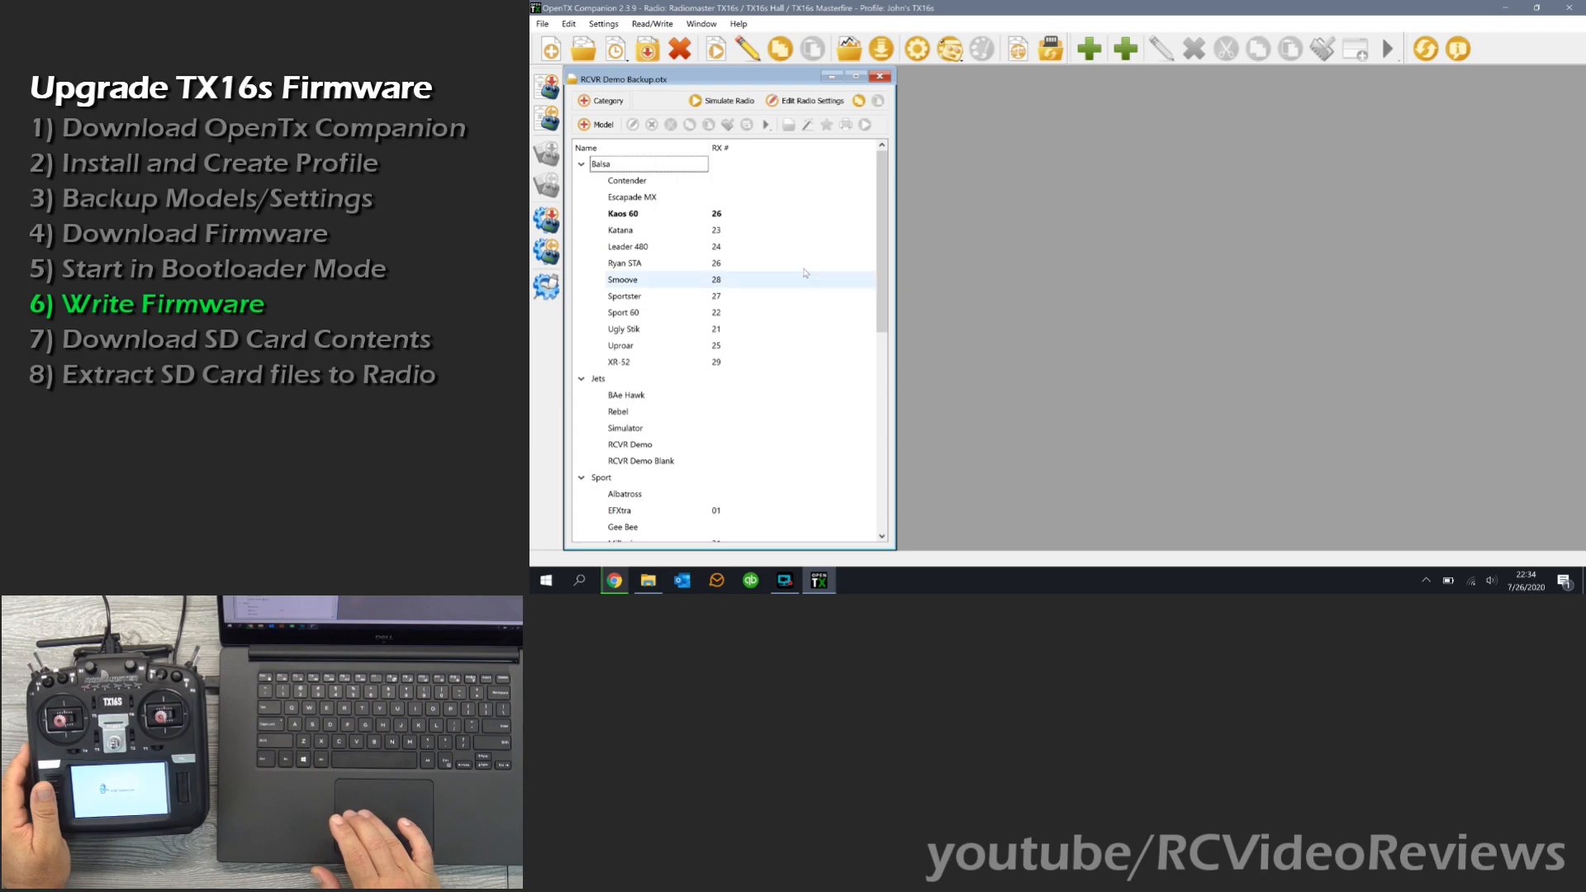
{"action": "mouse_move", "coordinate": [547, 251]}
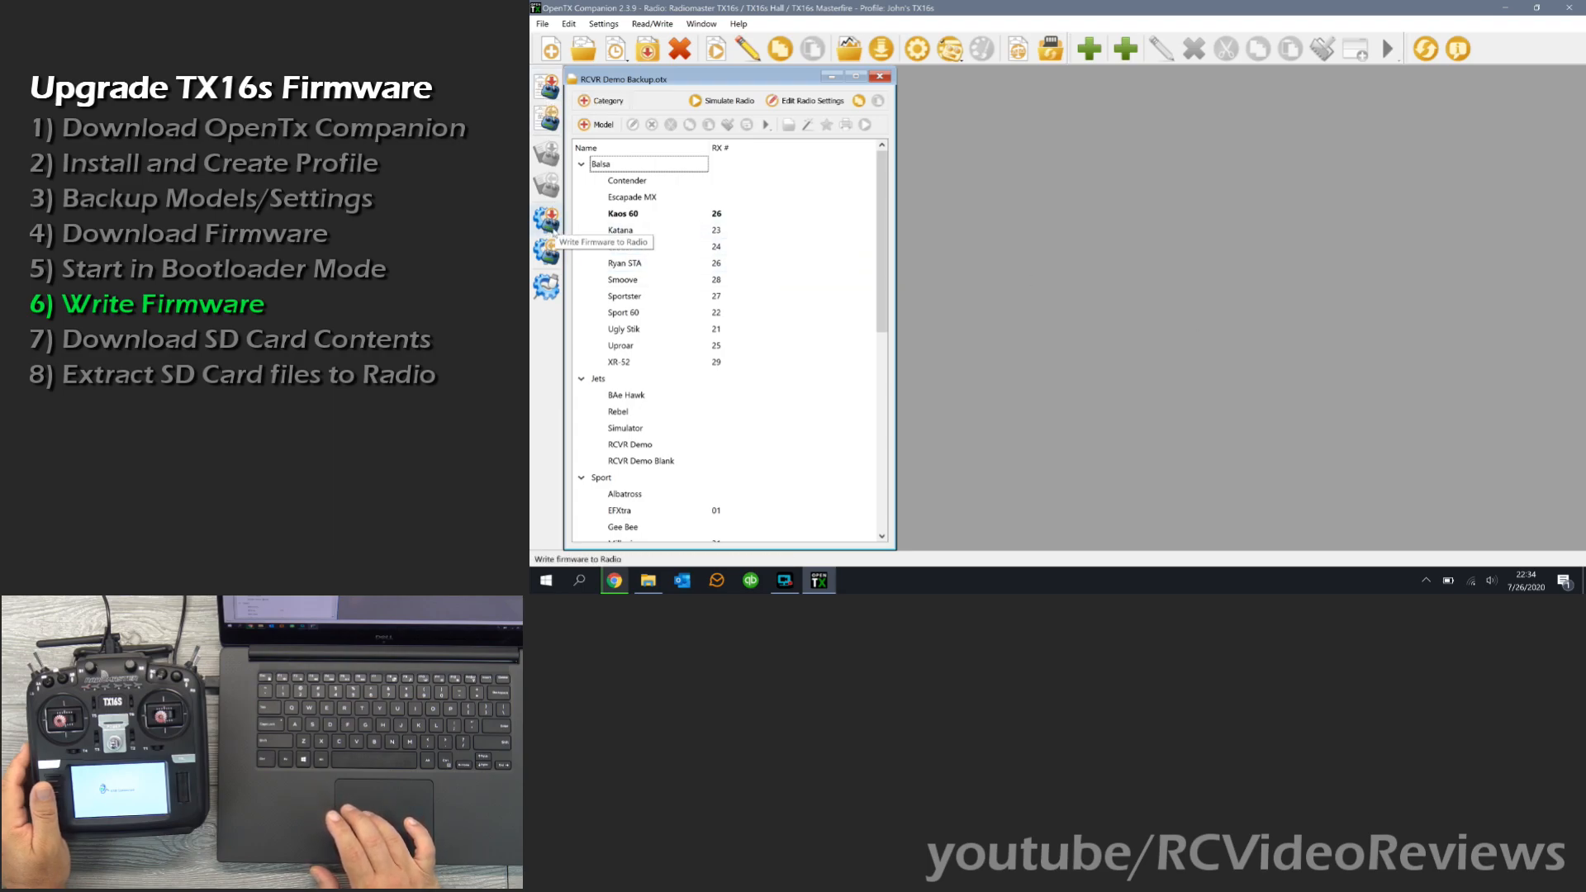
{"action": "mouse_move", "coordinate": [363, 800]}
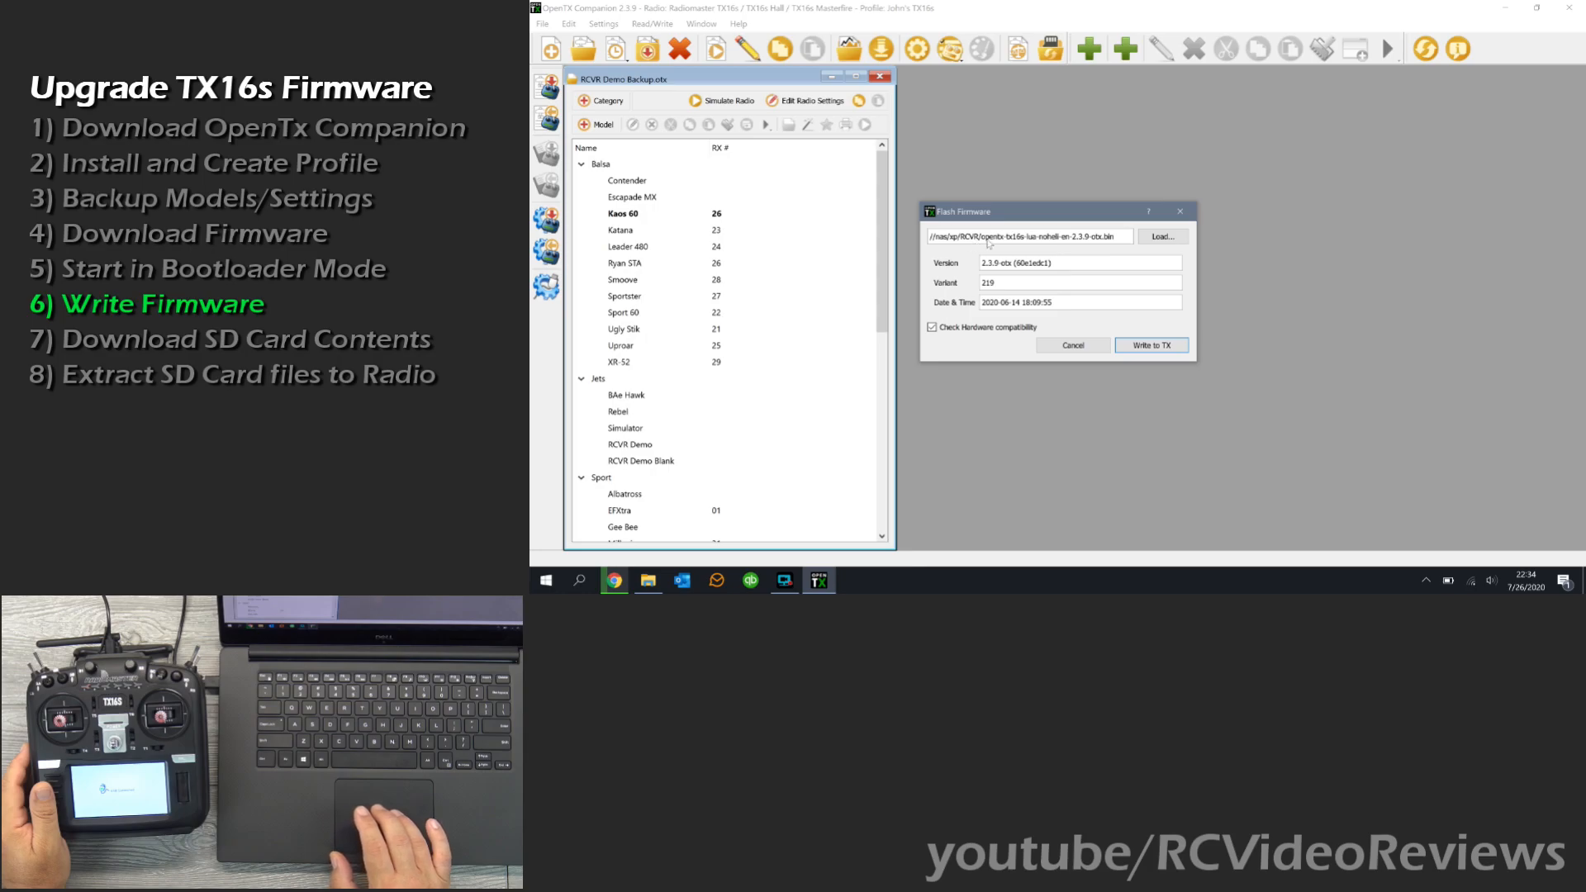
{"action": "mouse_move", "coordinate": [1067, 236]}
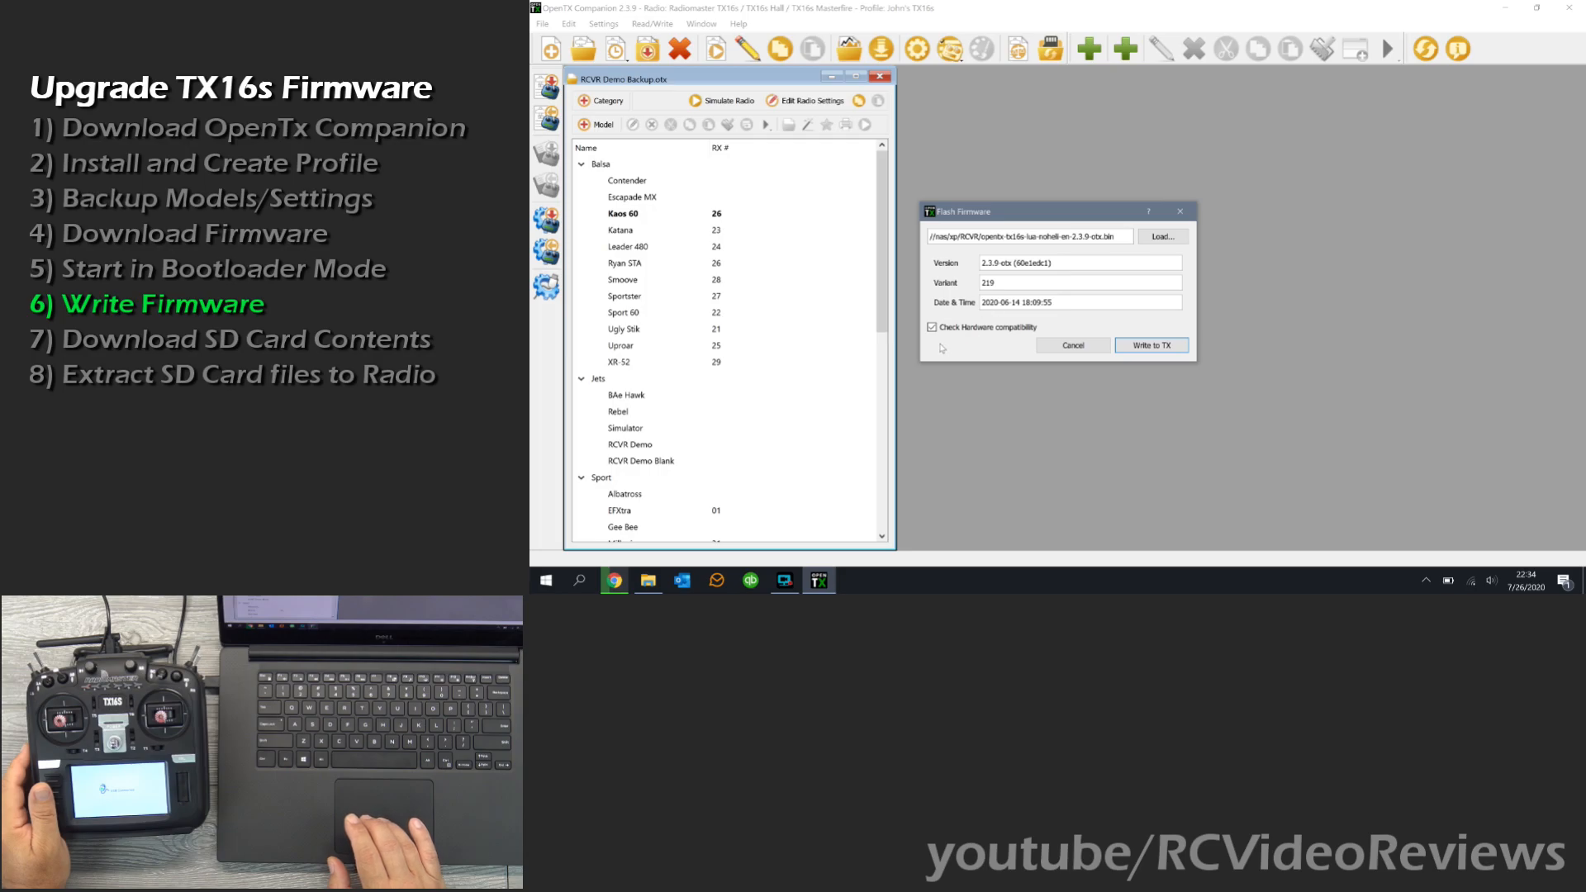
{"action": "mouse_move", "coordinate": [932, 327]}
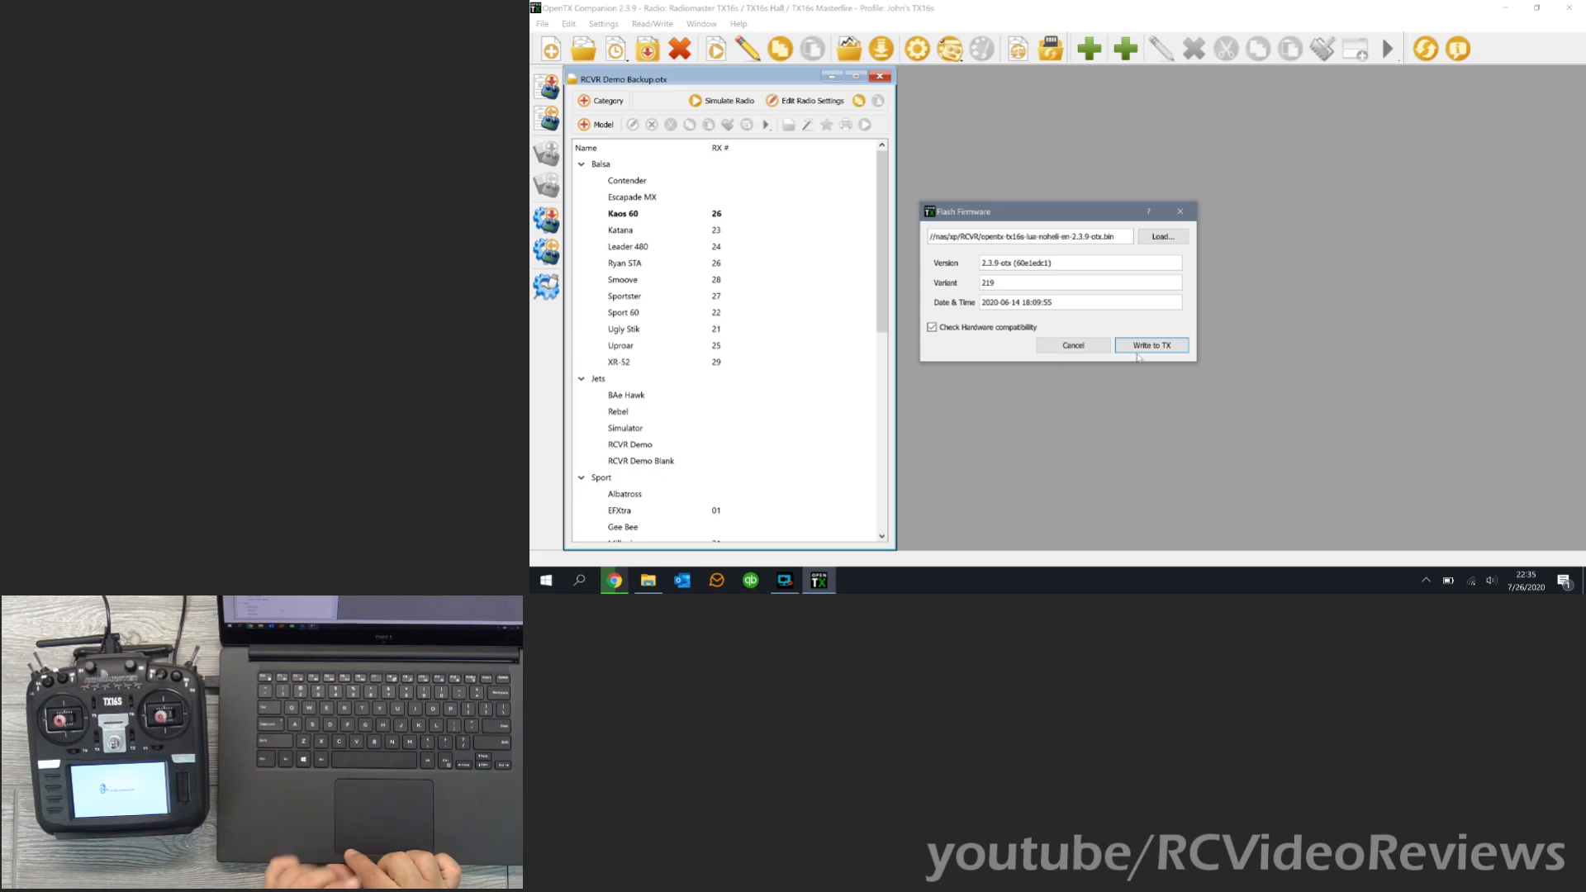
Write the 2.3.9 firmware to the TX16s until flashing reaches 100%, then close the report.
{"action": "left_click", "coordinate": [1151, 345]}
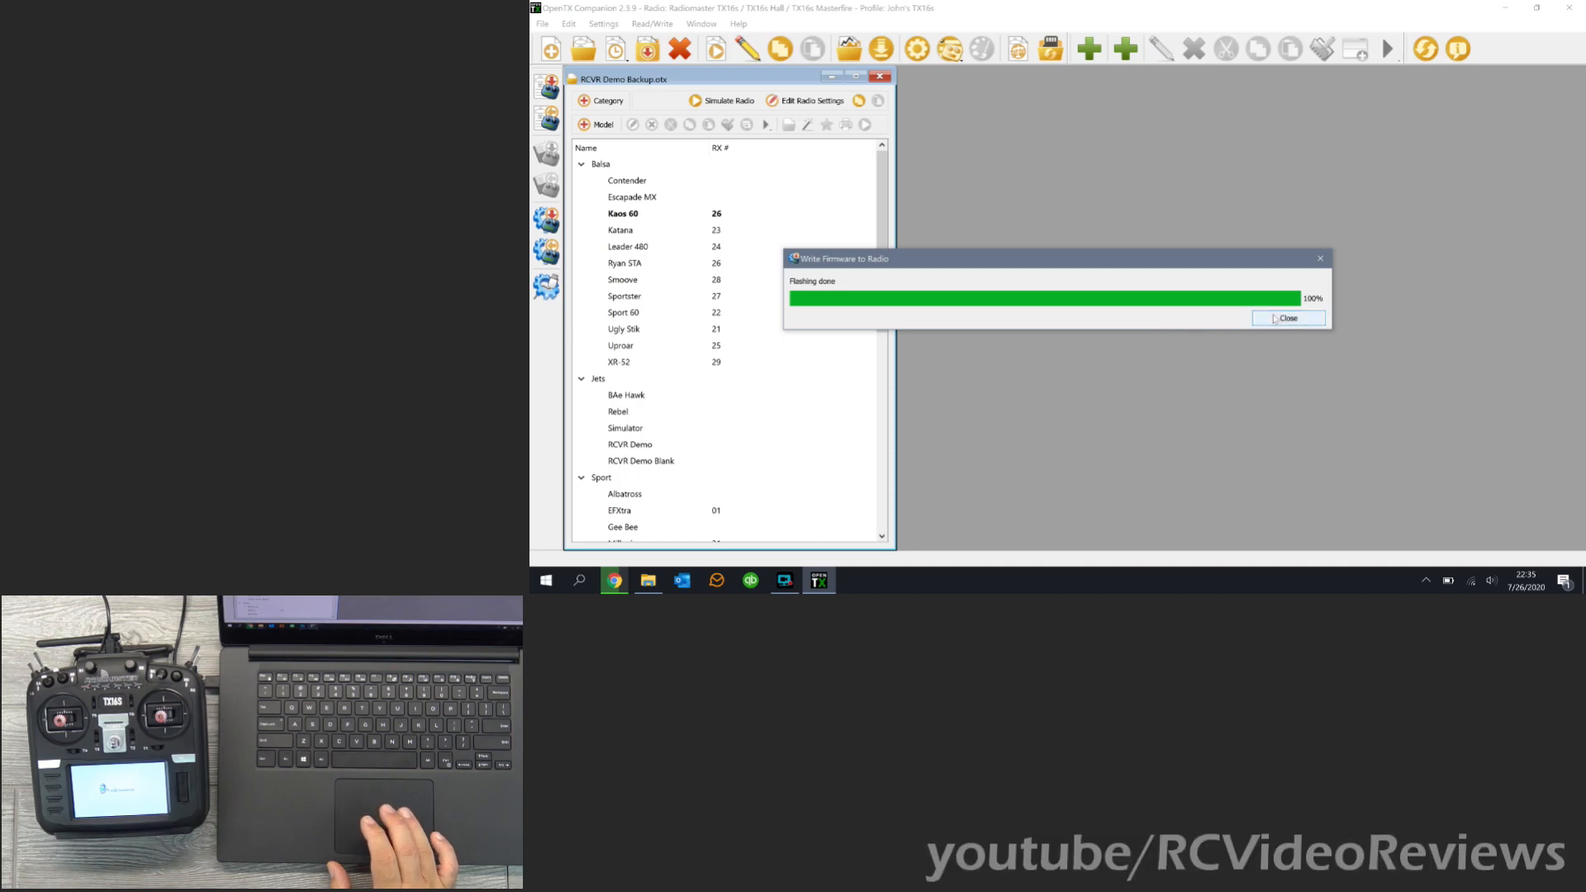
{"action": "left_click", "coordinate": [1287, 318]}
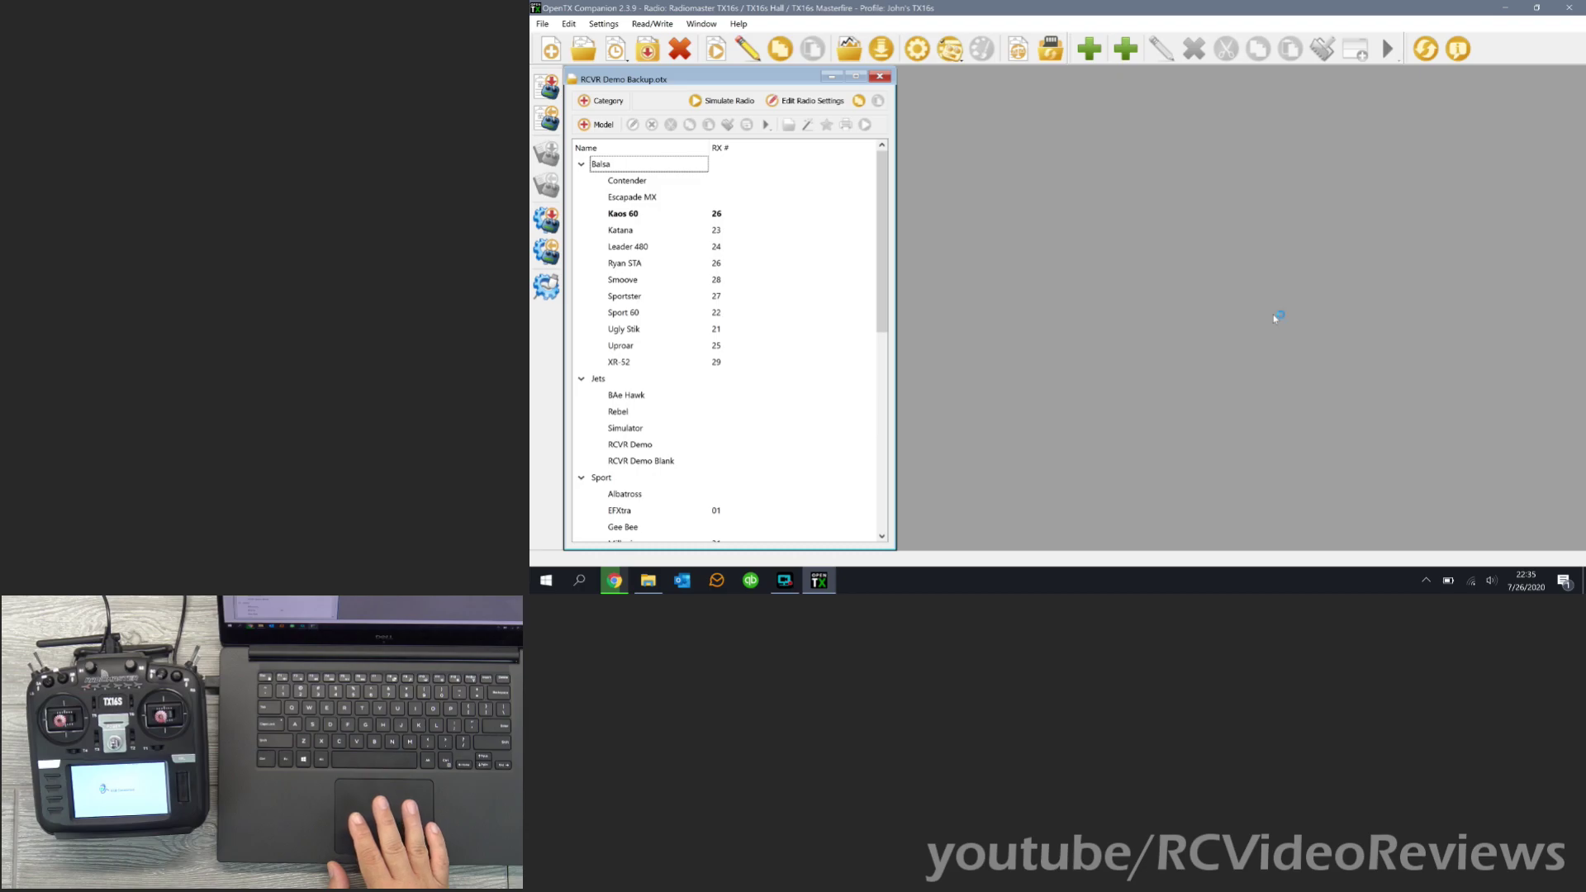
{"action": "mouse_move", "coordinate": [828, 588]}
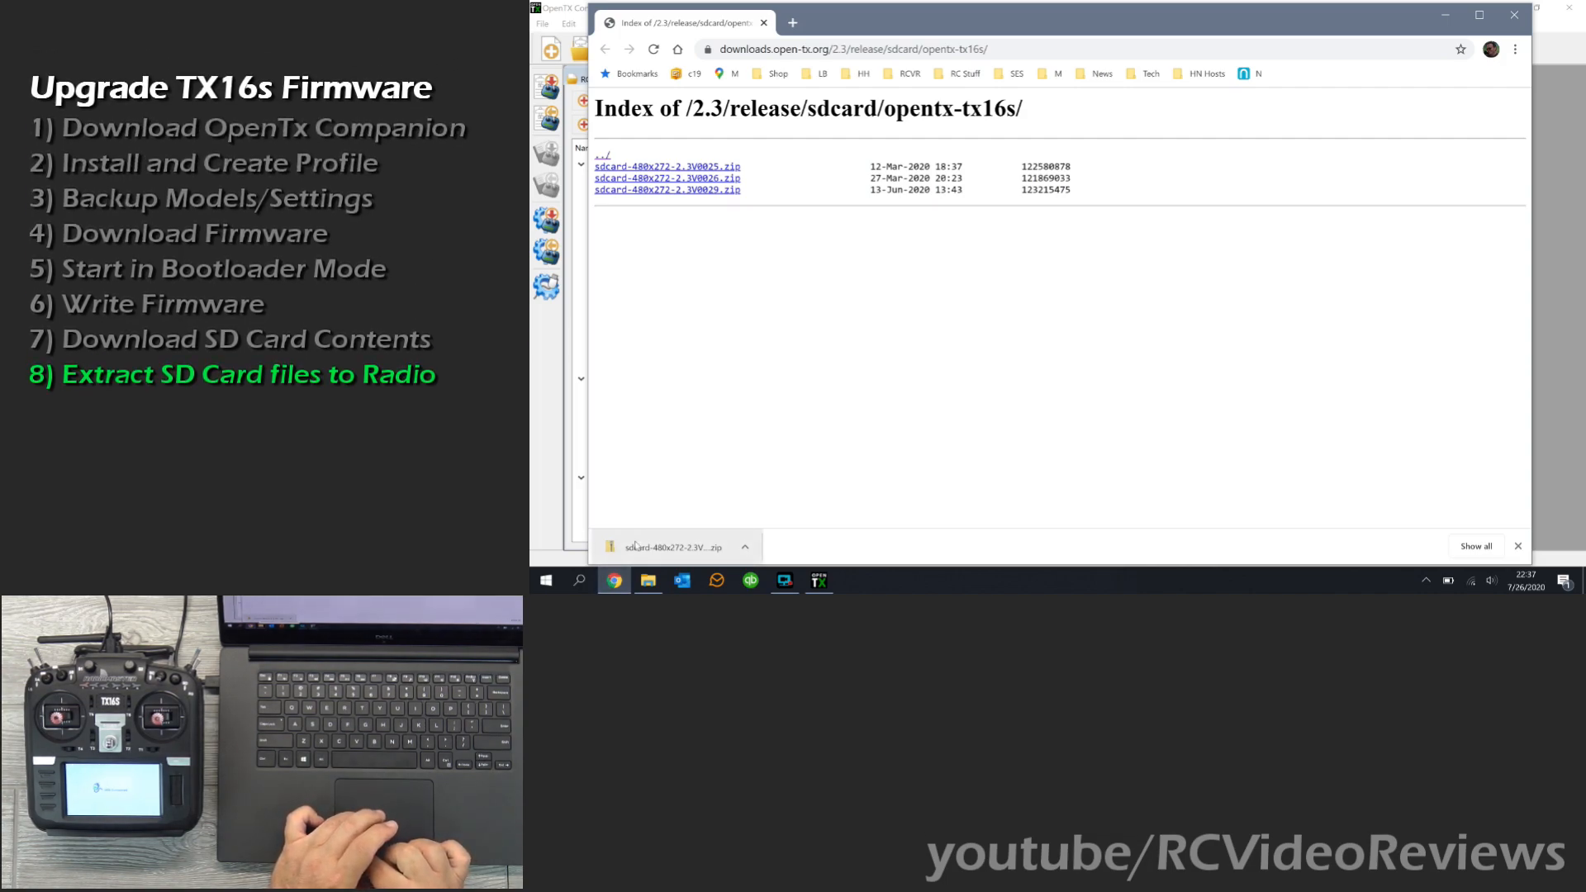
{"action": "mouse_move", "coordinate": [673, 546]}
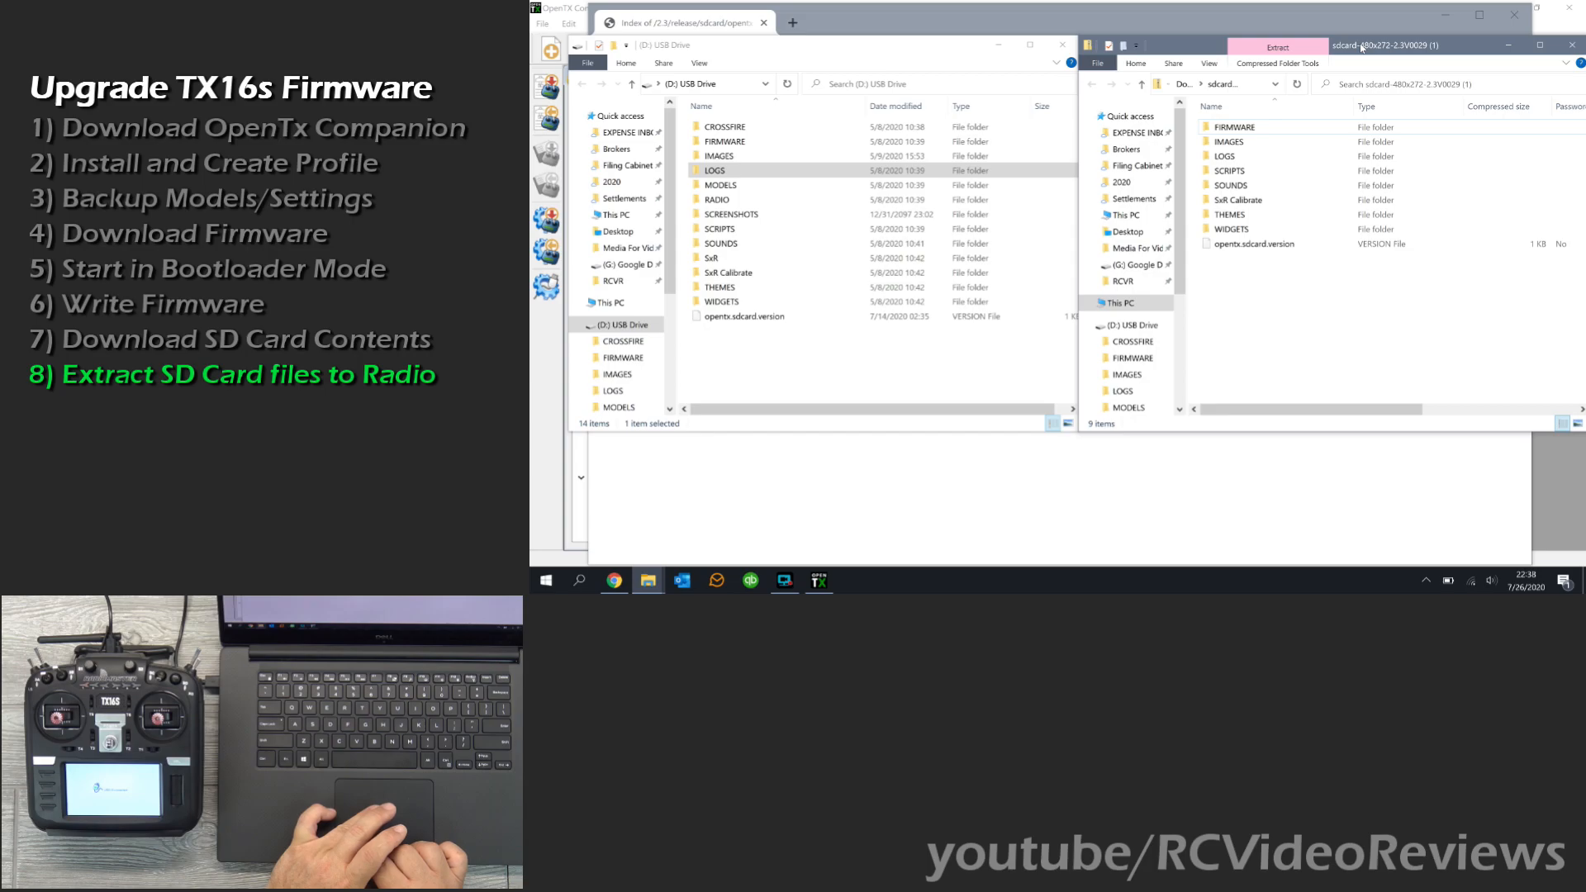
{"action": "mouse_move", "coordinate": [1279, 327]}
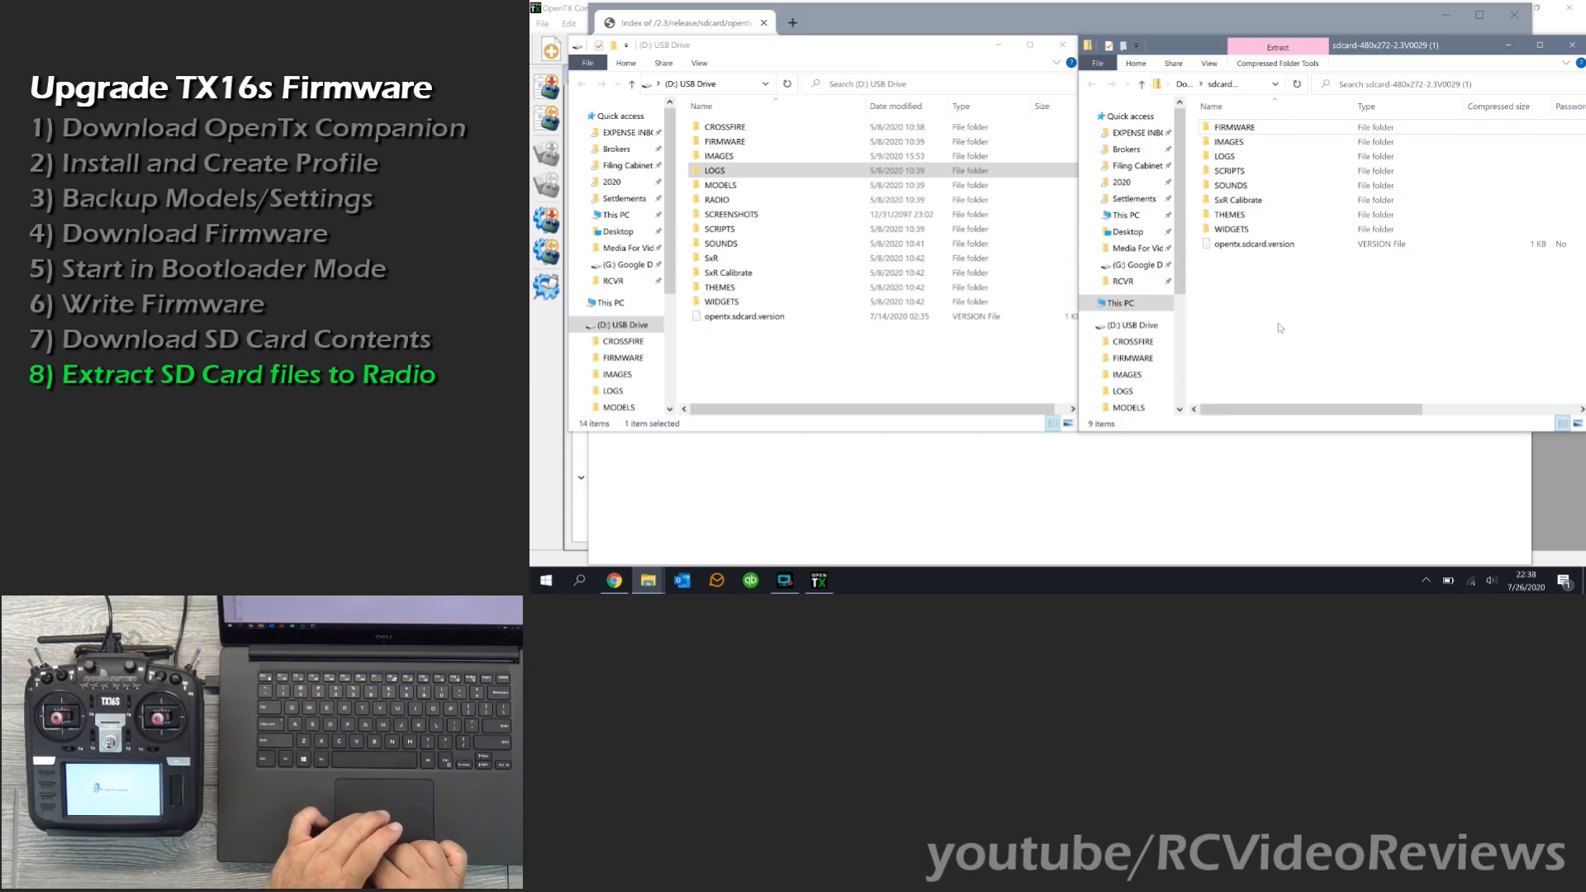
Select all nine items in the SD card zip and all 14 items on the USB drive.
{"action": "key", "text": "ctrl+a"}
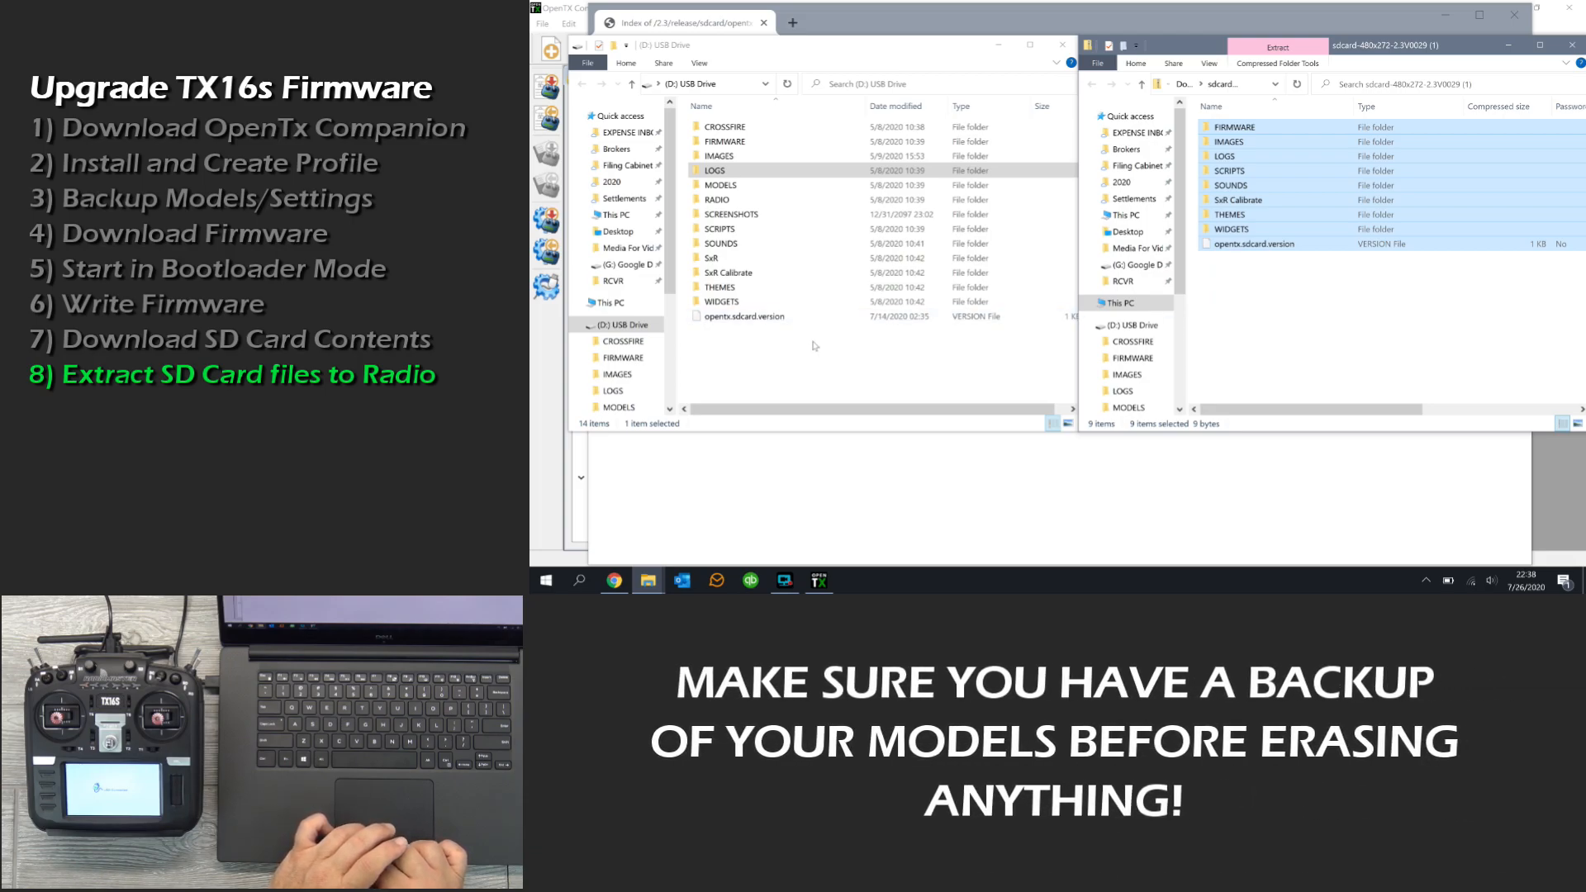
{"action": "key", "text": "ctrl+a"}
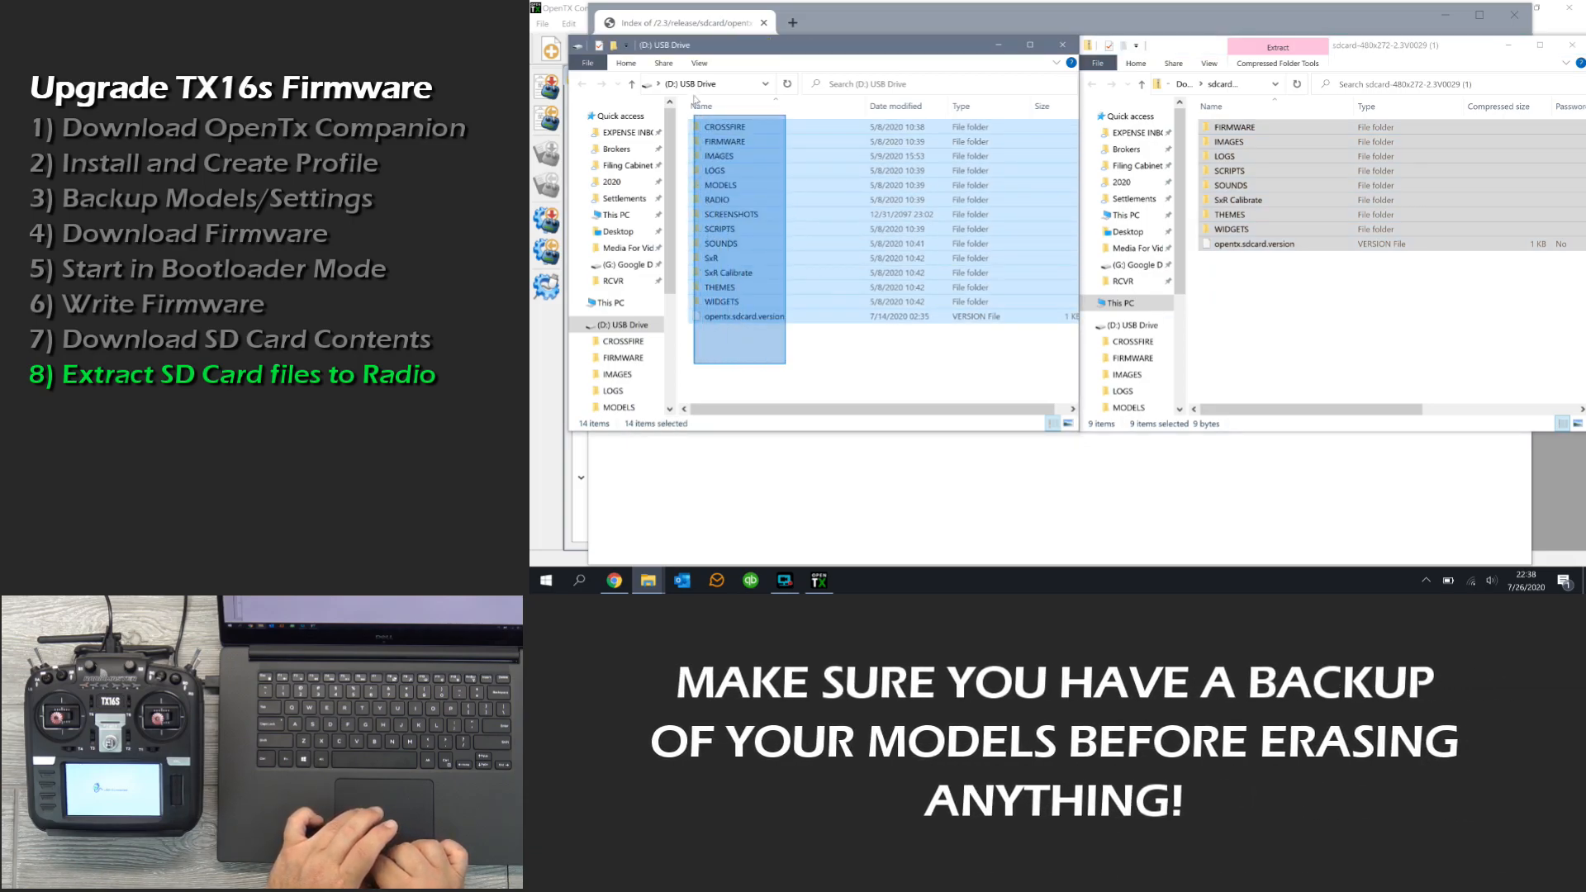